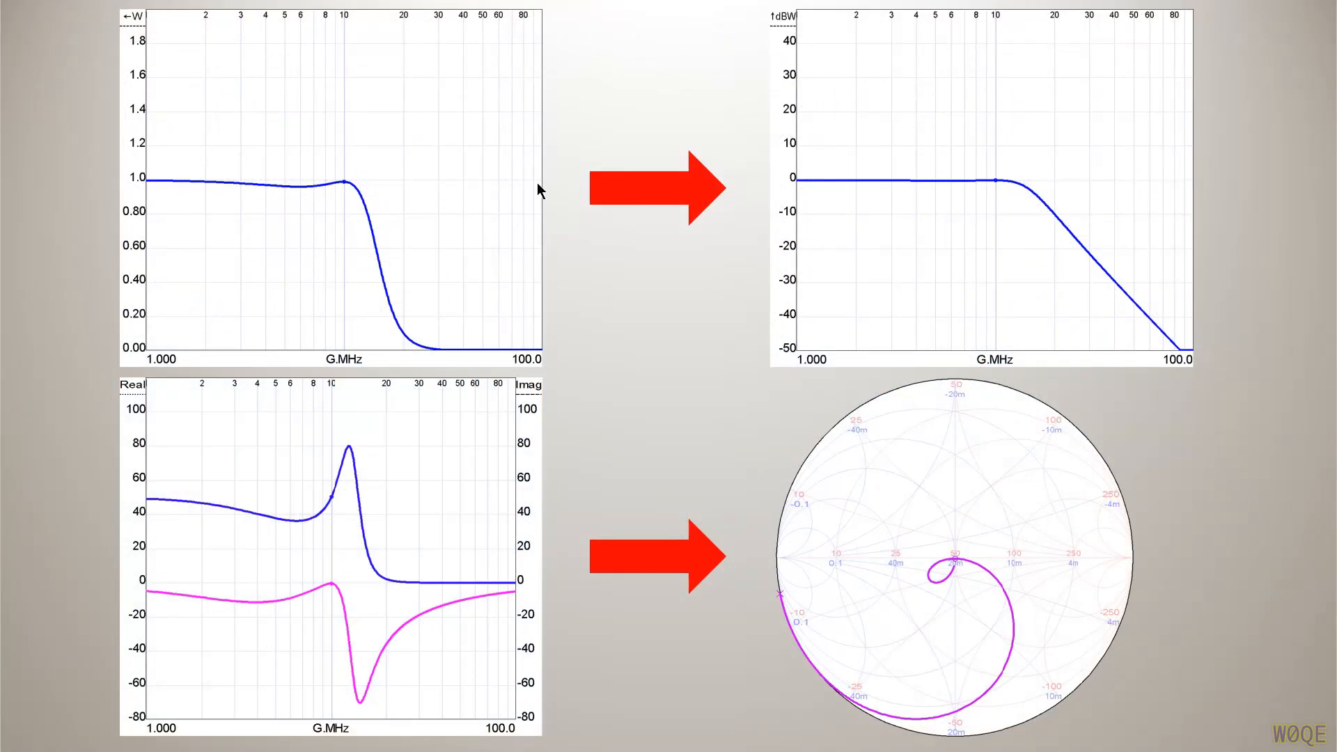
mouse_move(294, 220)
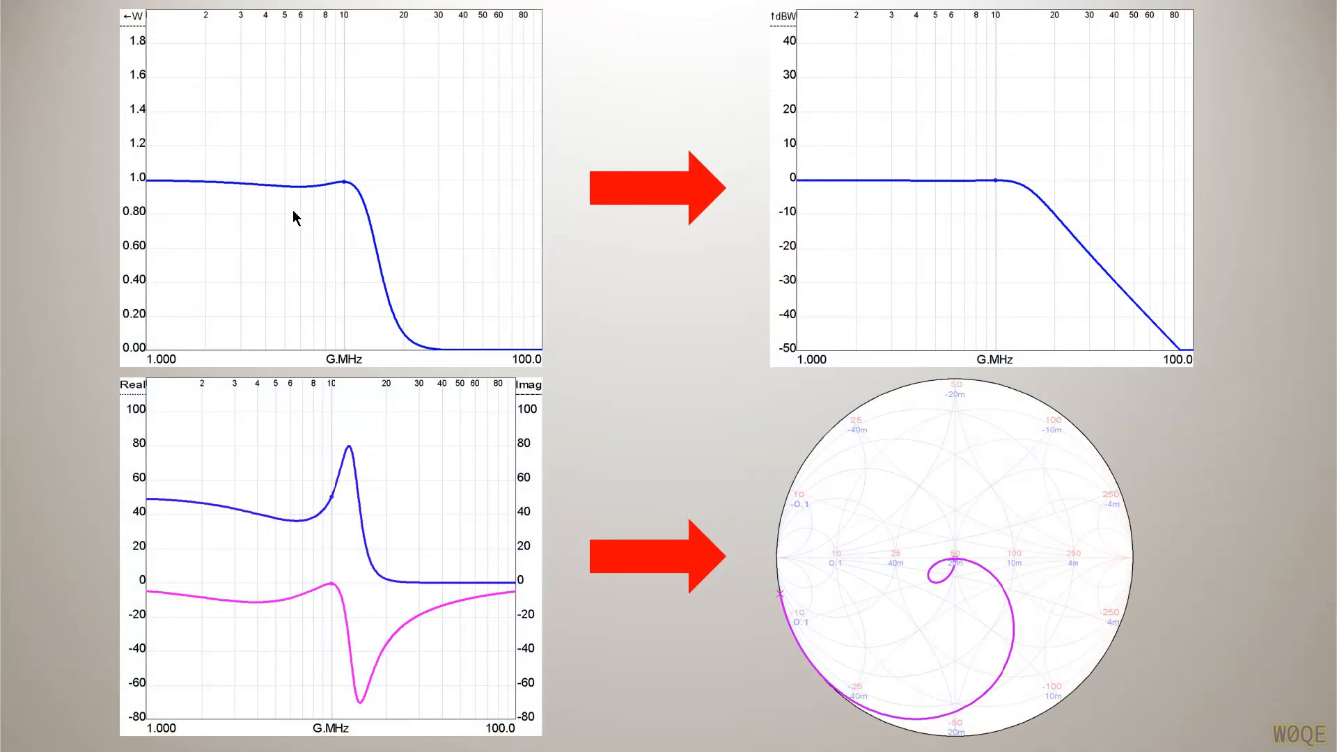
mouse_move(154, 226)
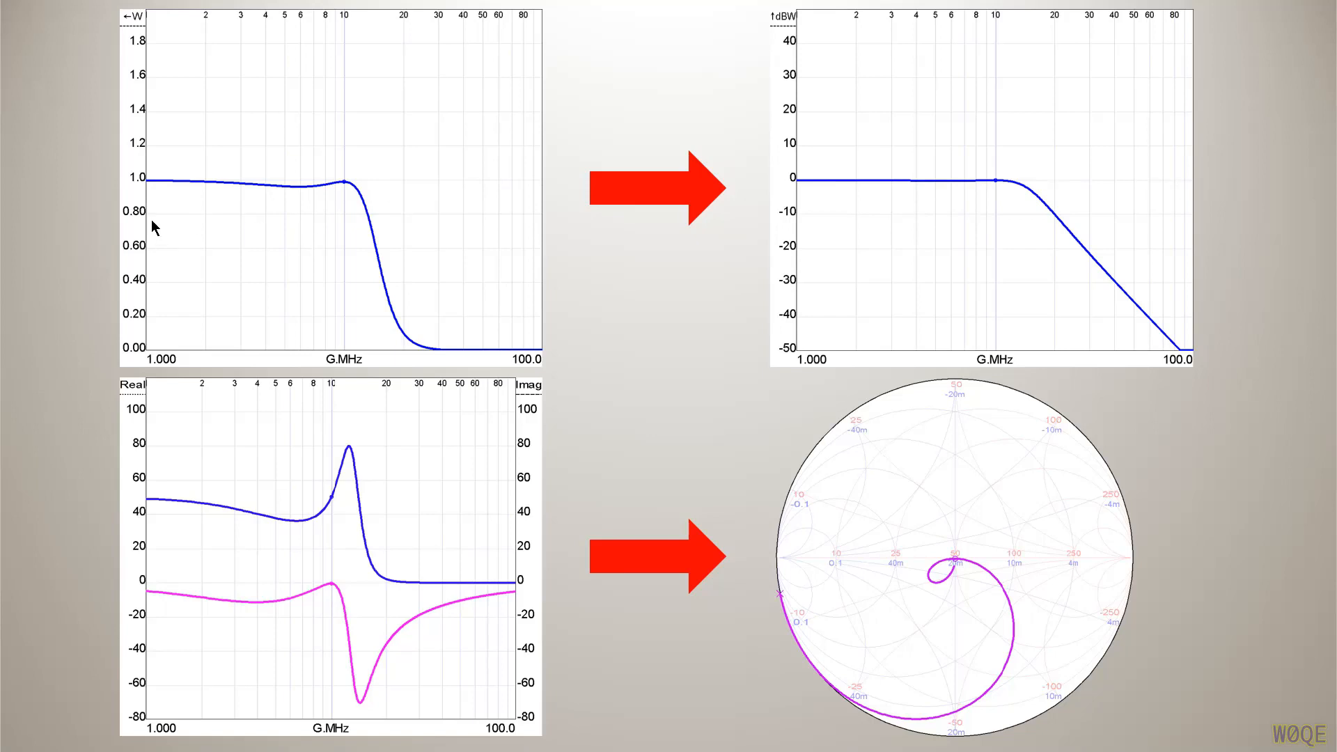
mouse_move(307, 421)
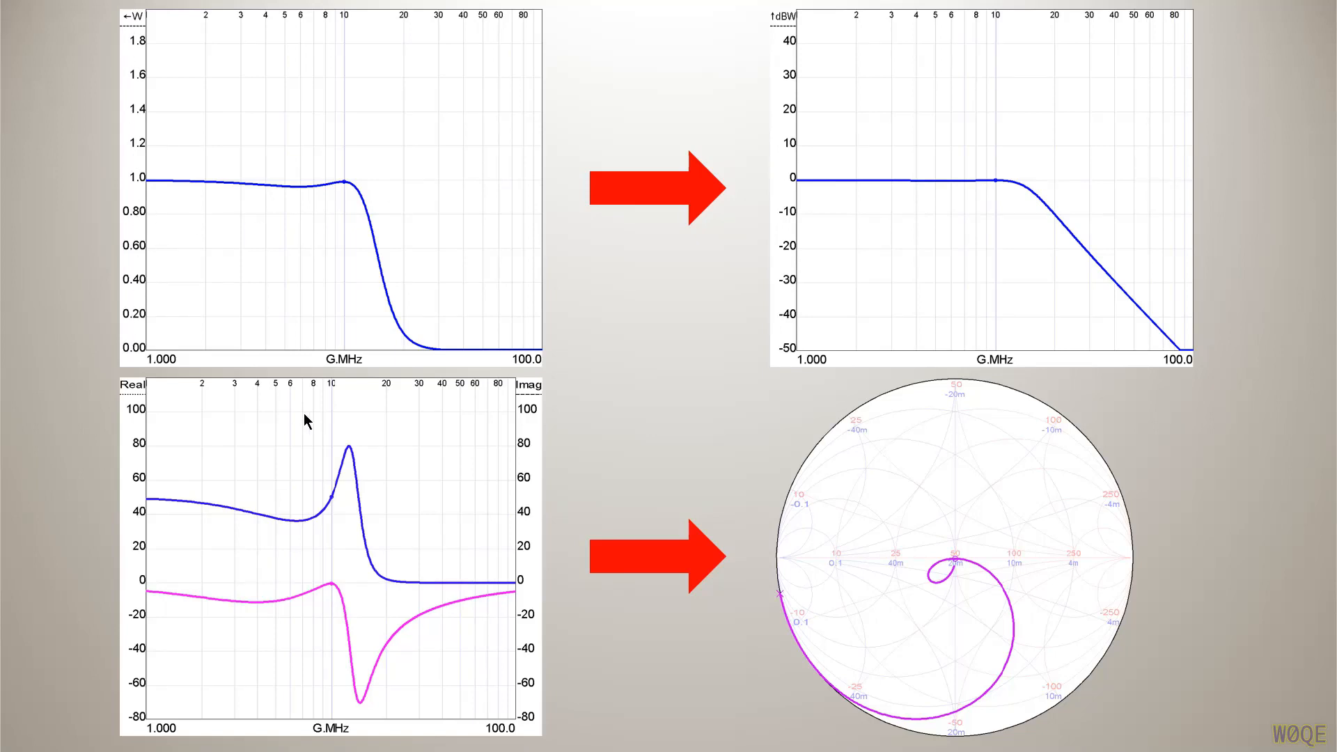
mouse_move(349, 363)
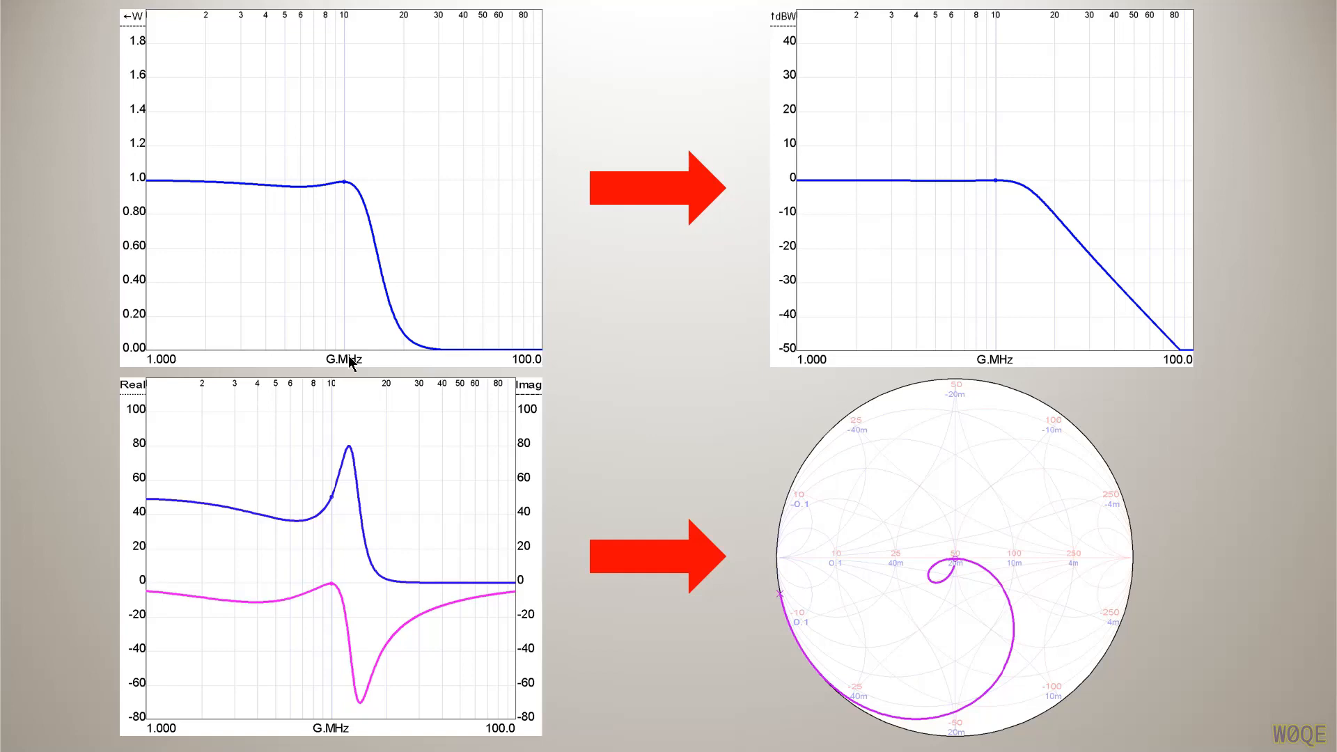
mouse_move(170, 237)
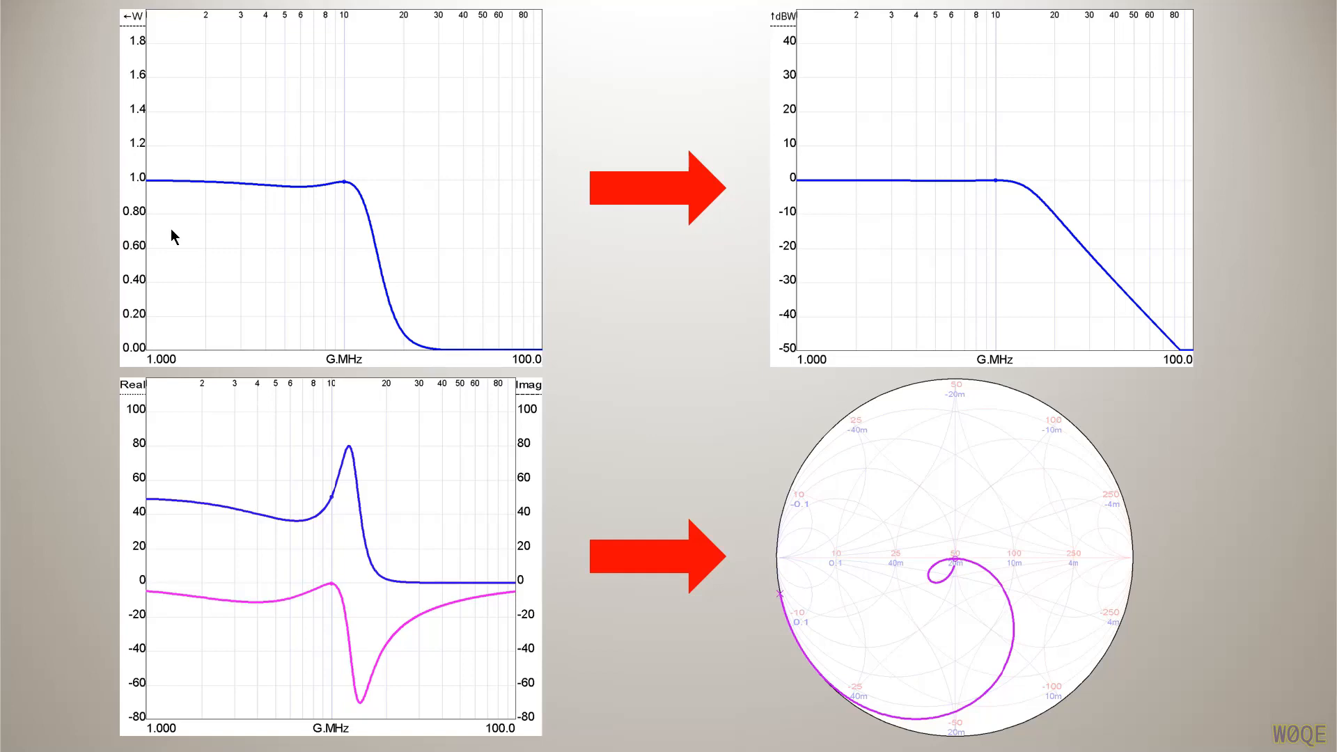
mouse_move(398, 215)
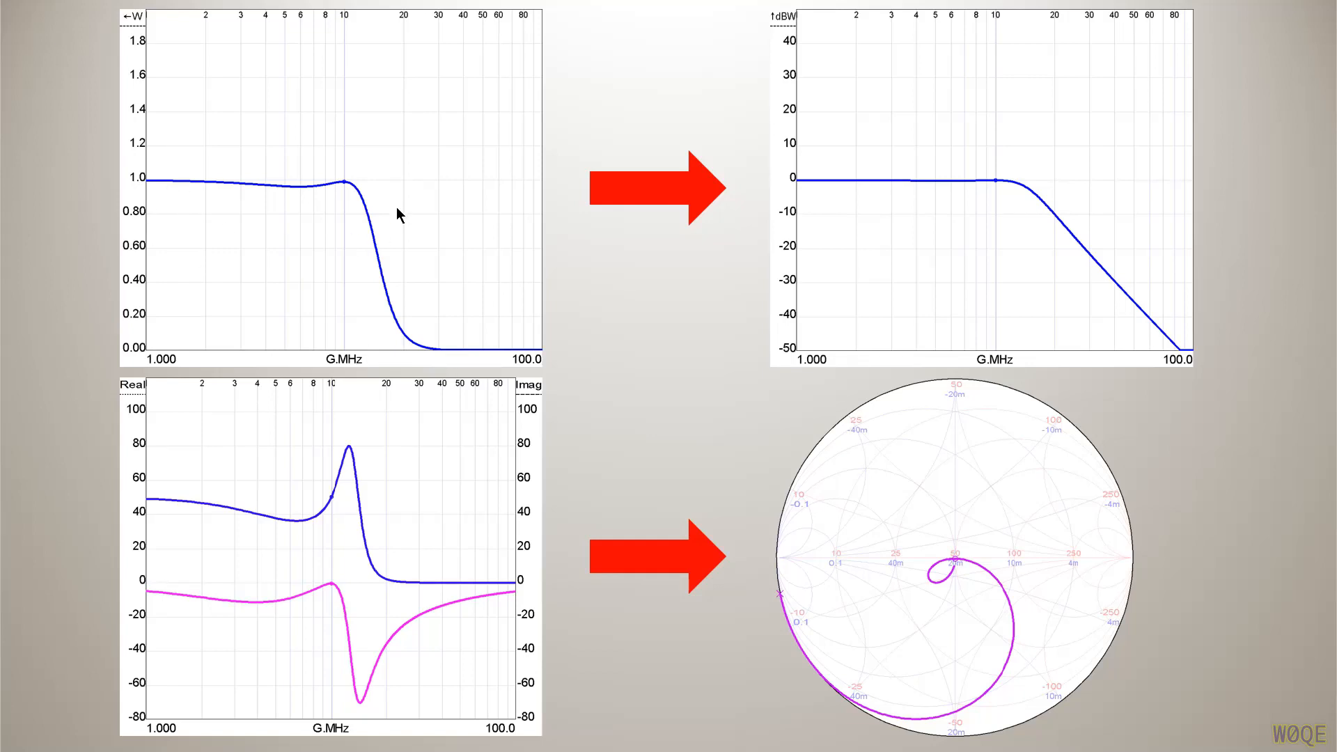
mouse_move(442, 358)
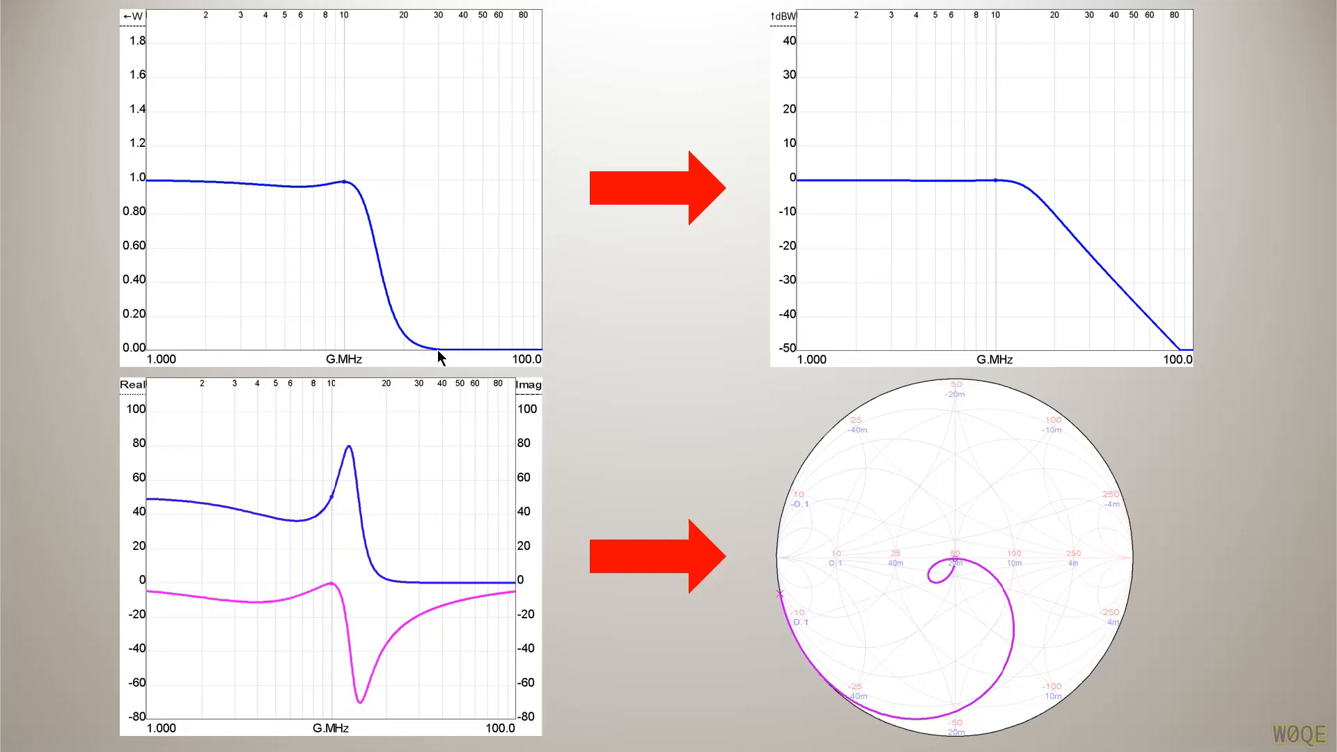
mouse_move(512, 358)
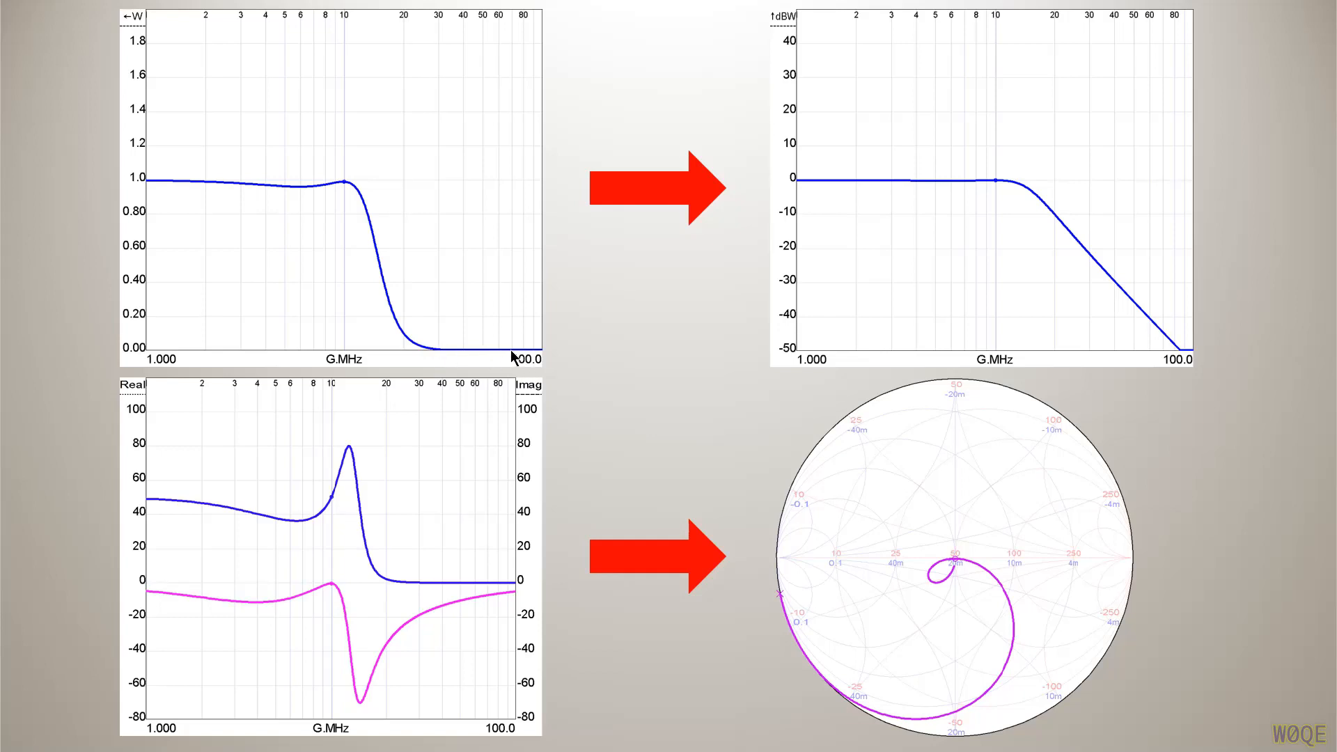
mouse_move(802, 77)
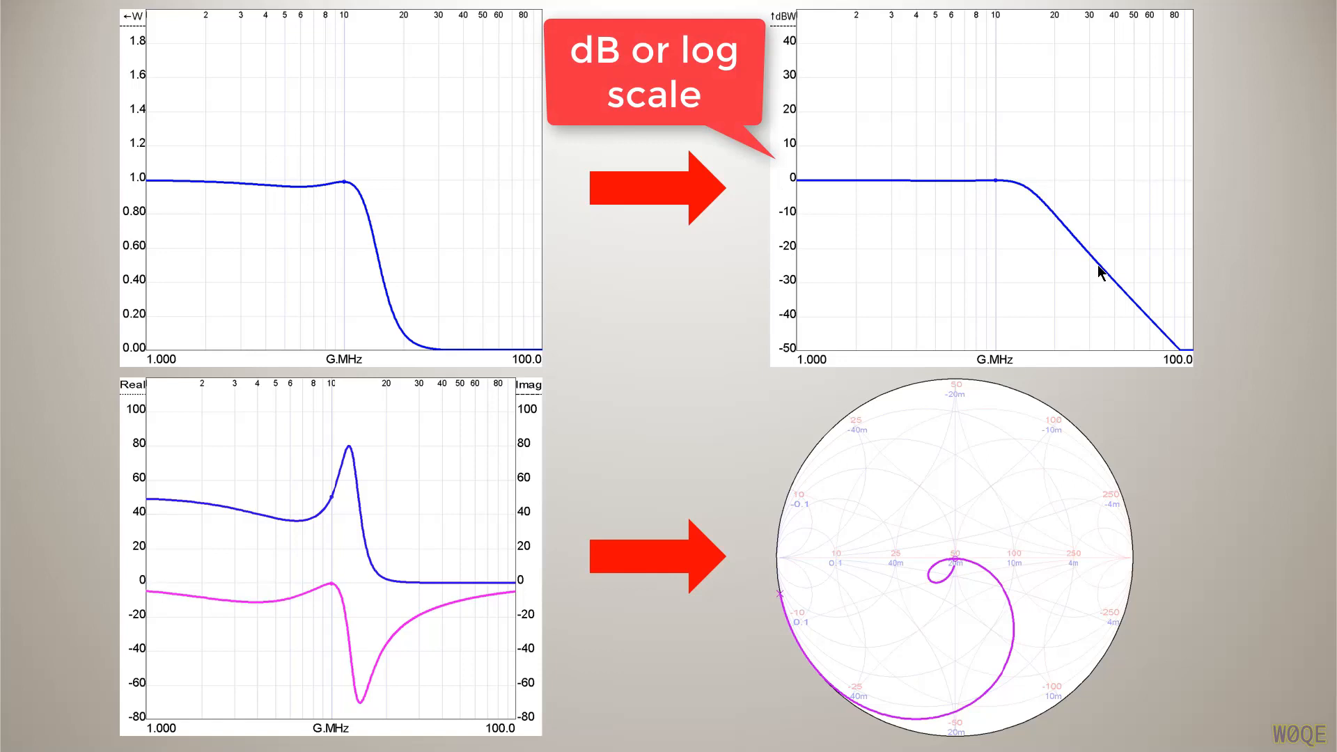
mouse_move(1181, 362)
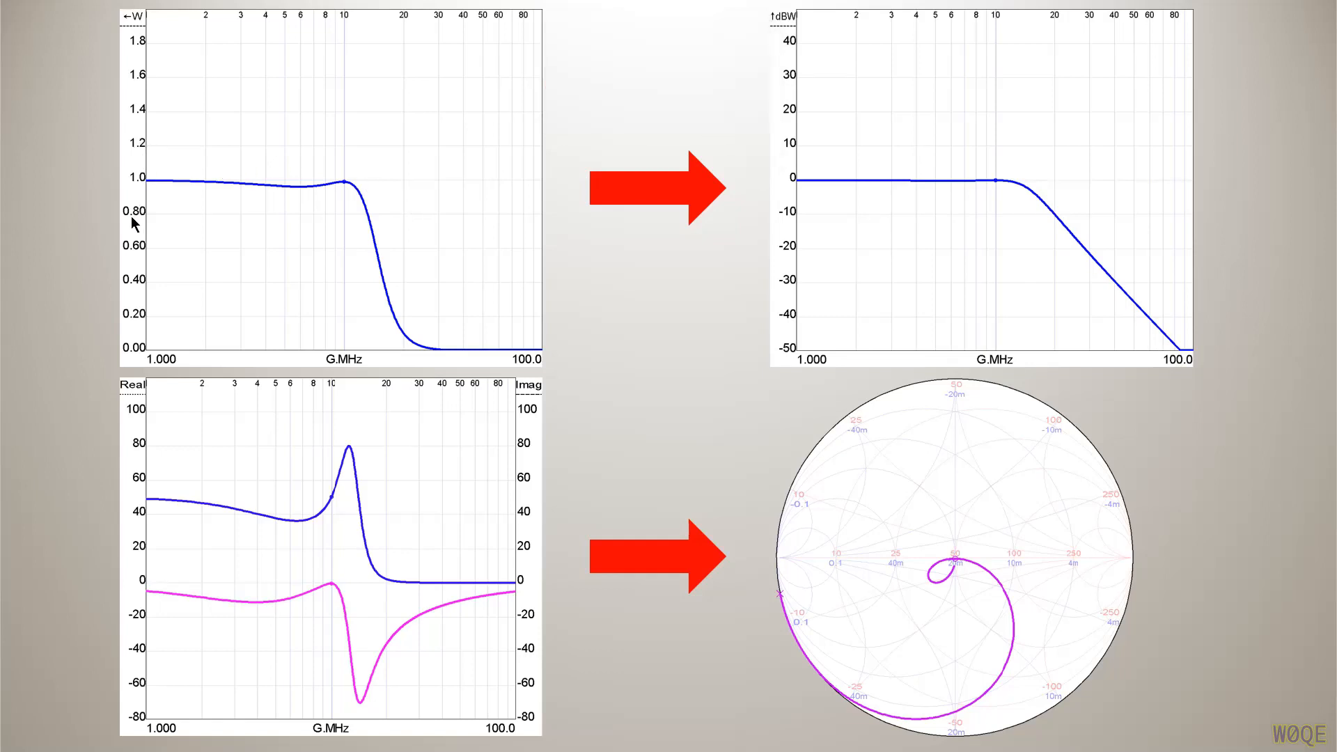
mouse_move(1006, 185)
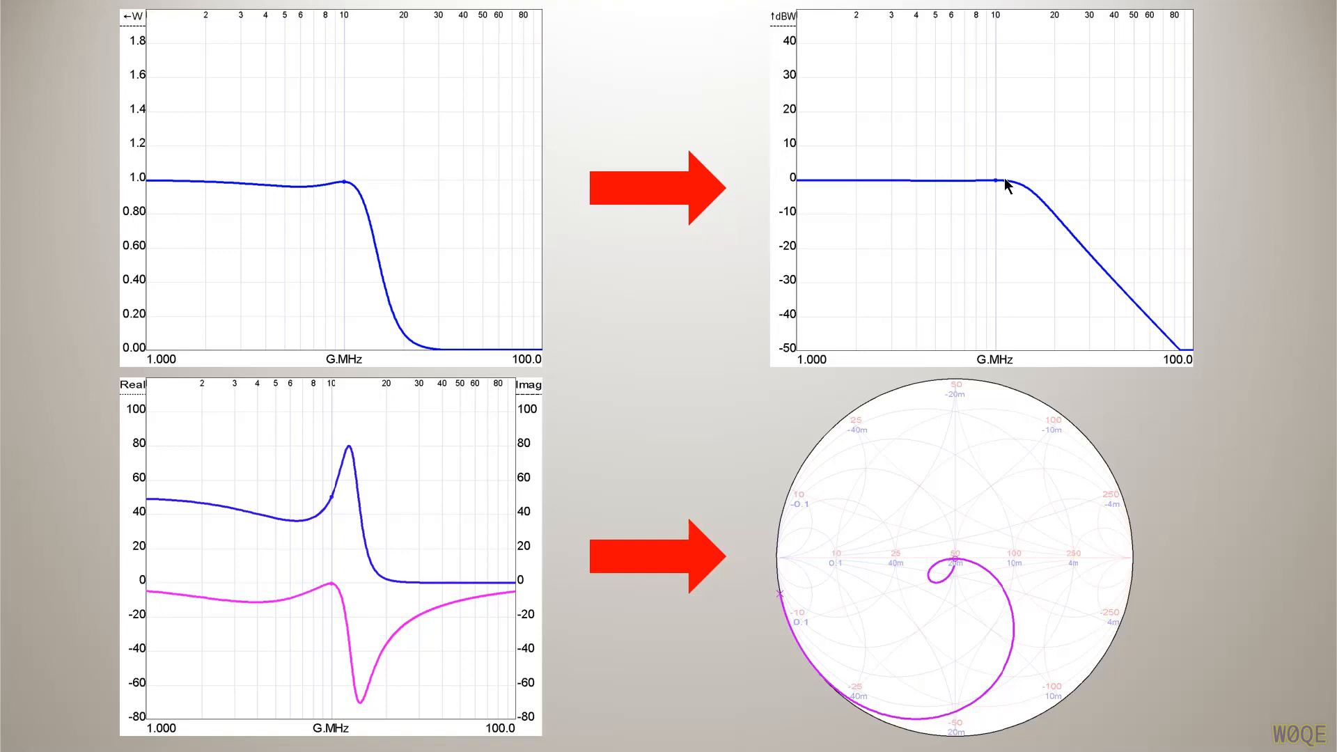
mouse_move(1004, 193)
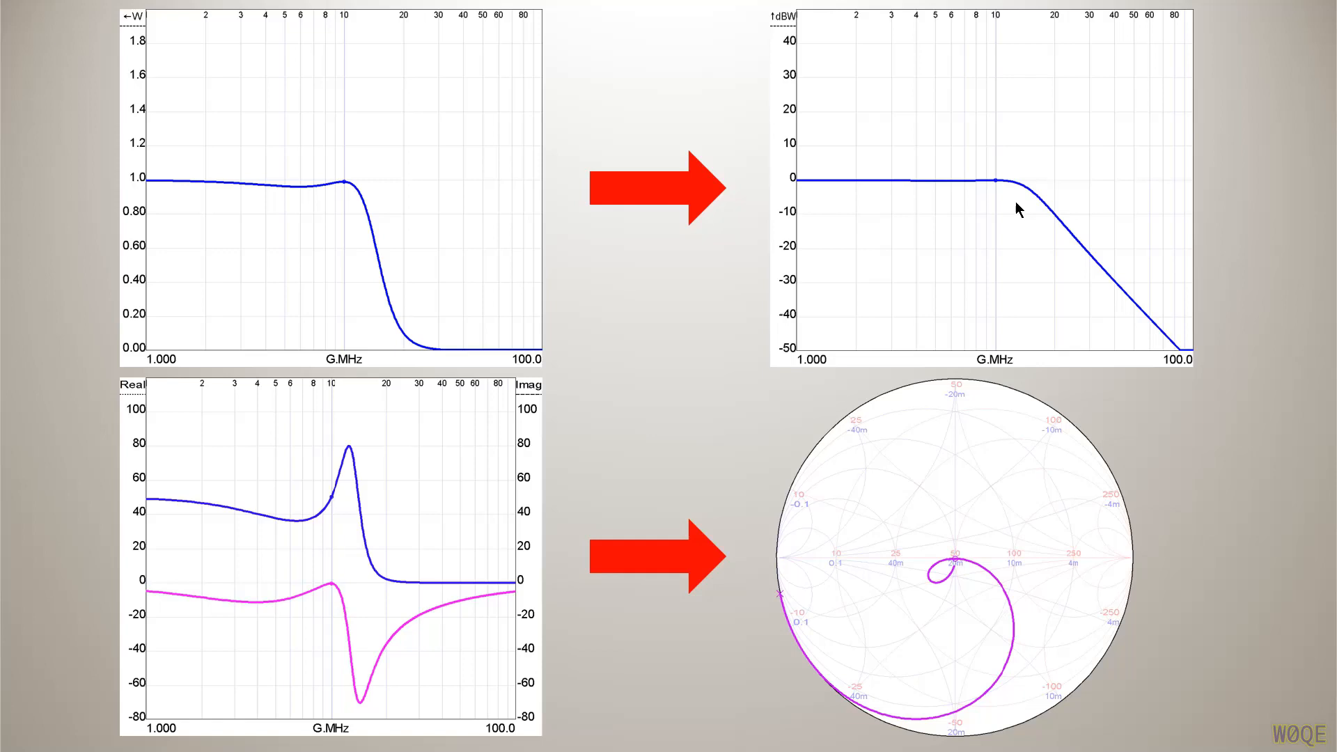
mouse_move(331, 220)
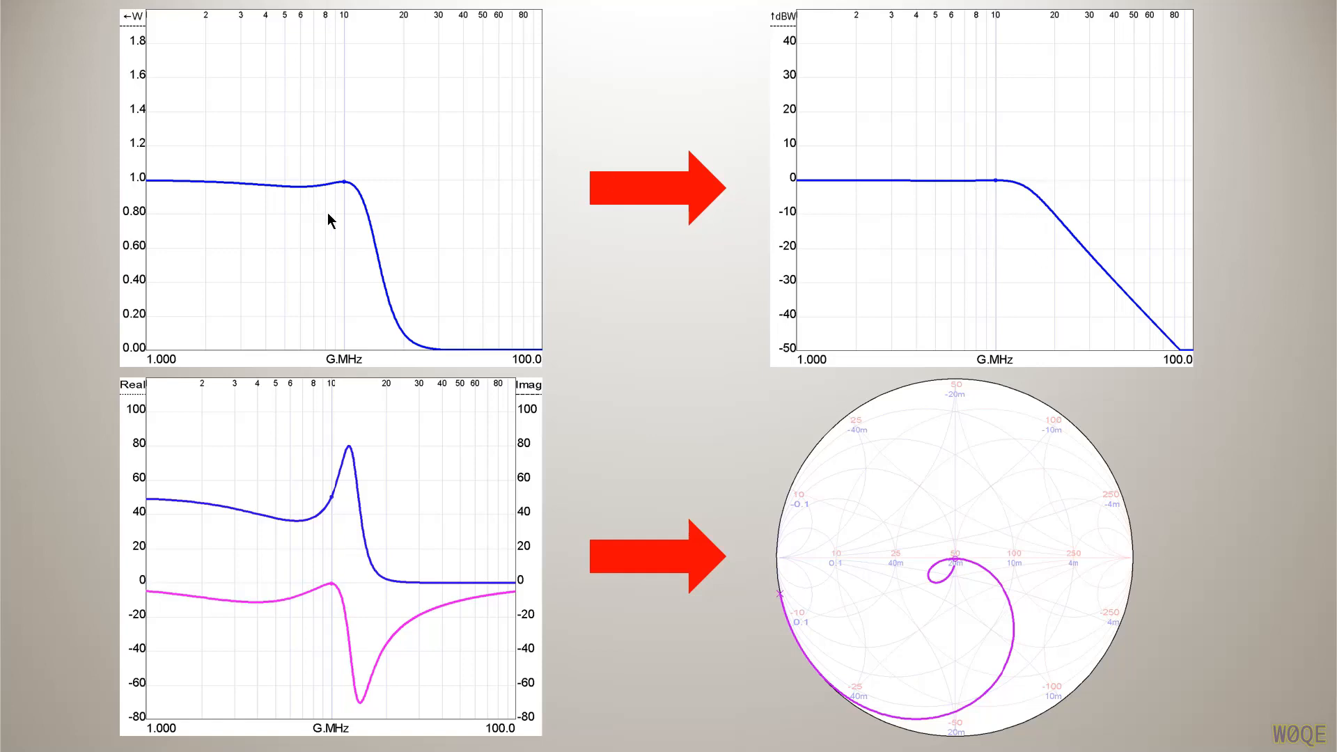
mouse_move(414, 354)
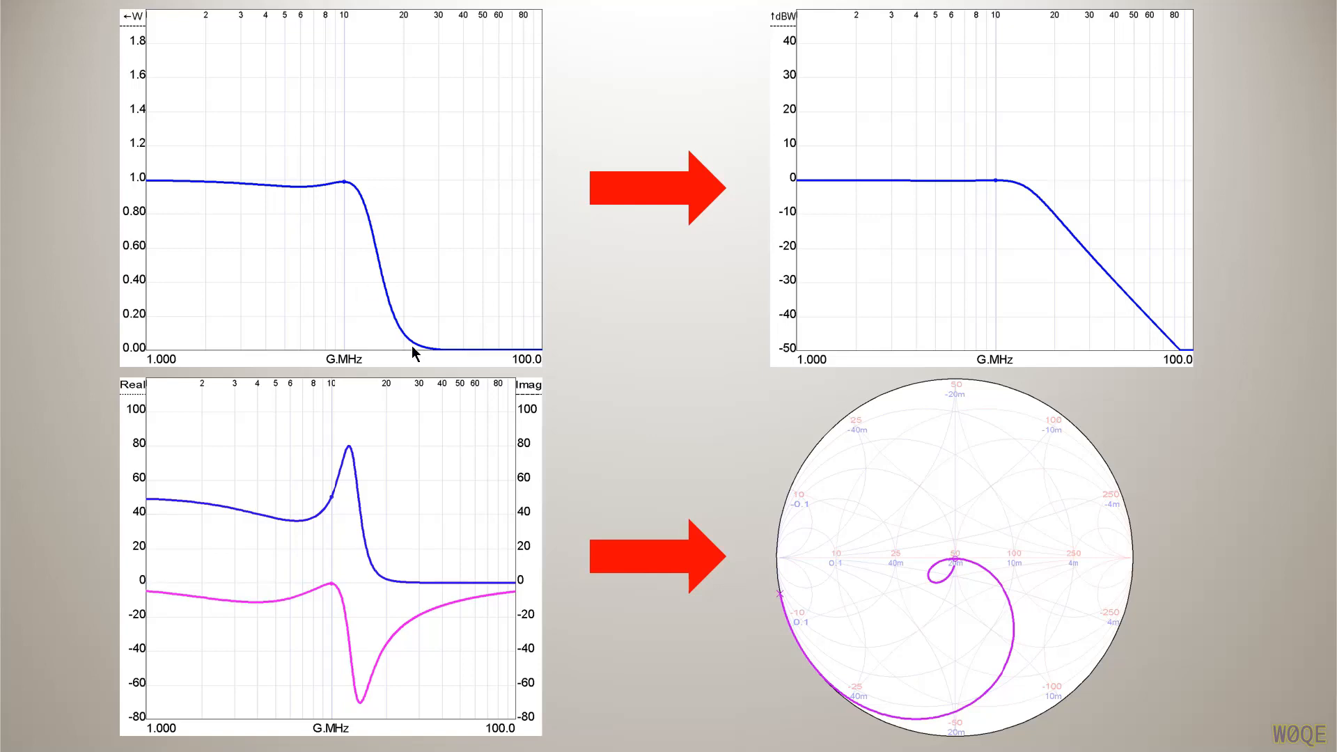
mouse_move(432, 354)
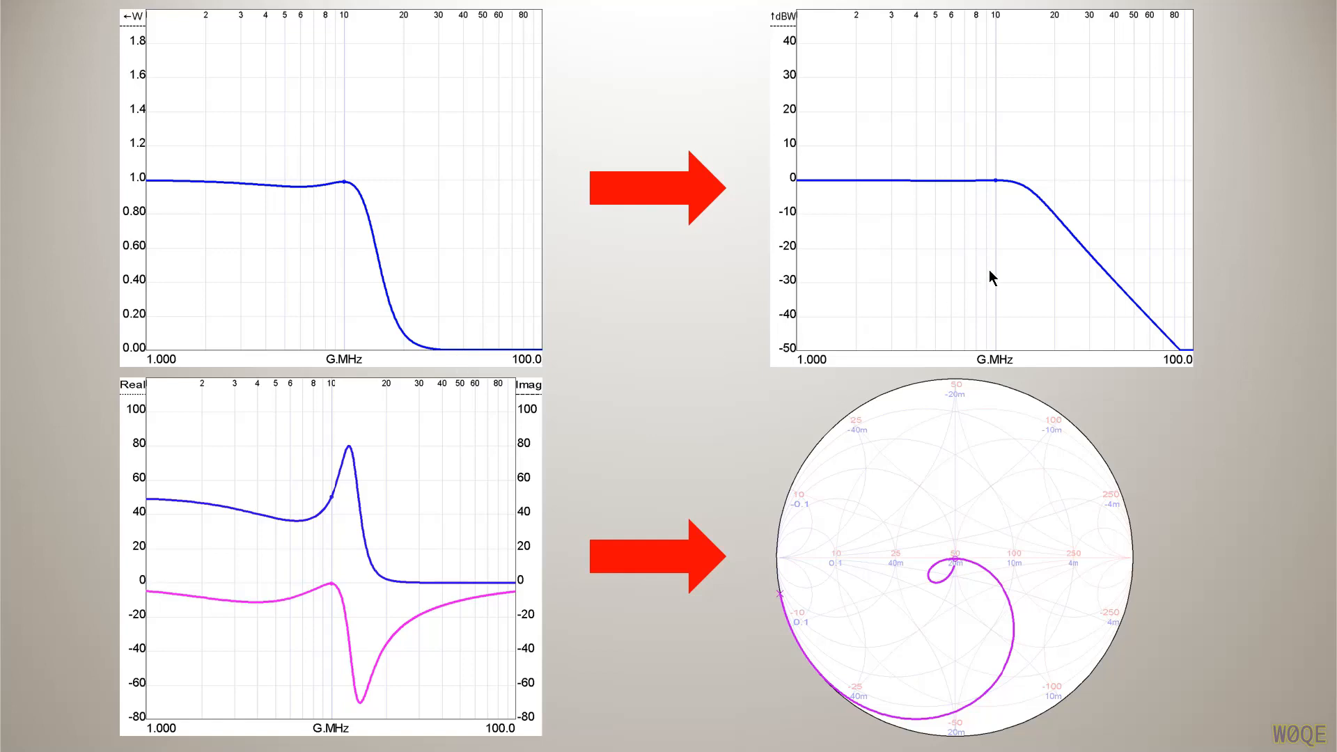
mouse_move(1054, 221)
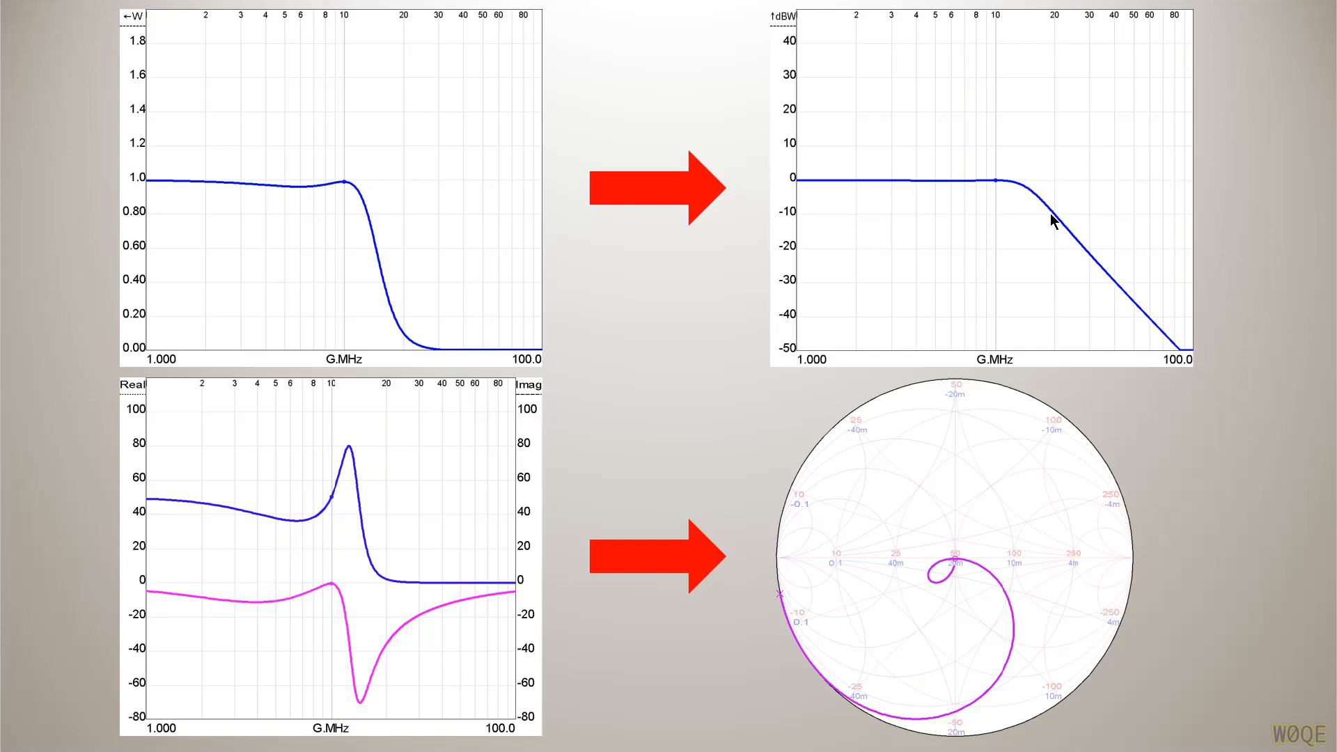
mouse_move(1113, 273)
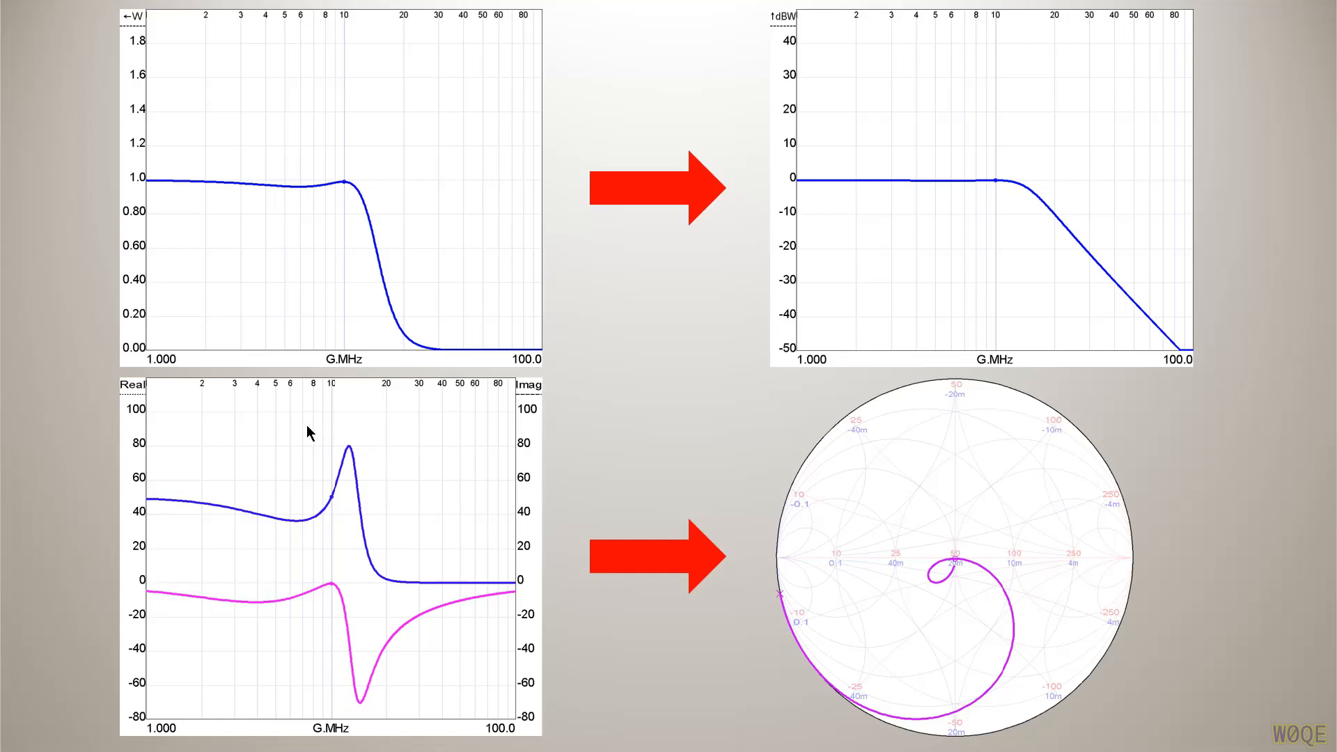
mouse_move(356, 619)
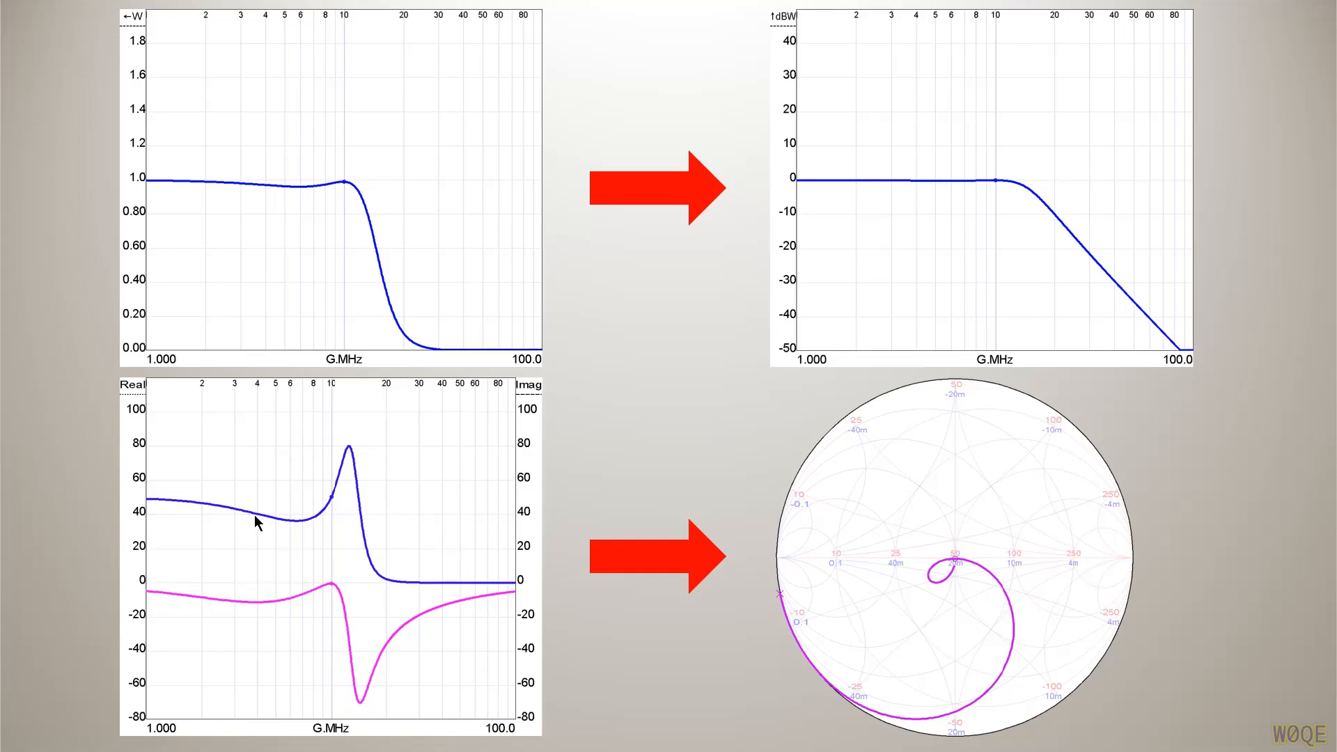
mouse_move(254, 467)
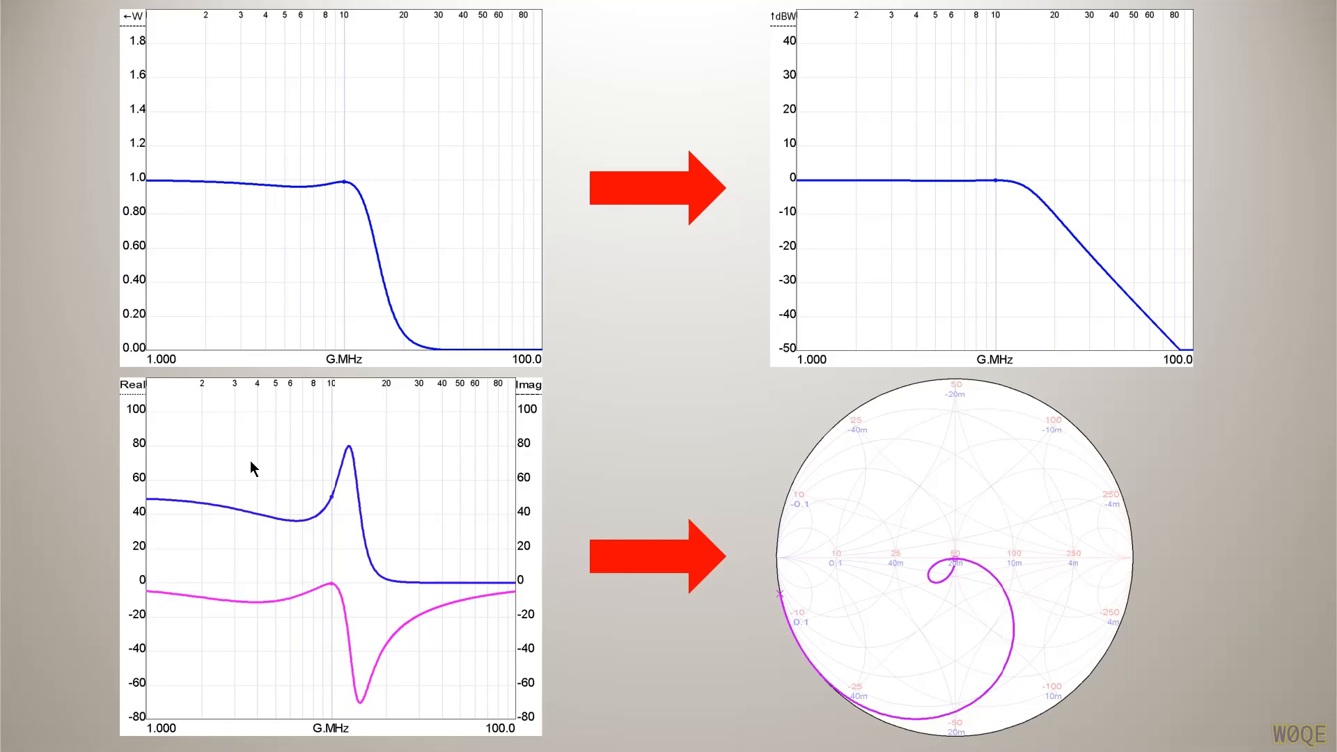
mouse_move(293, 524)
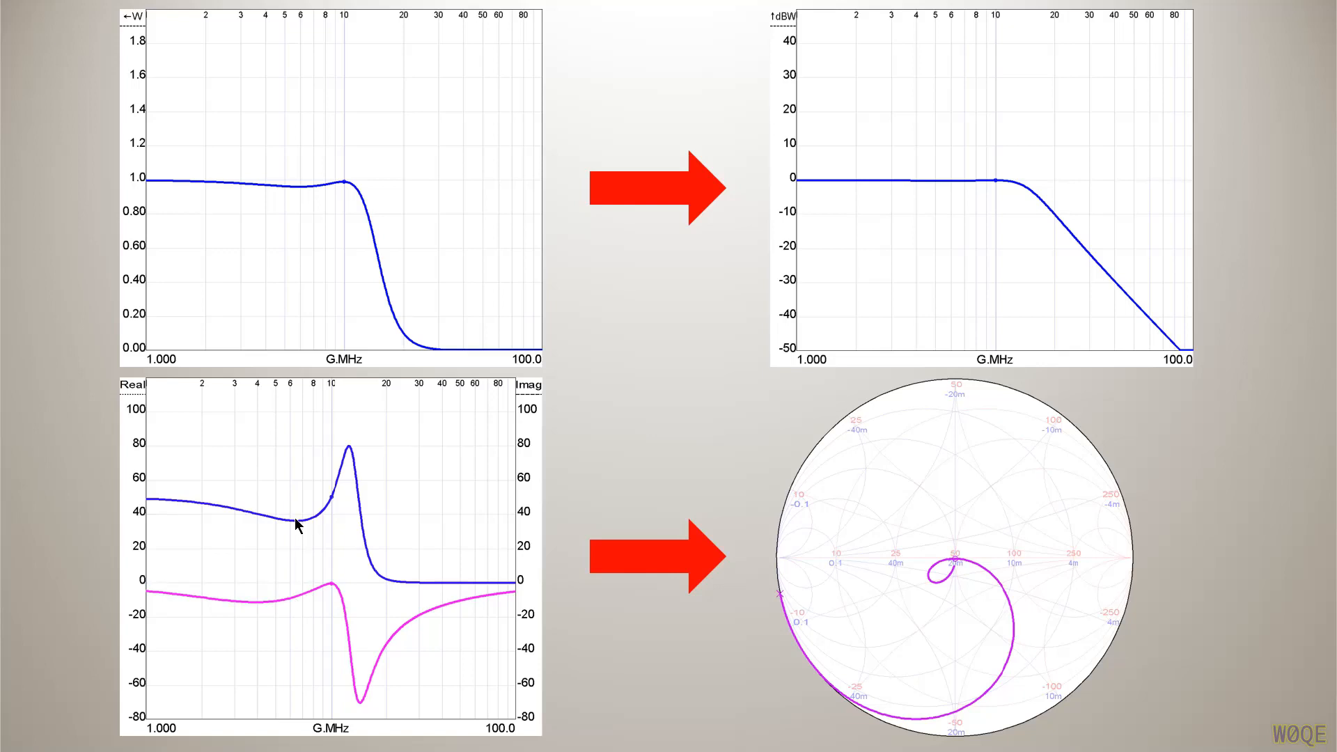
mouse_move(324, 599)
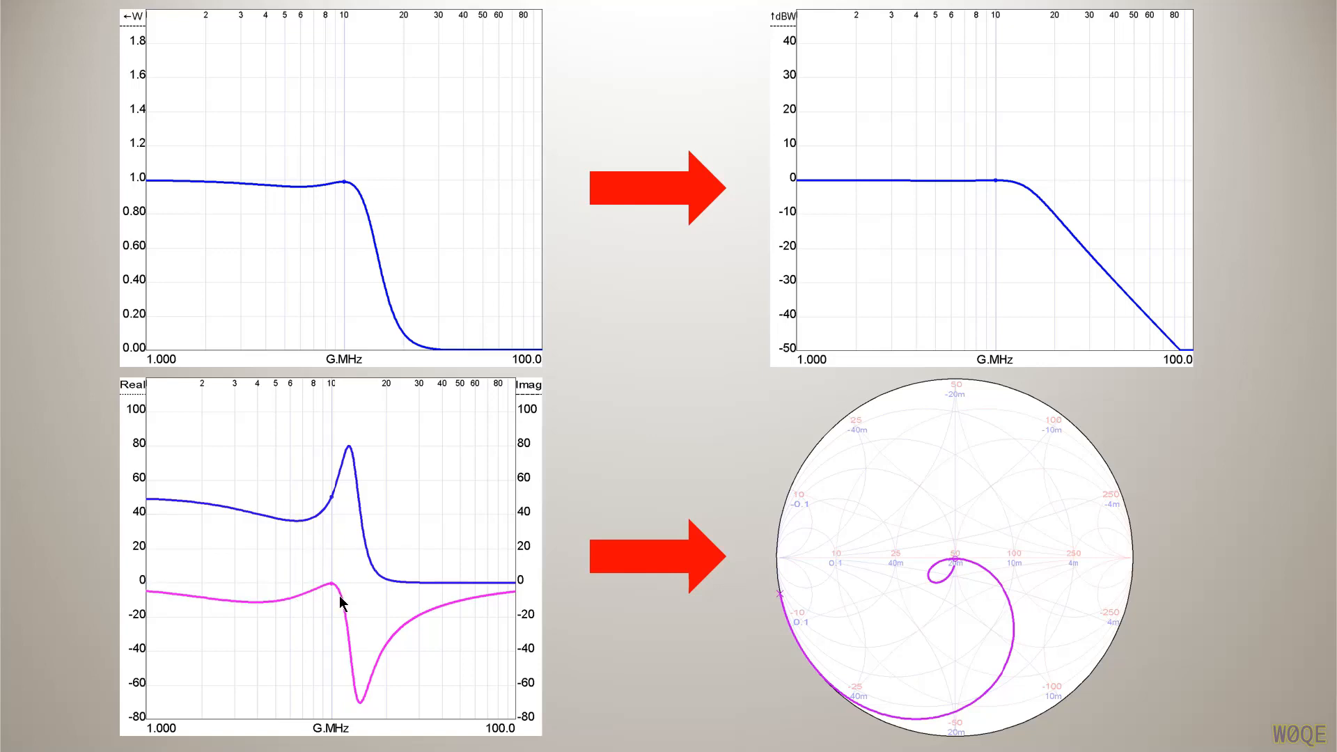
mouse_move(460, 710)
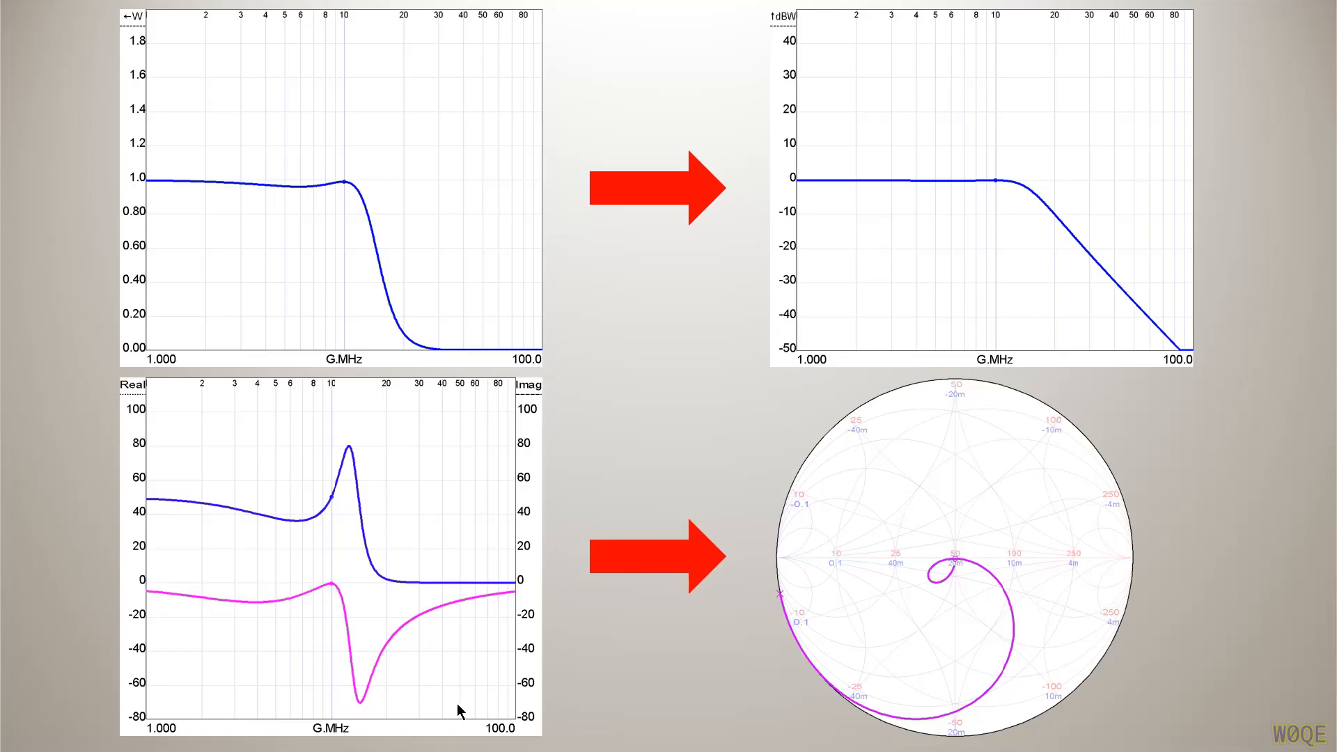
mouse_move(338, 479)
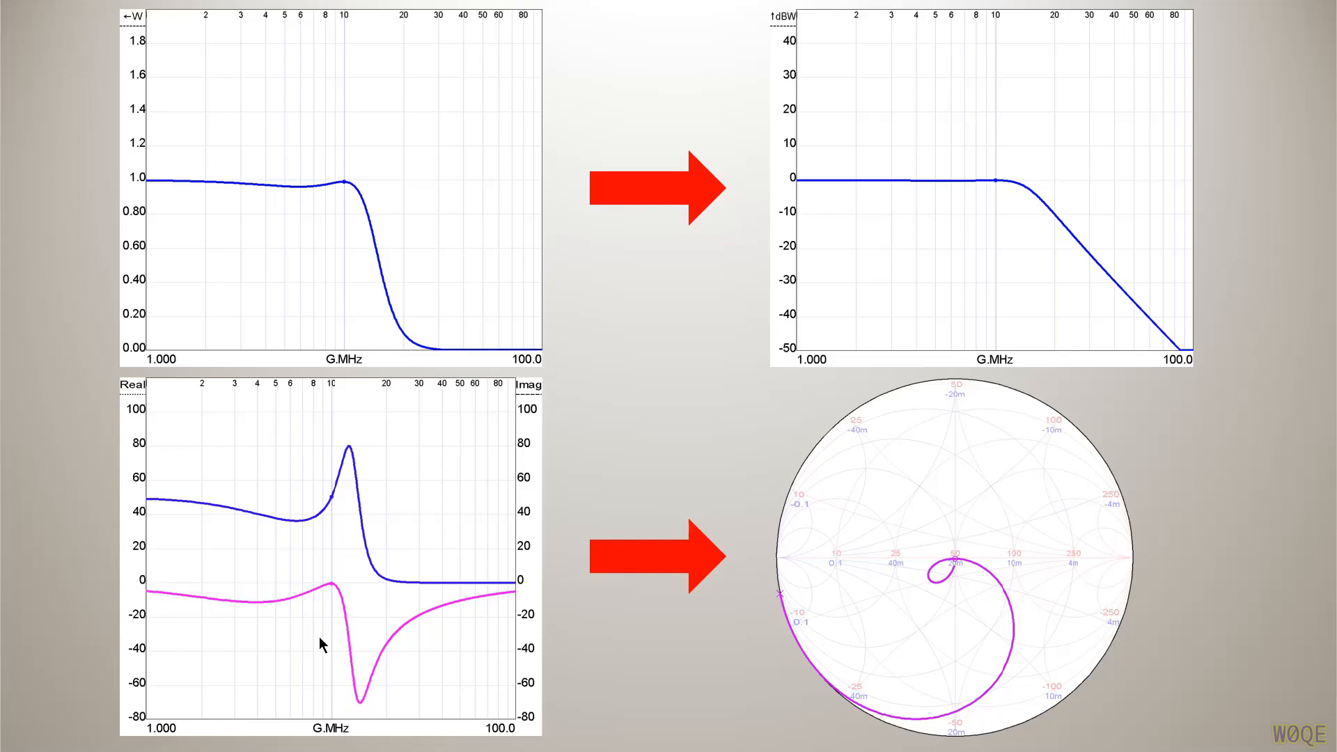
mouse_move(957, 569)
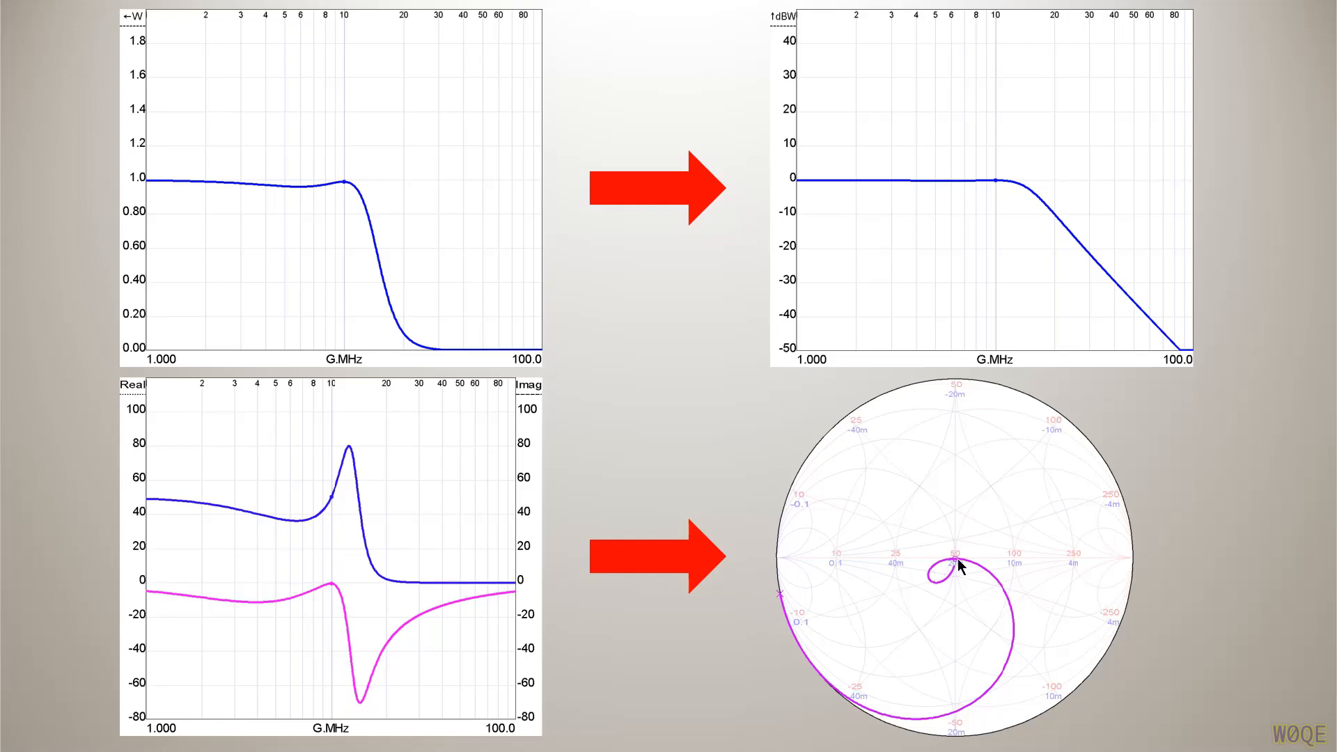
mouse_move(978, 552)
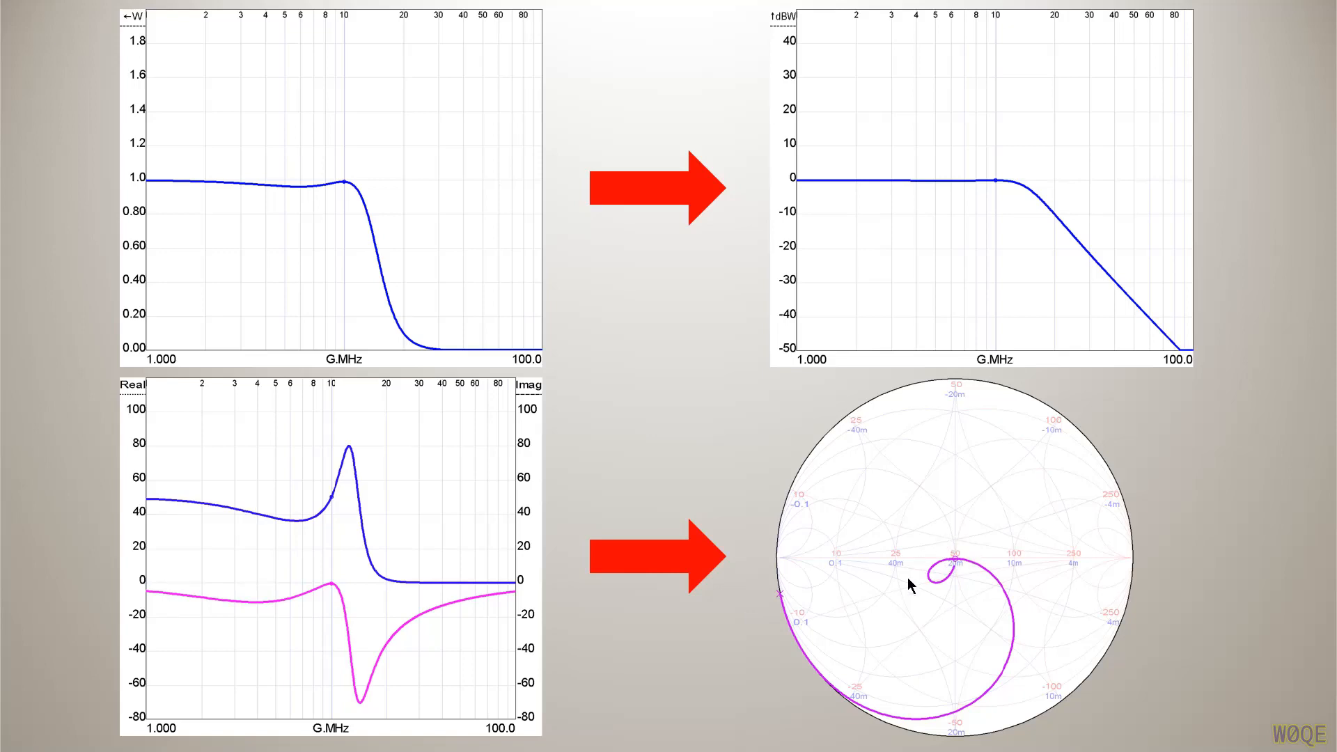
mouse_move(992, 537)
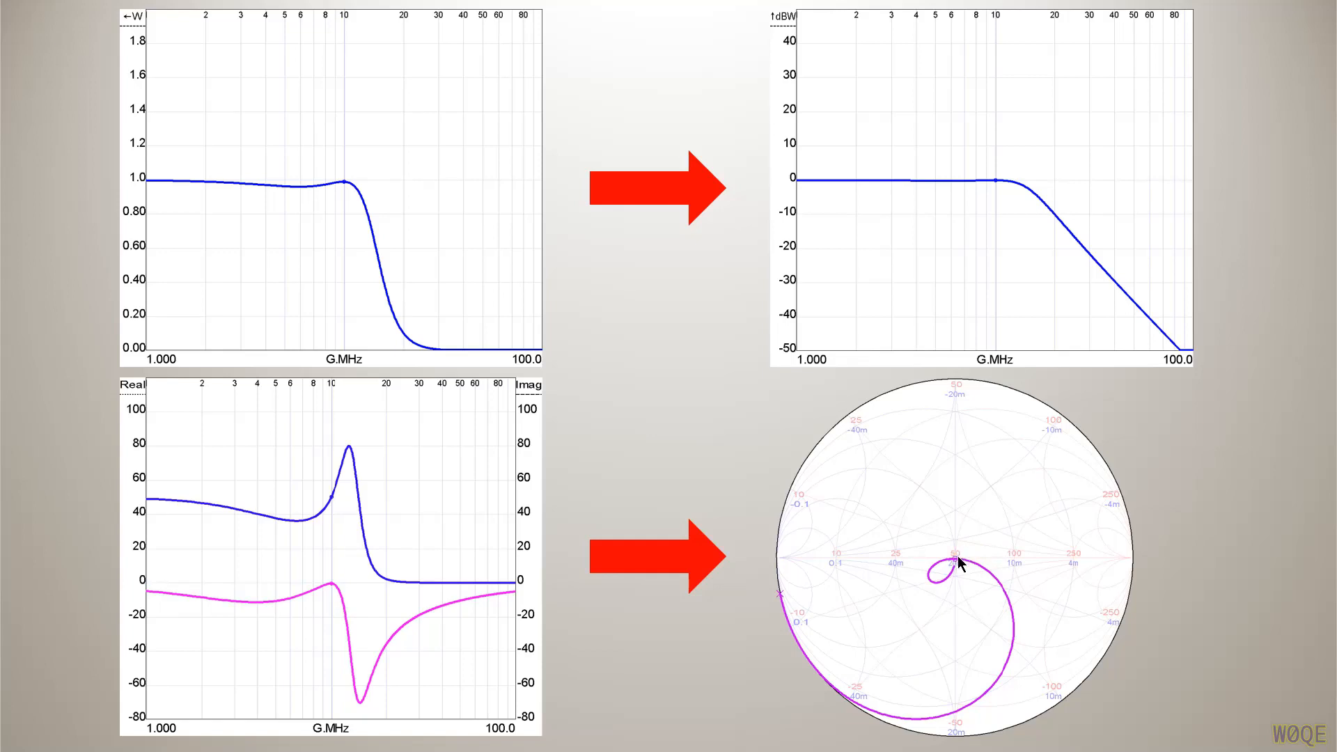
mouse_move(1000, 589)
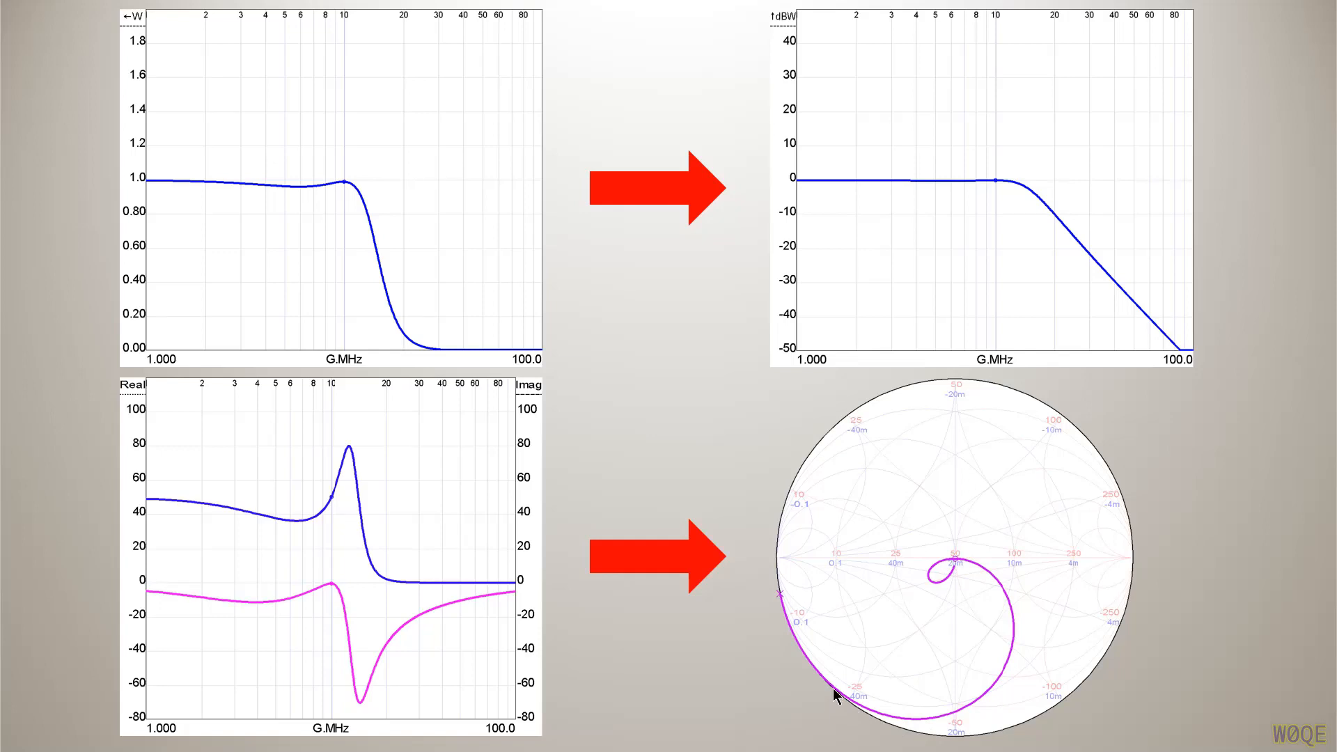
mouse_move(333, 551)
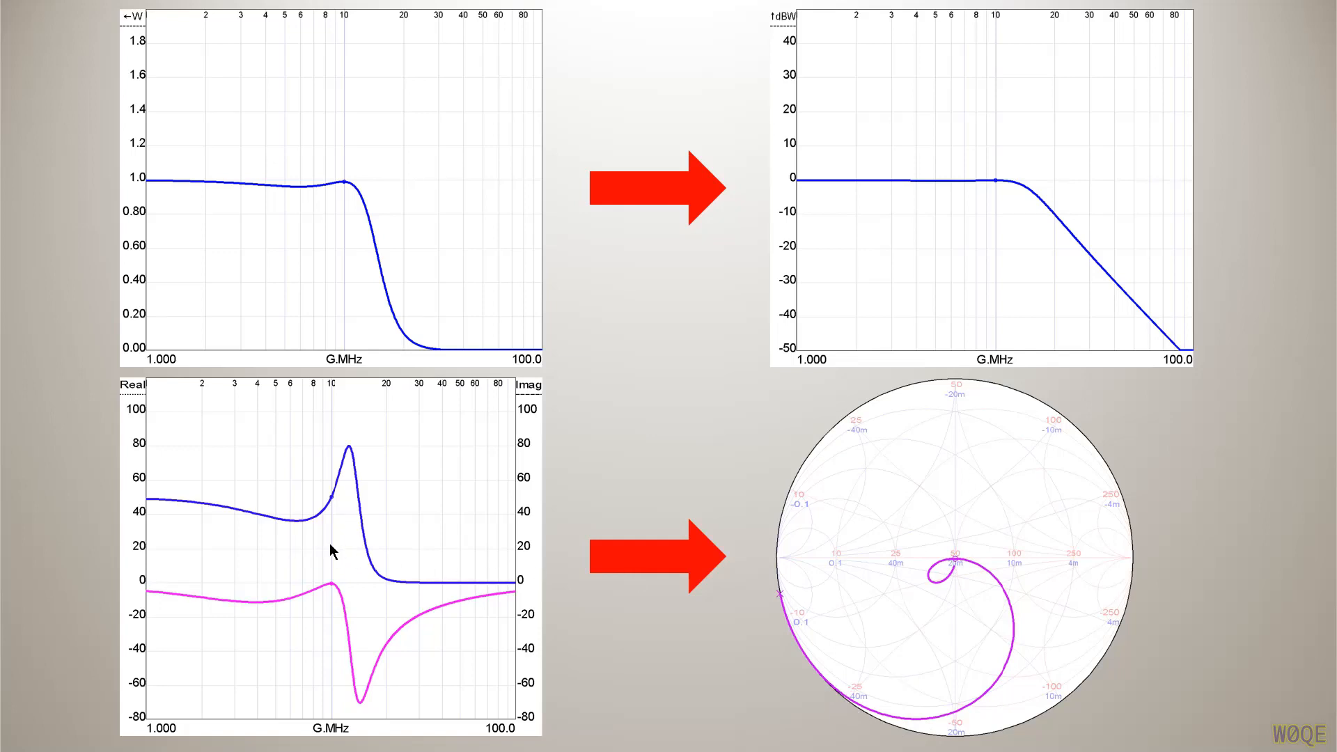
mouse_move(957, 543)
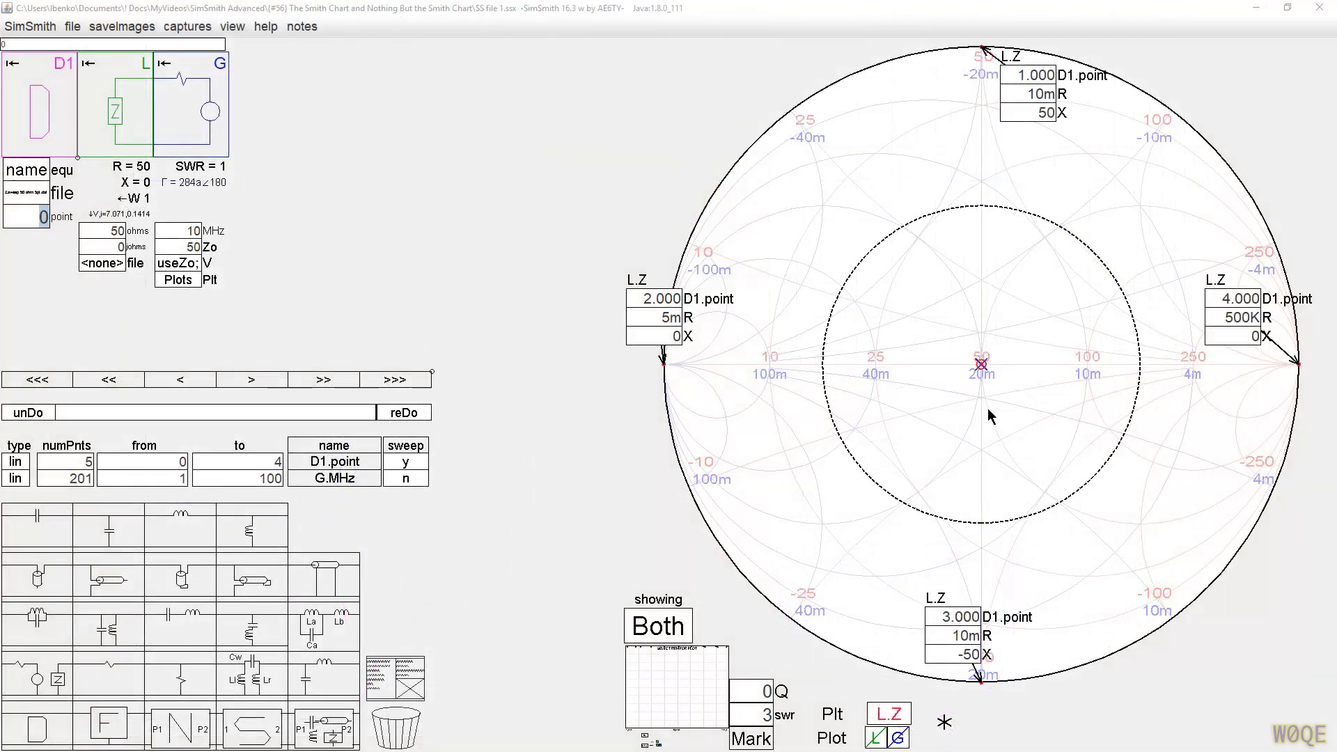
mouse_move(985, 375)
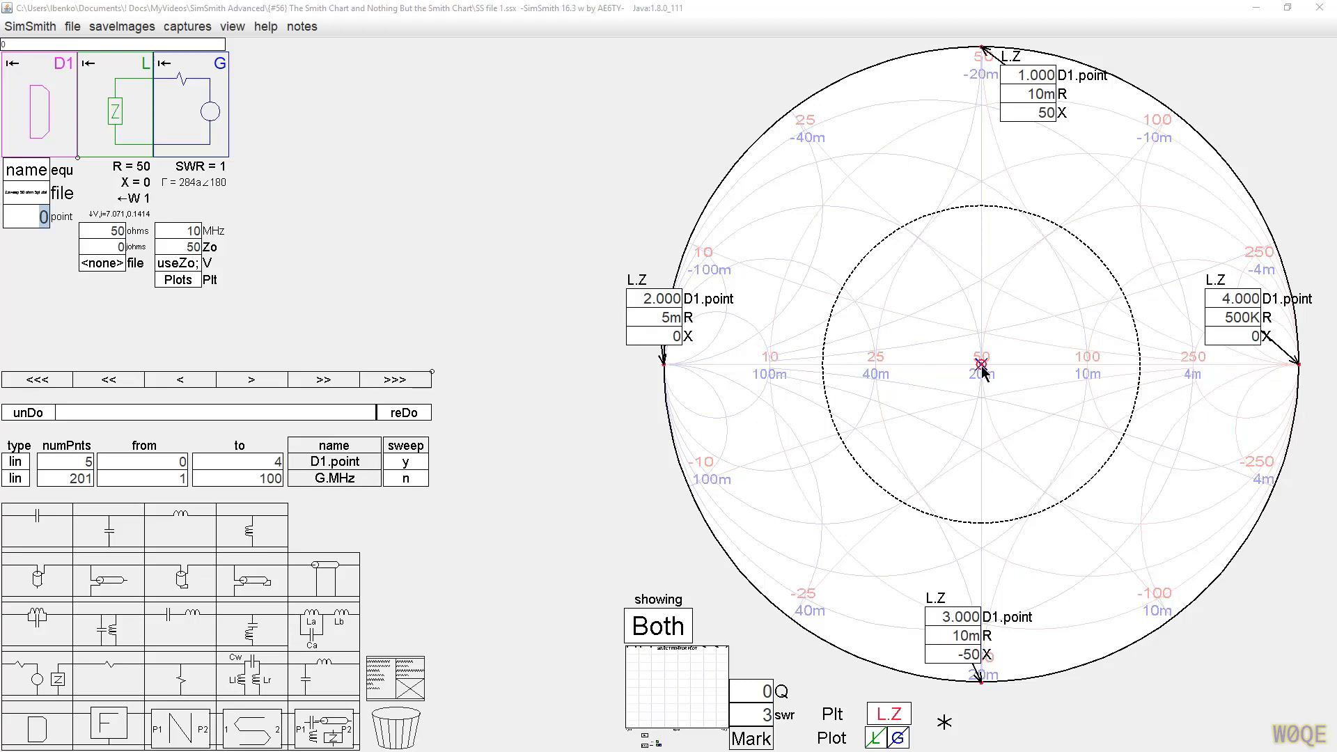
mouse_move(761, 167)
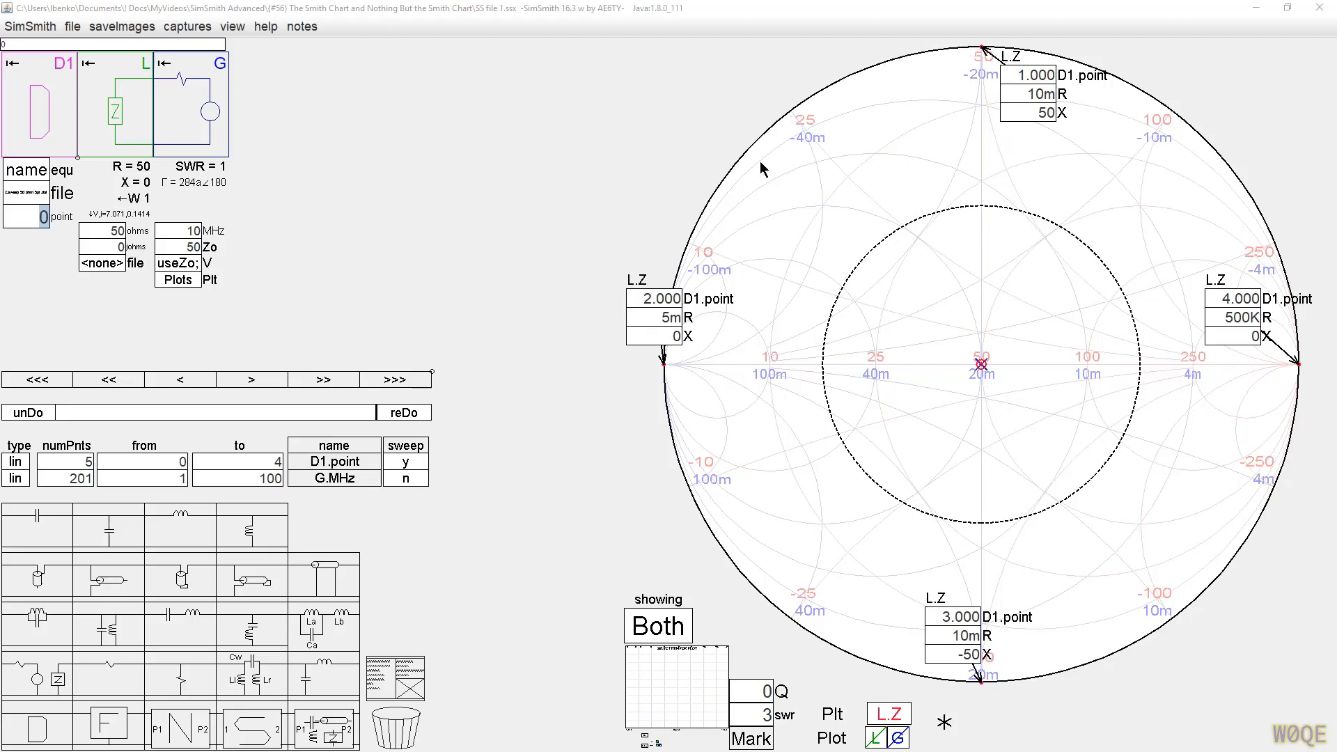
mouse_move(1304, 376)
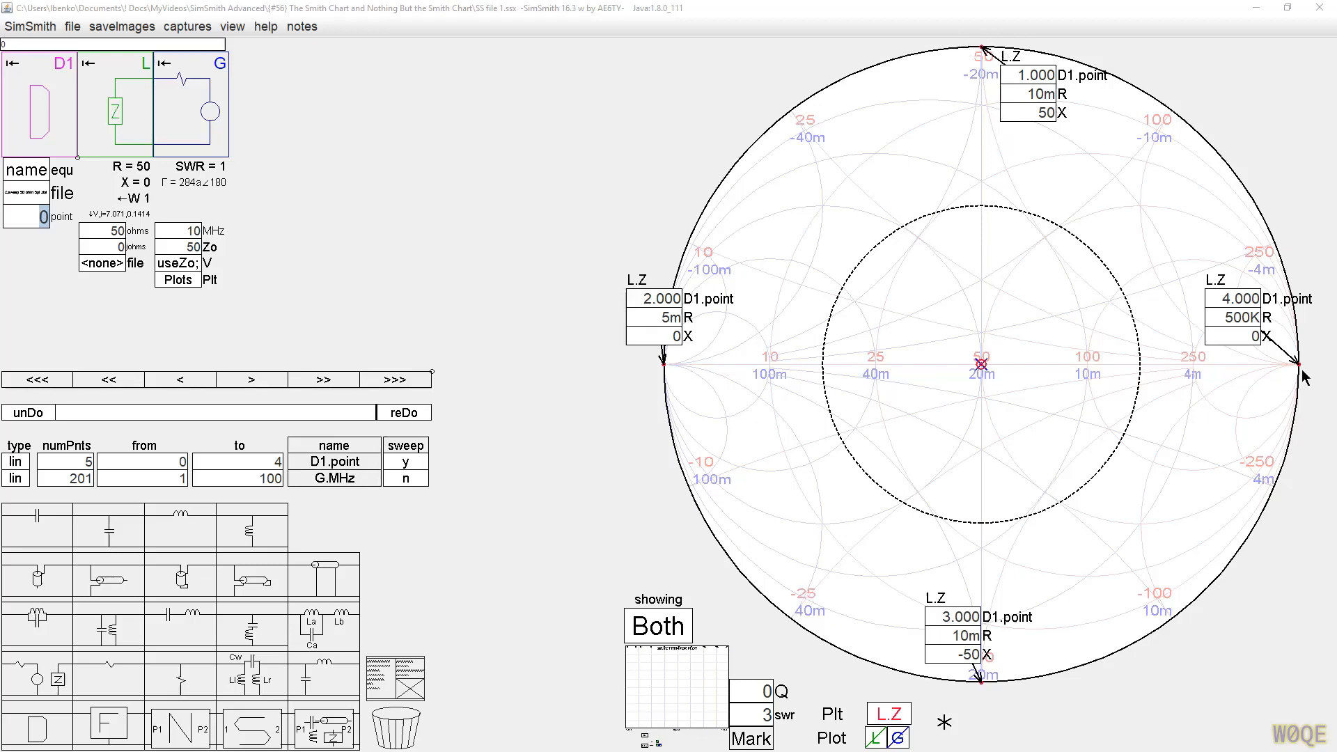
mouse_move(669, 365)
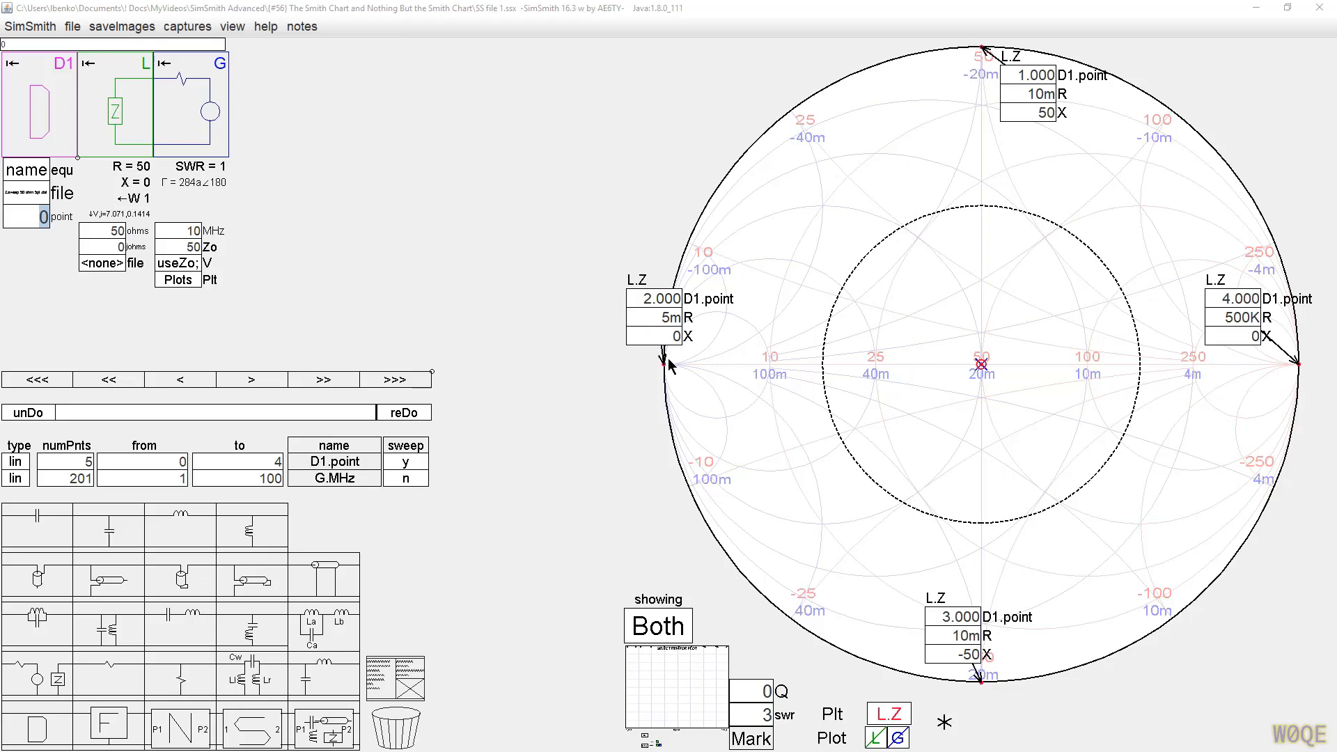
mouse_move(668, 368)
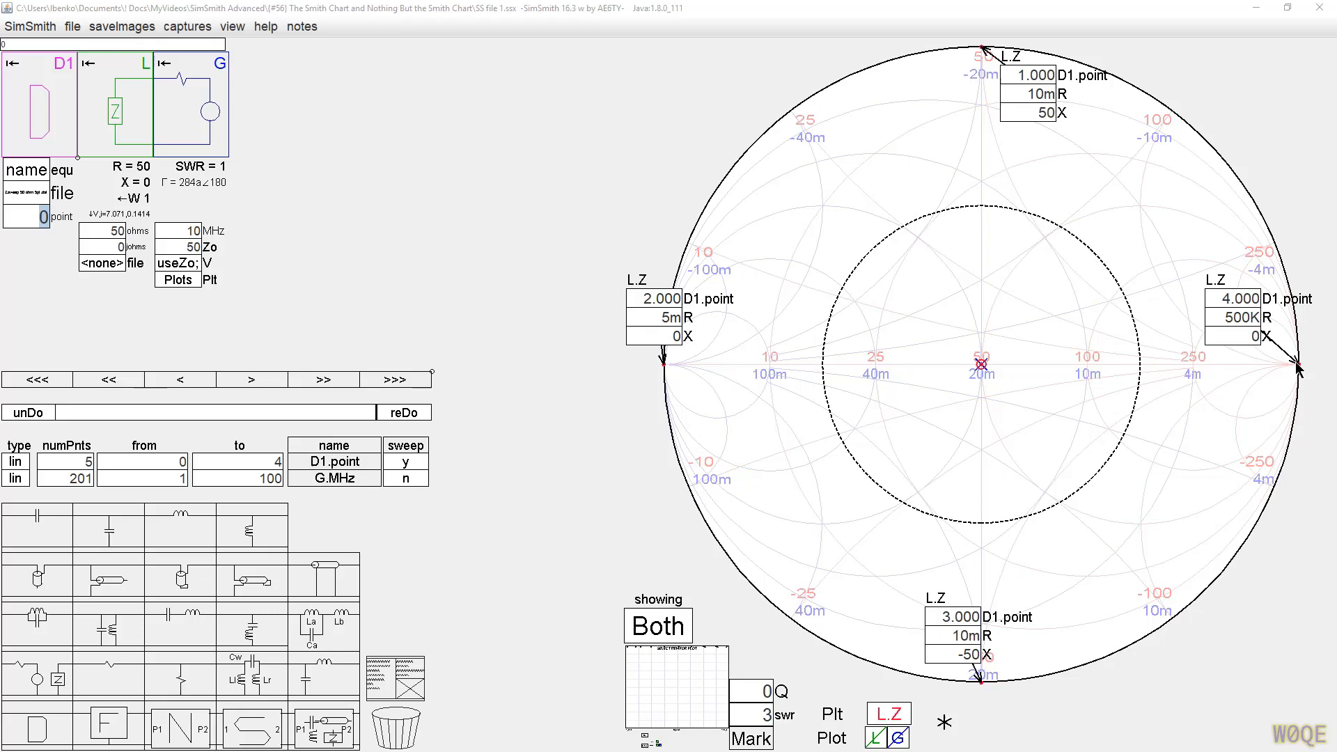
mouse_move(668, 369)
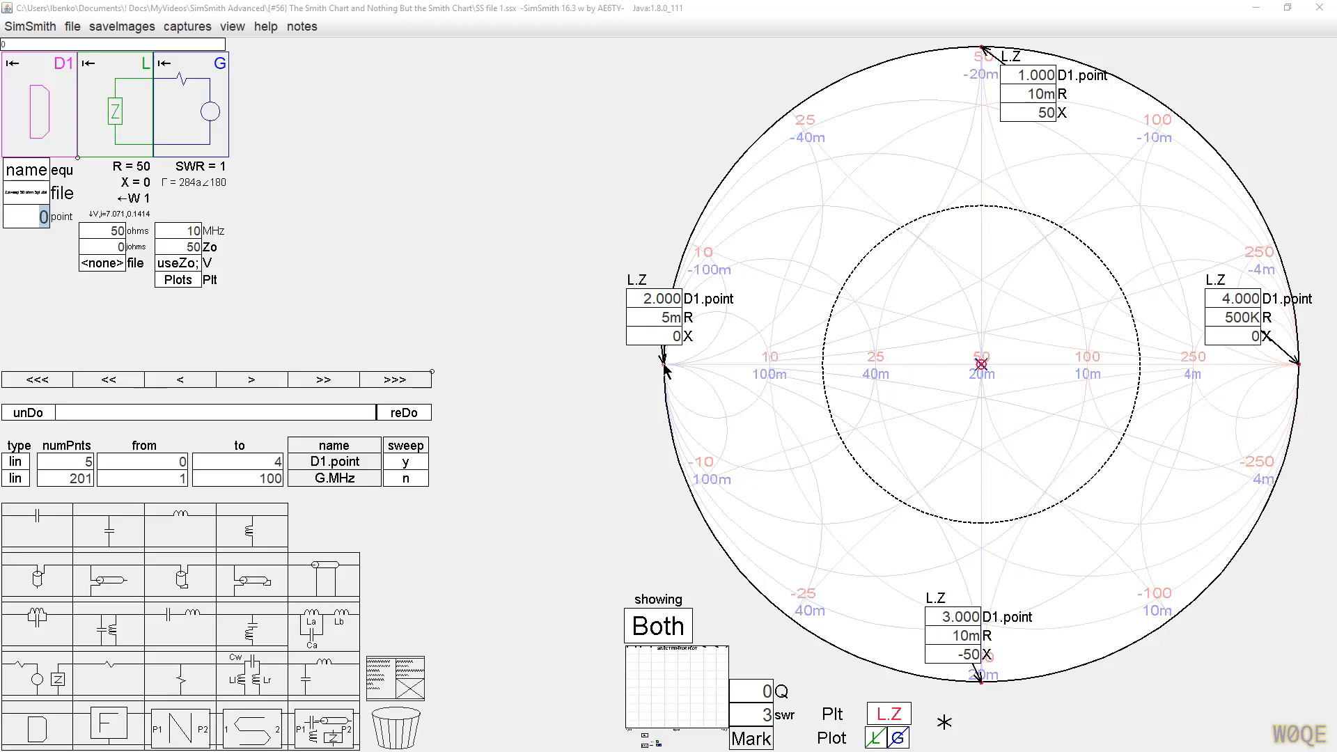
mouse_move(981, 53)
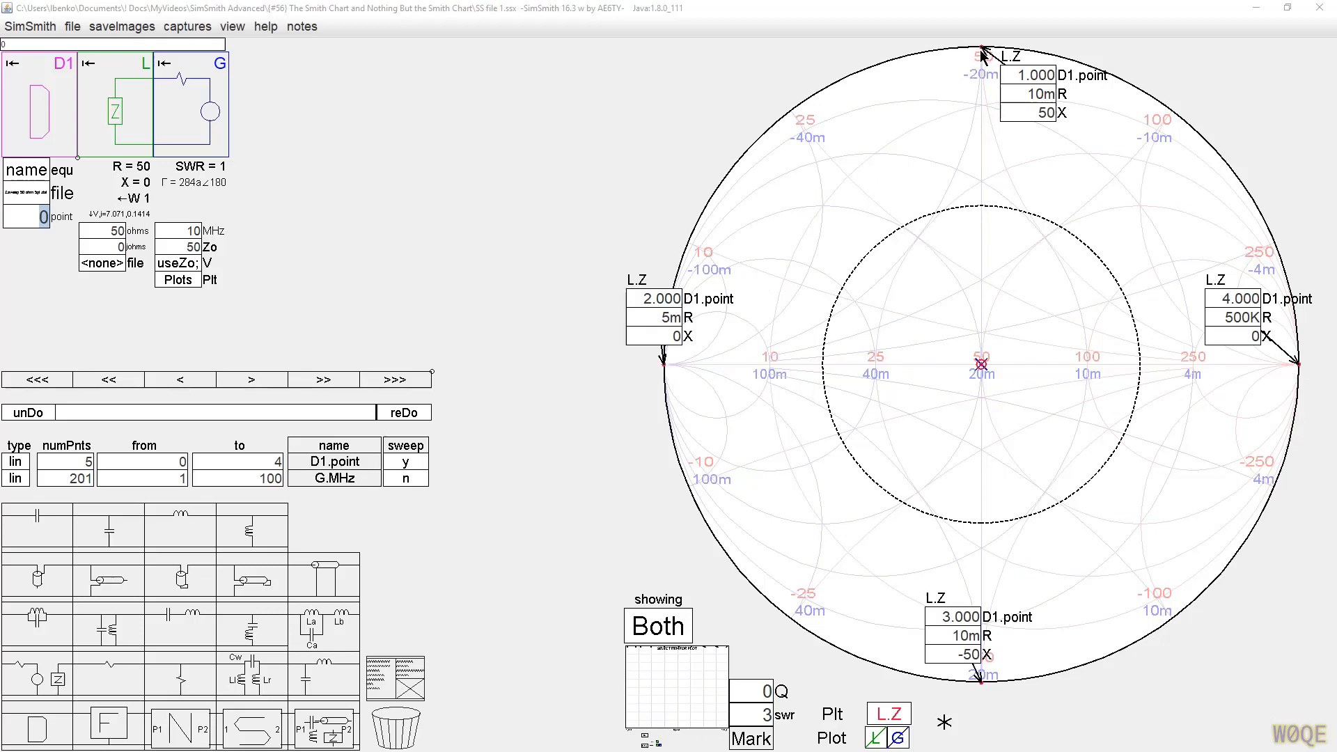
mouse_move(981, 665)
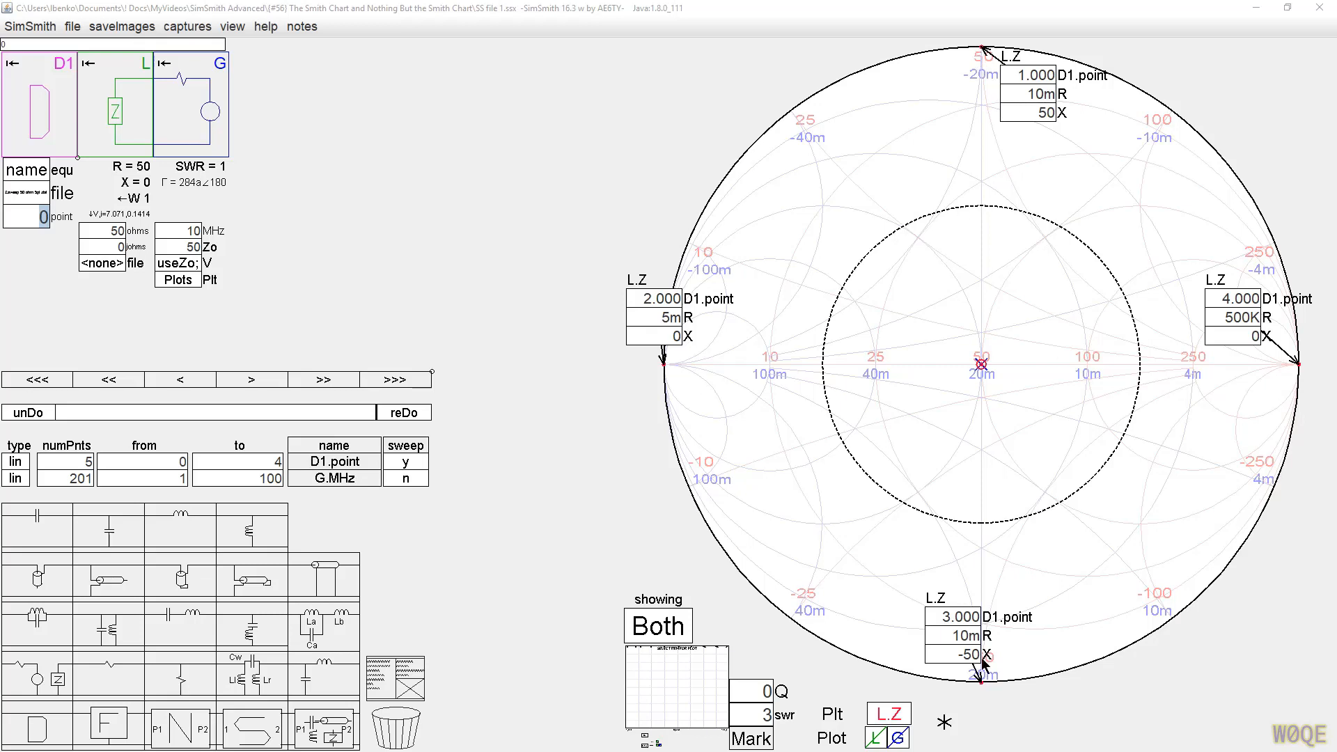
mouse_move(1031, 483)
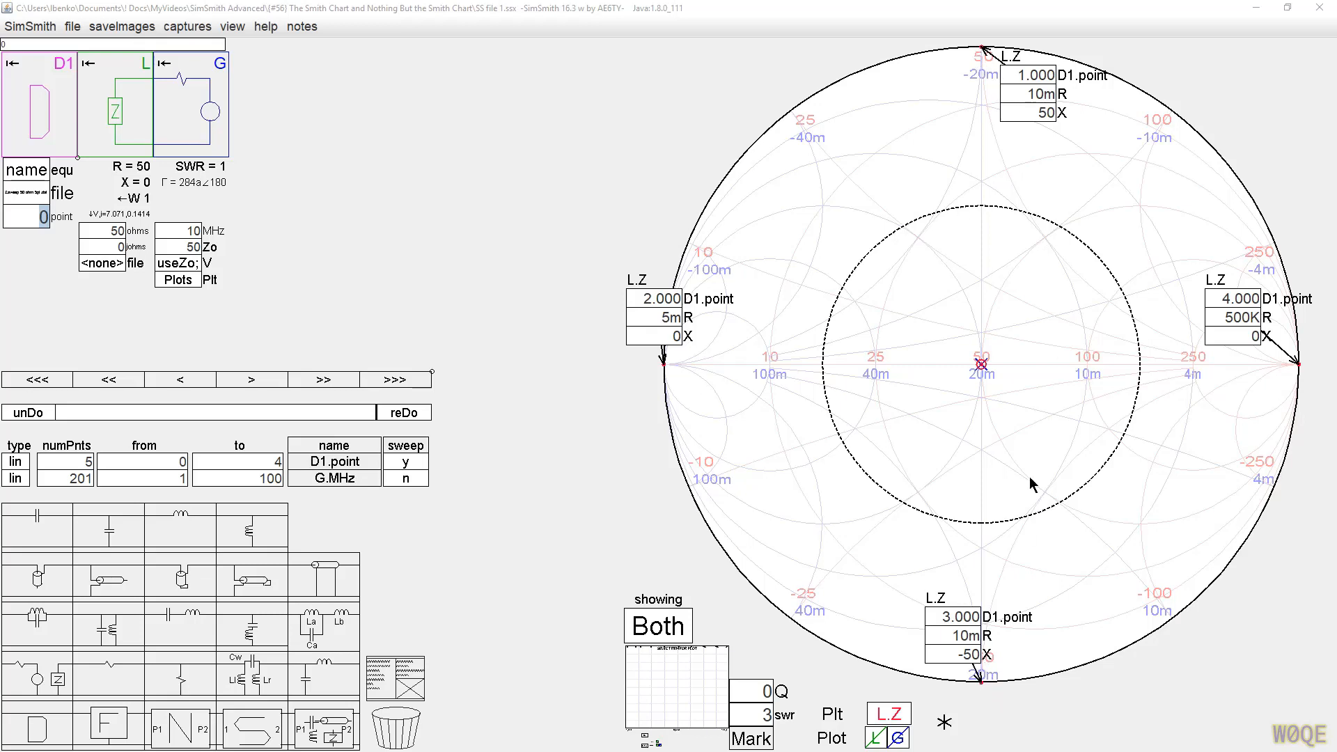
mouse_move(981, 347)
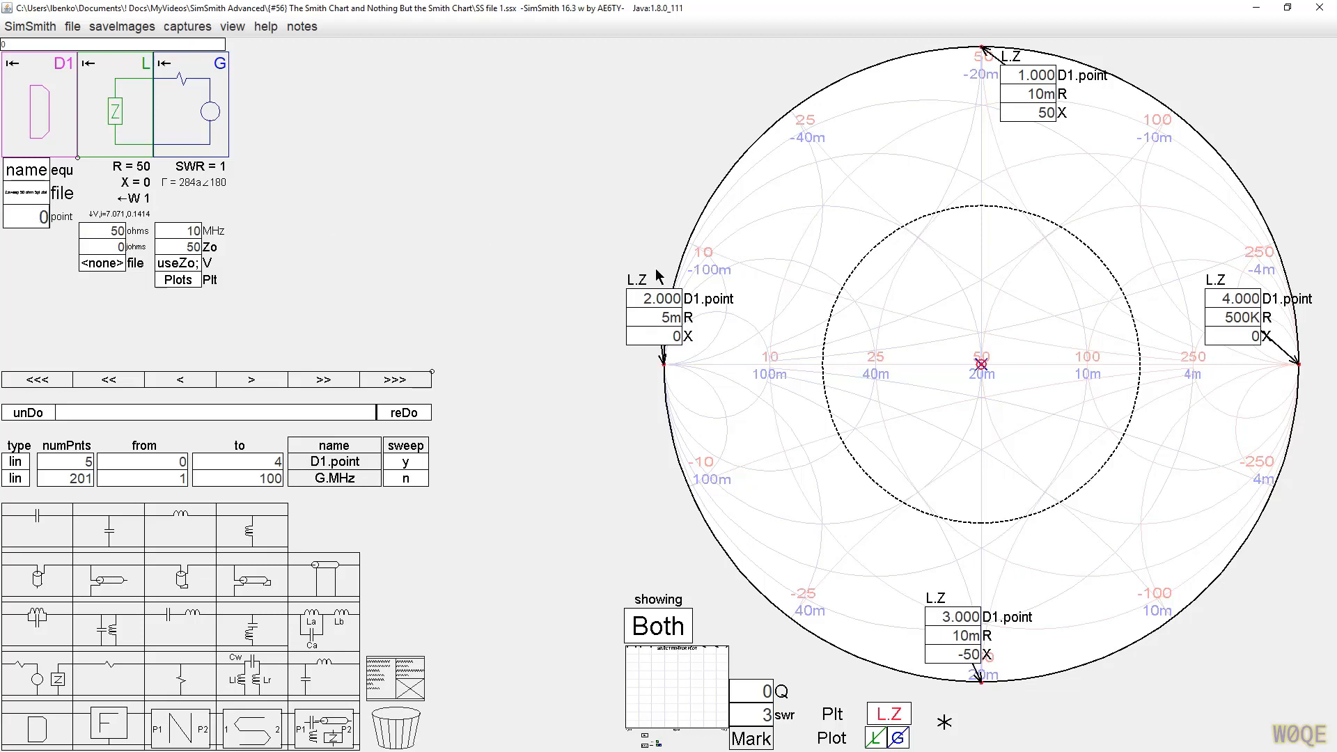
mouse_move(722, 174)
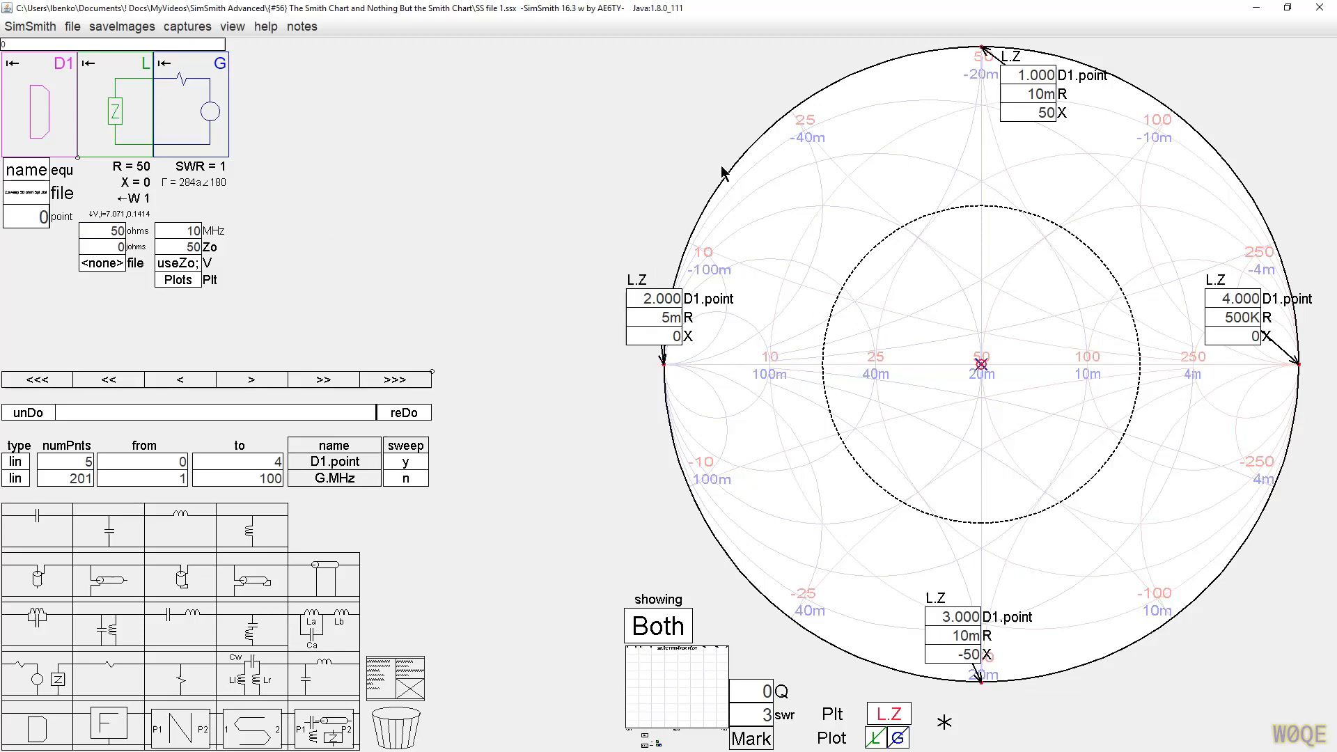
mouse_move(978, 361)
type("45")
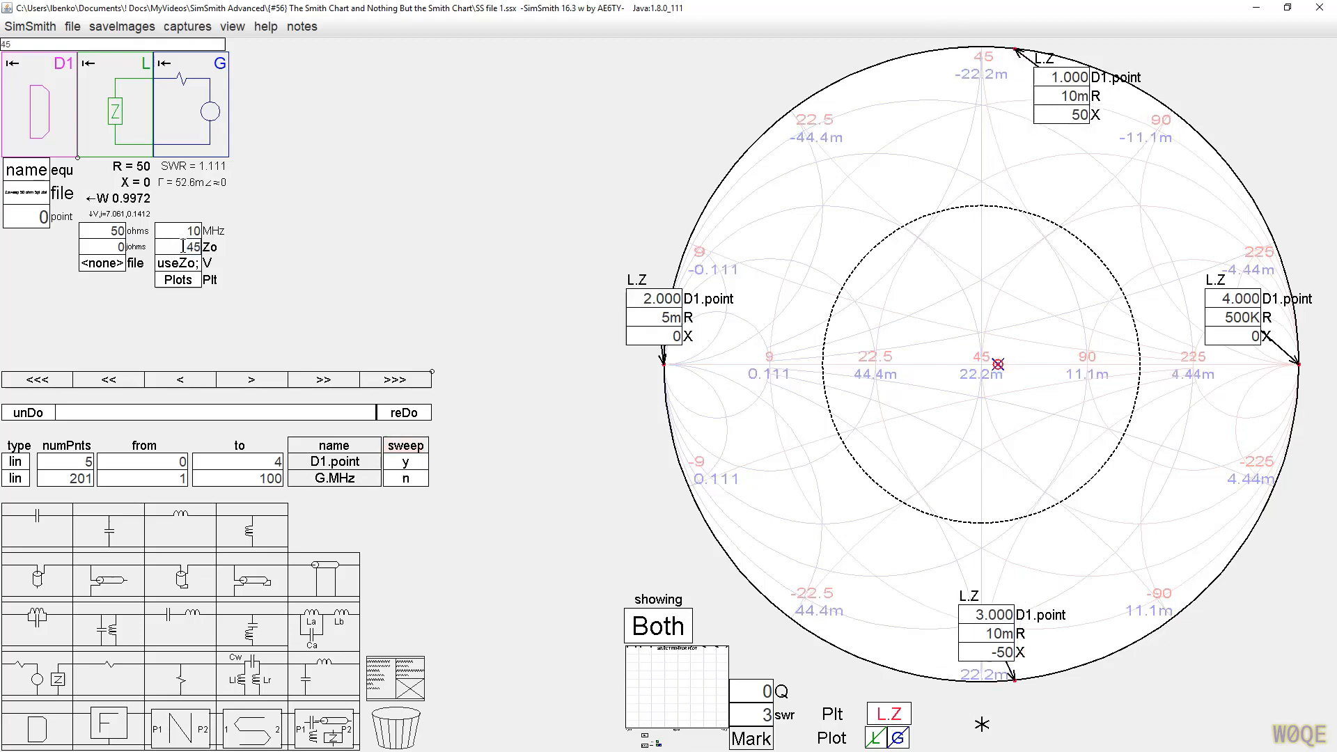
Step: Enter 36.45 ohms in the Zo reference impedance field
type("36.45")
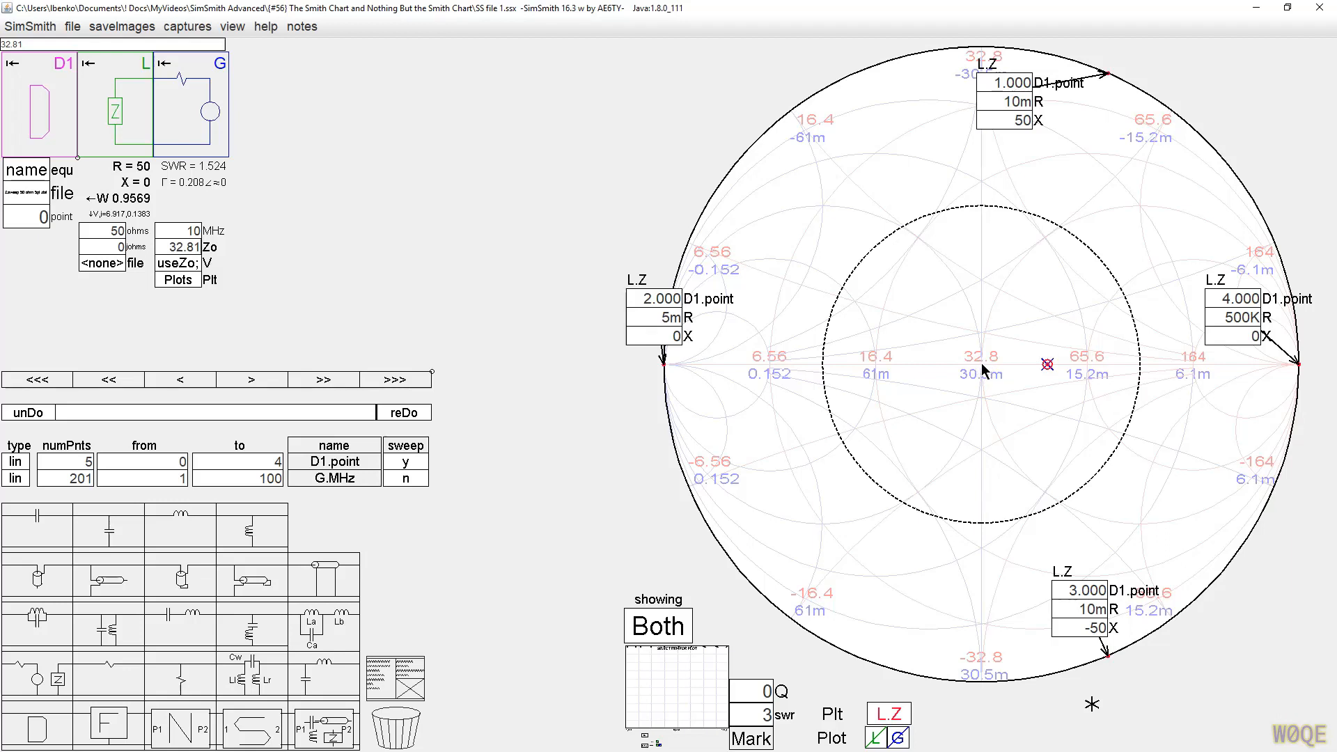
mouse_move(1228, 328)
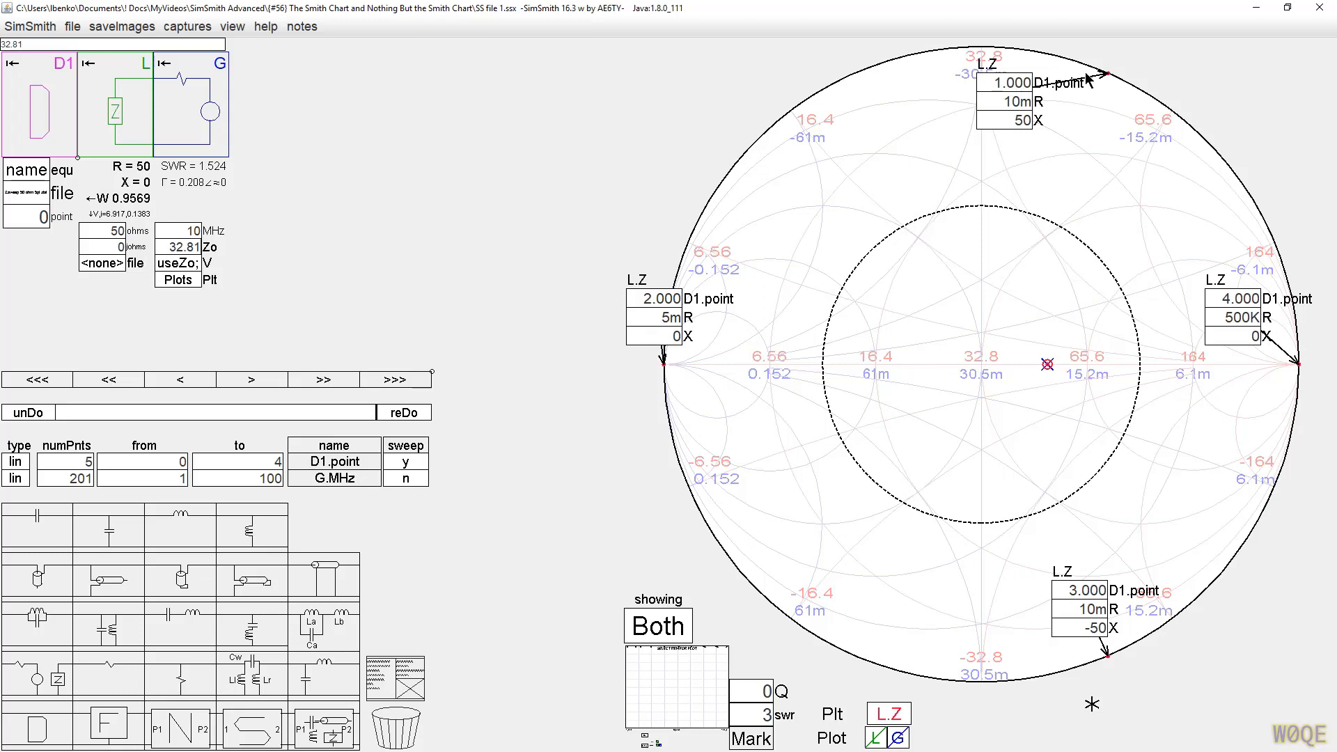
mouse_move(1271, 454)
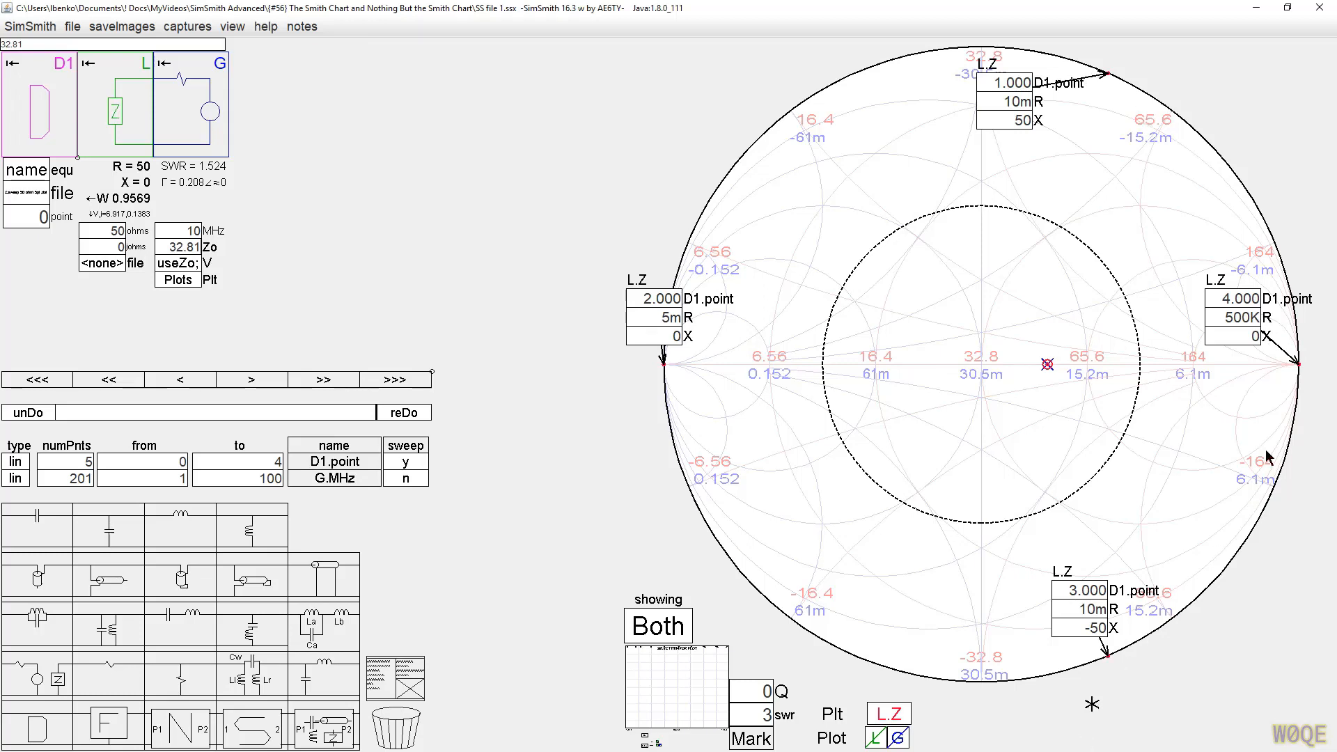
mouse_move(580, 266)
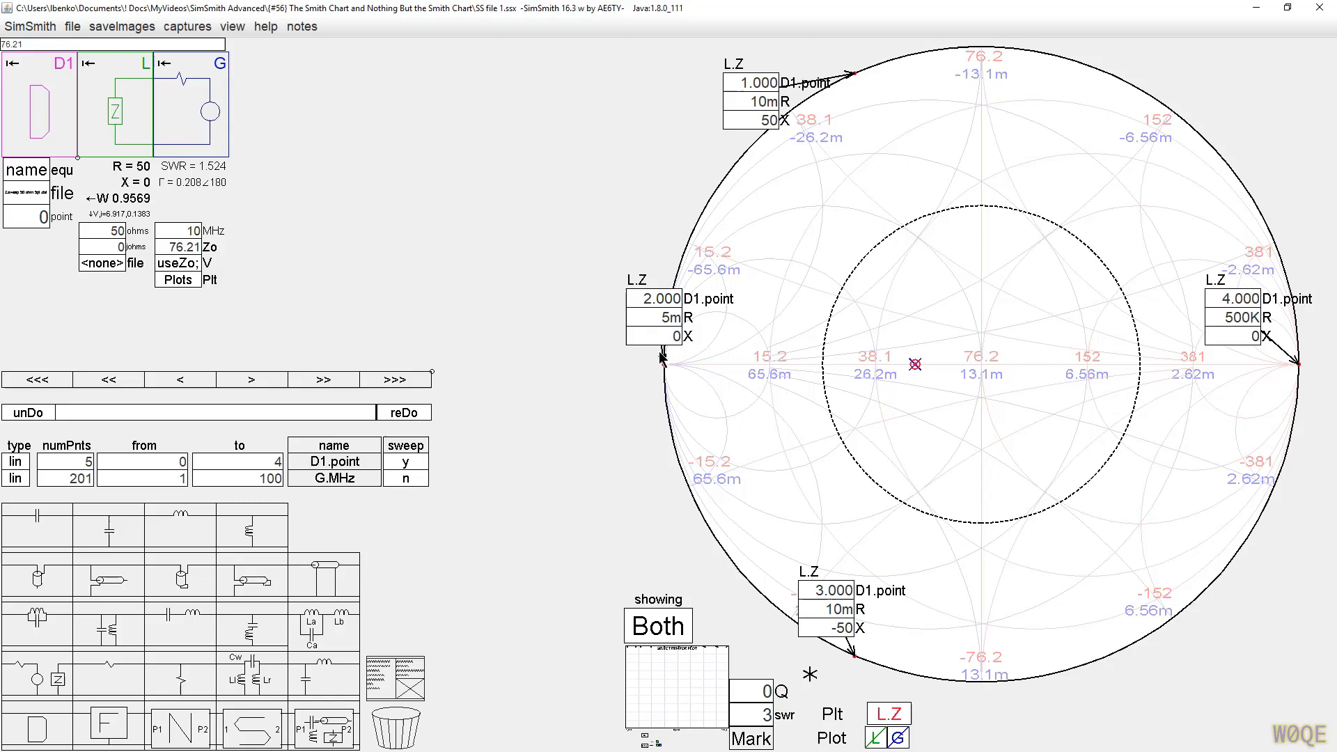
mouse_move(301, 277)
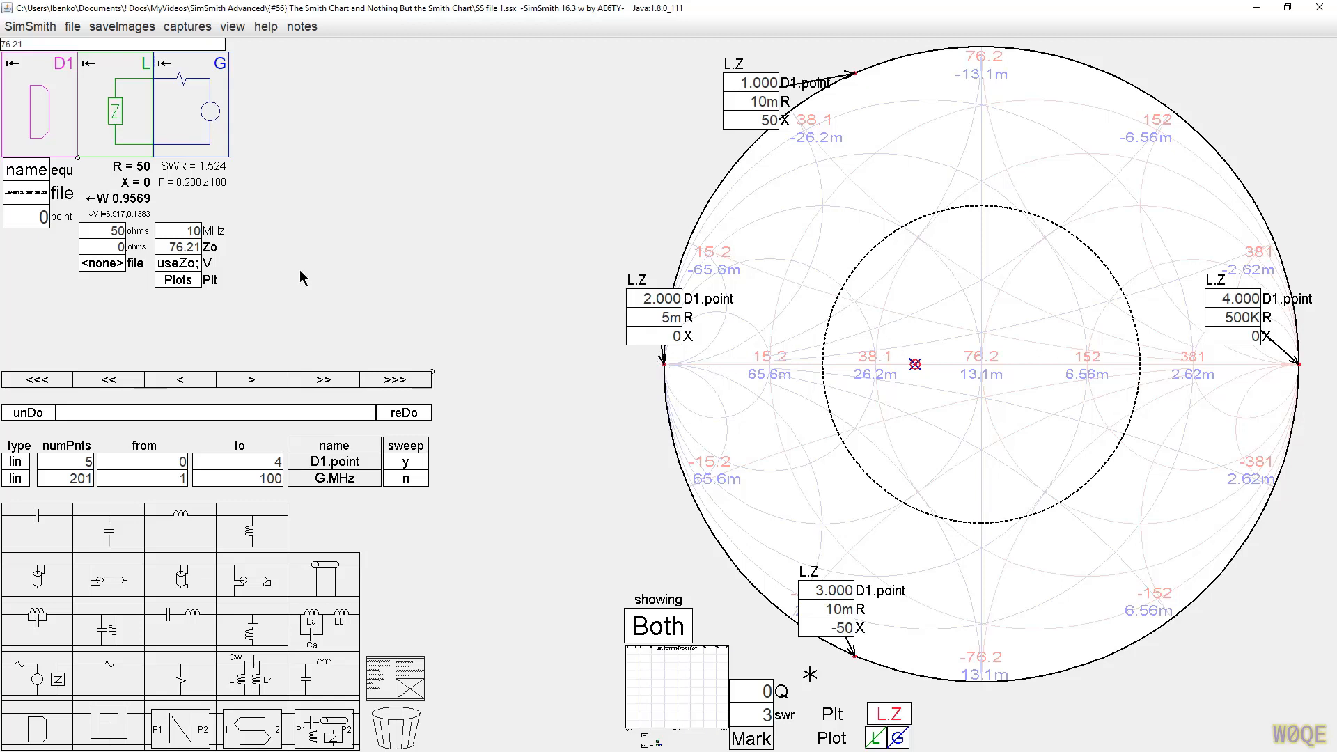
mouse_move(855, 300)
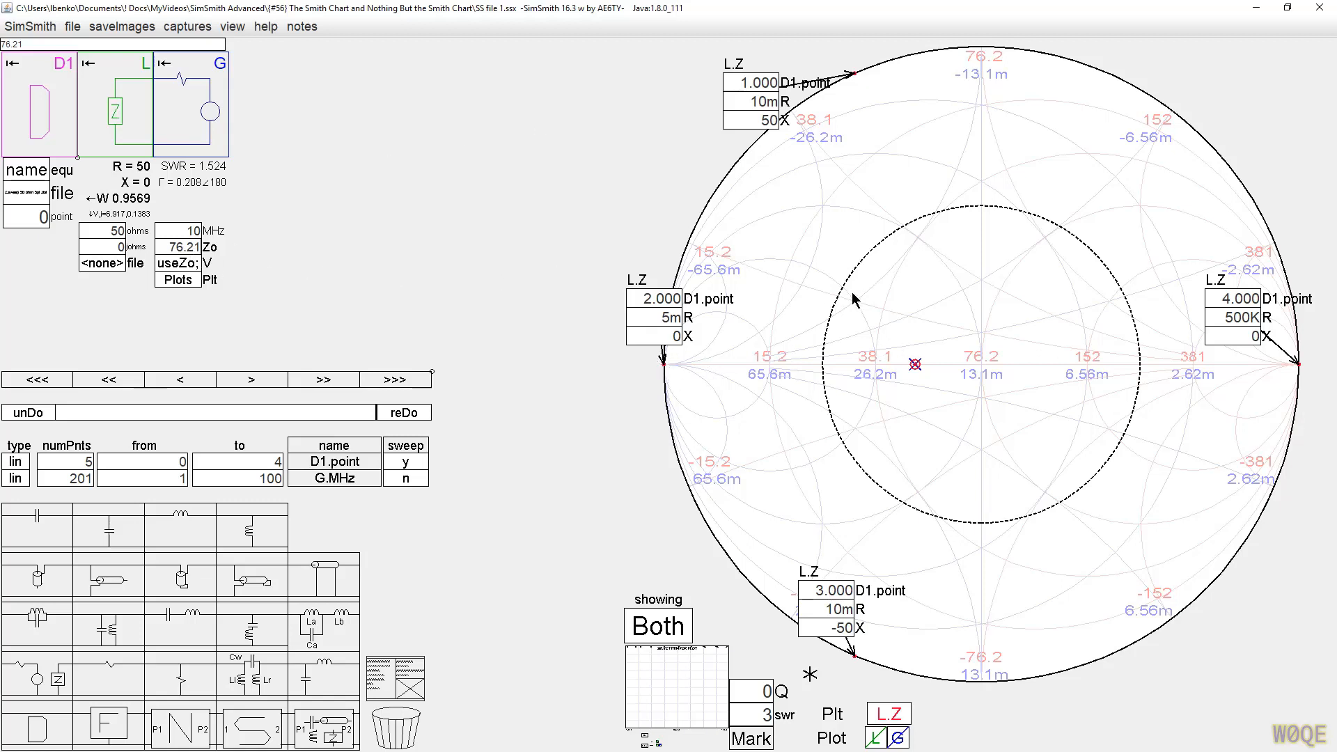
mouse_move(992, 367)
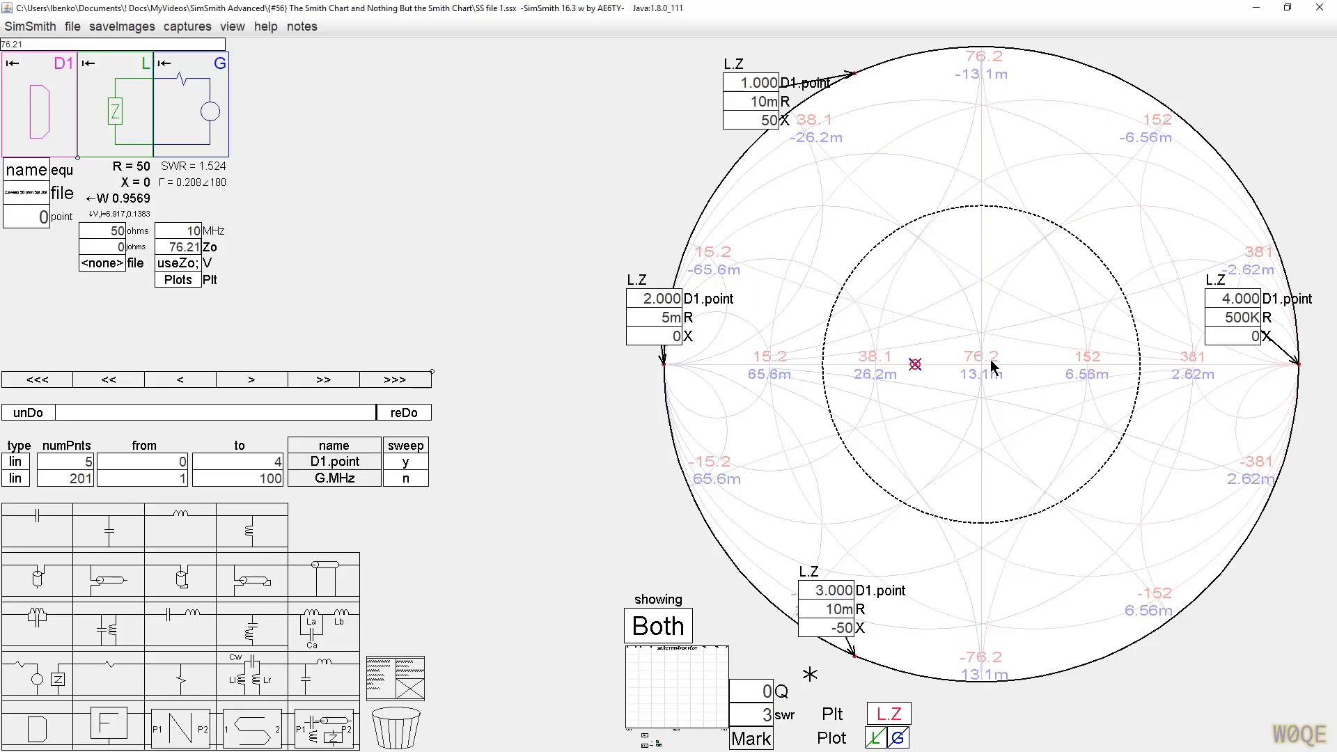
mouse_move(991, 367)
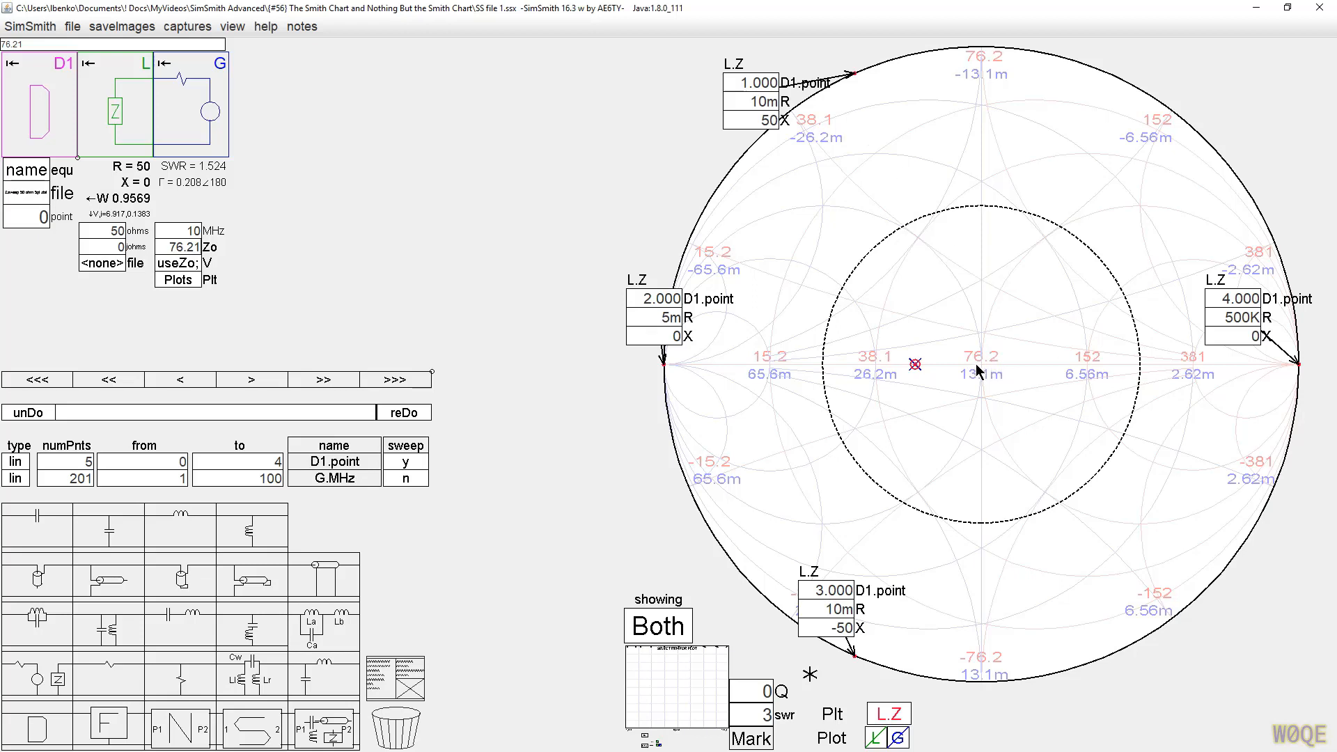
mouse_move(1131, 180)
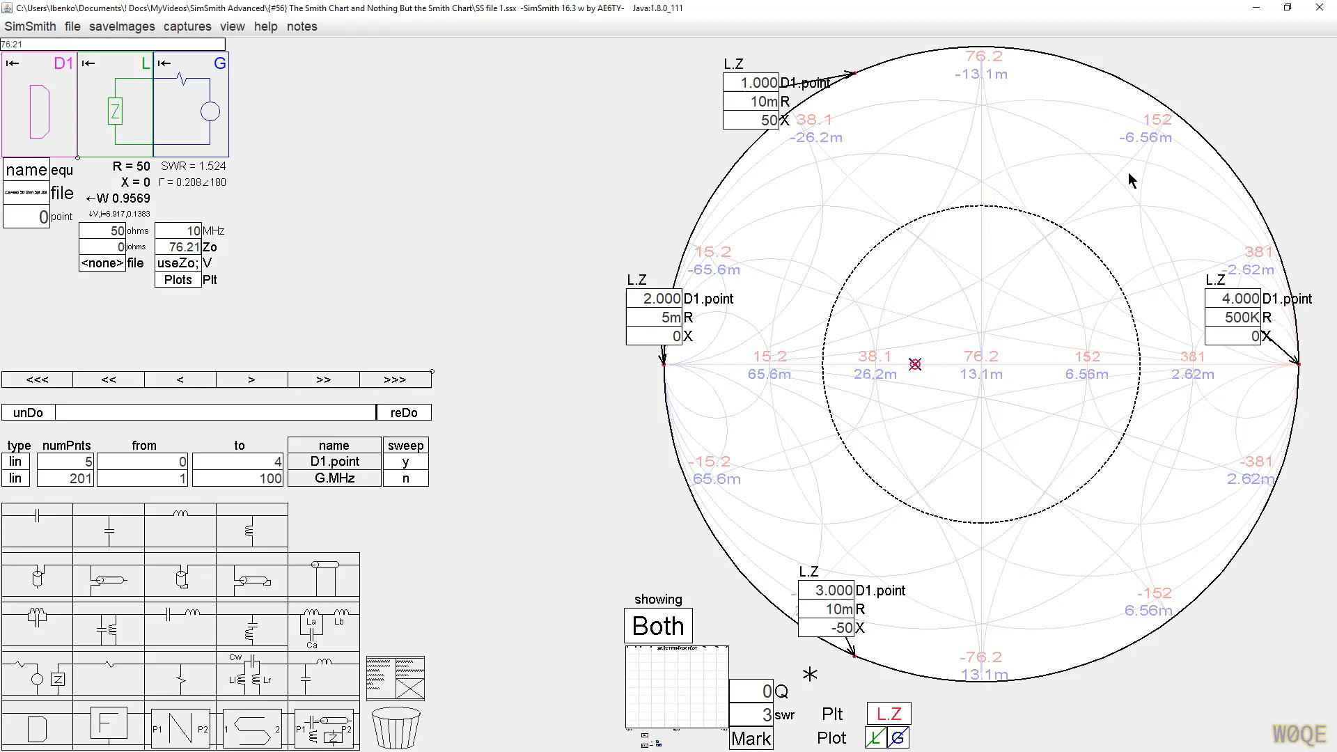
mouse_move(1054, 620)
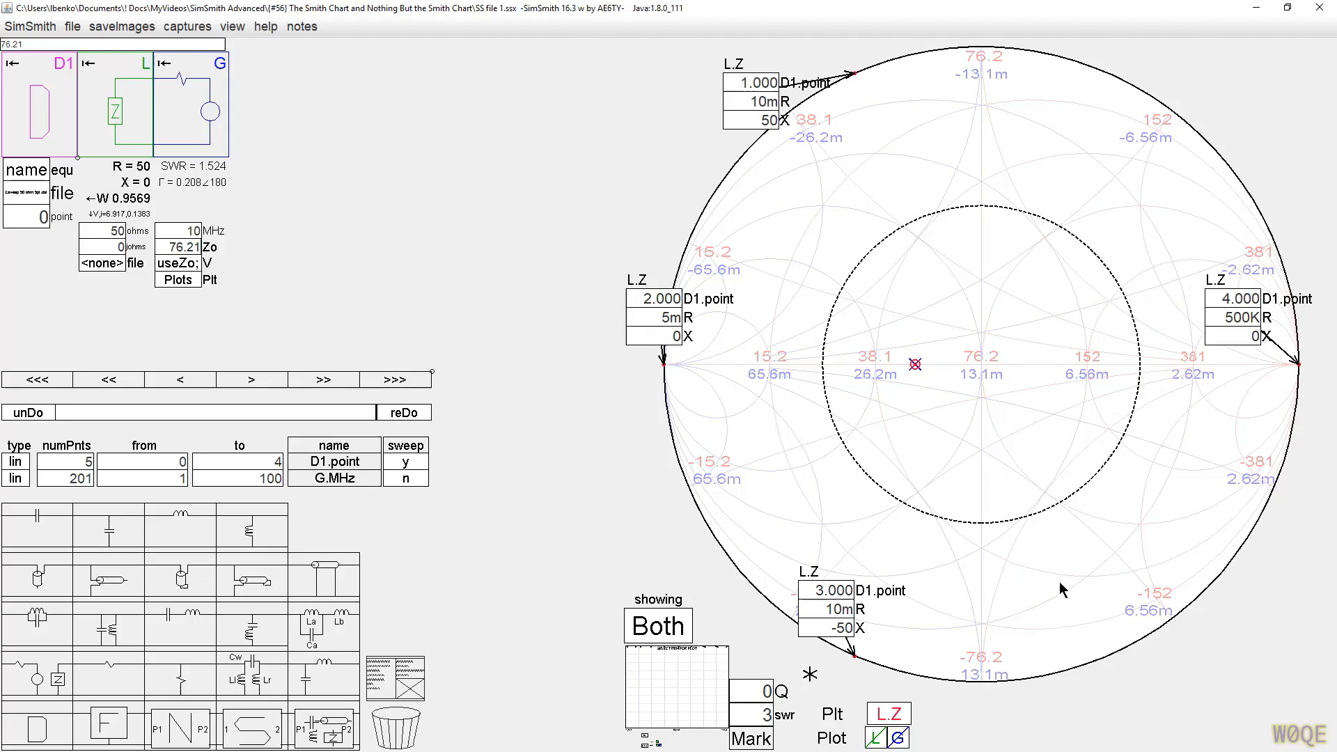
mouse_move(1304, 368)
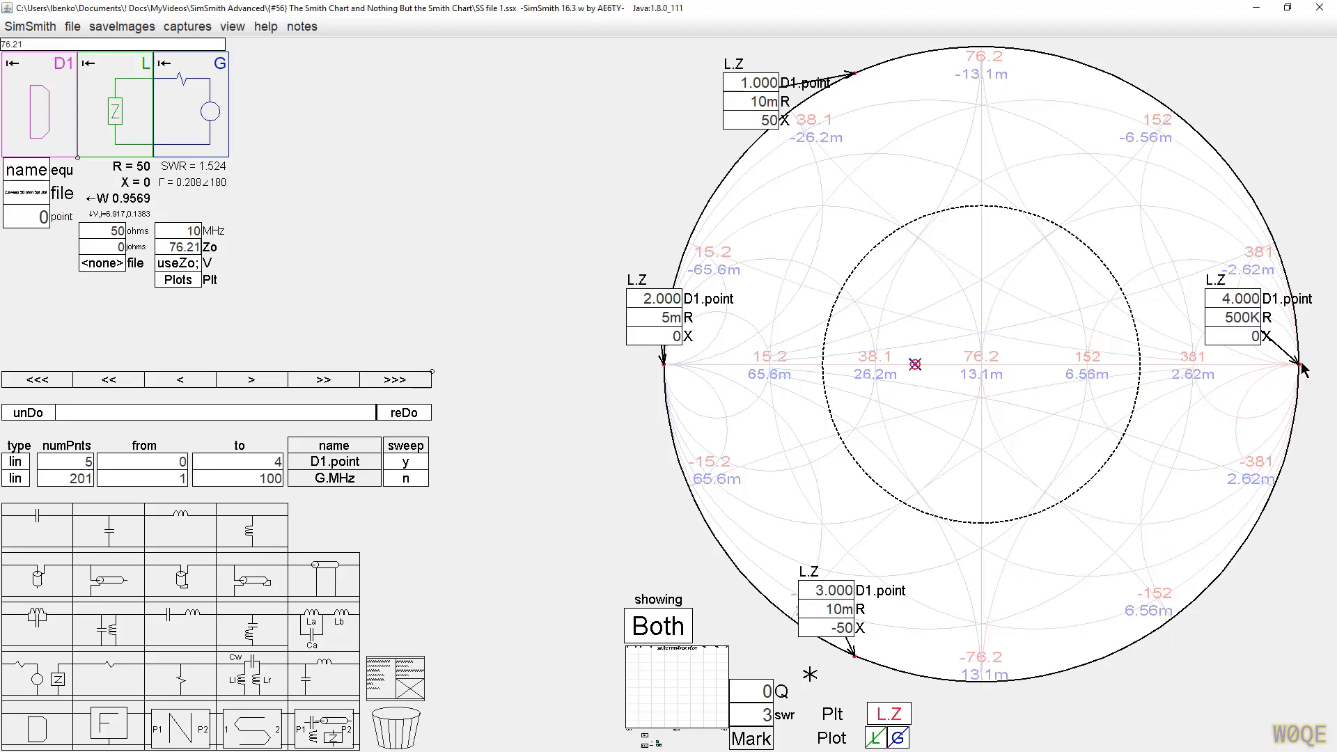
mouse_move(672, 371)
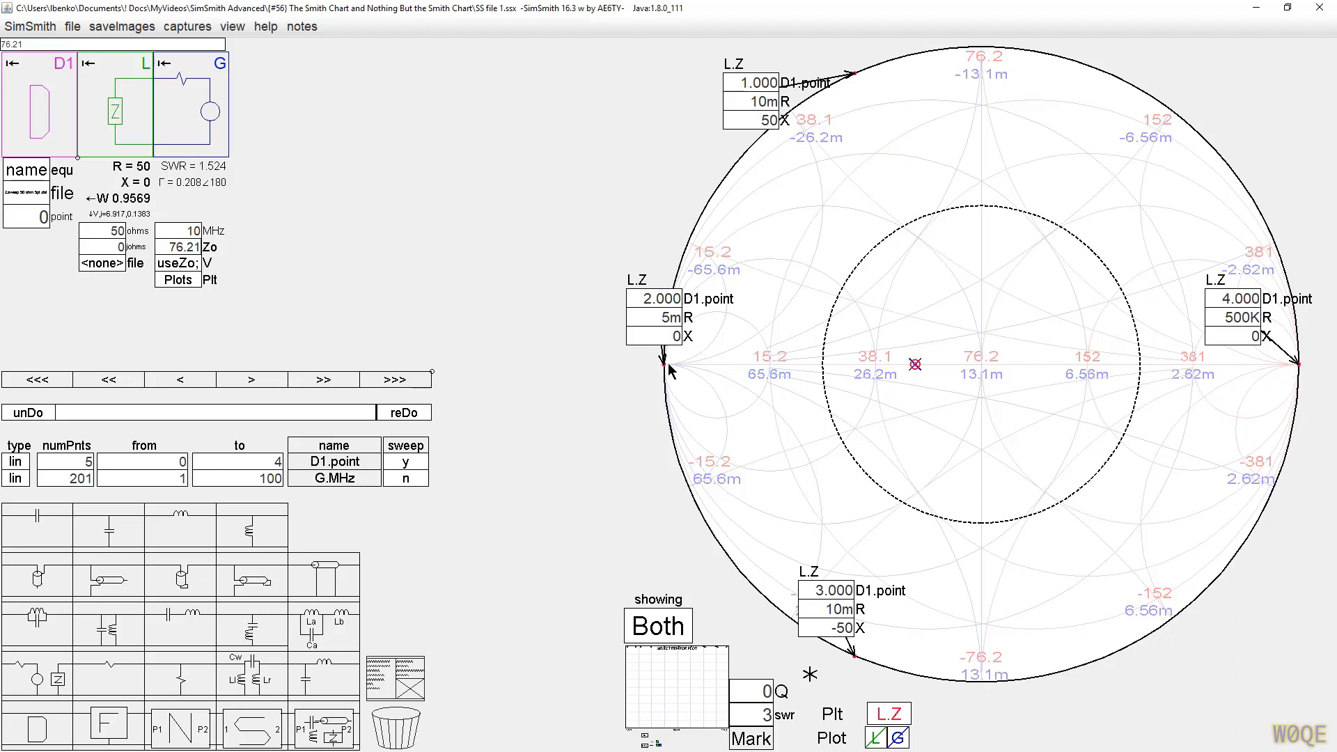
mouse_move(668, 372)
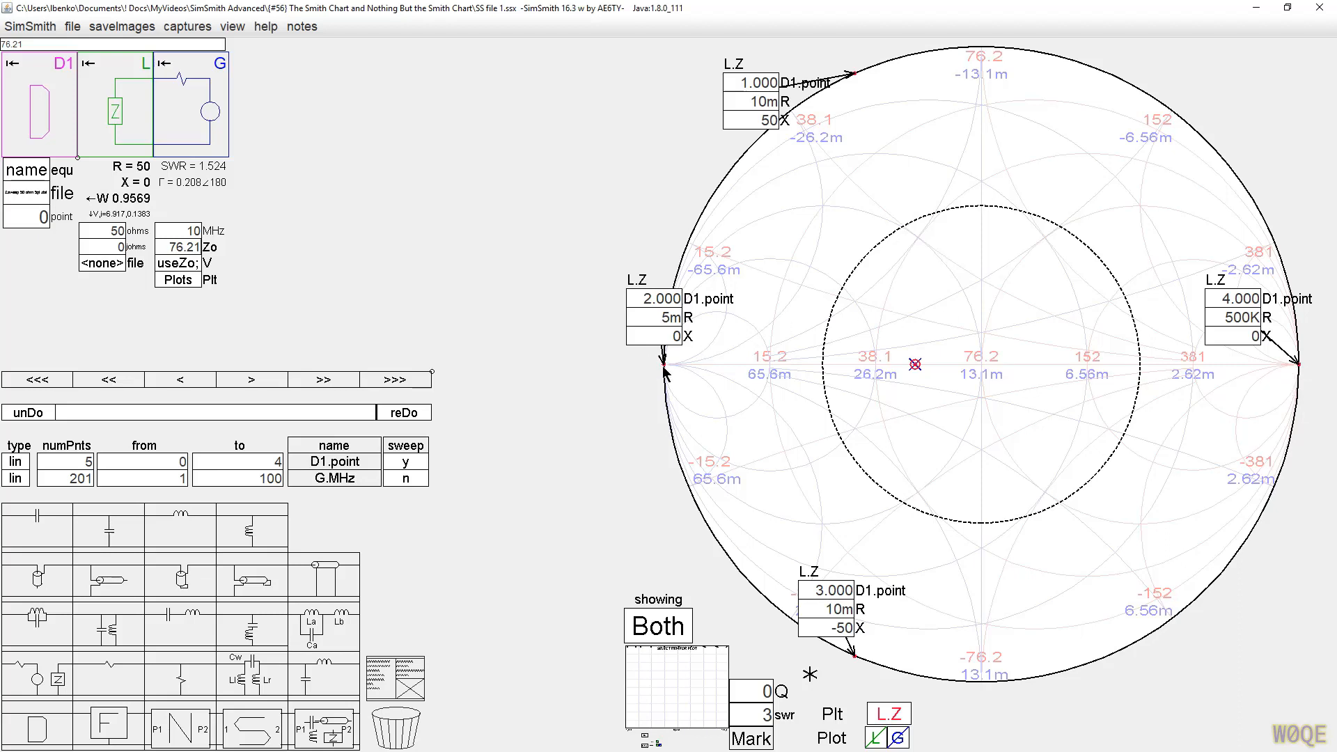
mouse_move(1300, 371)
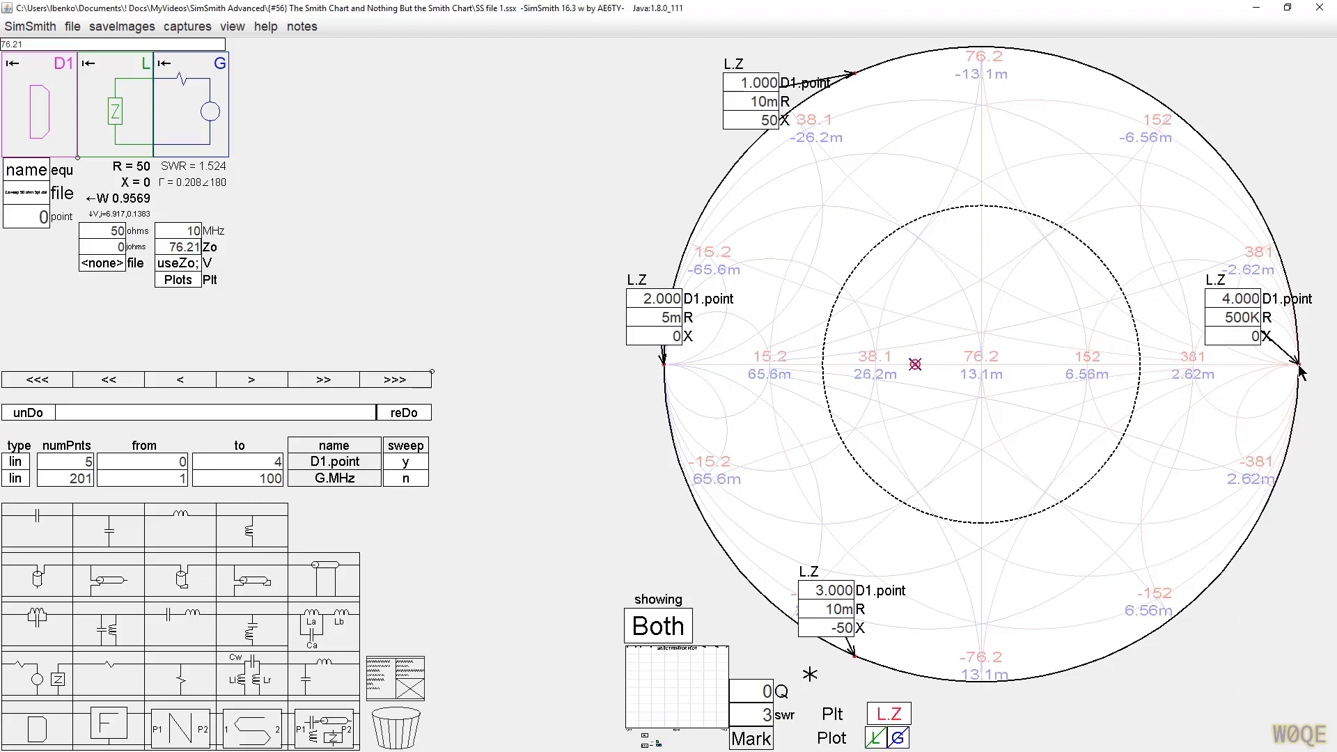
mouse_move(772, 418)
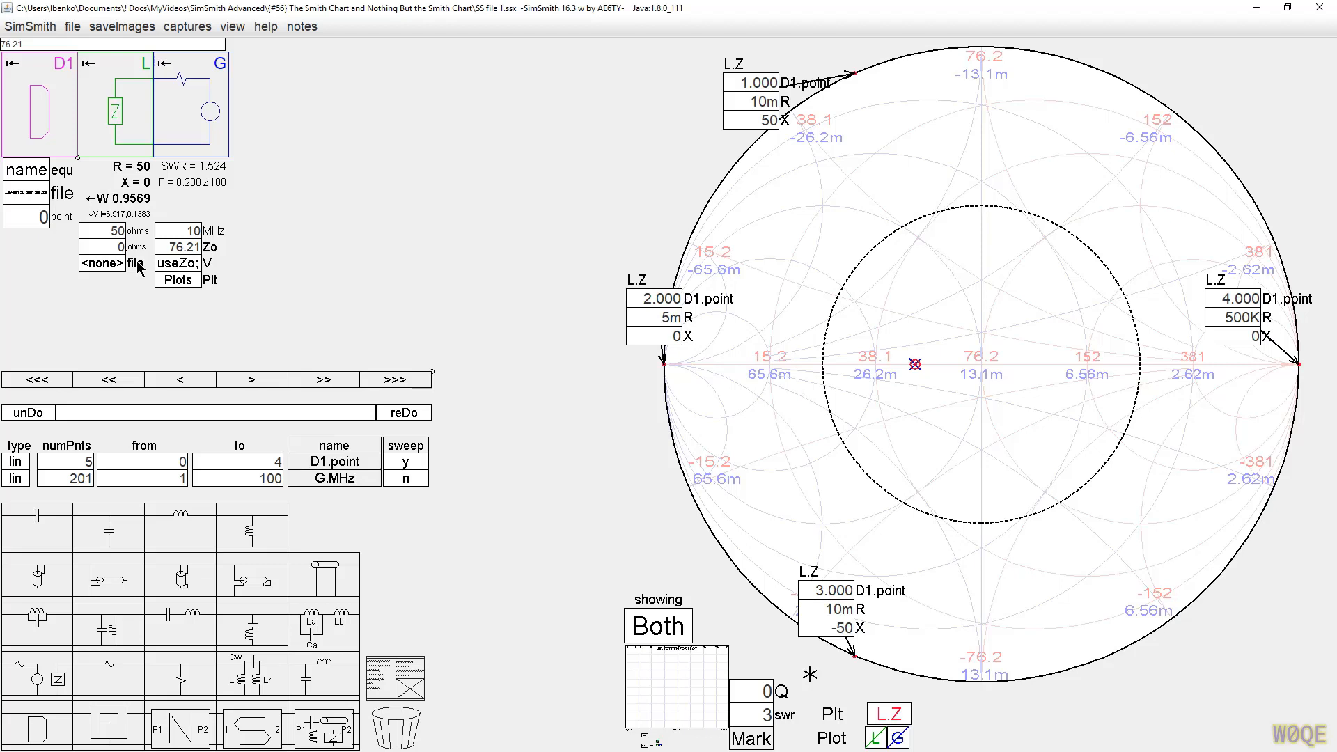
mouse_move(1060, 344)
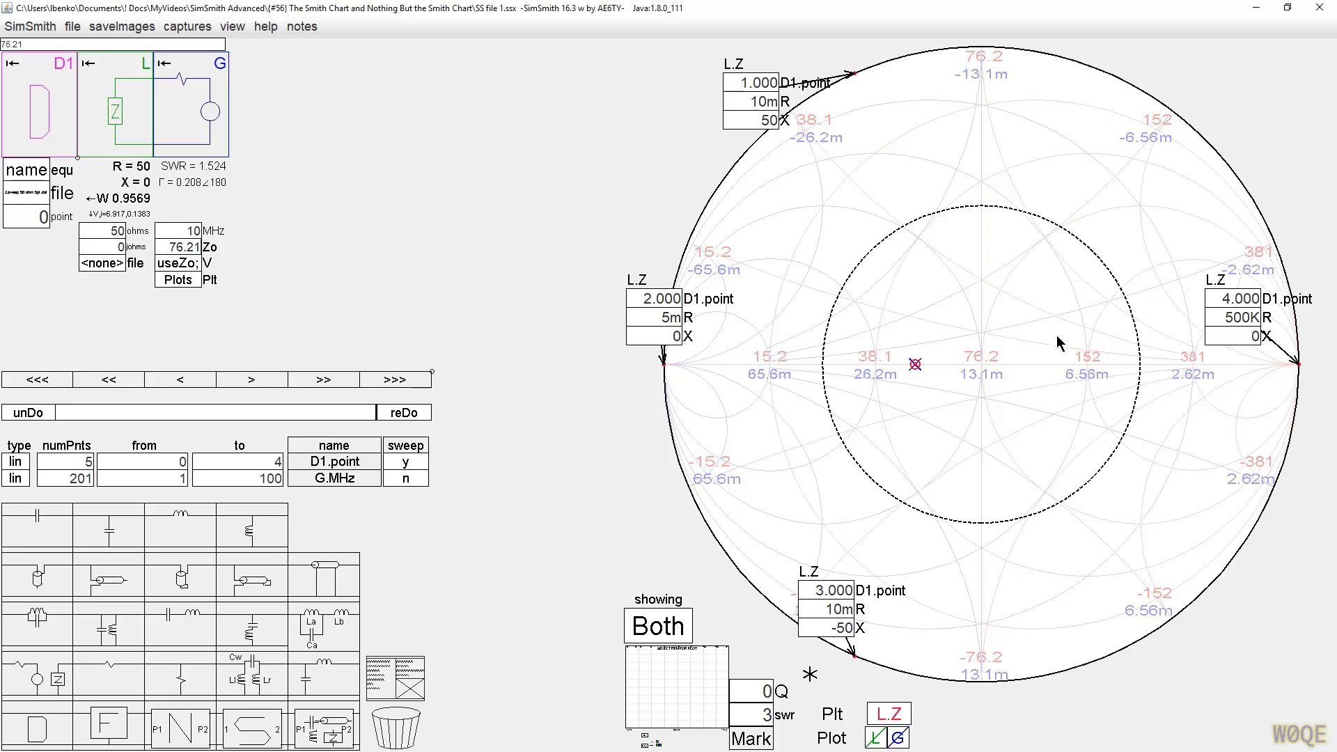
mouse_move(266, 274)
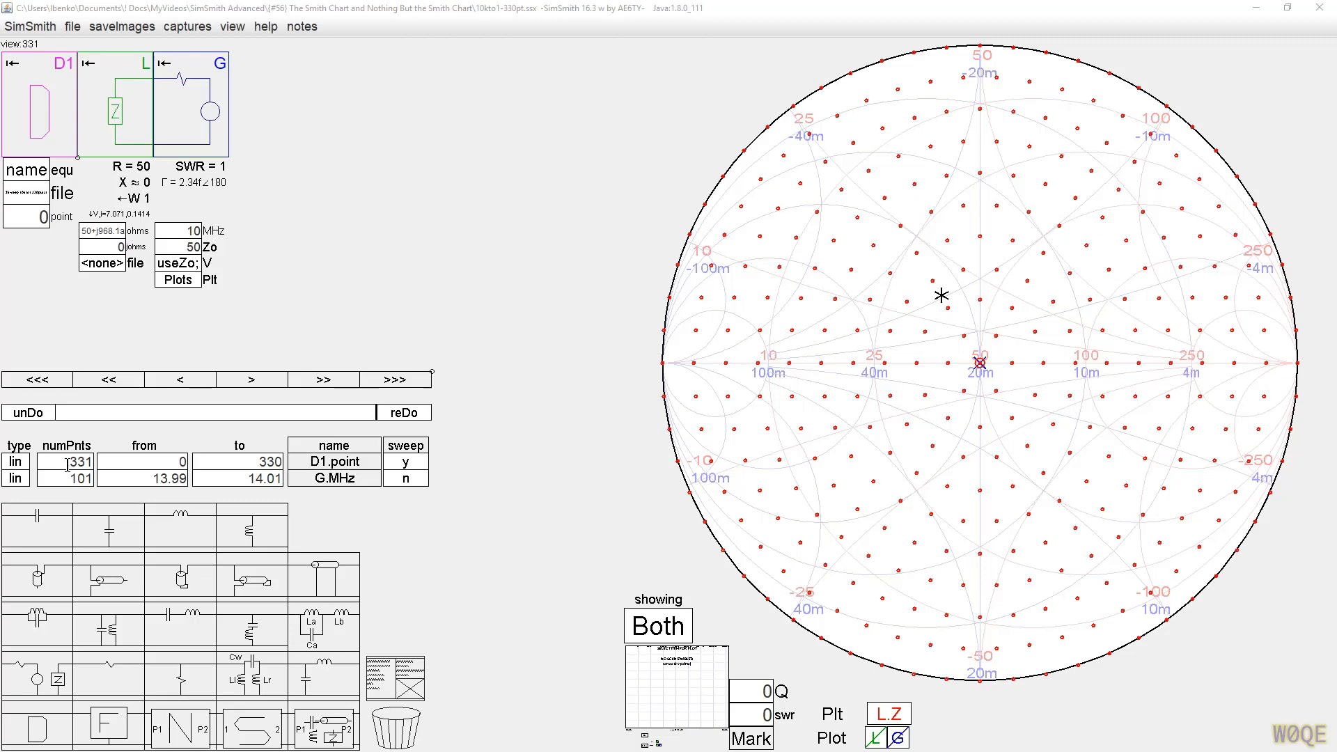
mouse_move(936, 533)
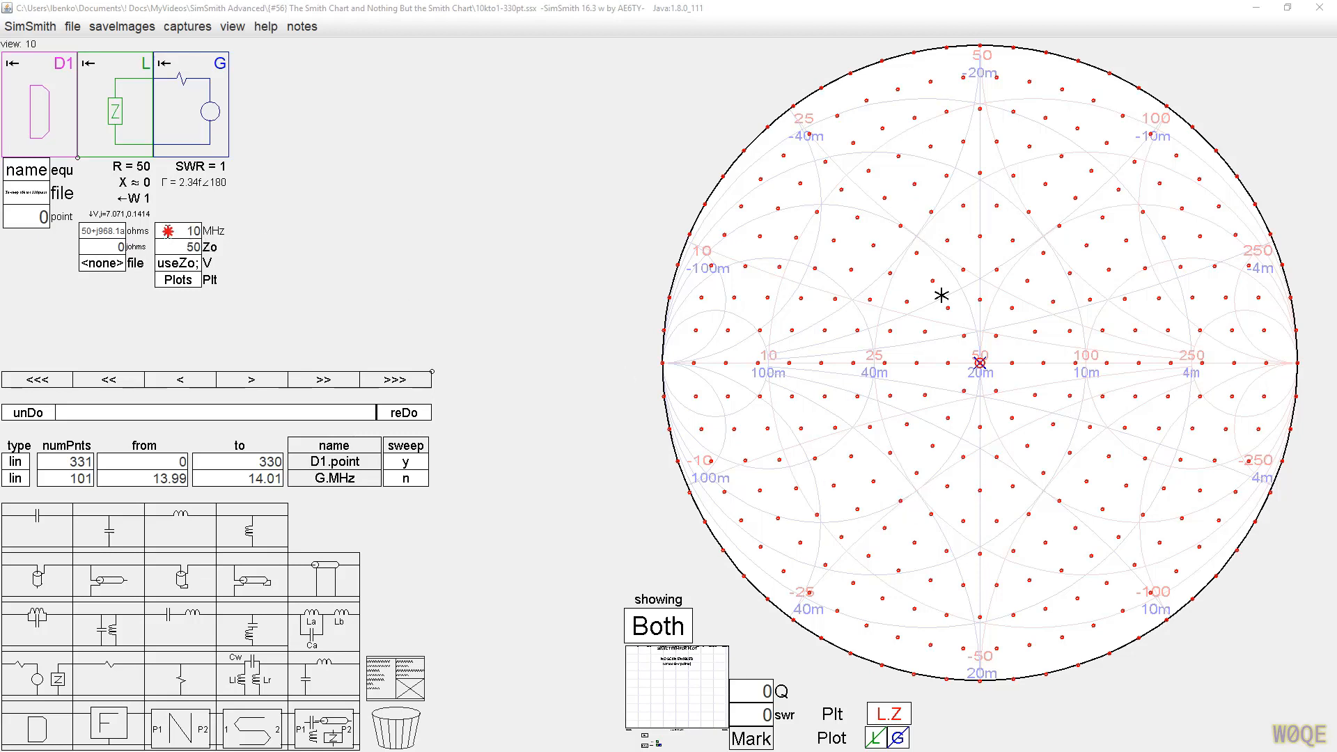
Step: Enter 11.11 MHz as the frequency, then change it back to 10 MHz
type("11.11")
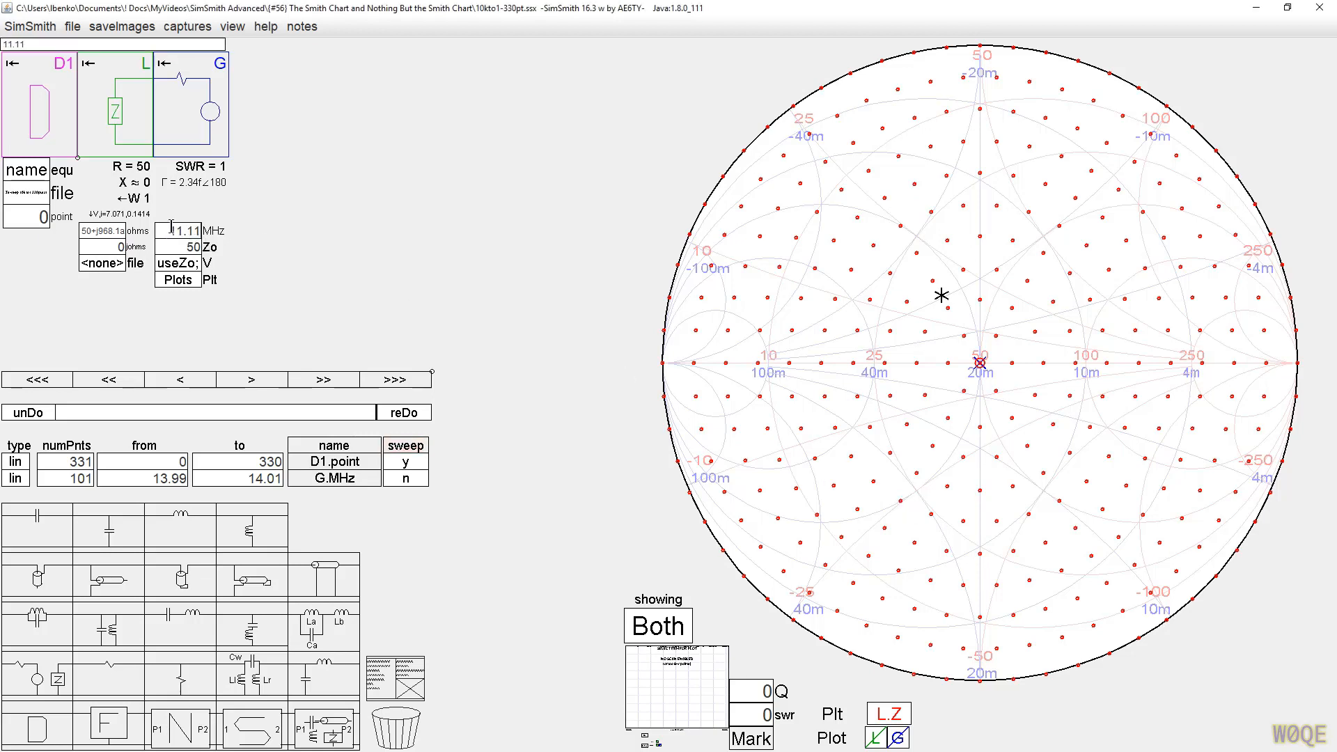
type("10")
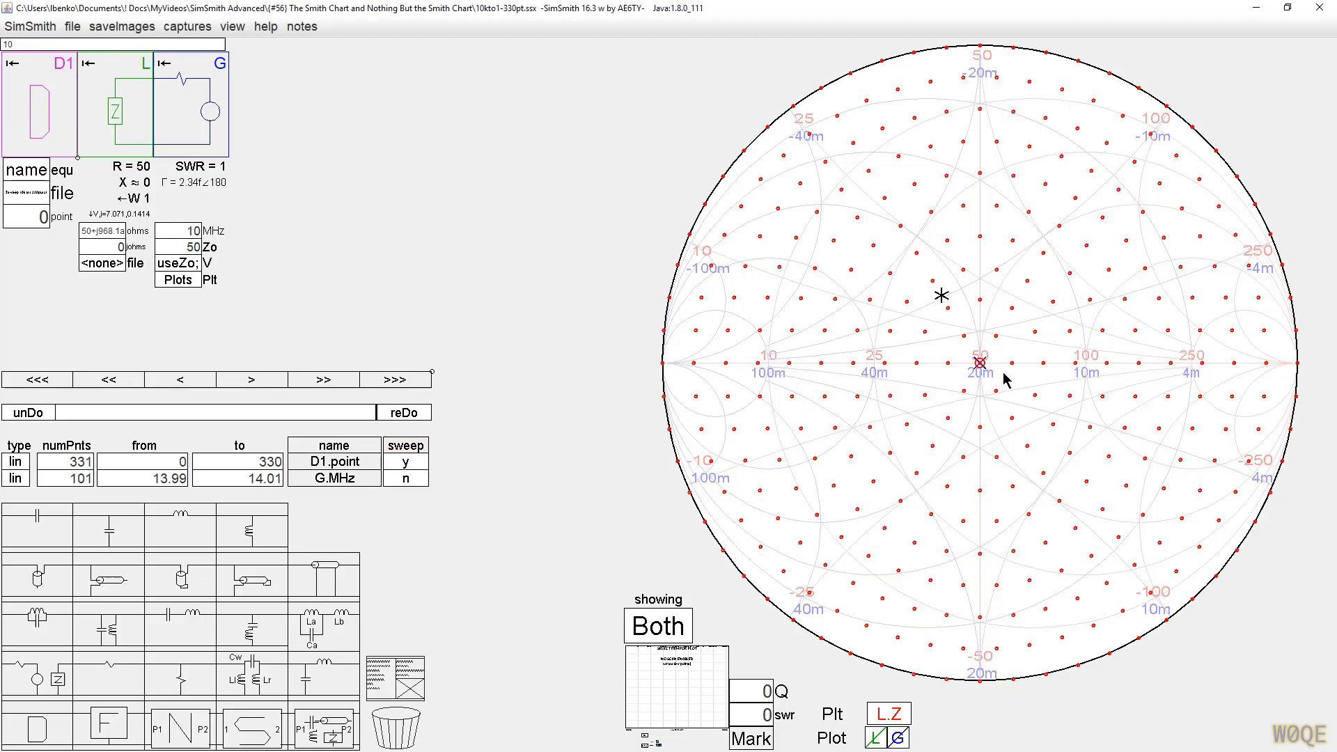
mouse_move(1073, 369)
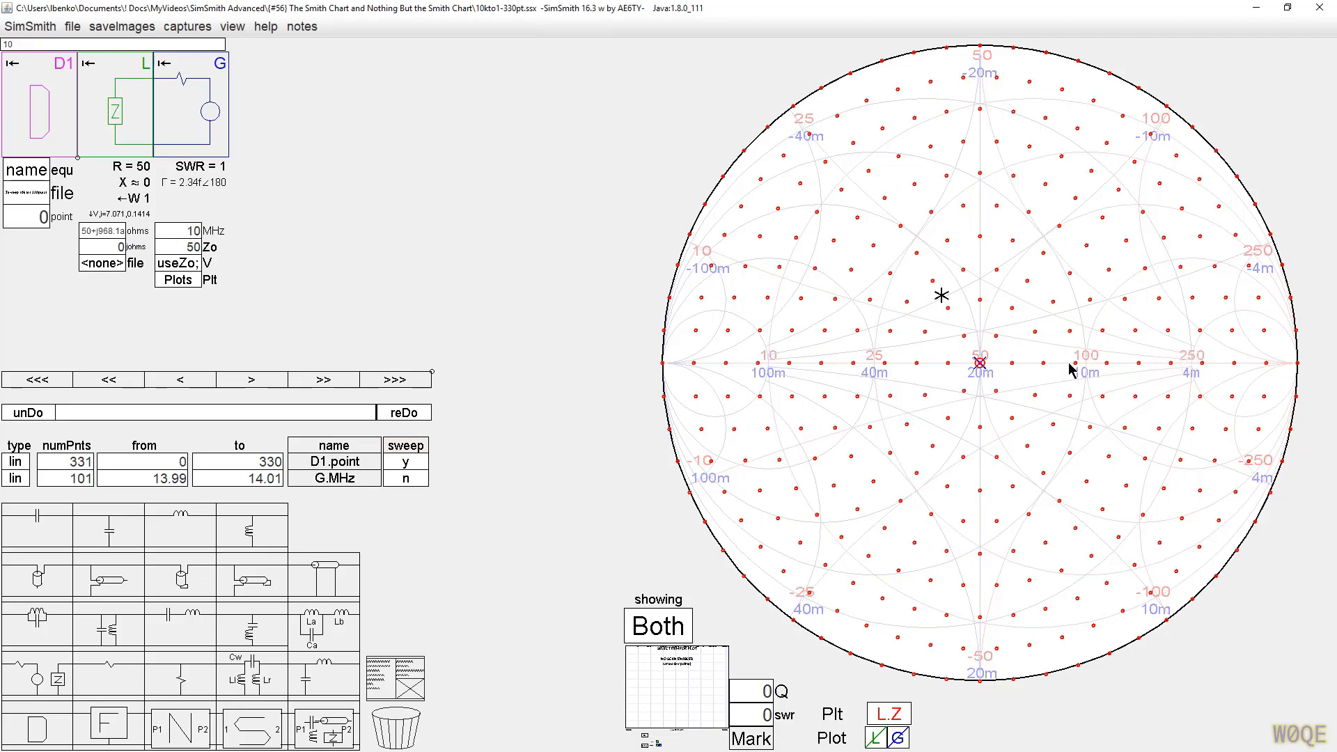
mouse_move(1015, 369)
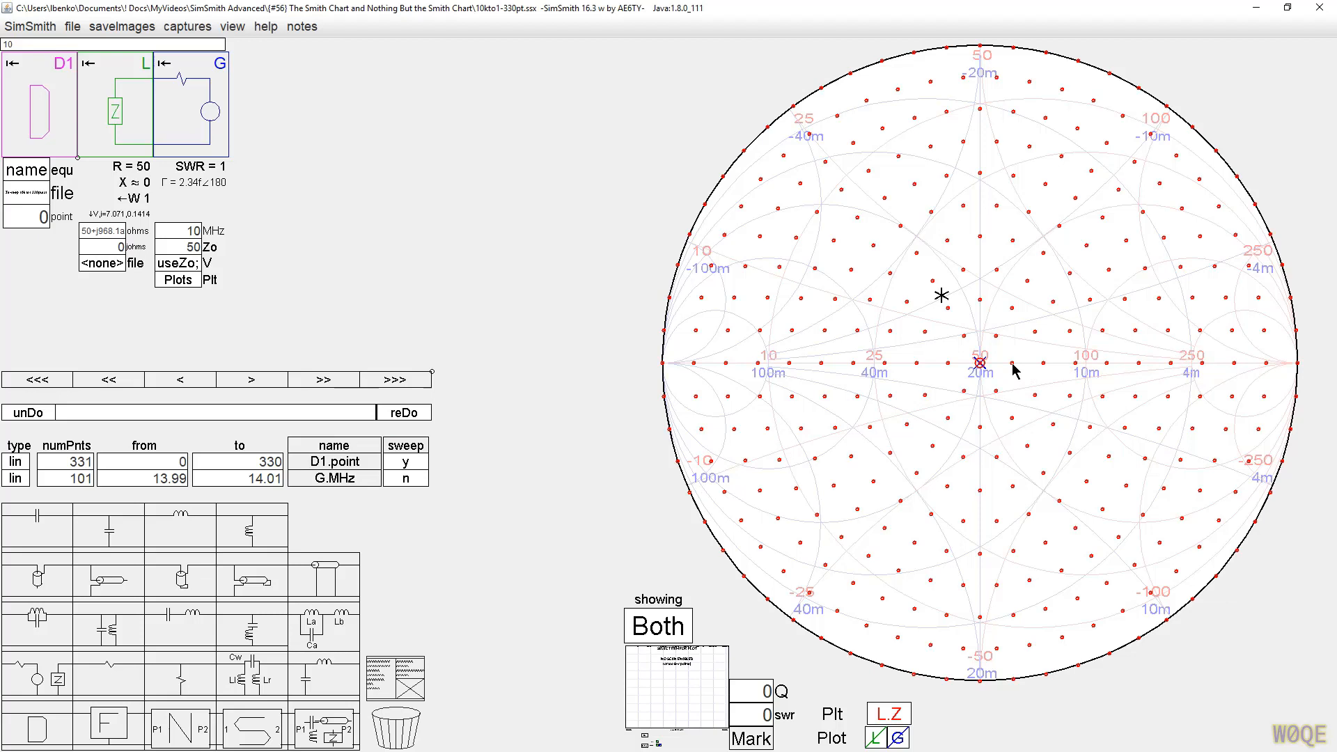
mouse_move(989, 372)
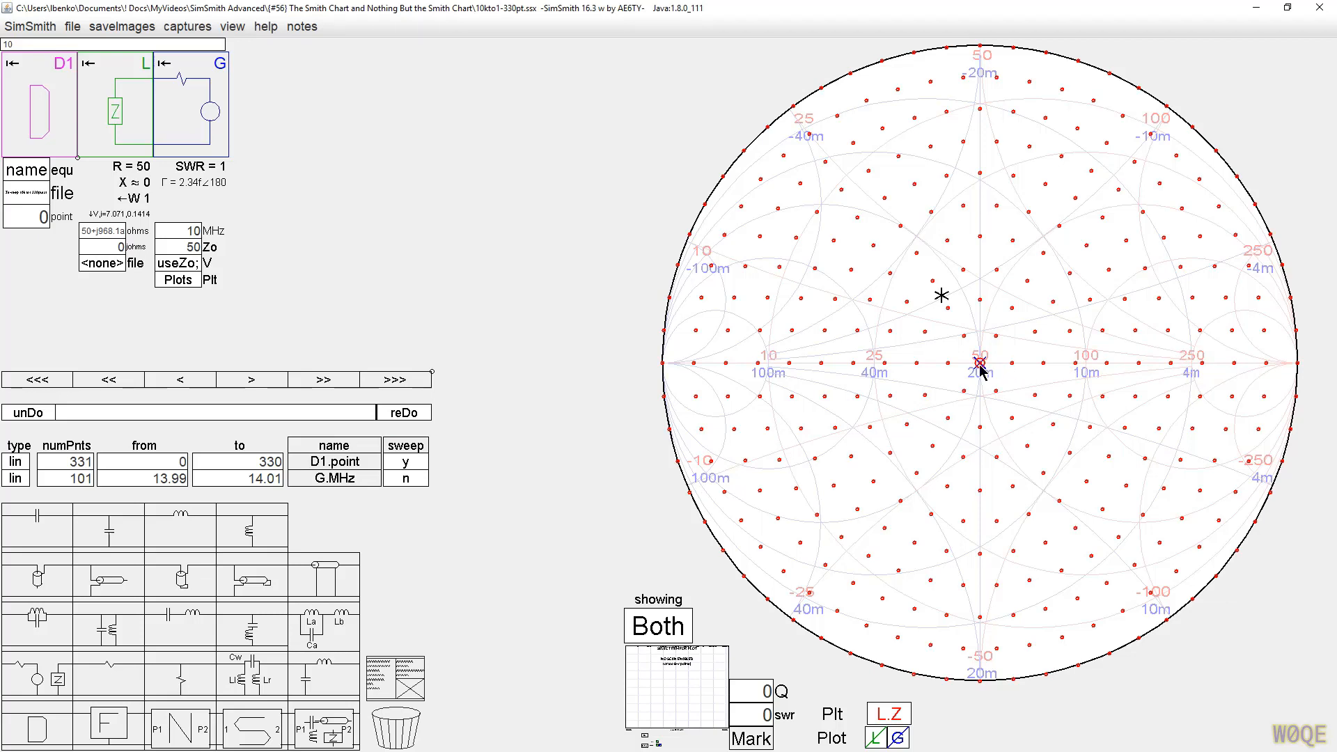
mouse_move(1019, 354)
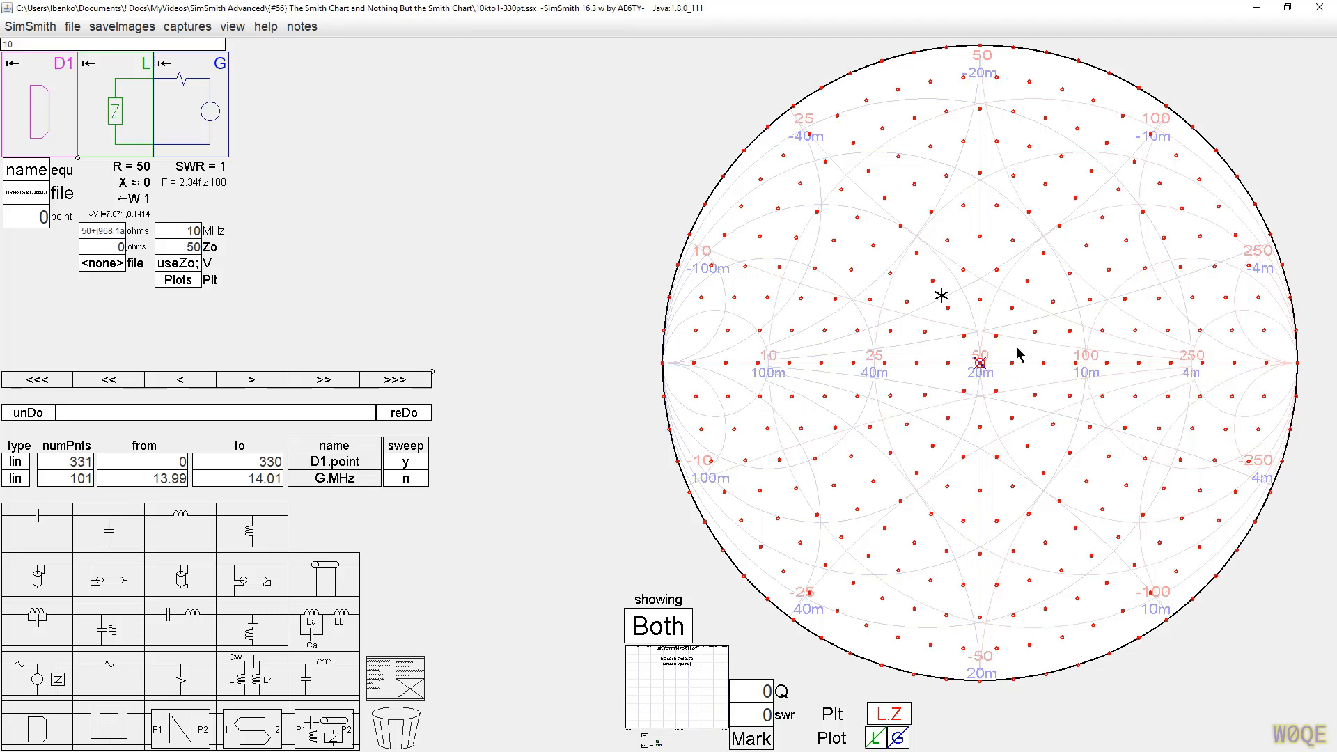
mouse_move(1211, 270)
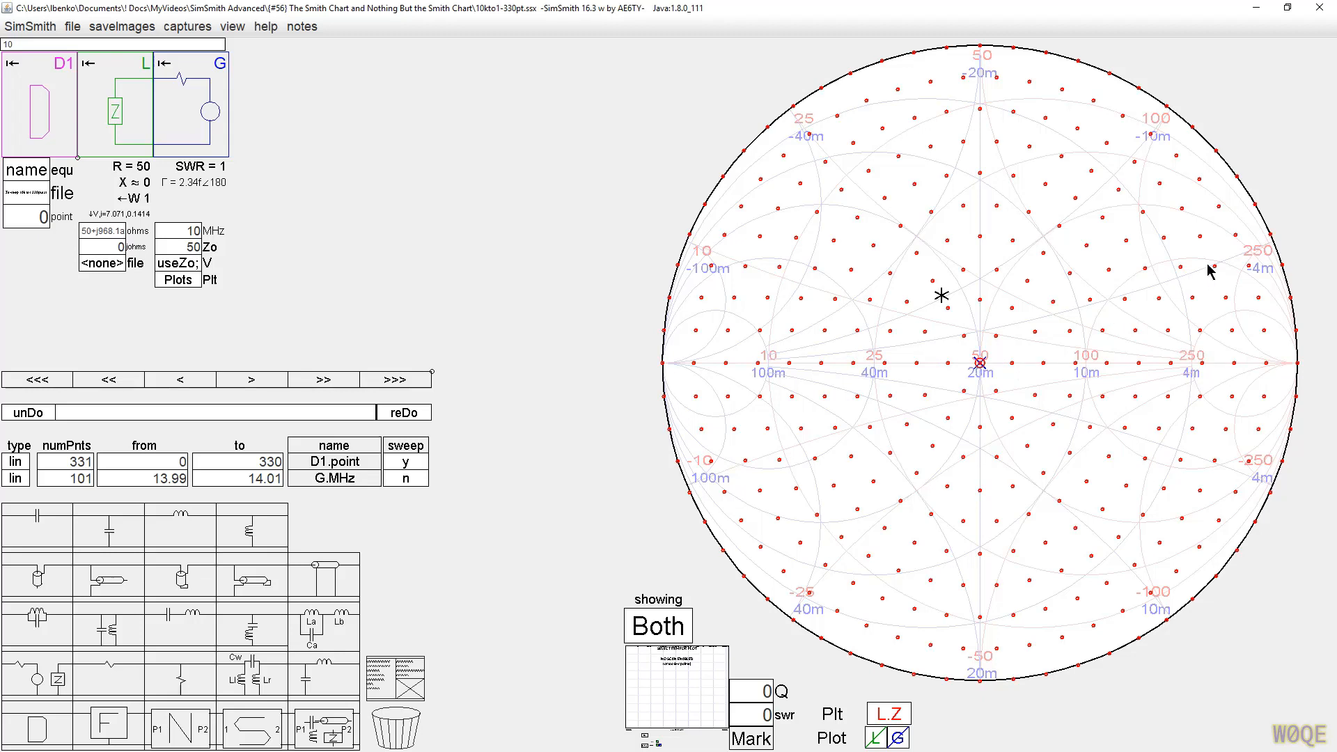
mouse_move(1026, 633)
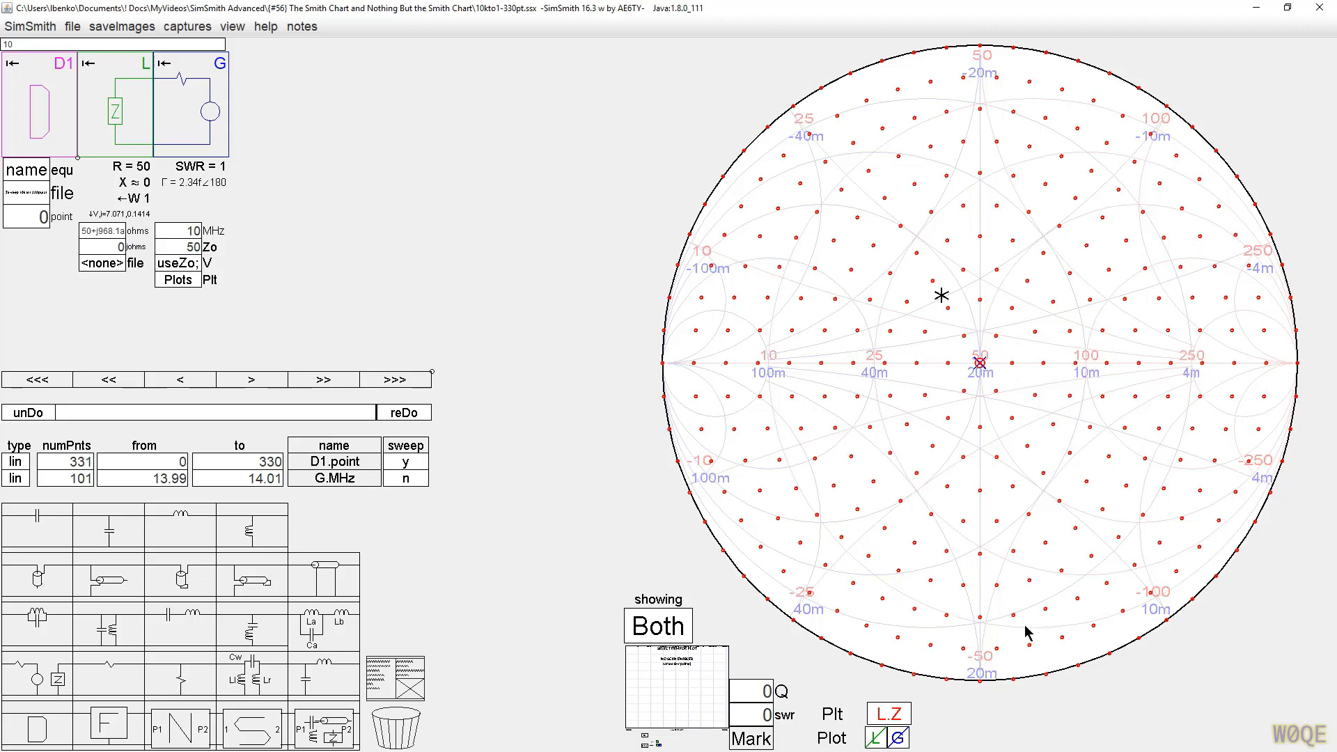
mouse_move(1272, 459)
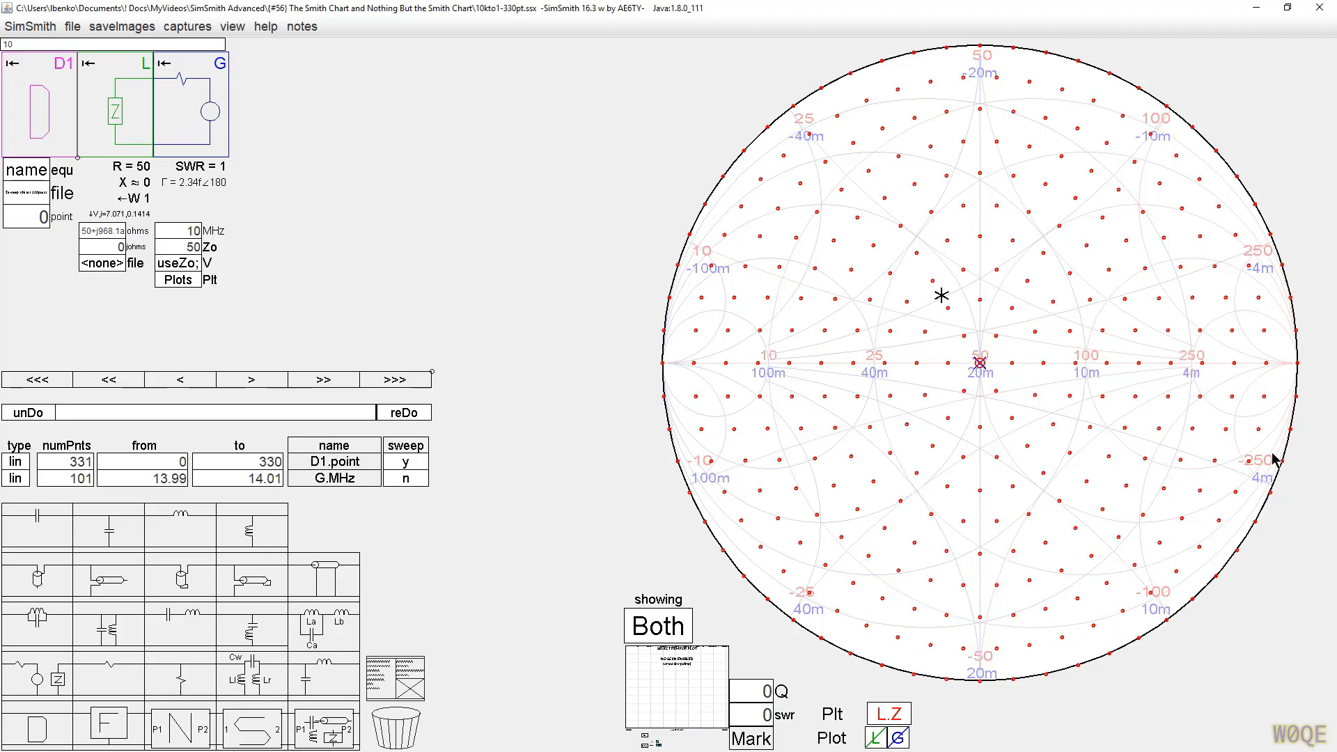
mouse_move(1083, 263)
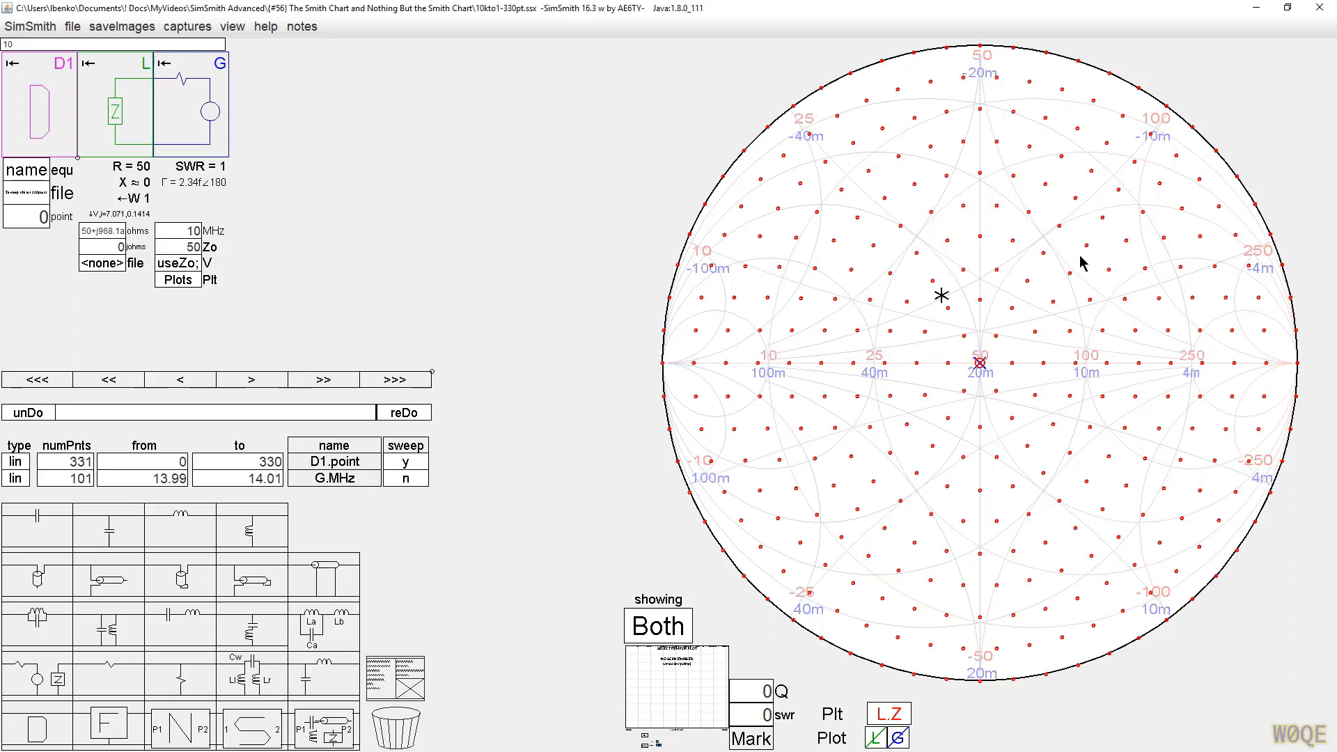
mouse_move(968, 365)
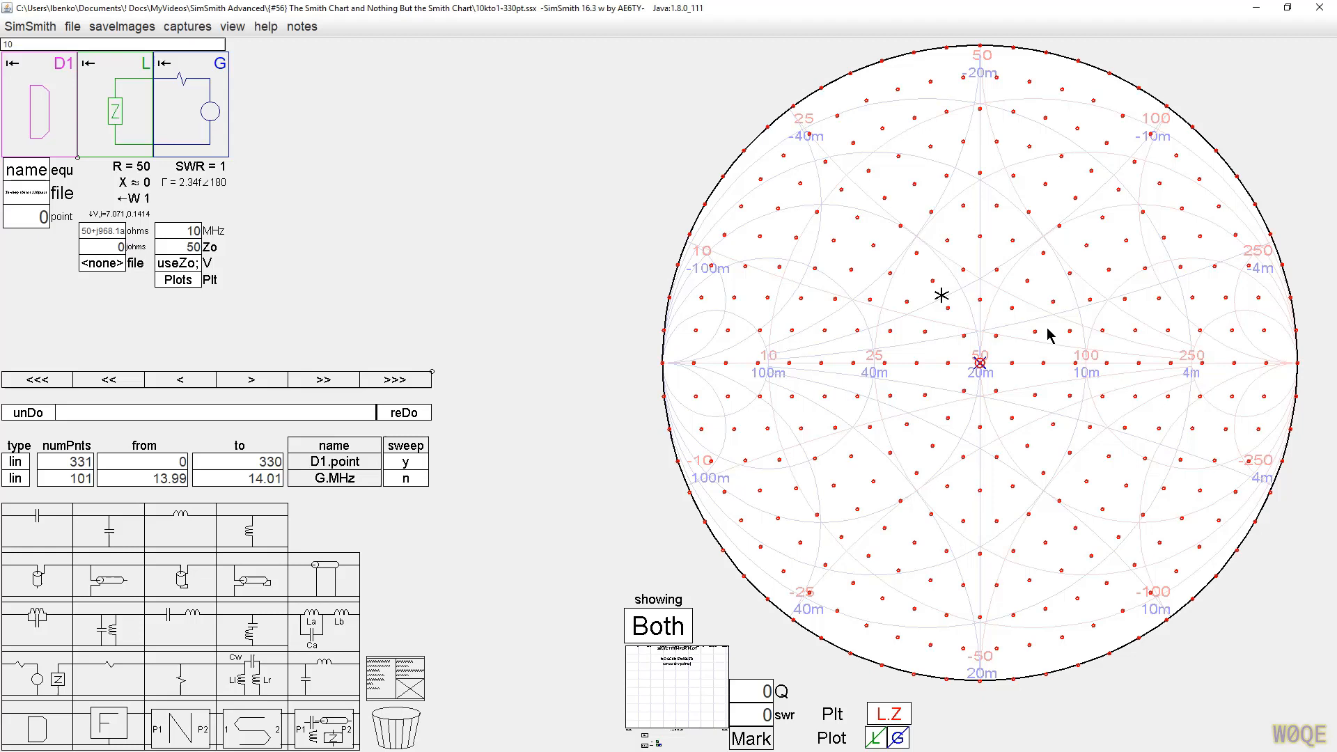
mouse_move(870, 376)
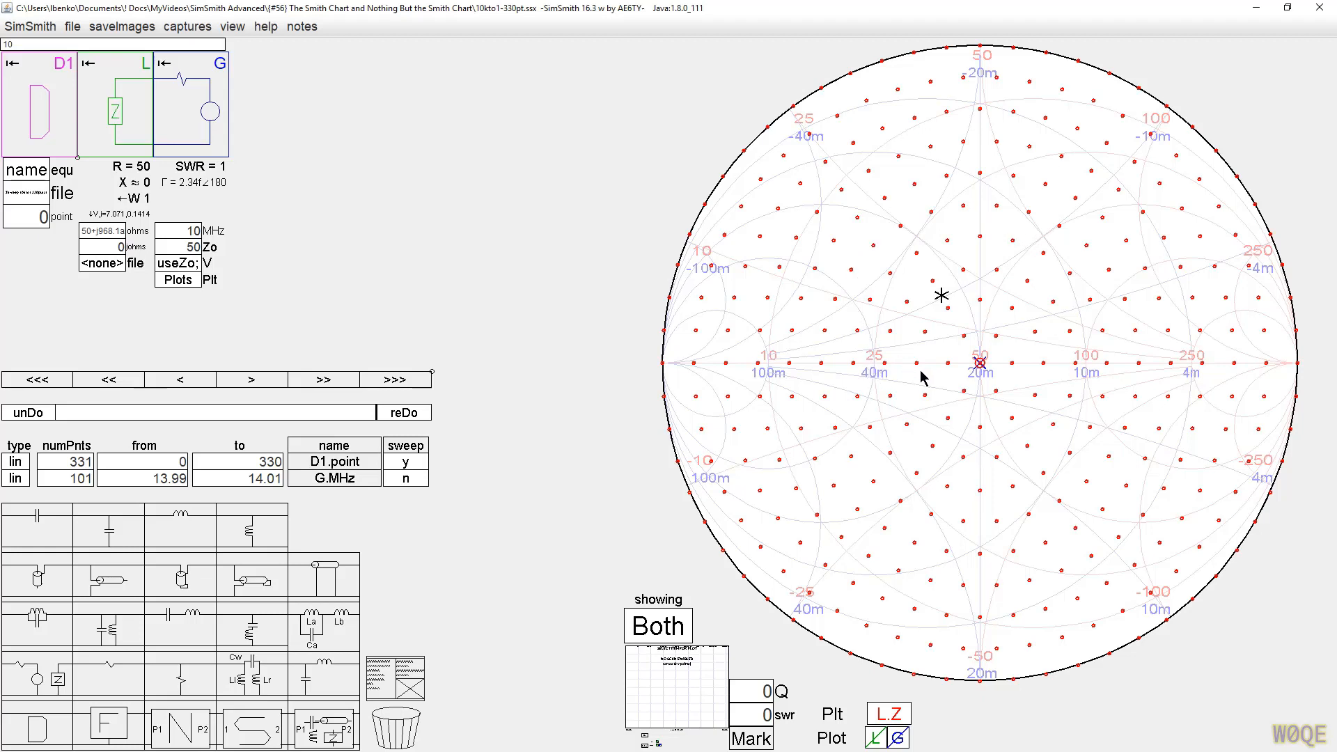
left_click(193, 247)
type("45")
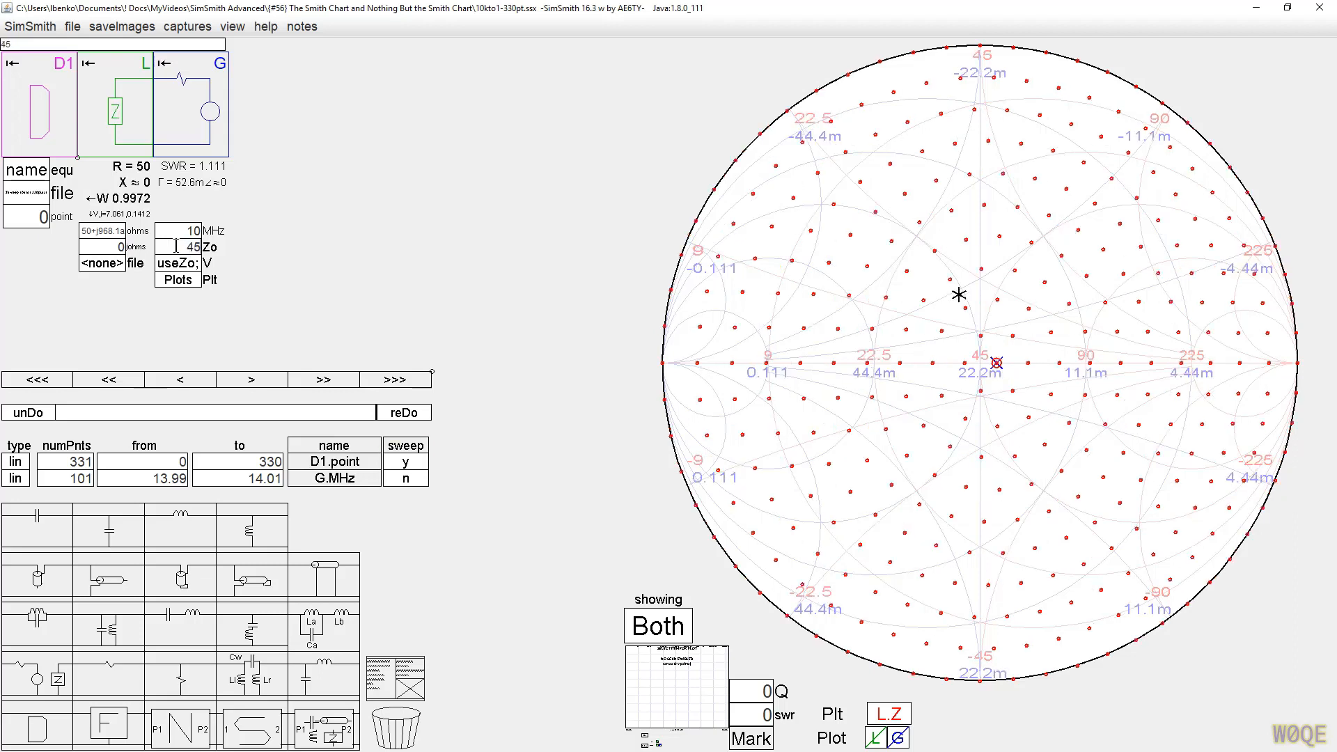
mouse_move(760, 525)
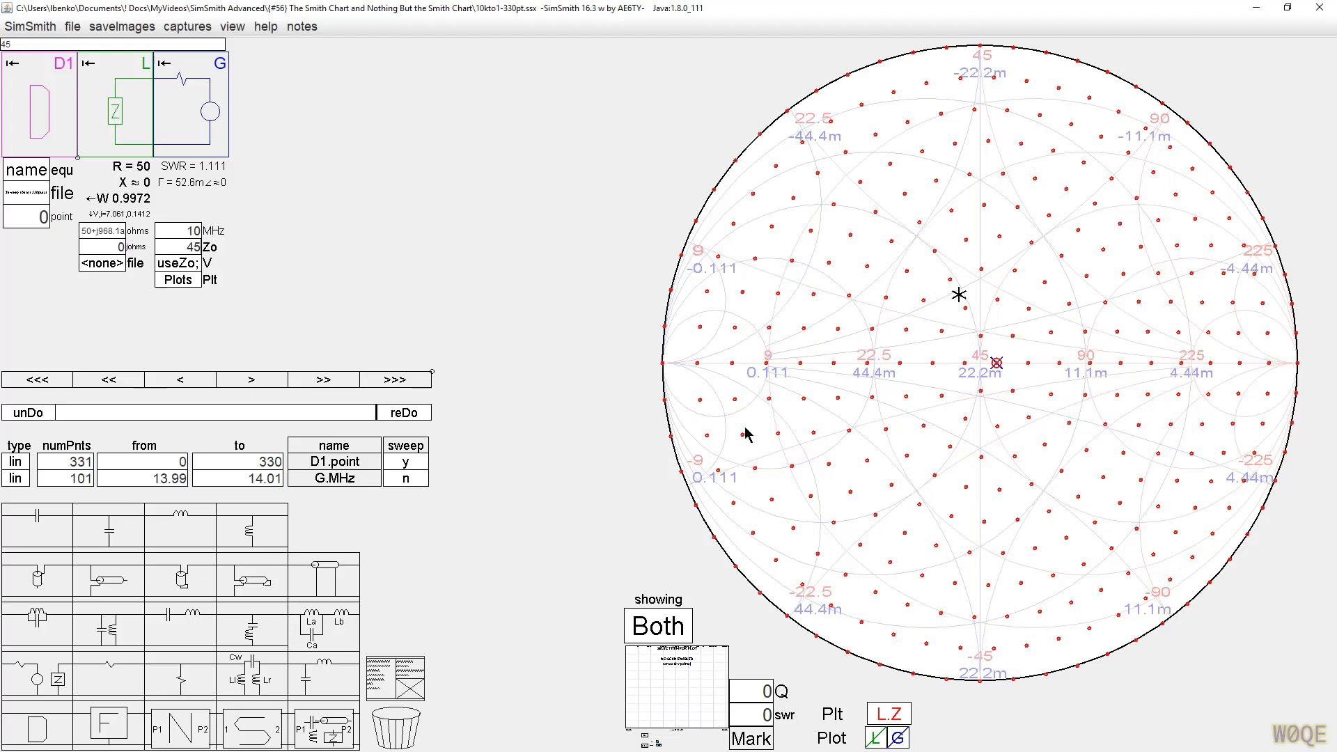
mouse_move(1292, 346)
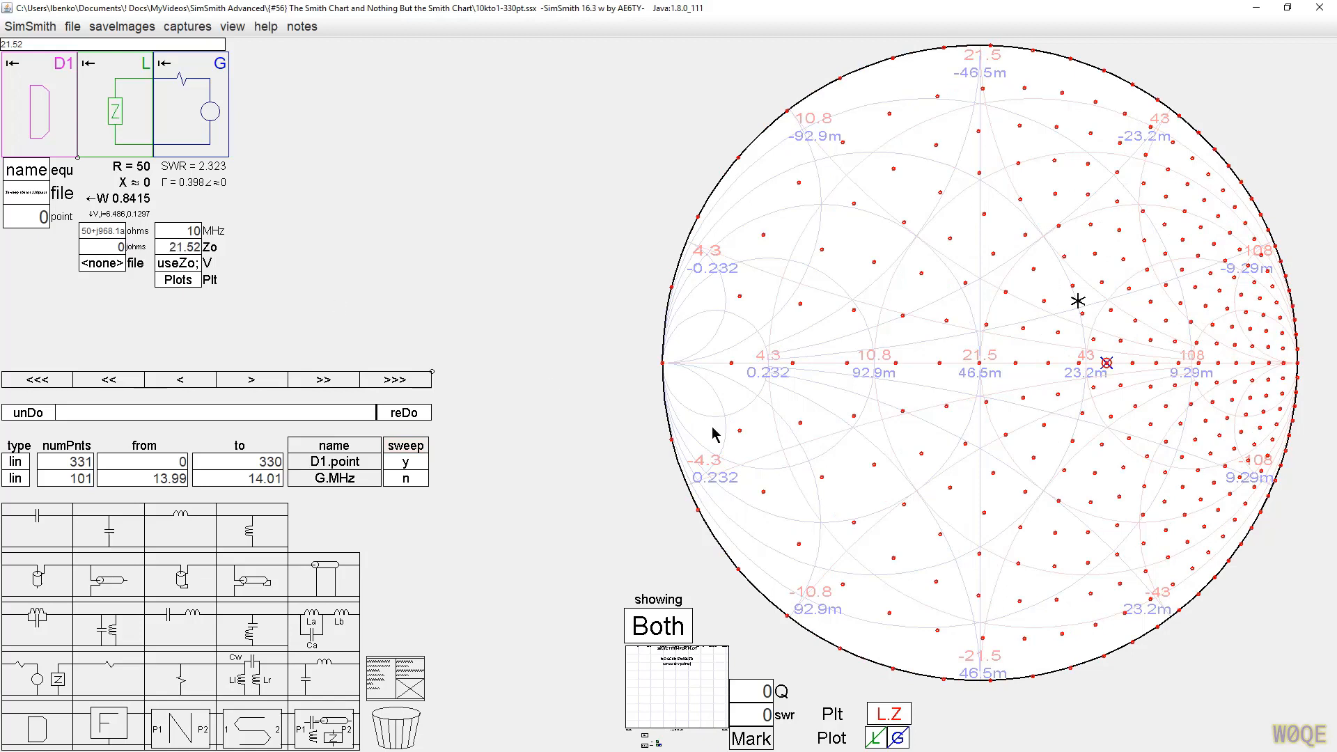
mouse_move(1191, 232)
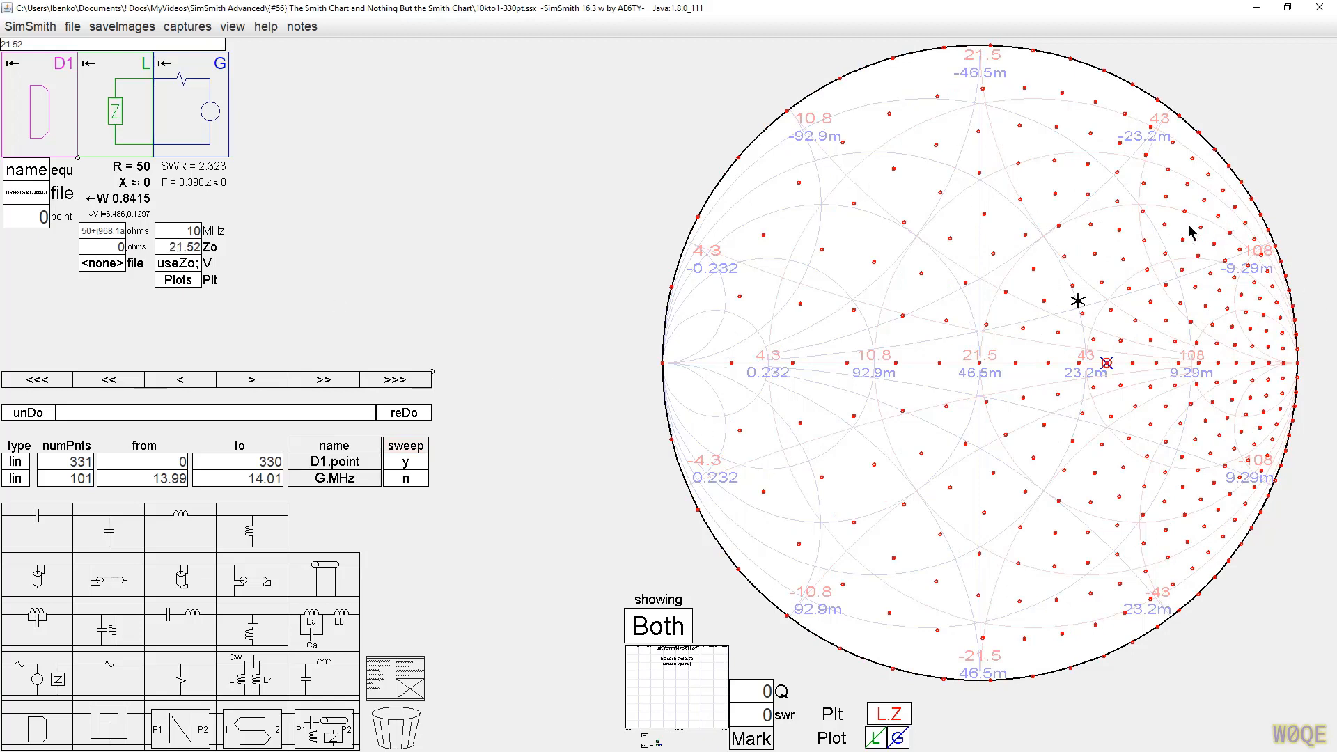
mouse_move(1193, 478)
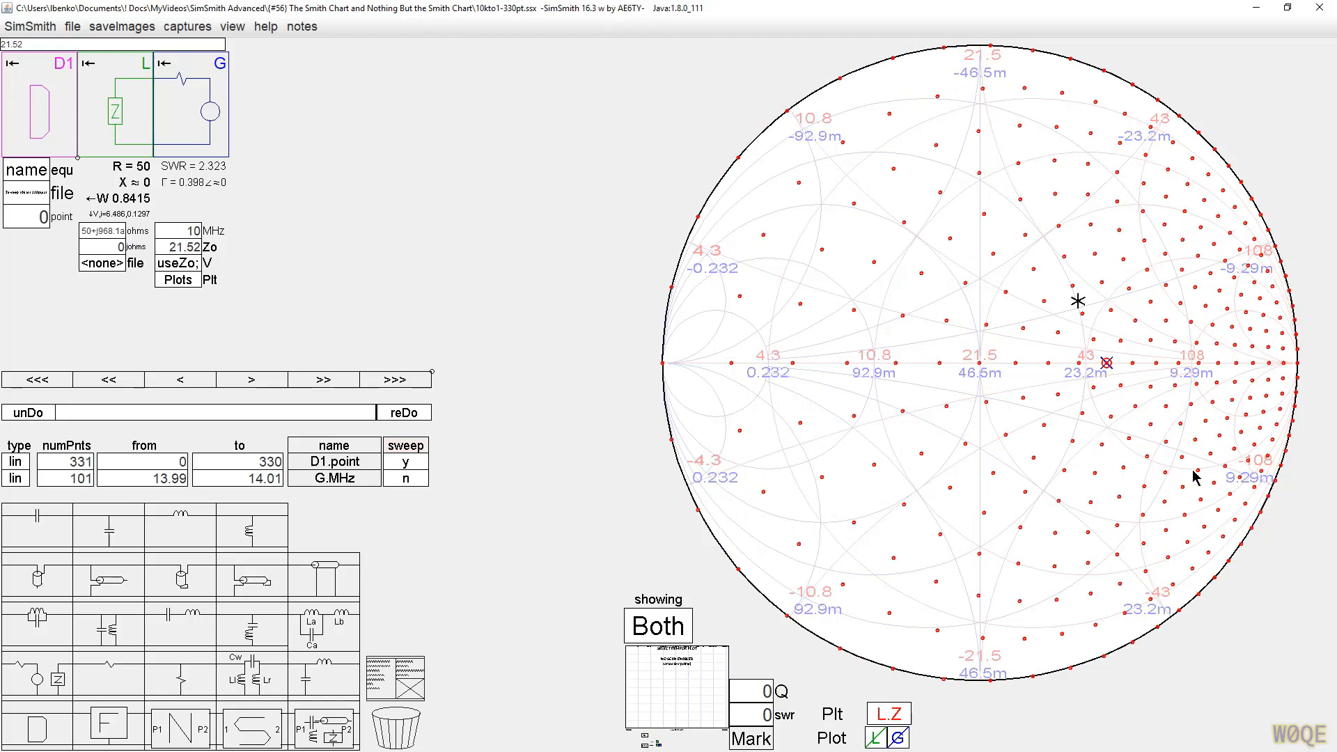
mouse_move(1232, 254)
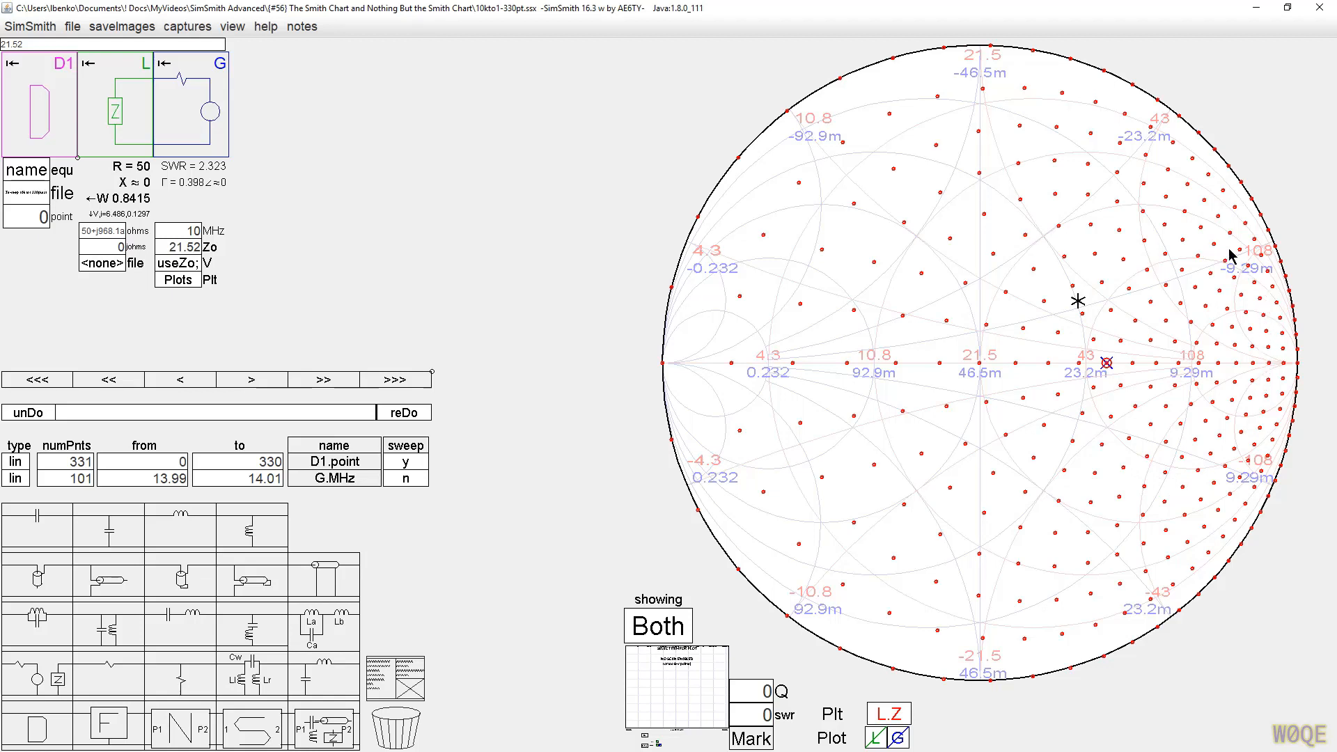
mouse_move(1089, 263)
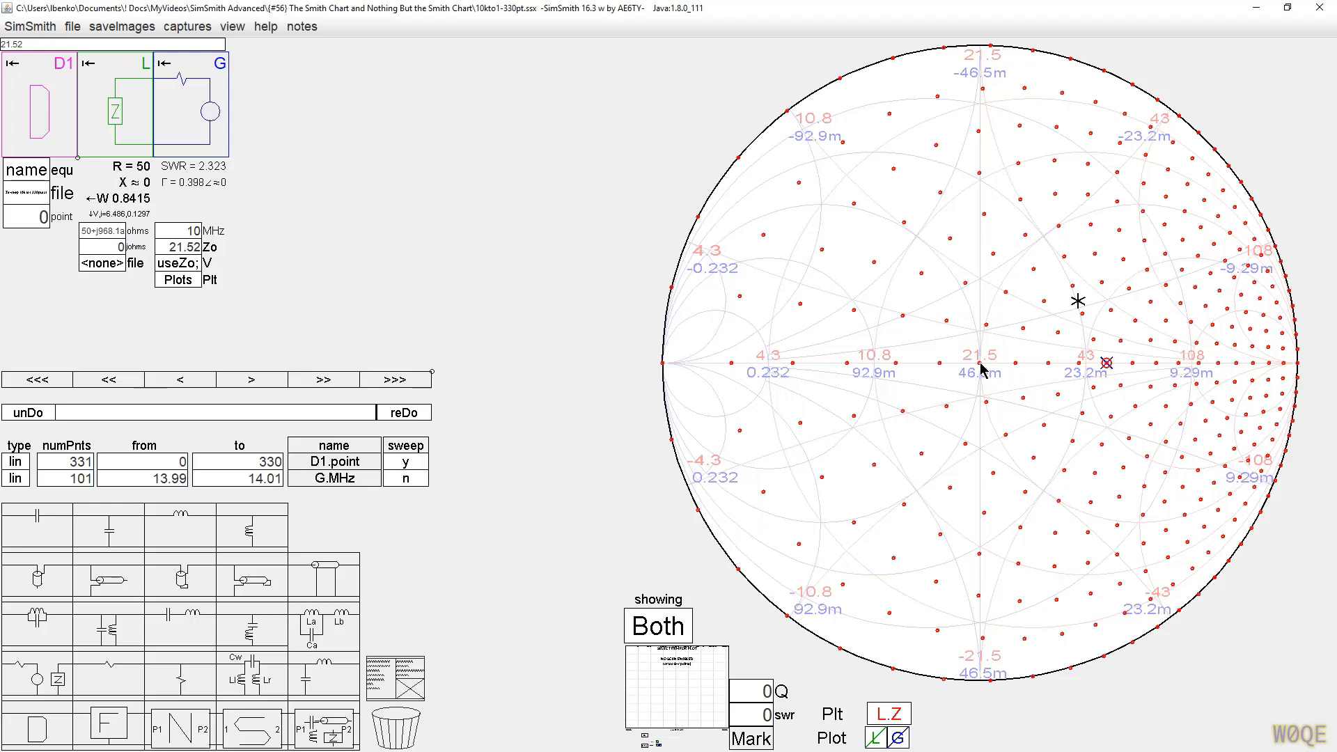
mouse_move(897, 300)
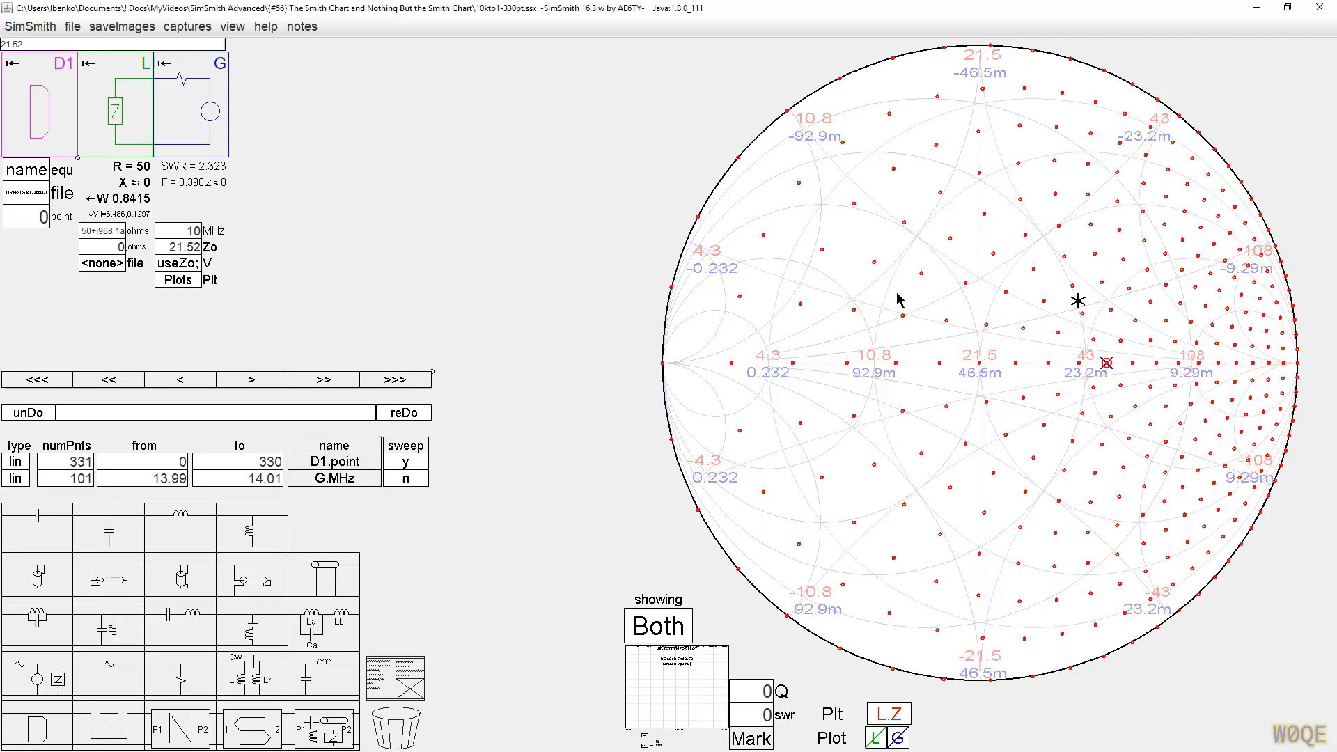
mouse_move(886, 333)
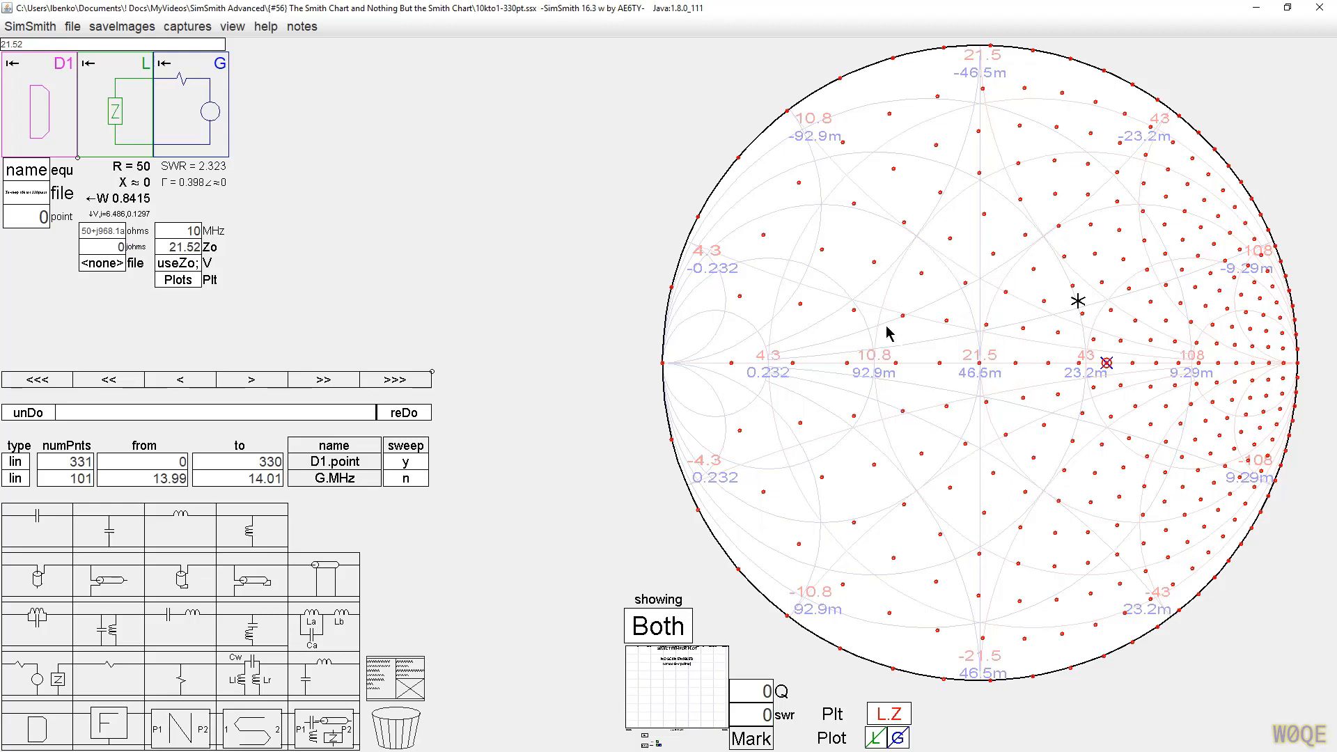
mouse_move(1060, 432)
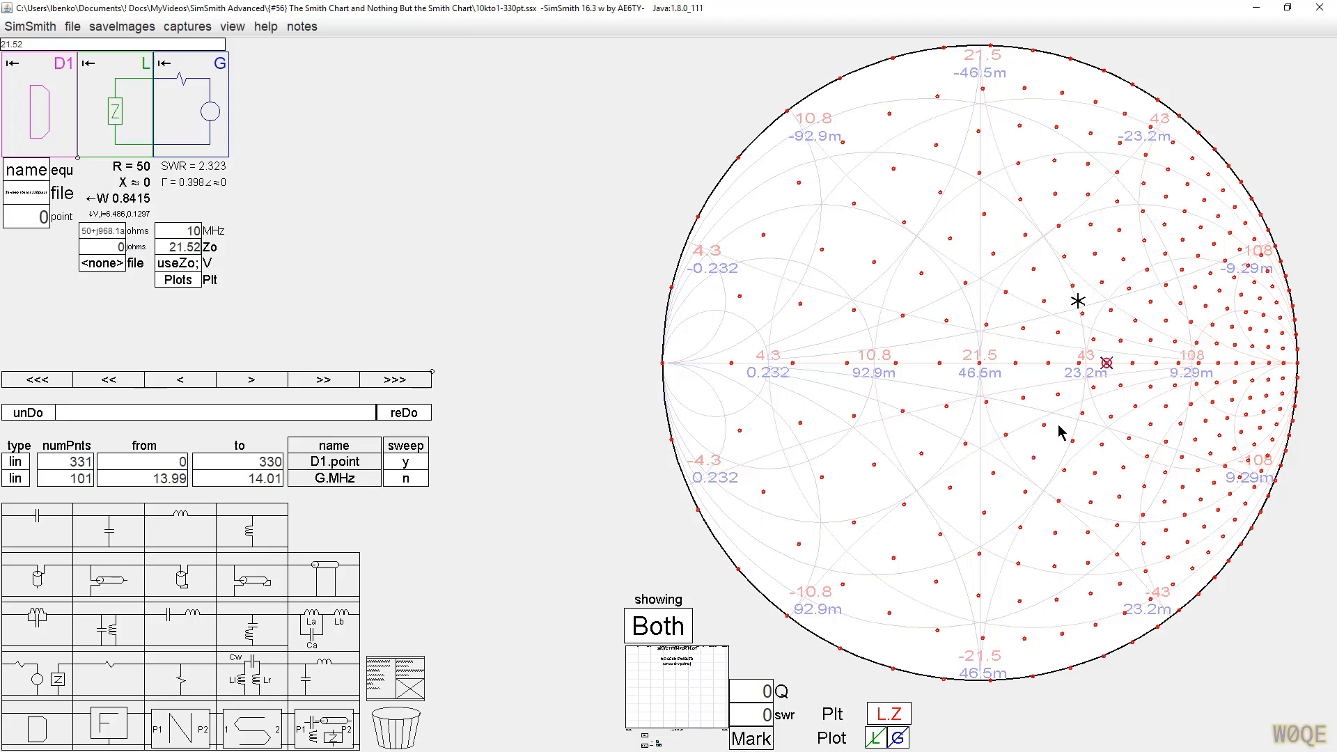
mouse_move(980, 367)
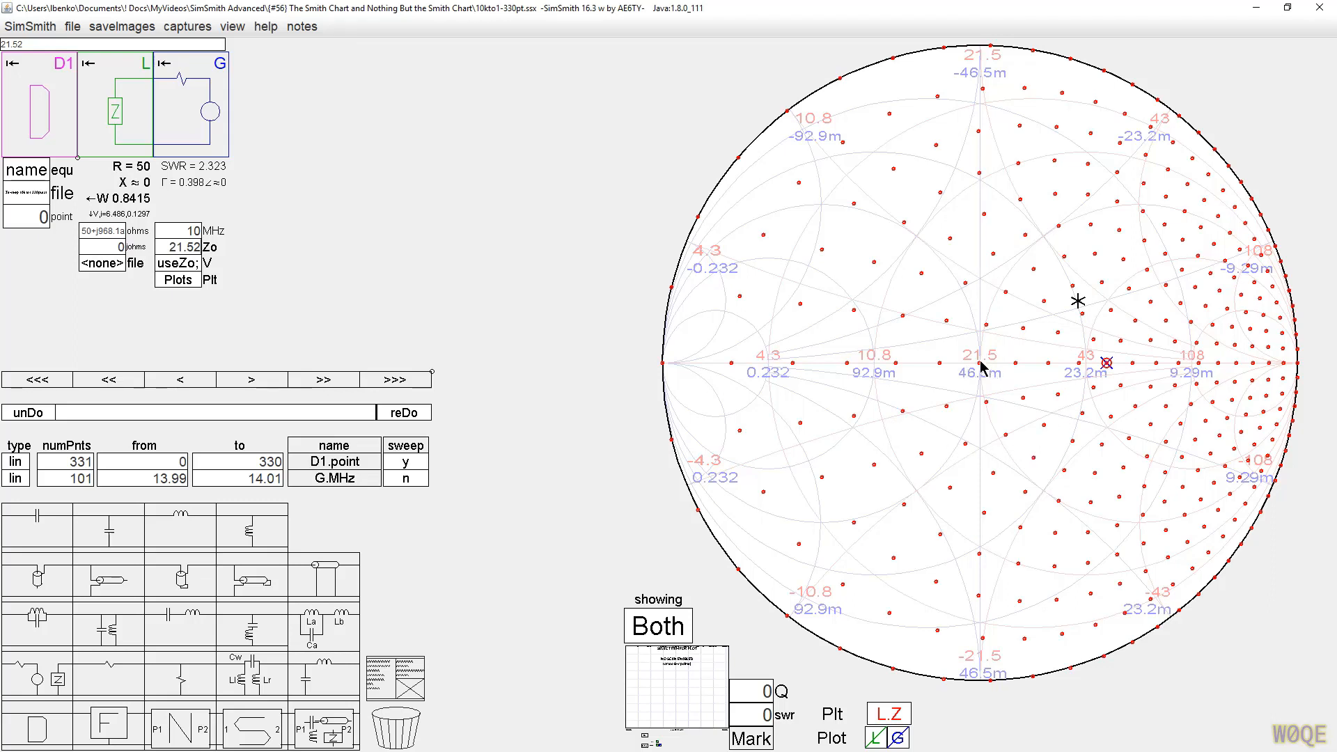
mouse_move(981, 368)
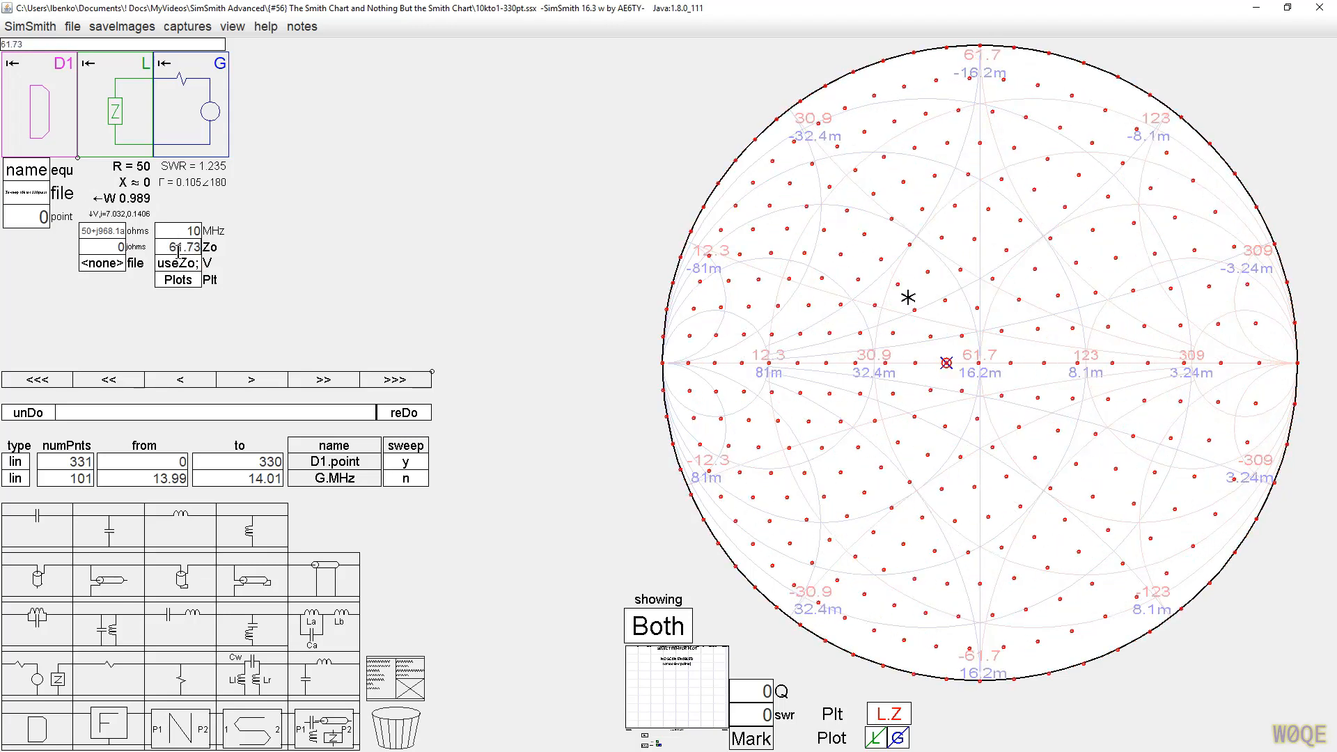
type("177")
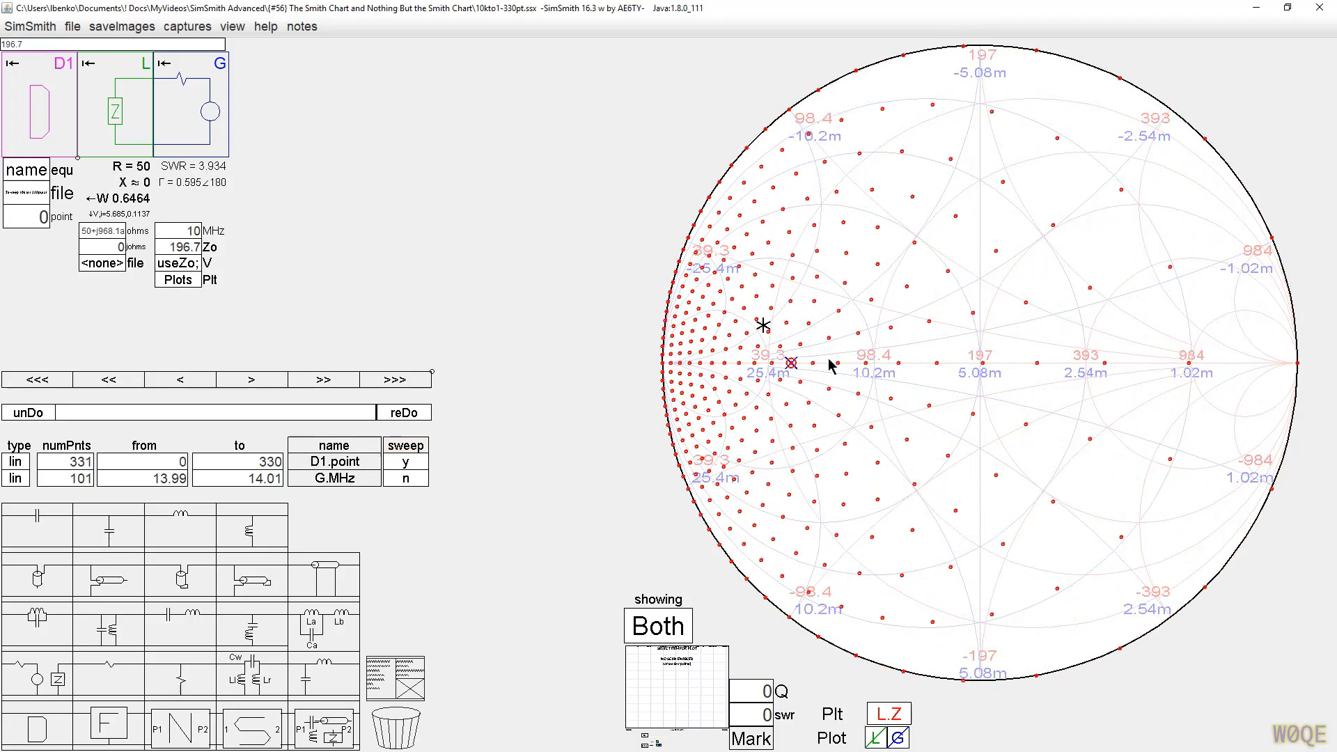
mouse_move(985, 375)
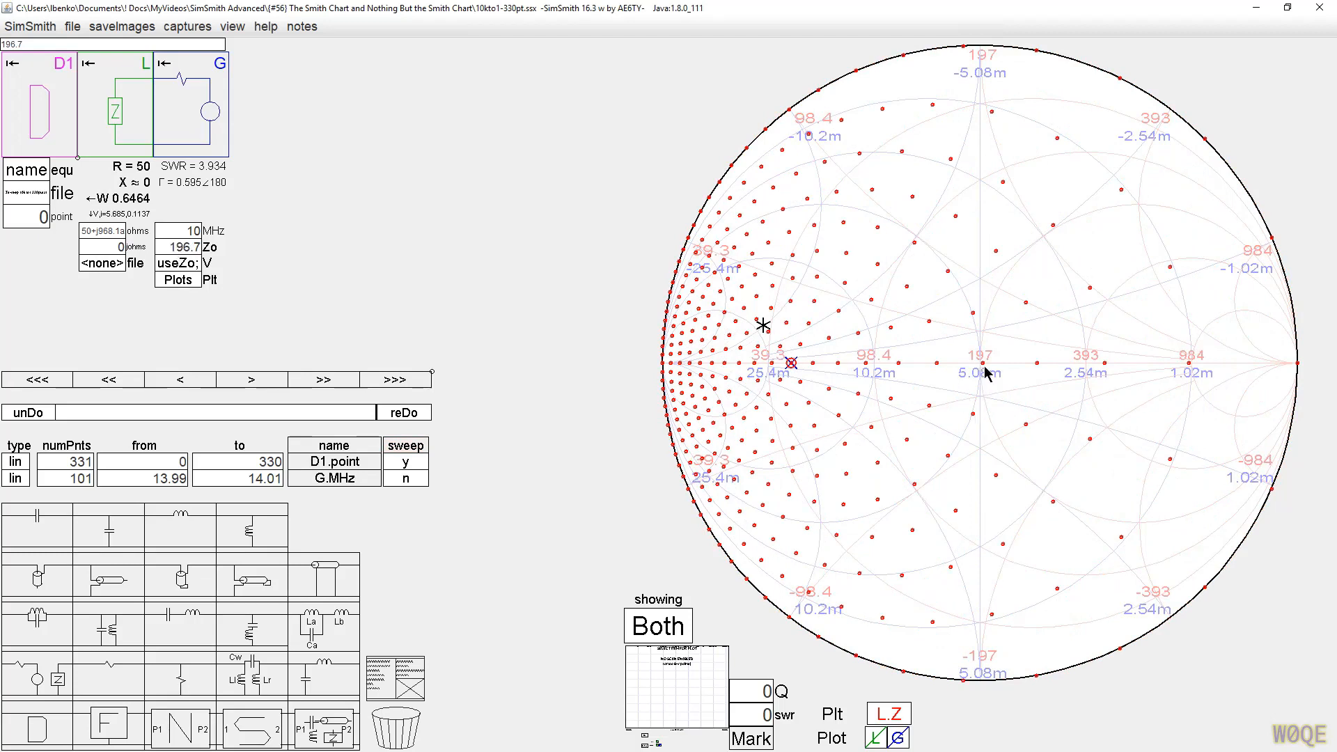
mouse_move(698, 267)
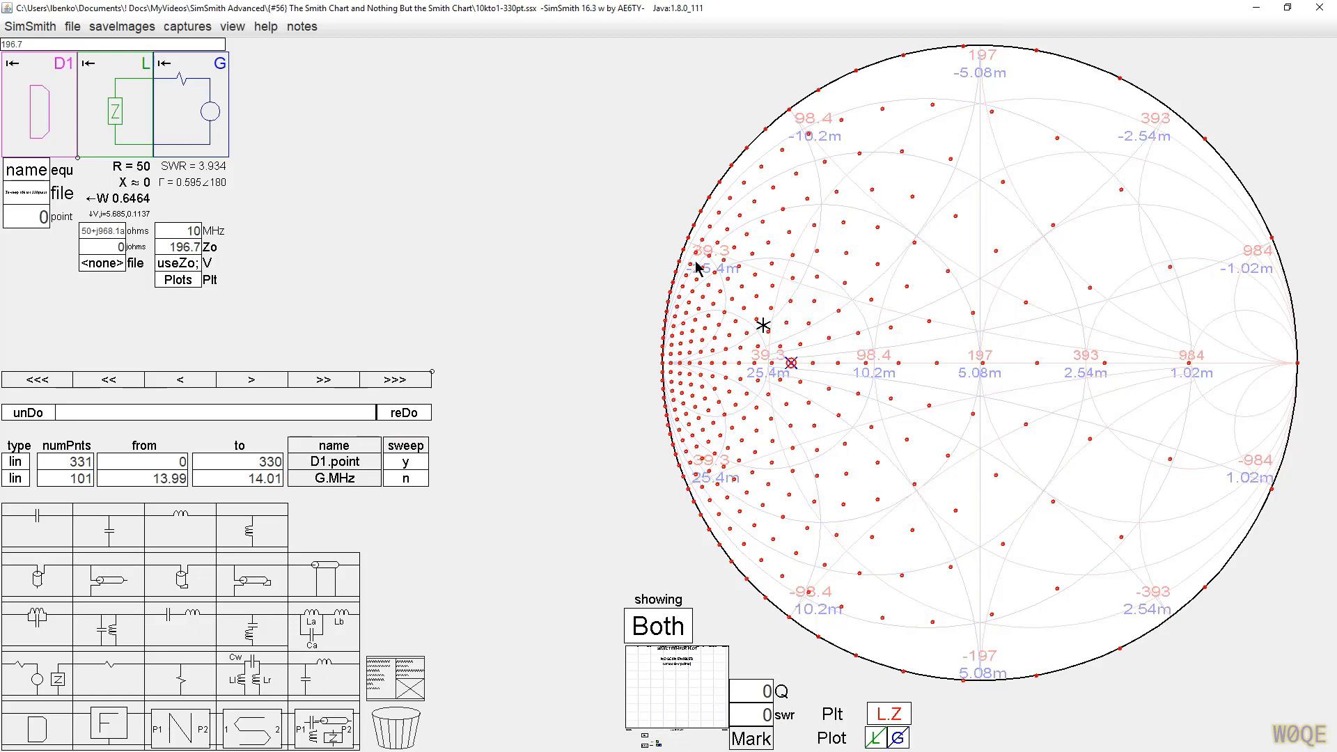
mouse_move(715, 286)
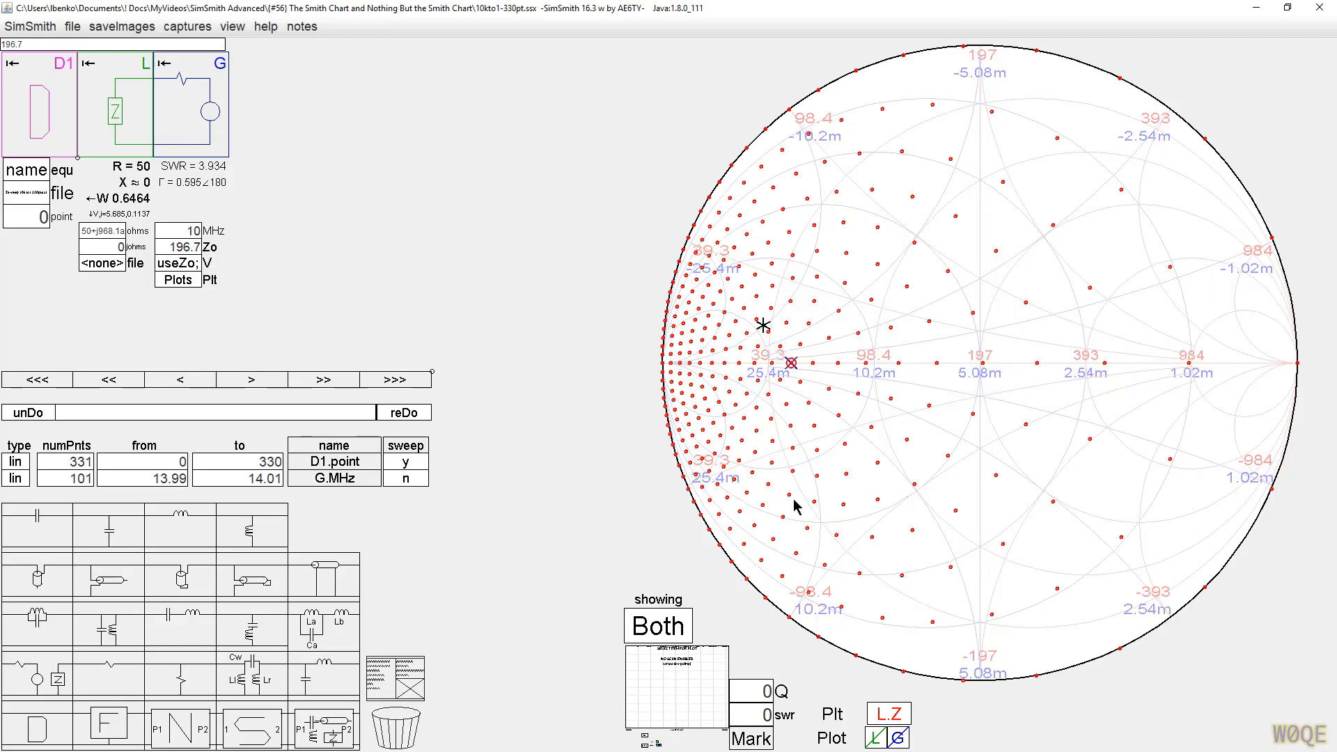
mouse_move(708, 224)
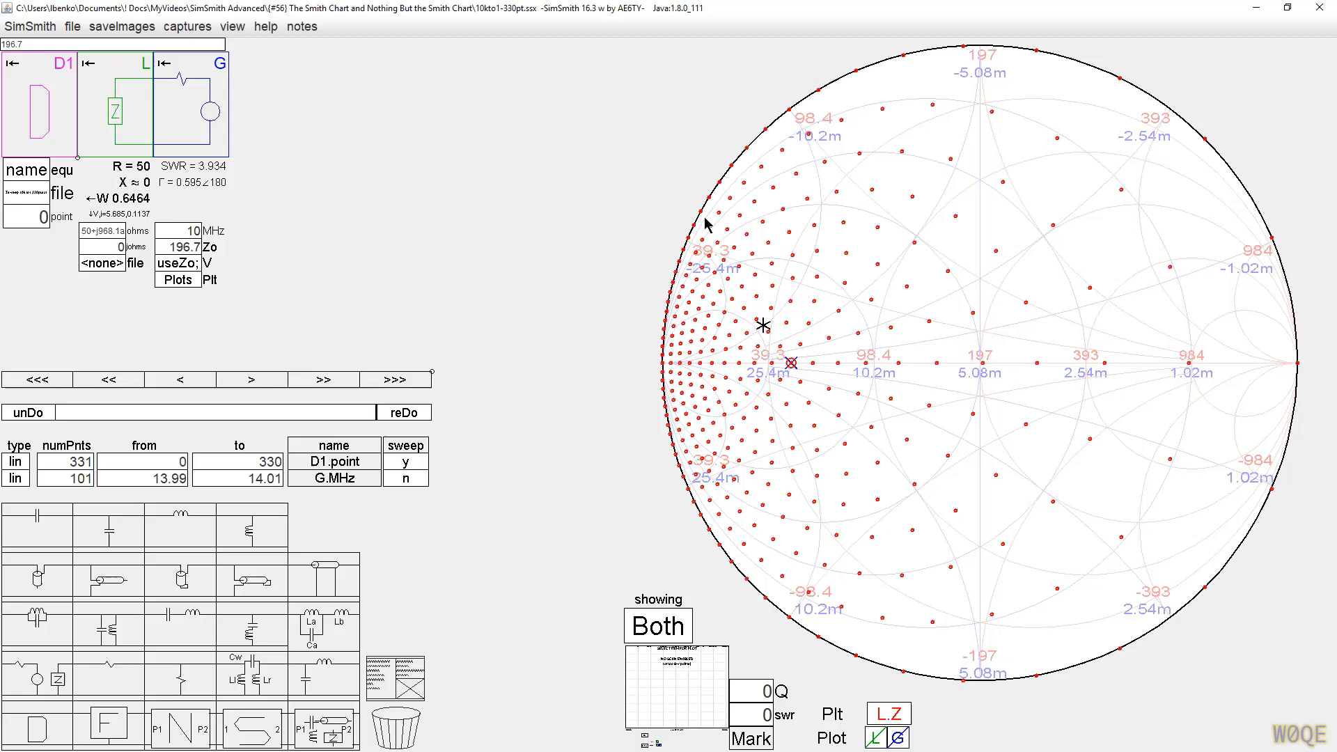
mouse_move(829, 172)
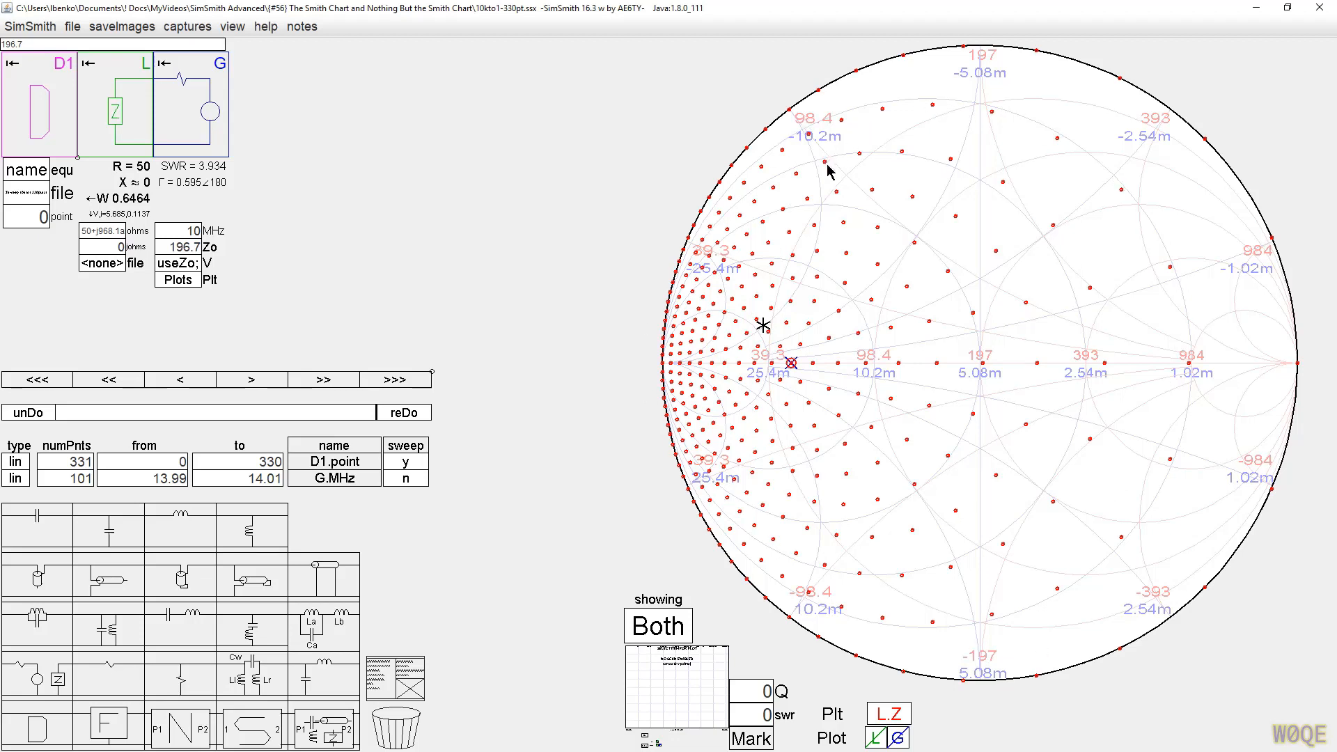
mouse_move(746, 338)
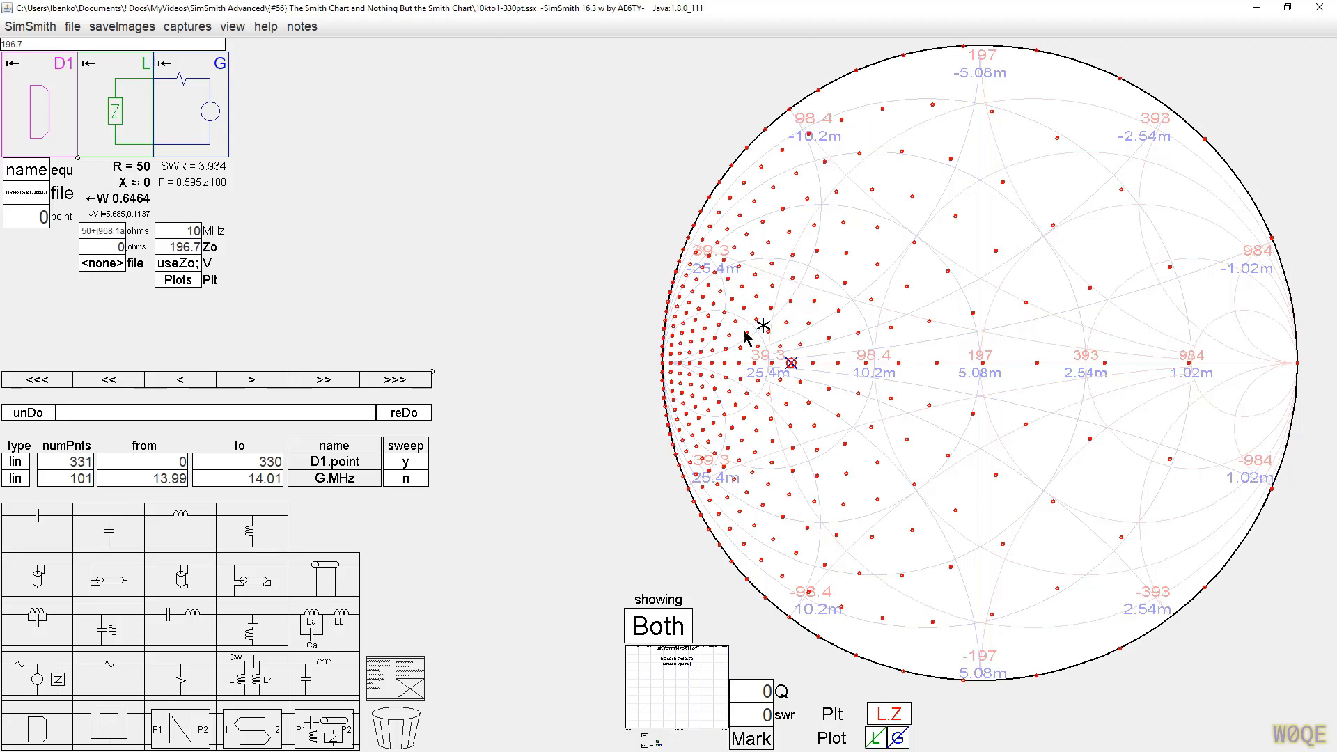
mouse_move(726, 384)
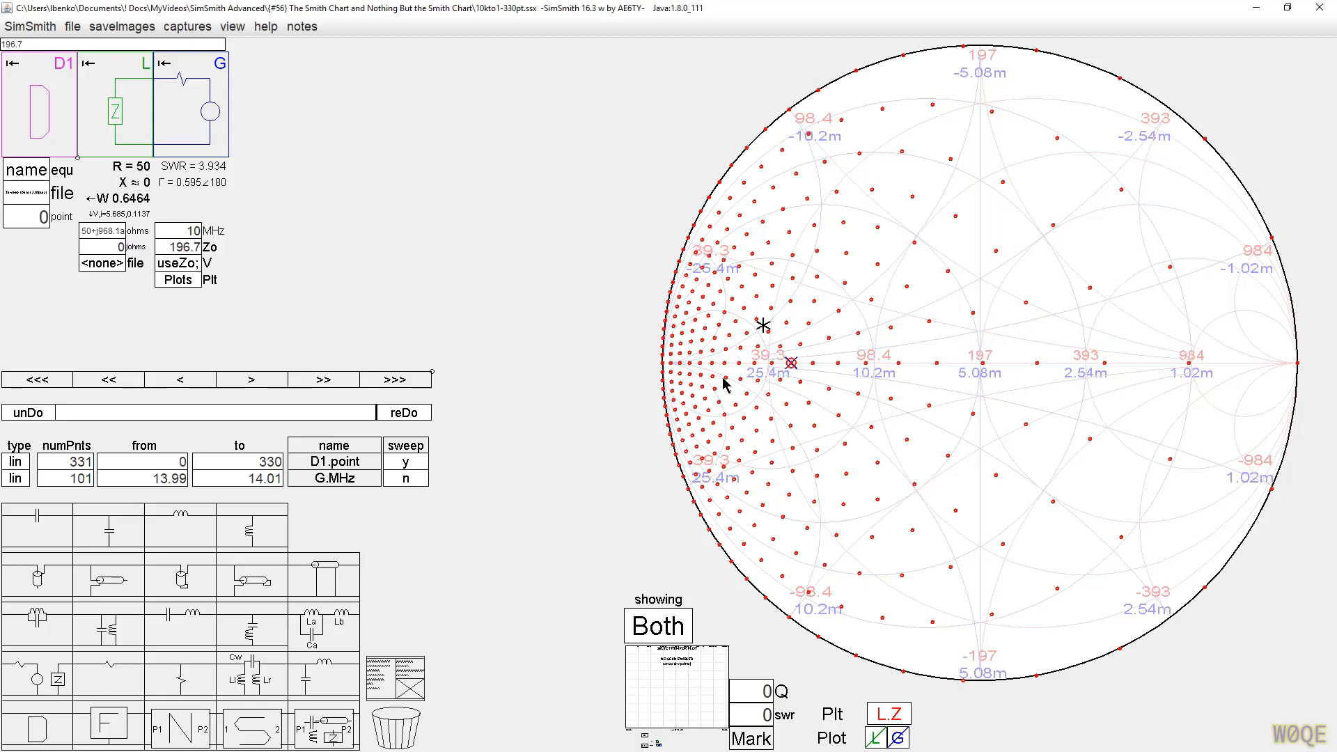
mouse_move(714, 378)
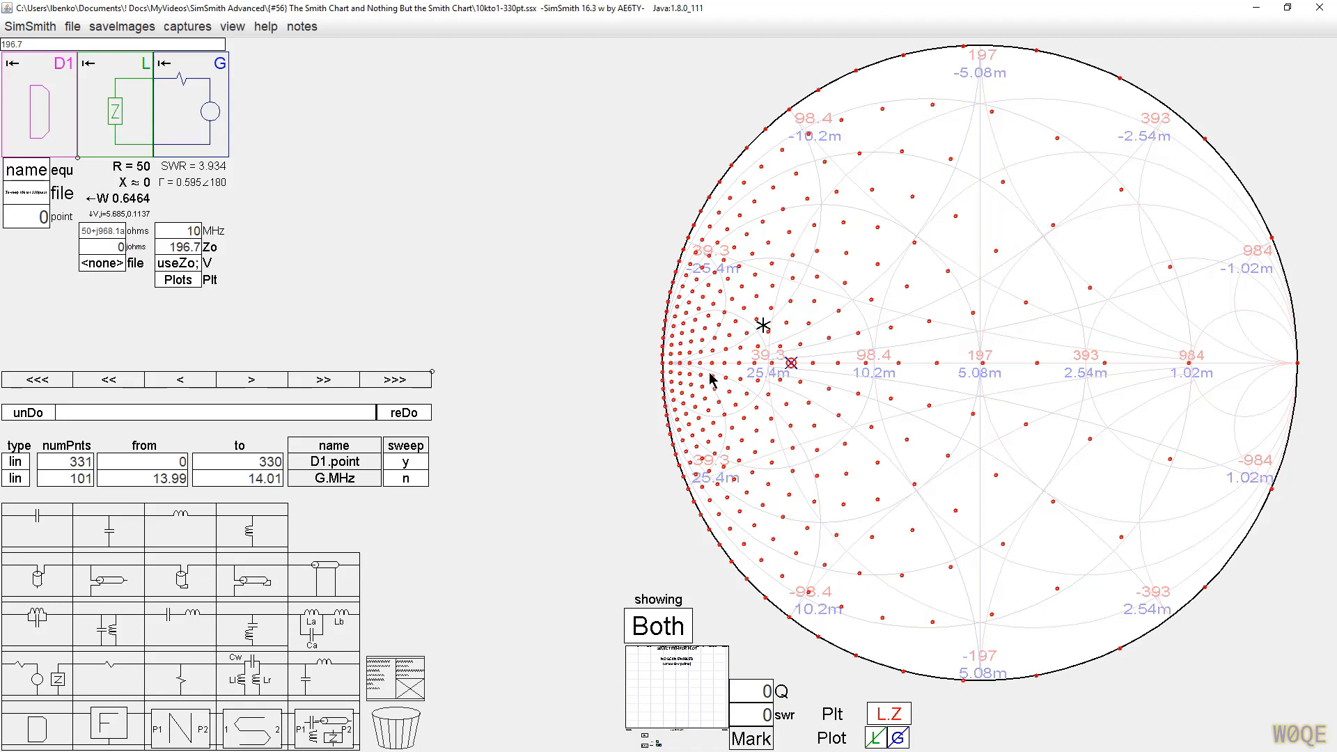
mouse_move(718, 369)
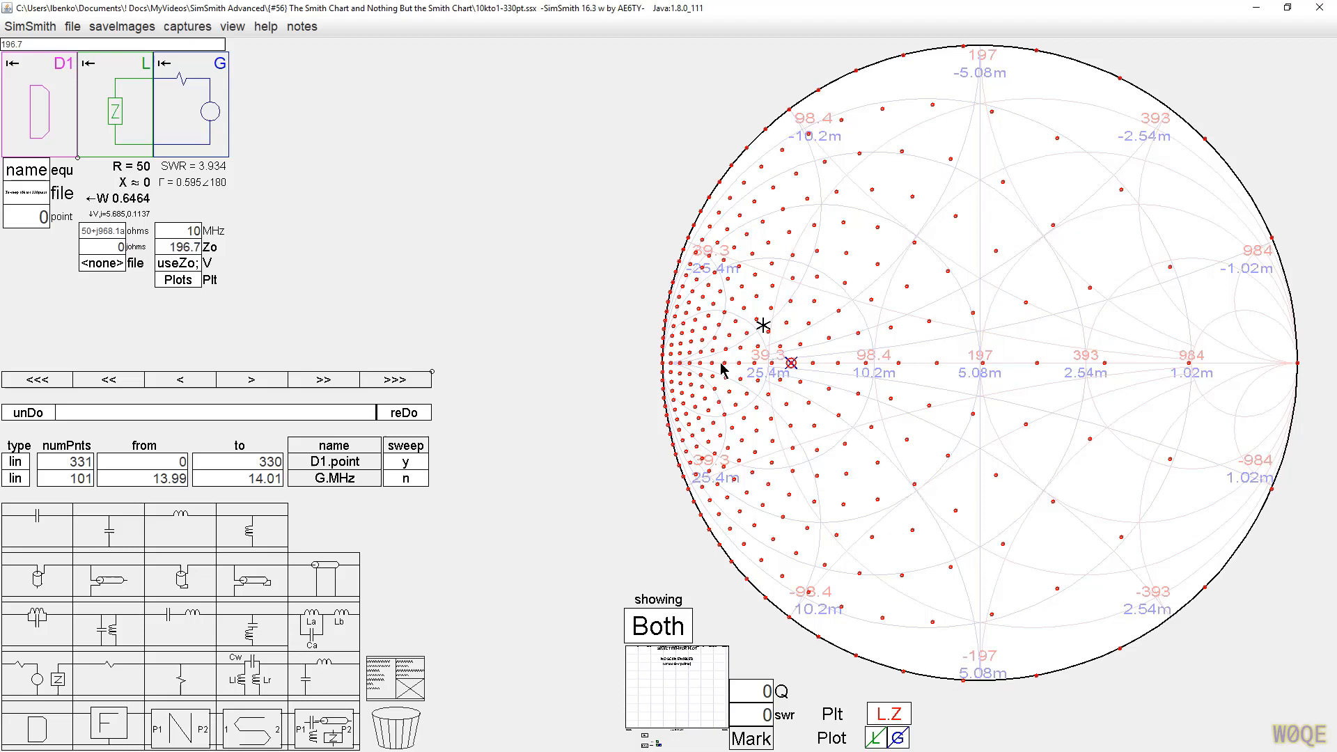
mouse_move(989, 375)
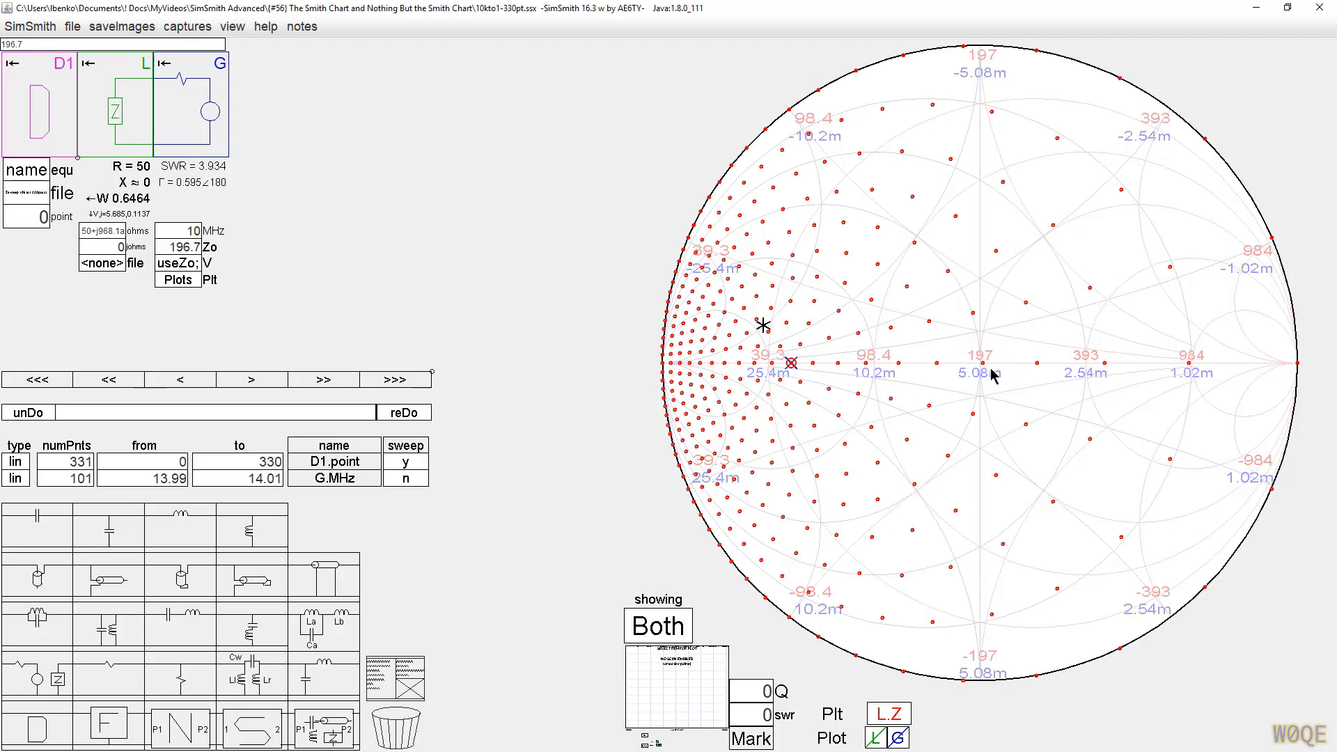
mouse_move(988, 373)
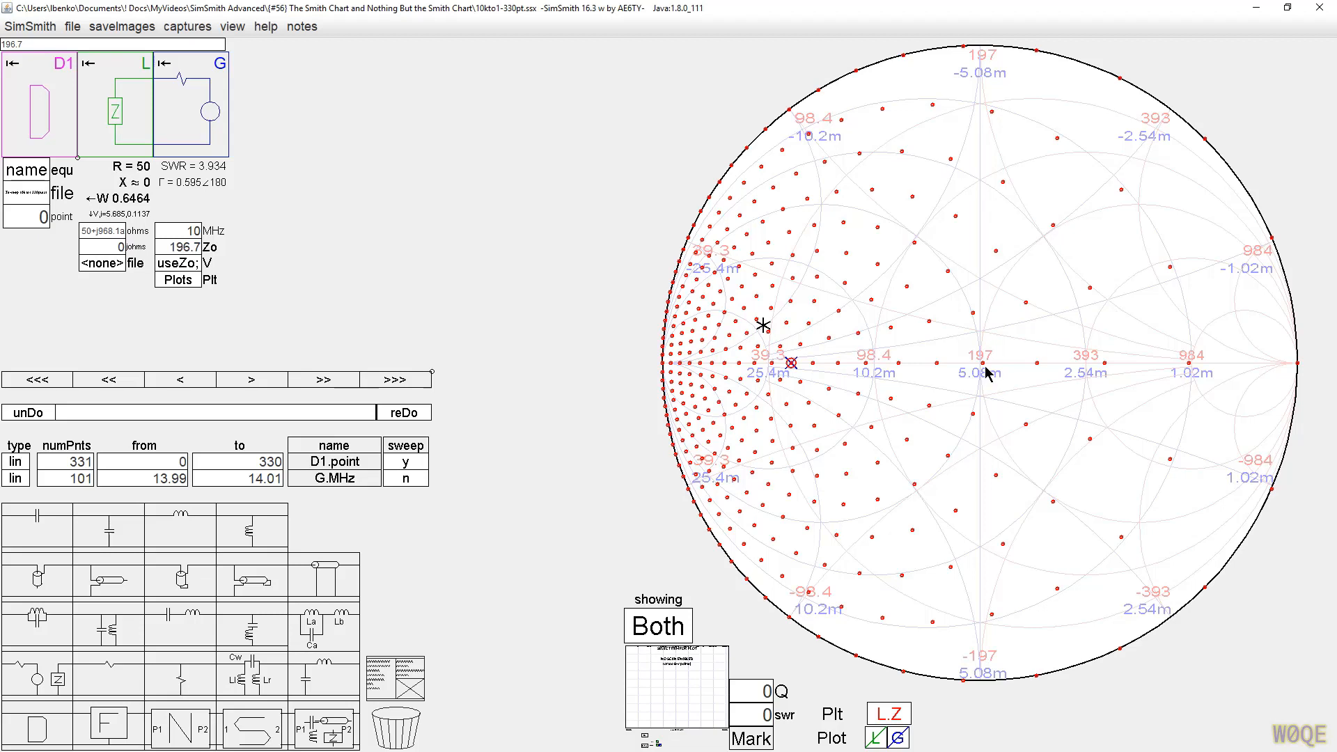
mouse_move(988, 373)
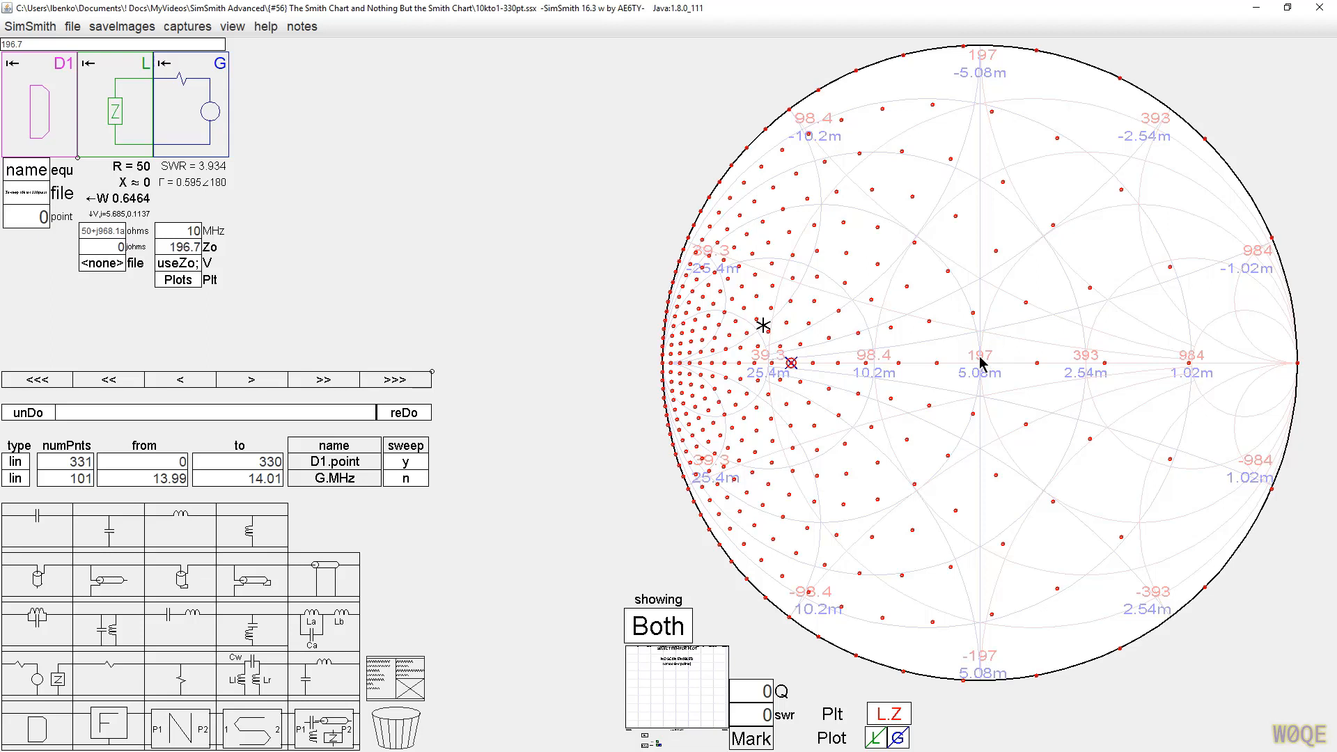
mouse_move(976, 362)
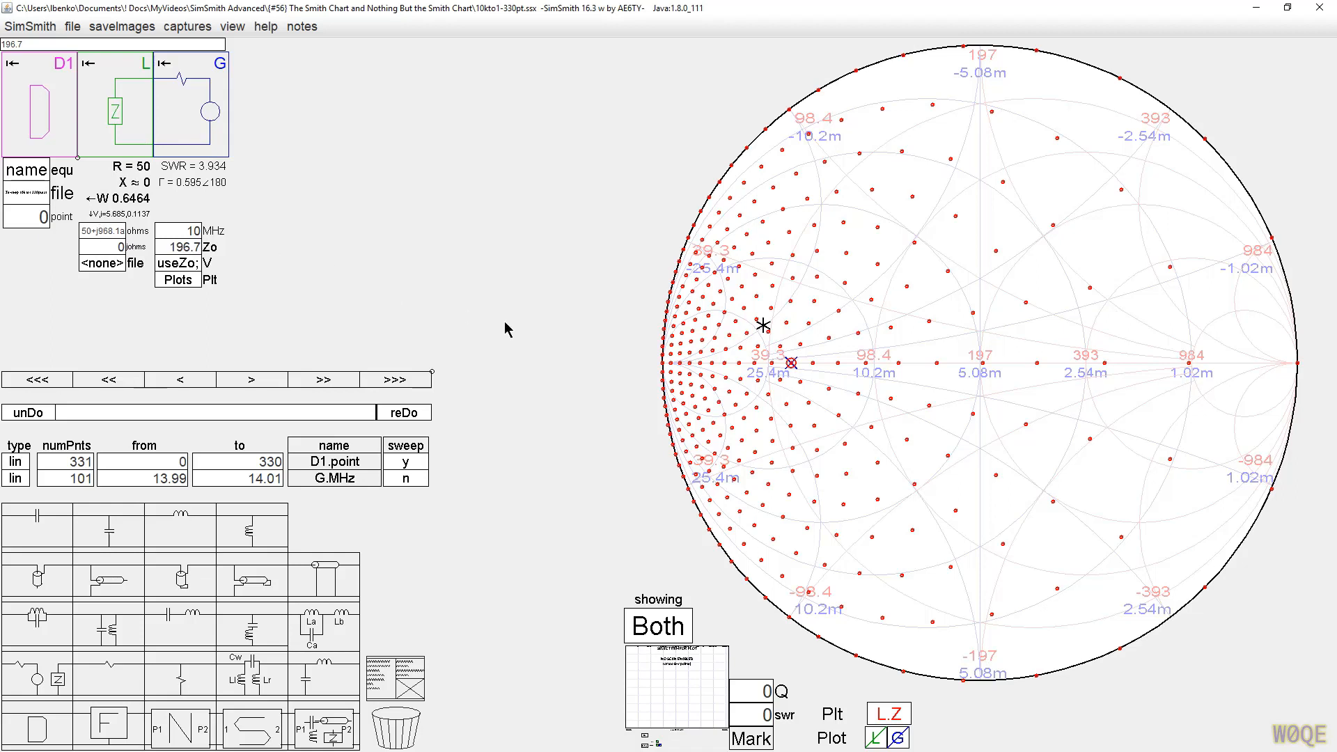
mouse_move(730, 362)
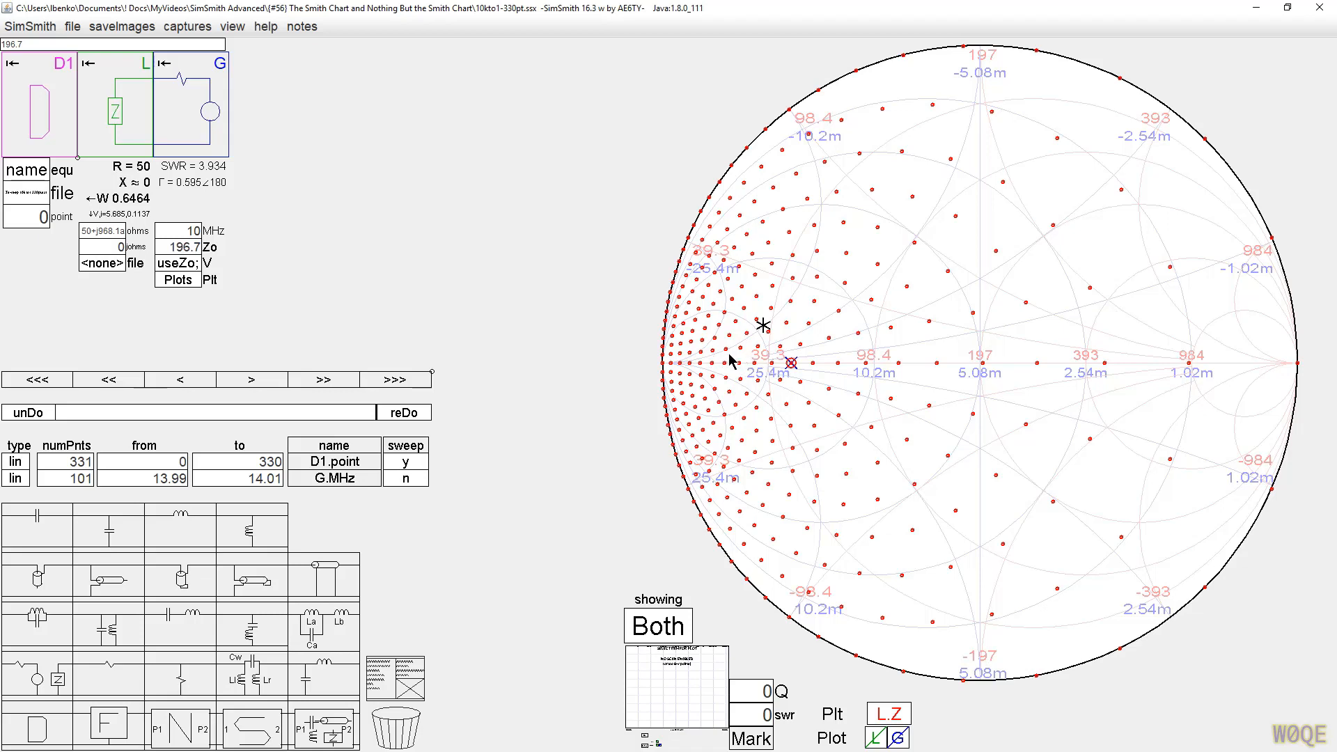
mouse_move(586, 346)
type("50")
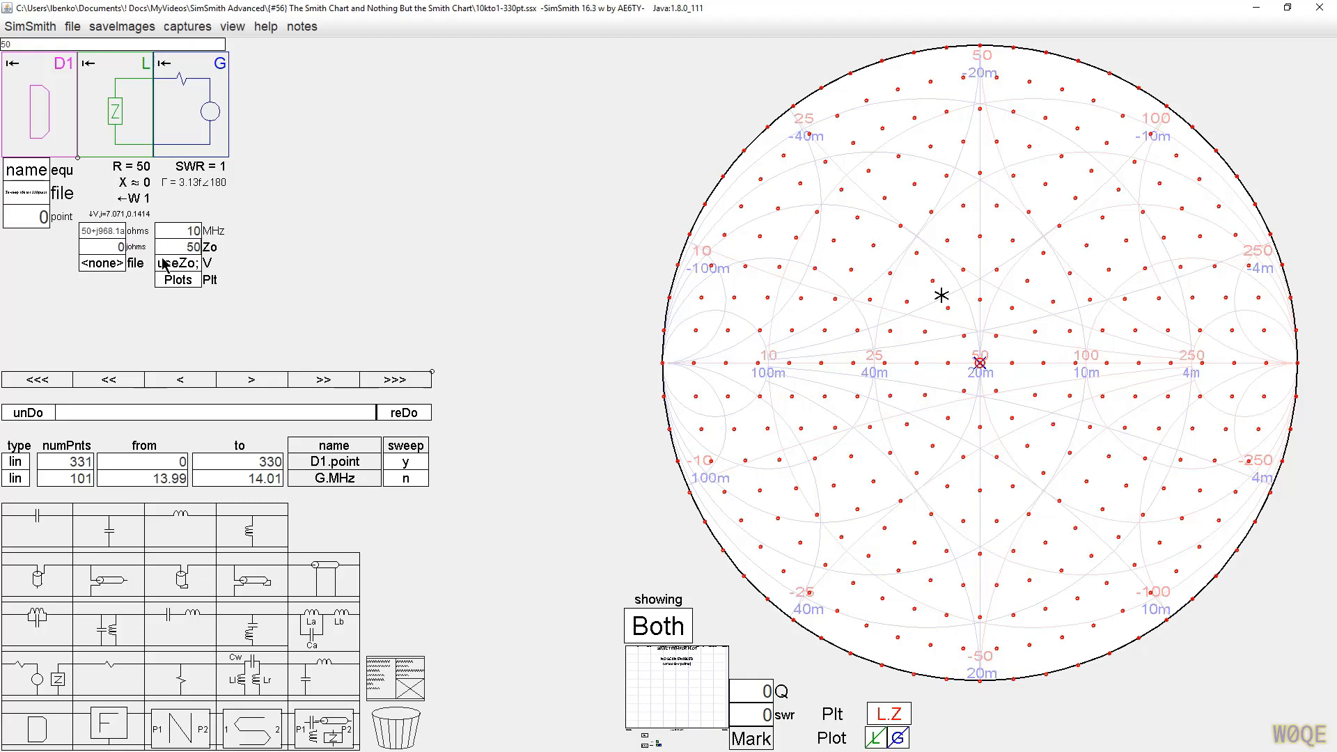
mouse_move(19, 177)
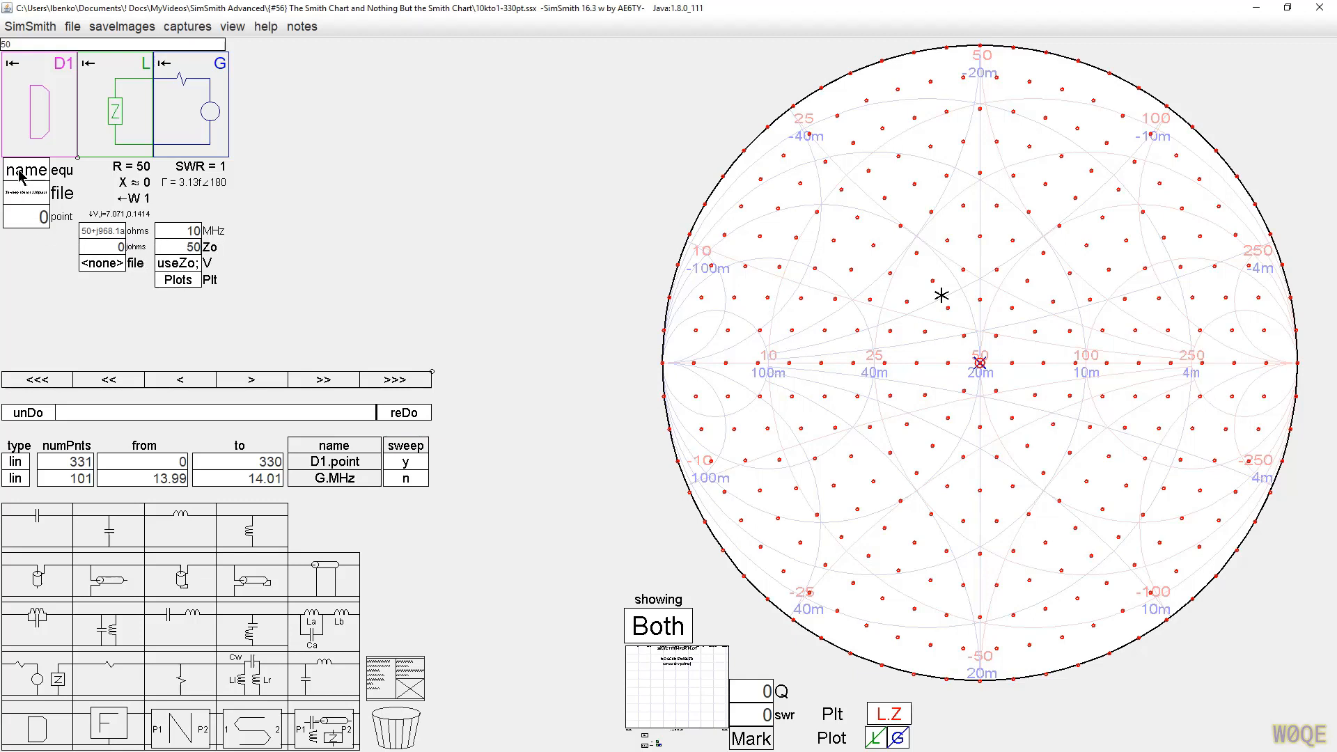
Step: Select the generator's Zo field to restore 50 ohms
left_click(60, 170)
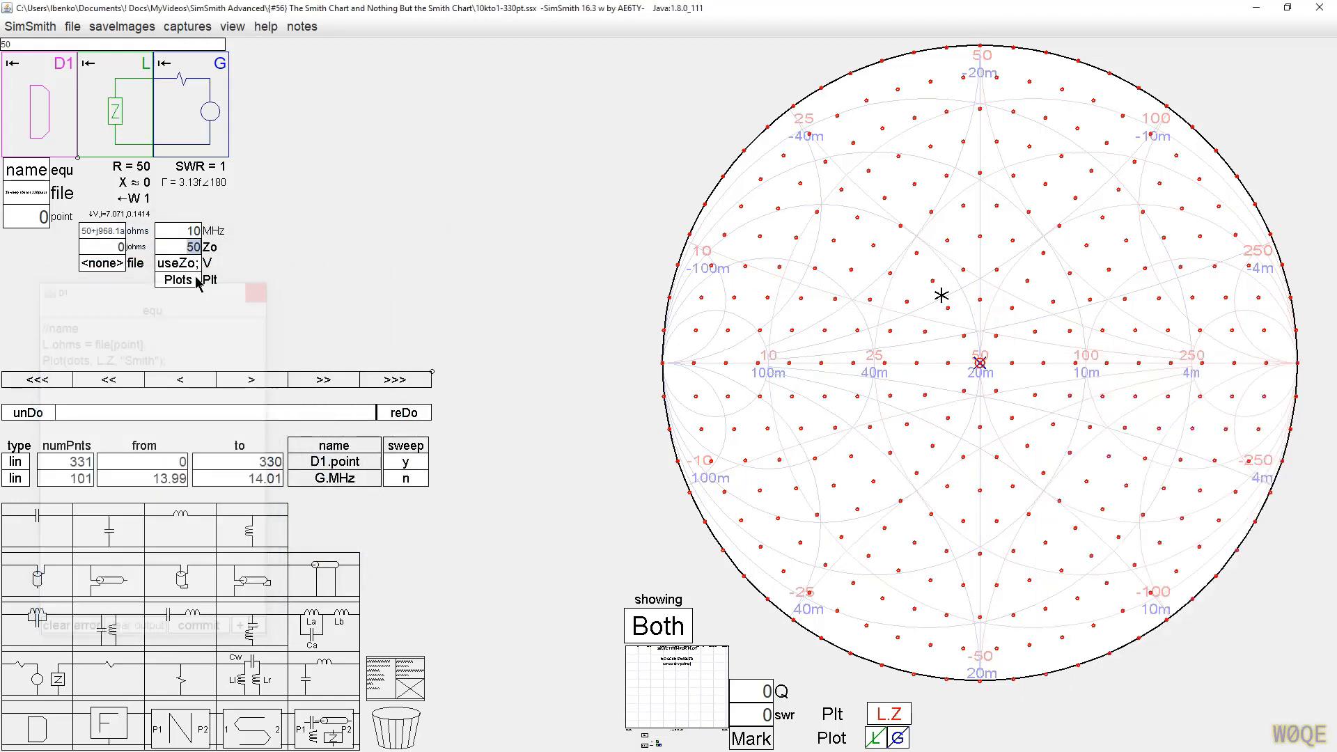
Step: Add a 'Zcen;' line to the generator's V variable script
left_click(209, 263)
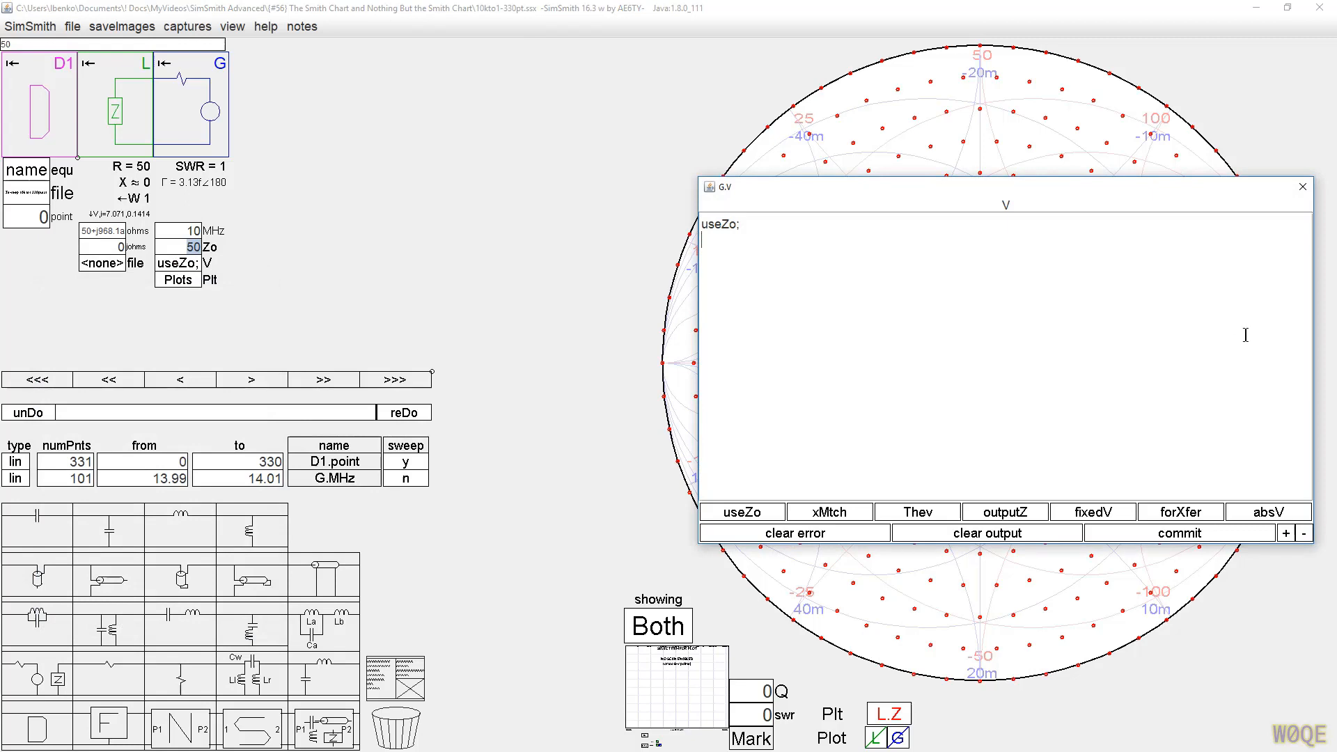
type("Zce")
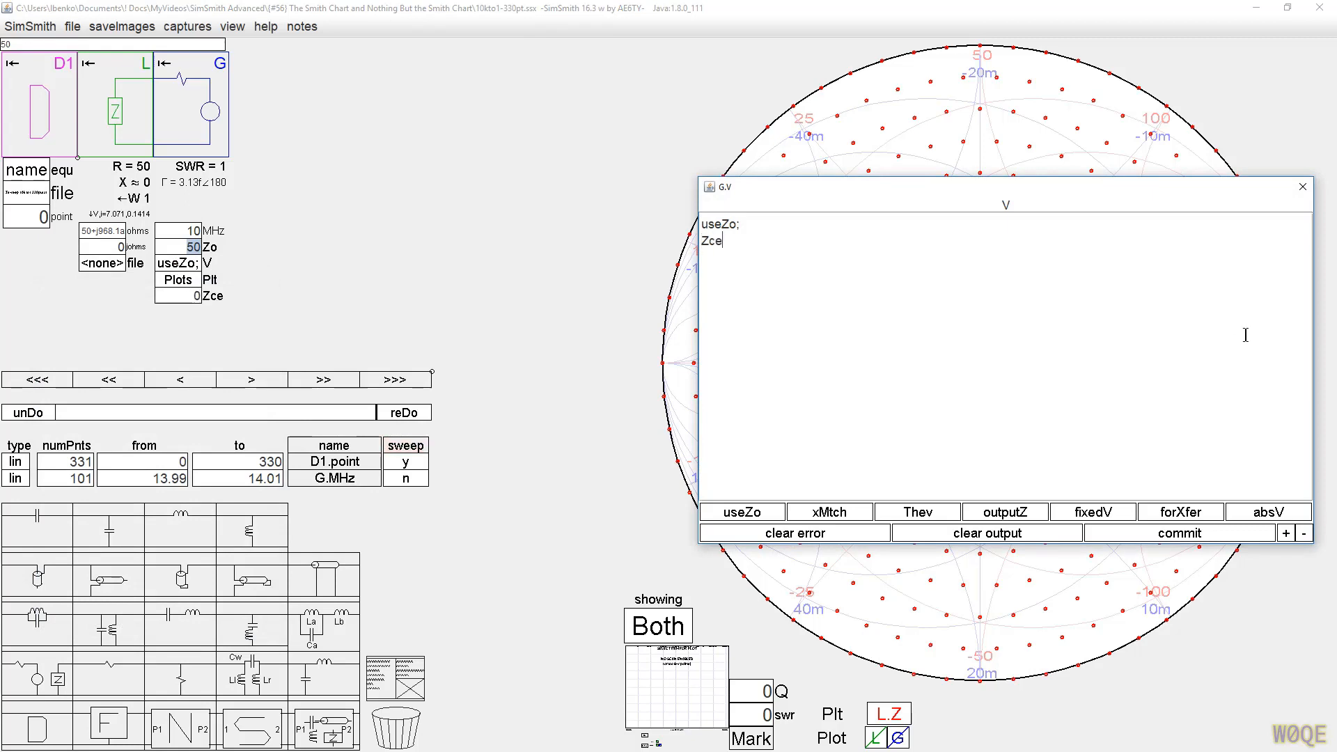
type(";")
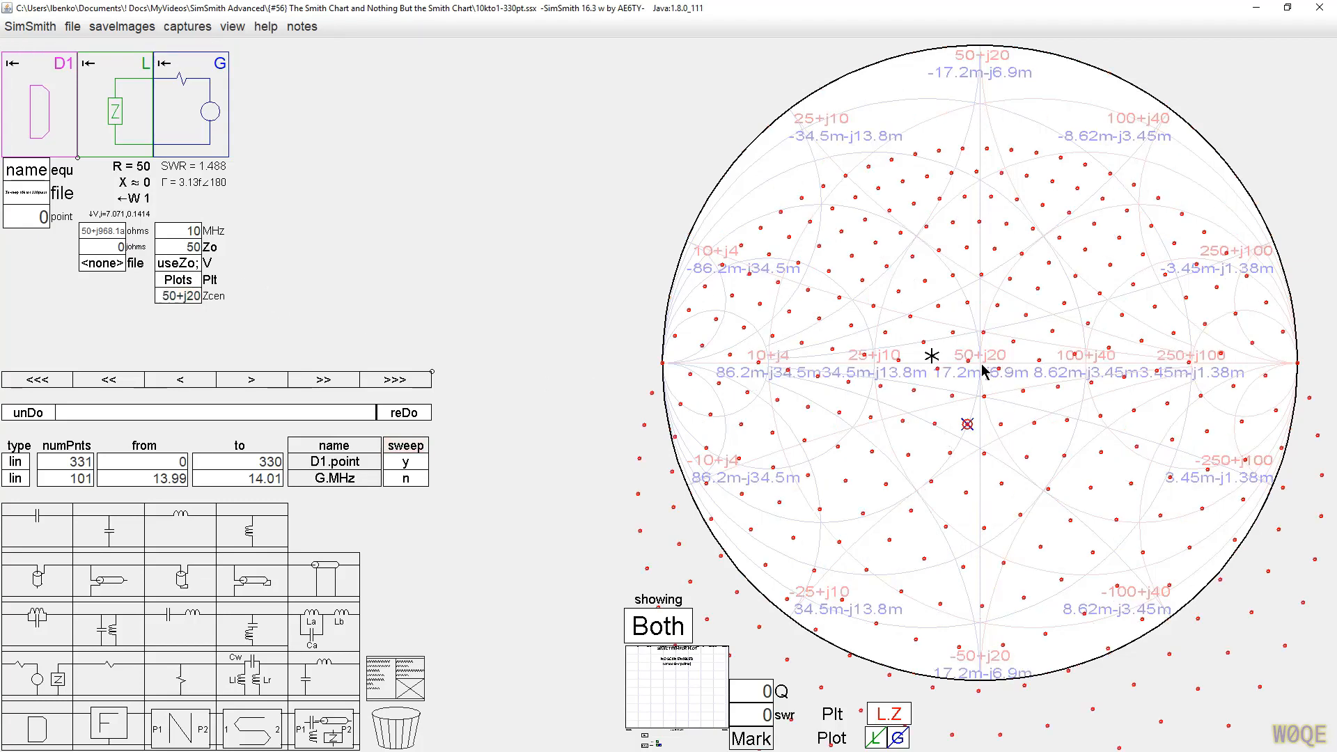
mouse_move(908, 145)
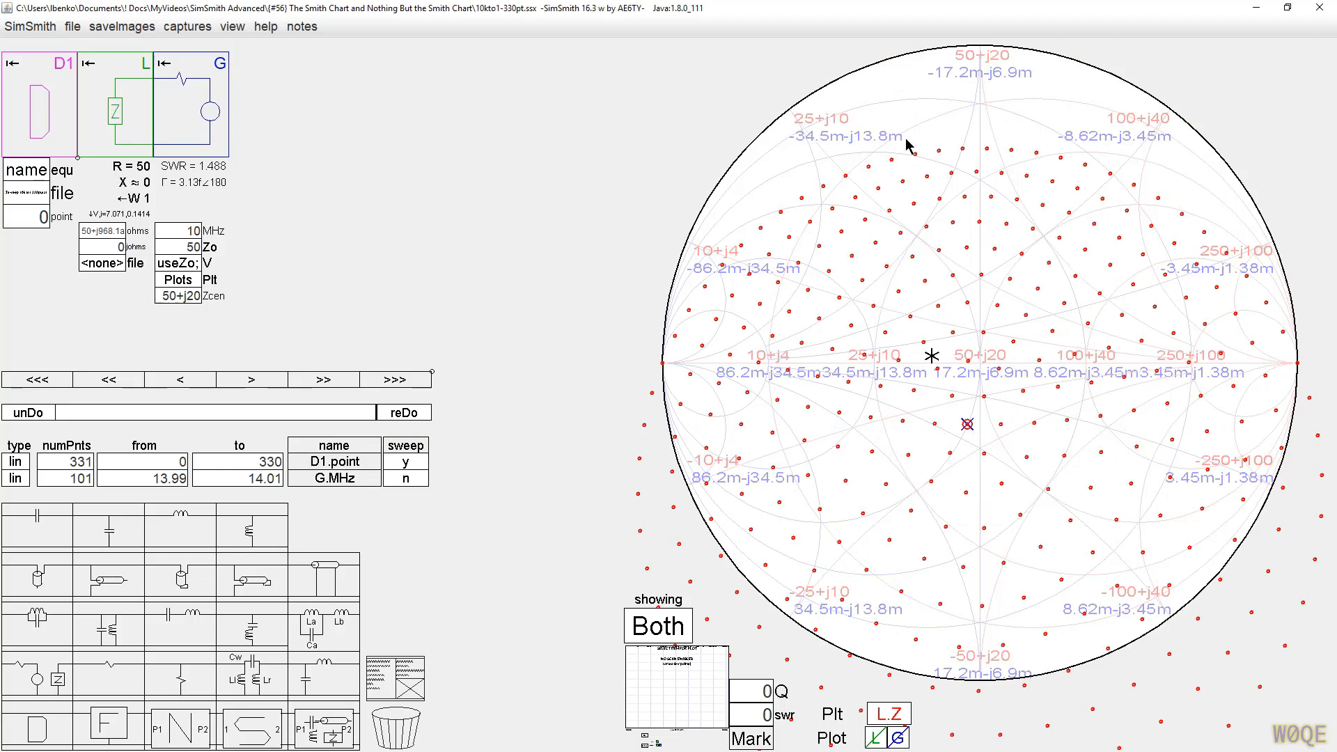
mouse_move(1028, 99)
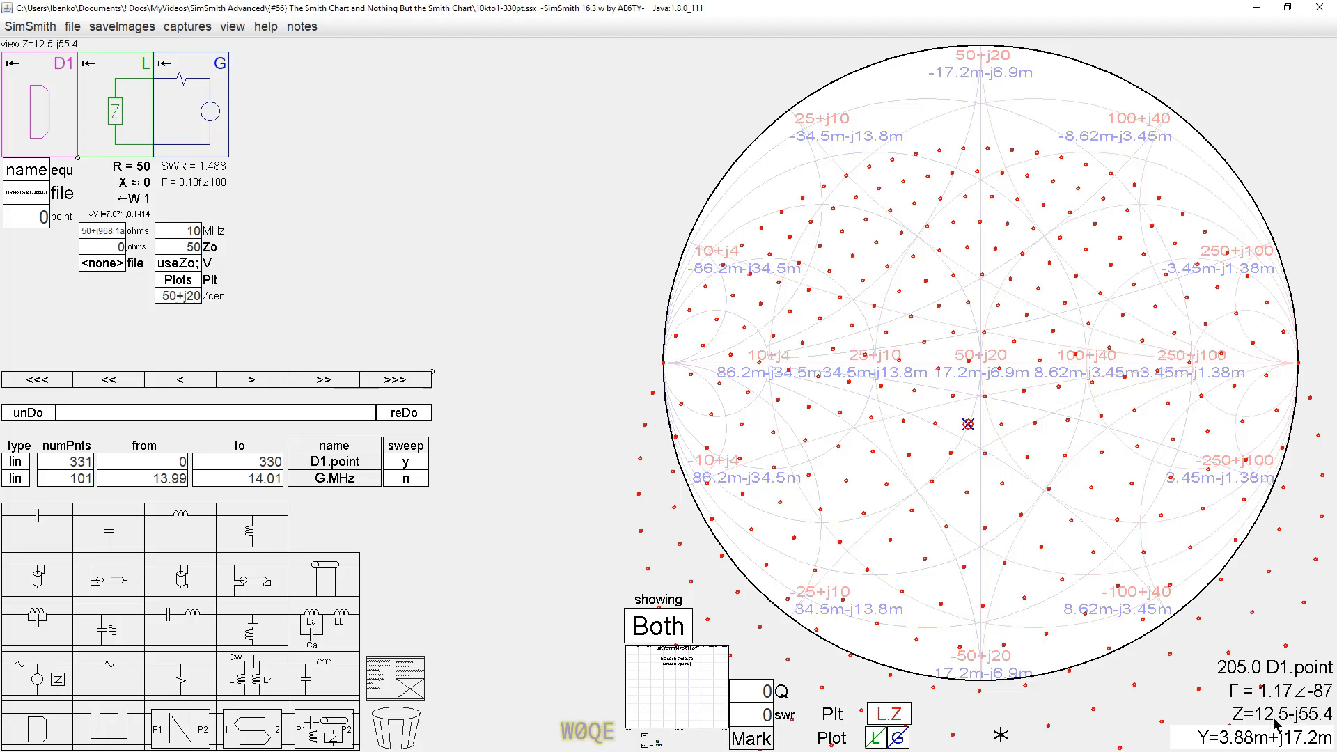
mouse_move(974, 378)
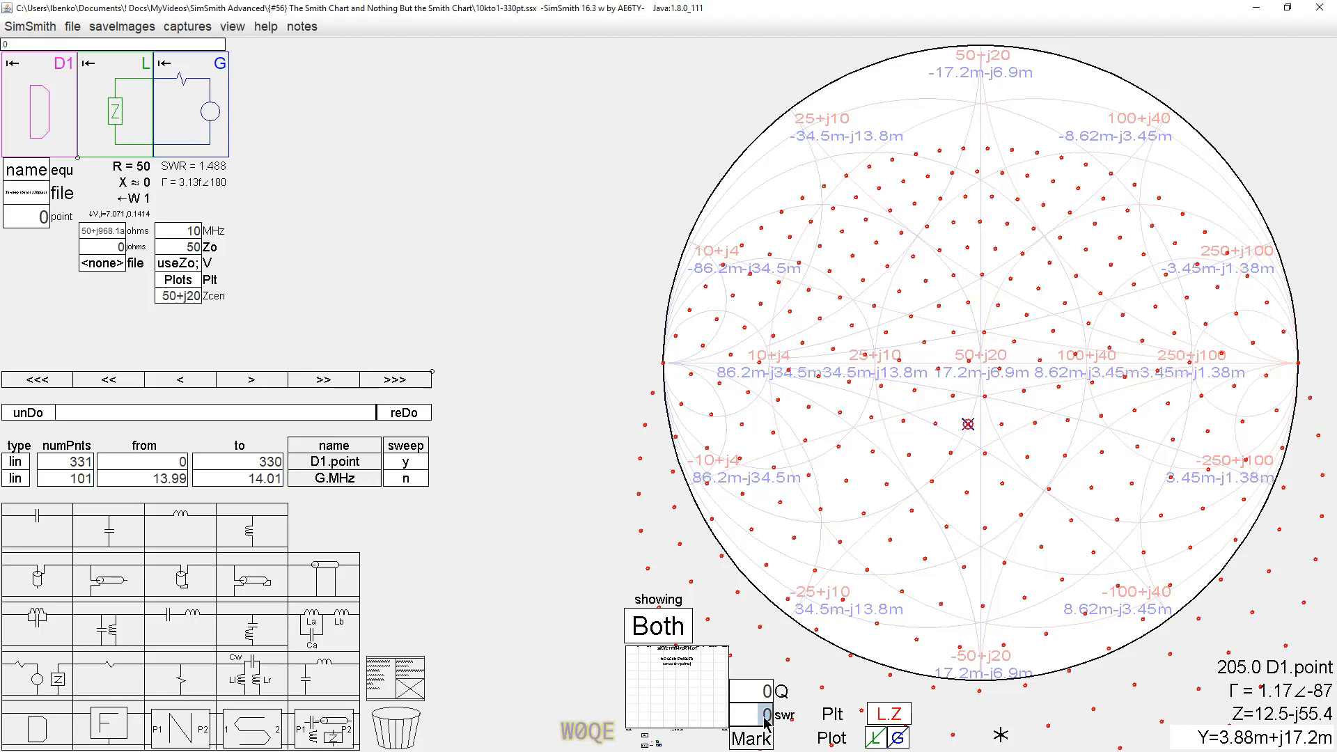
Step: Enter SWR values 1.5, 2 and 3 in the swr box beside Mark
left_click(760, 715)
type("1.5")
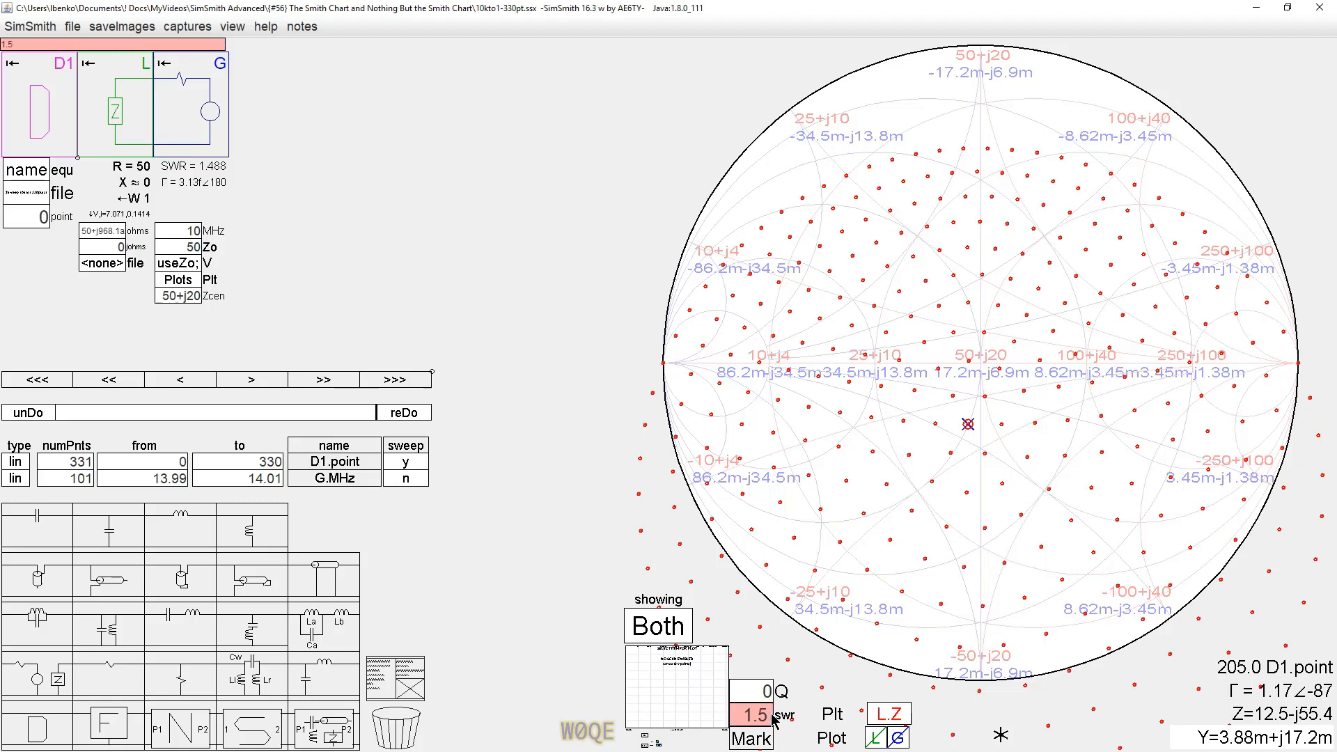
type("2 3")
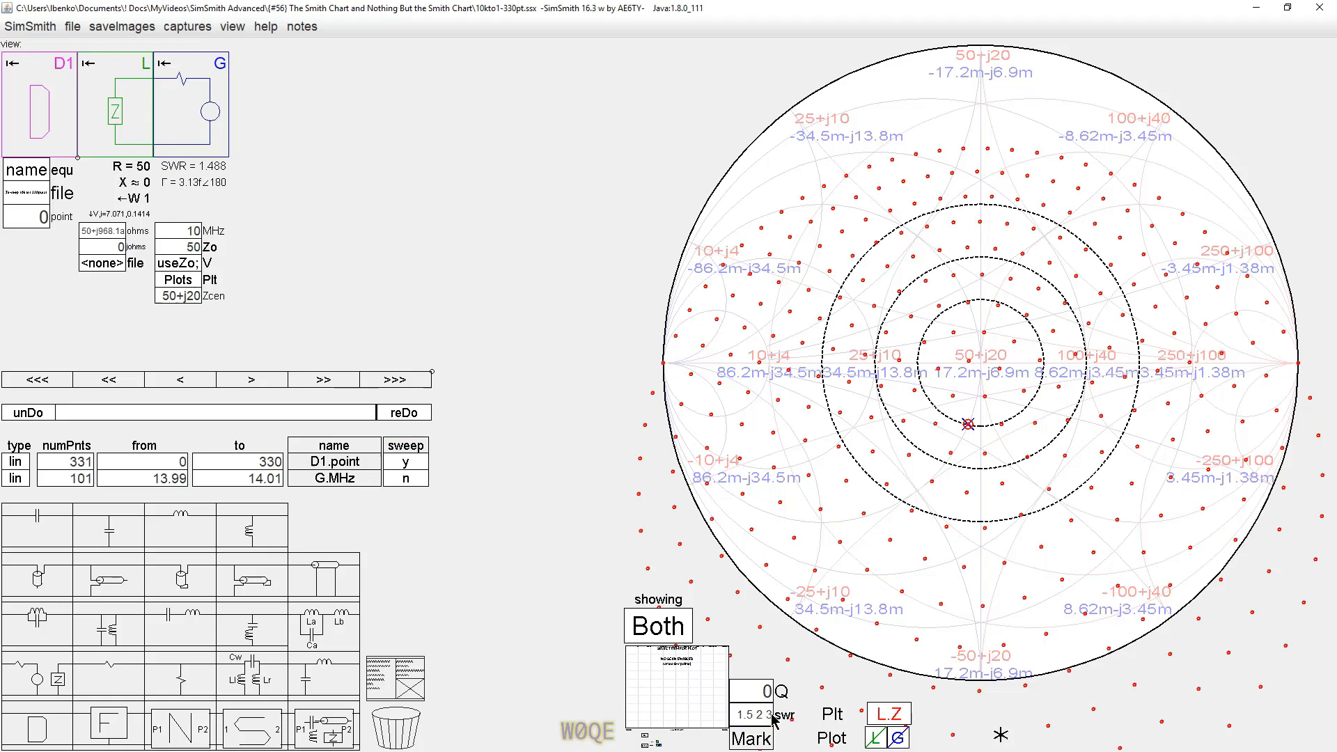
mouse_move(981, 371)
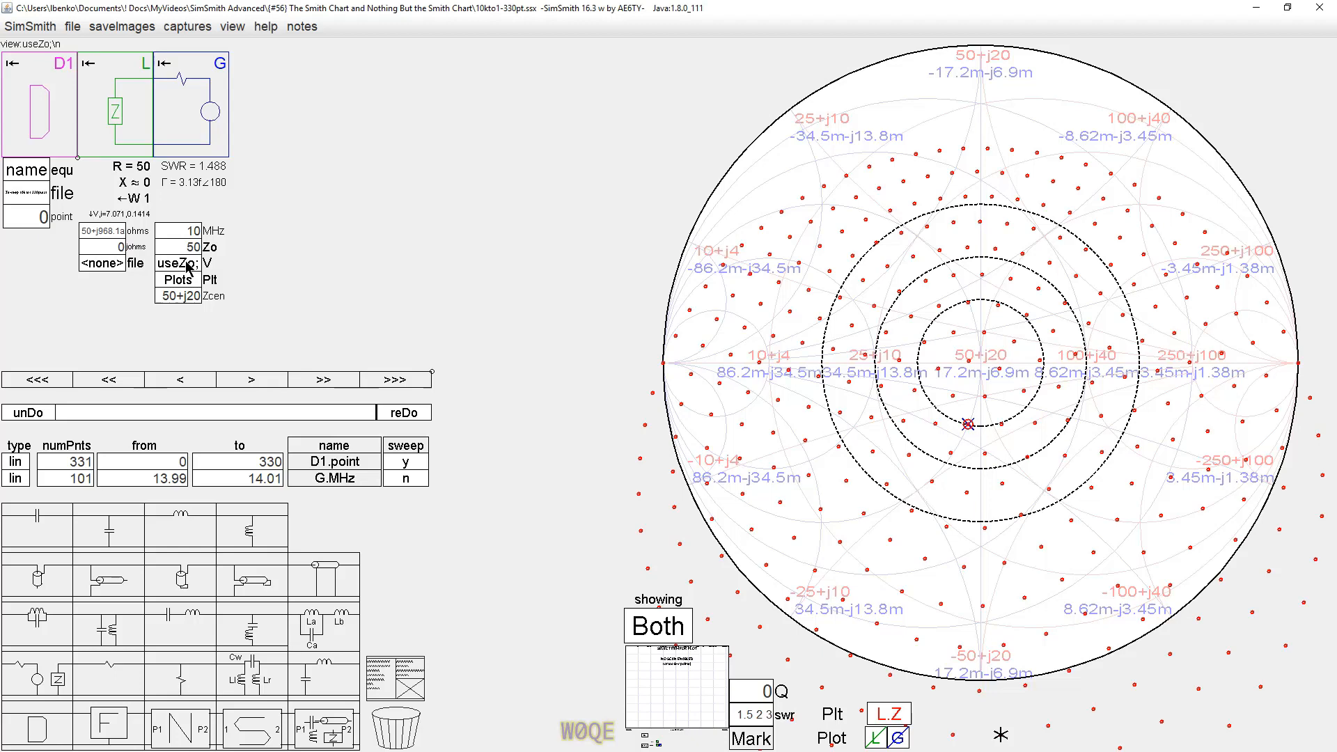
Step: Add a 'Zswr;' line to the generator's variable script
left_click(204, 264)
type("Zsw")
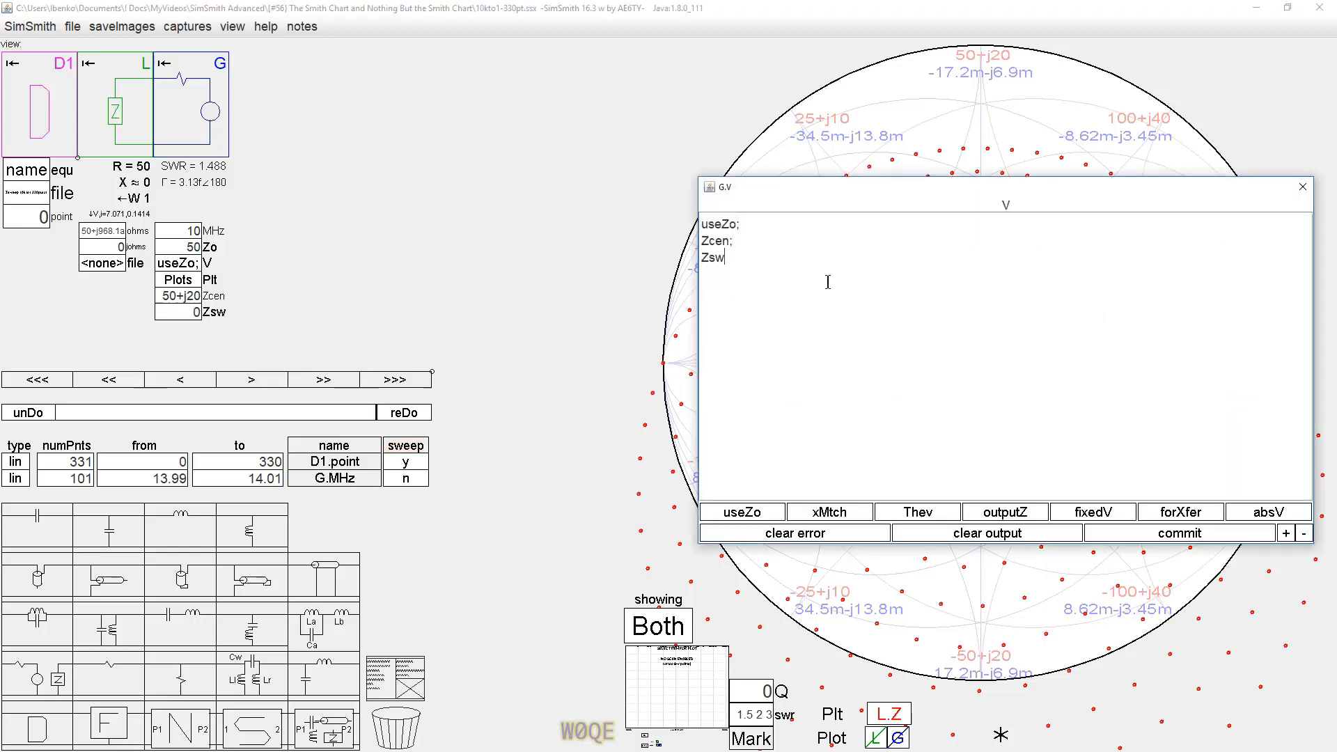
type("r")
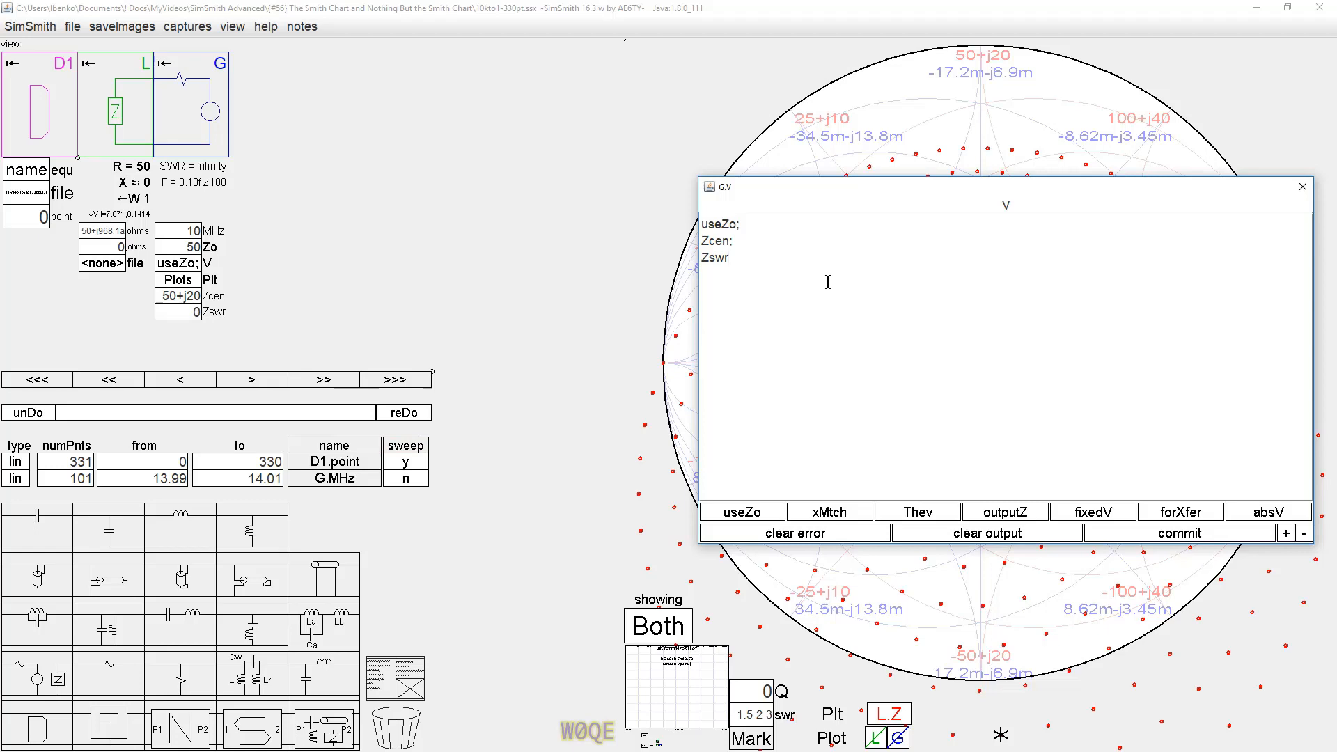
type(";")
left_click(178, 312)
type("50")
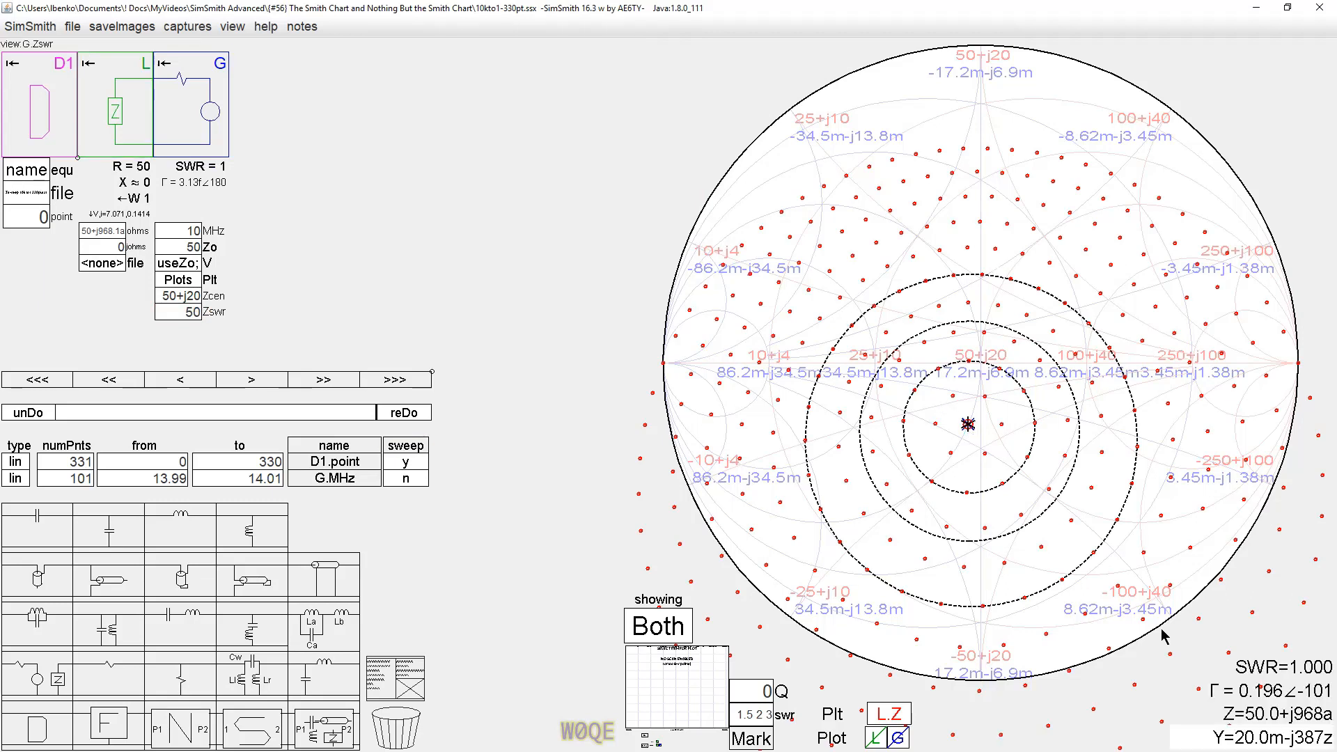
mouse_move(968, 567)
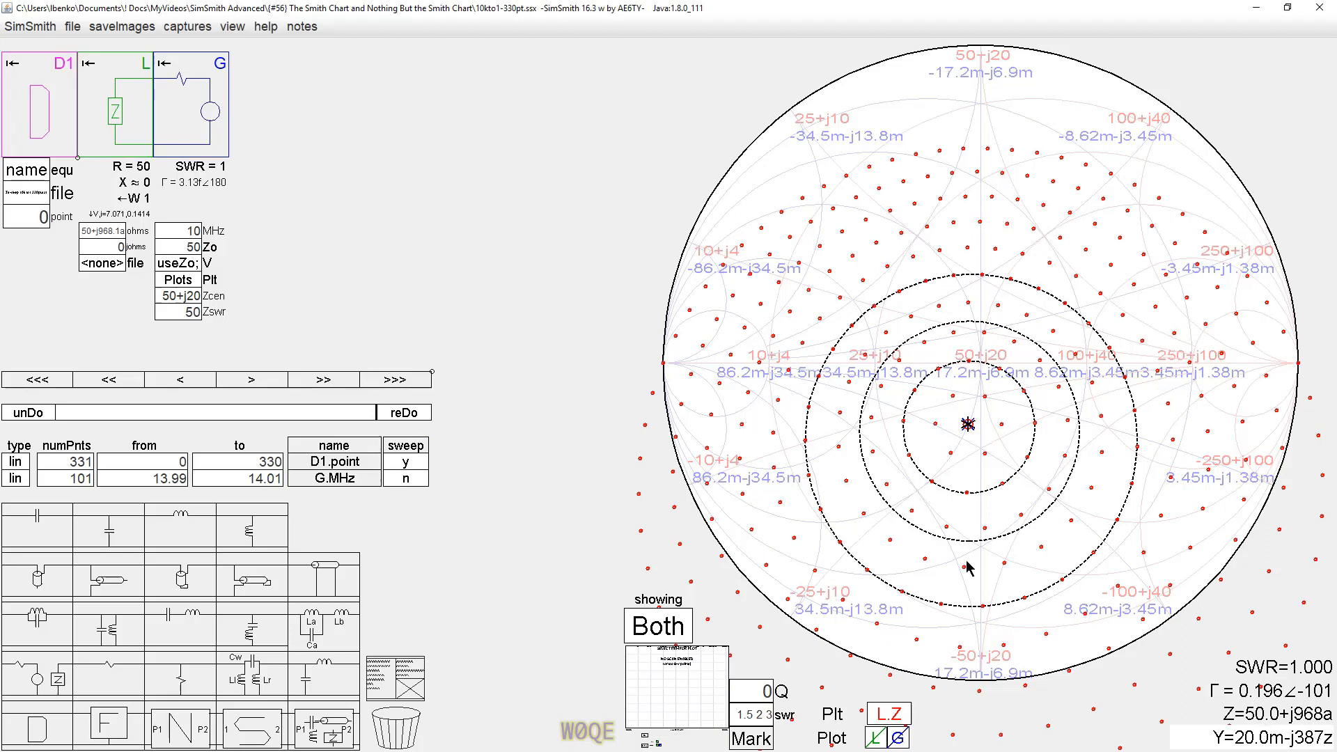
mouse_move(1023, 388)
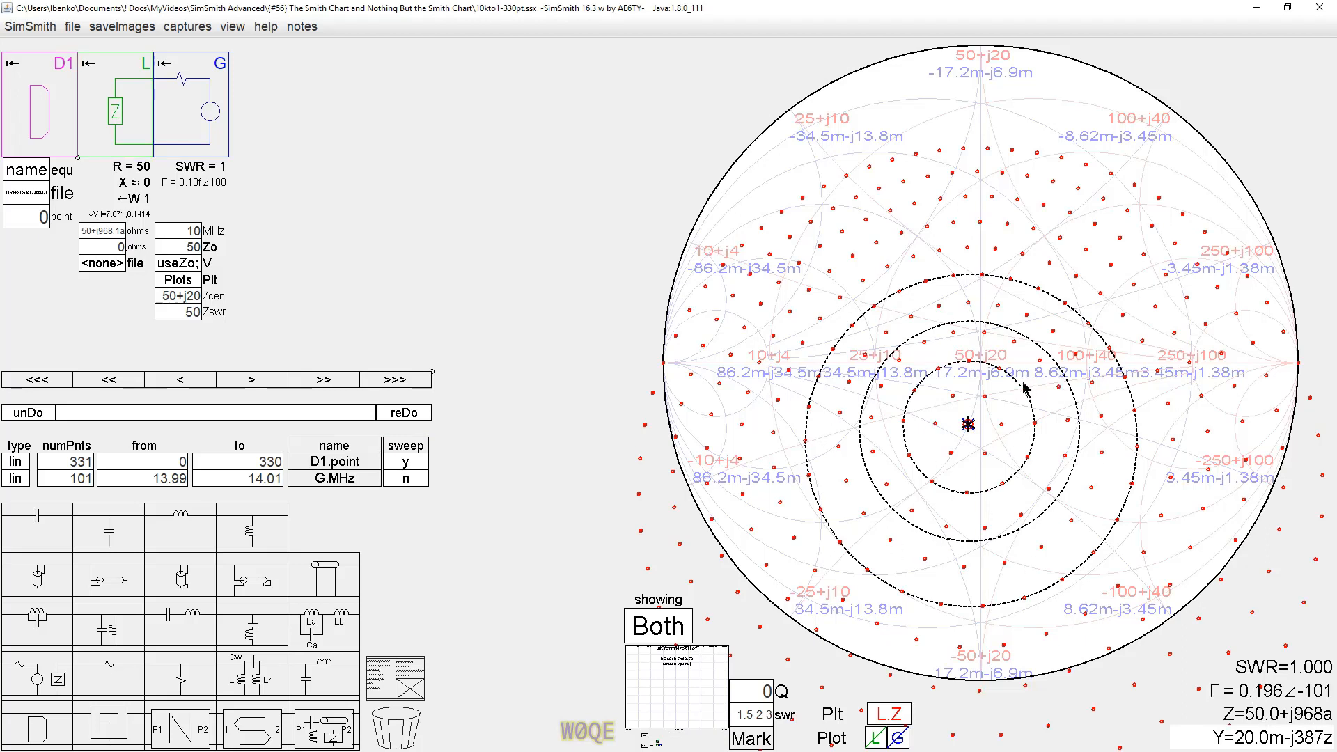
mouse_move(985, 371)
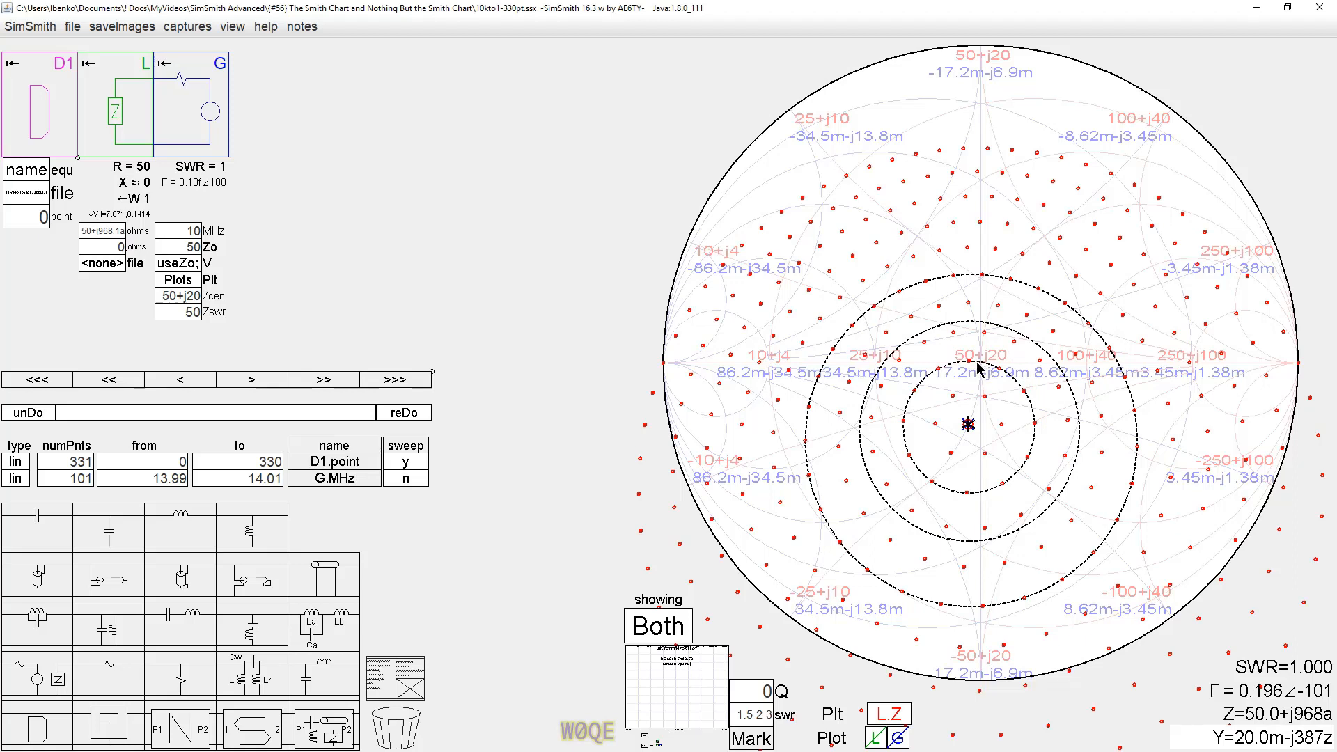
mouse_move(926, 479)
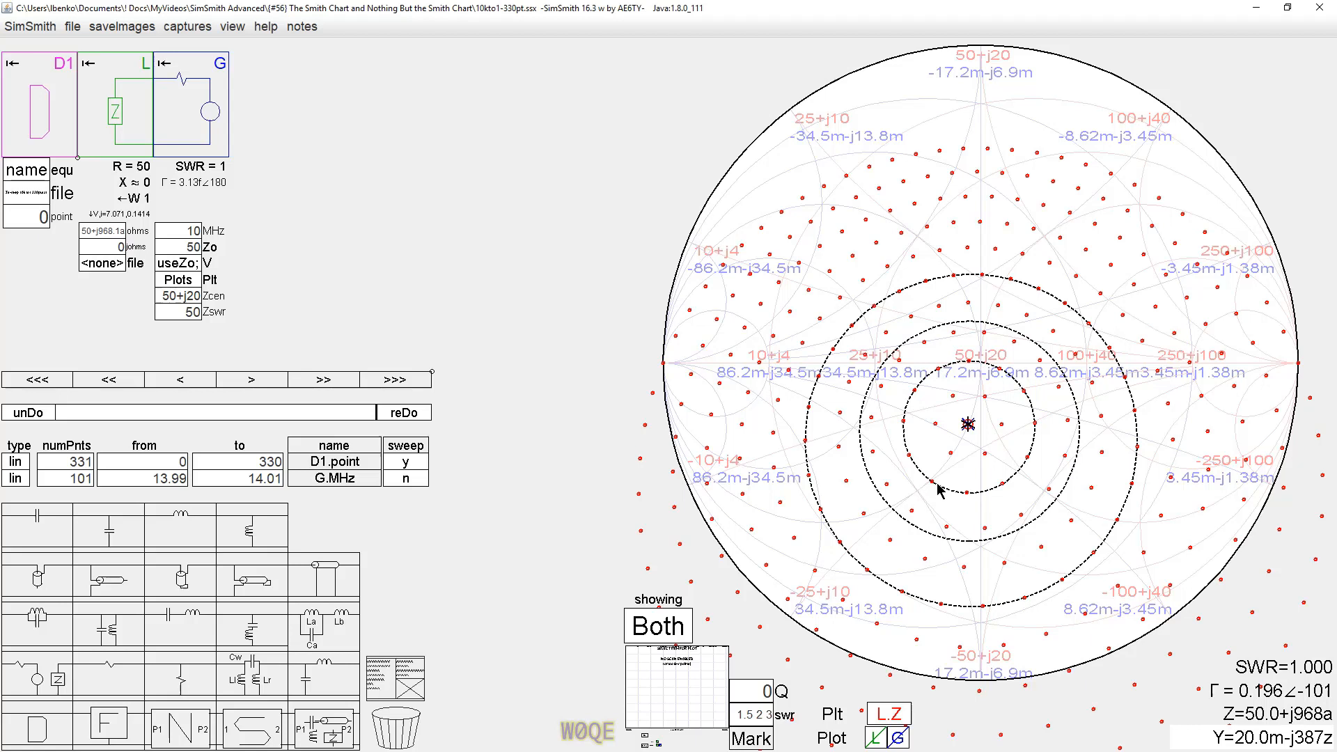
mouse_move(976, 432)
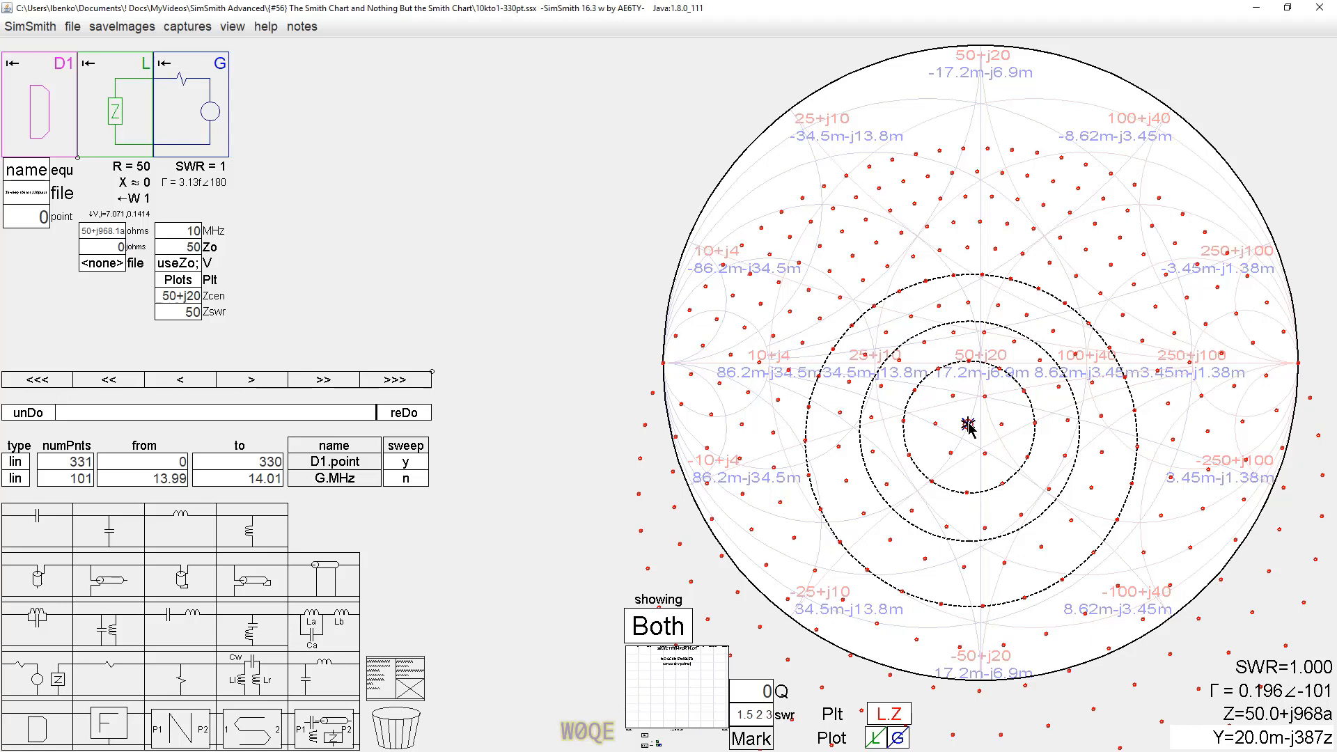
mouse_move(981, 371)
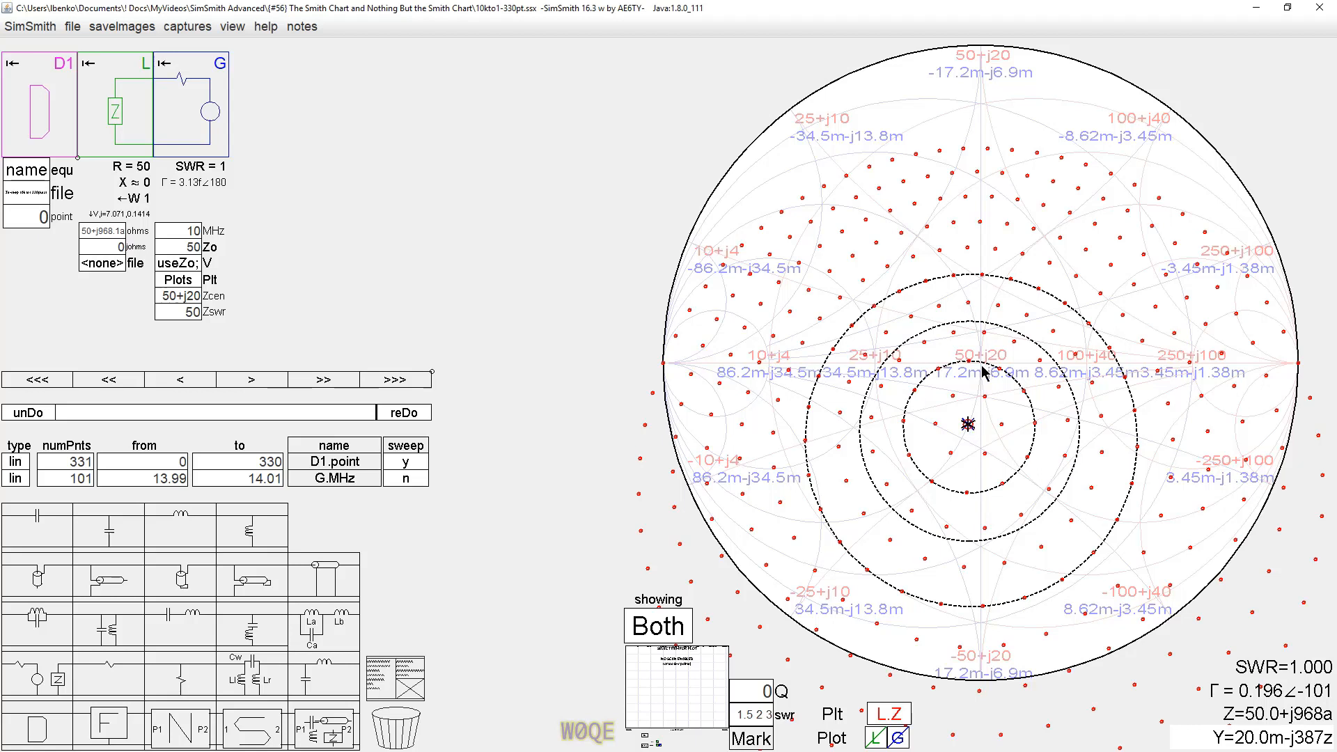
mouse_move(996, 438)
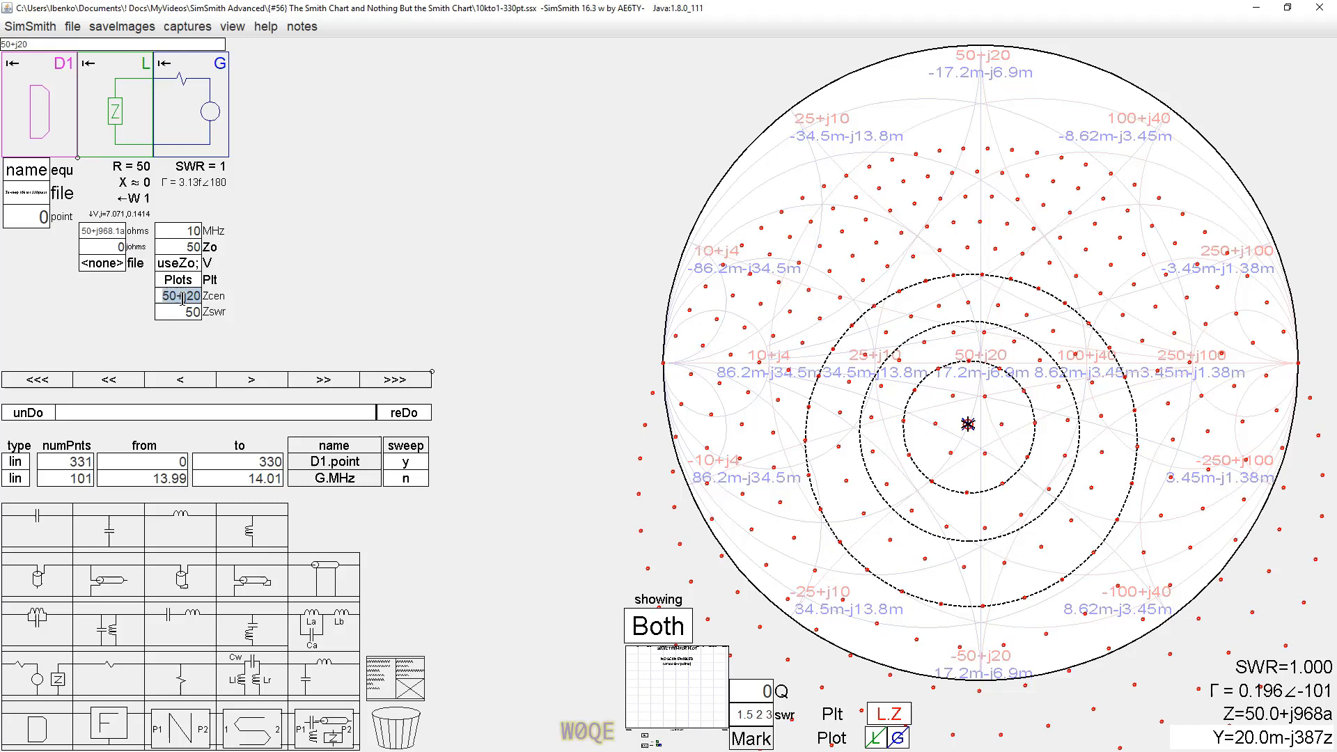
Step: Enter 36.45 in the Zcen chart-centre impedance field
left_click(175, 296)
type("50")
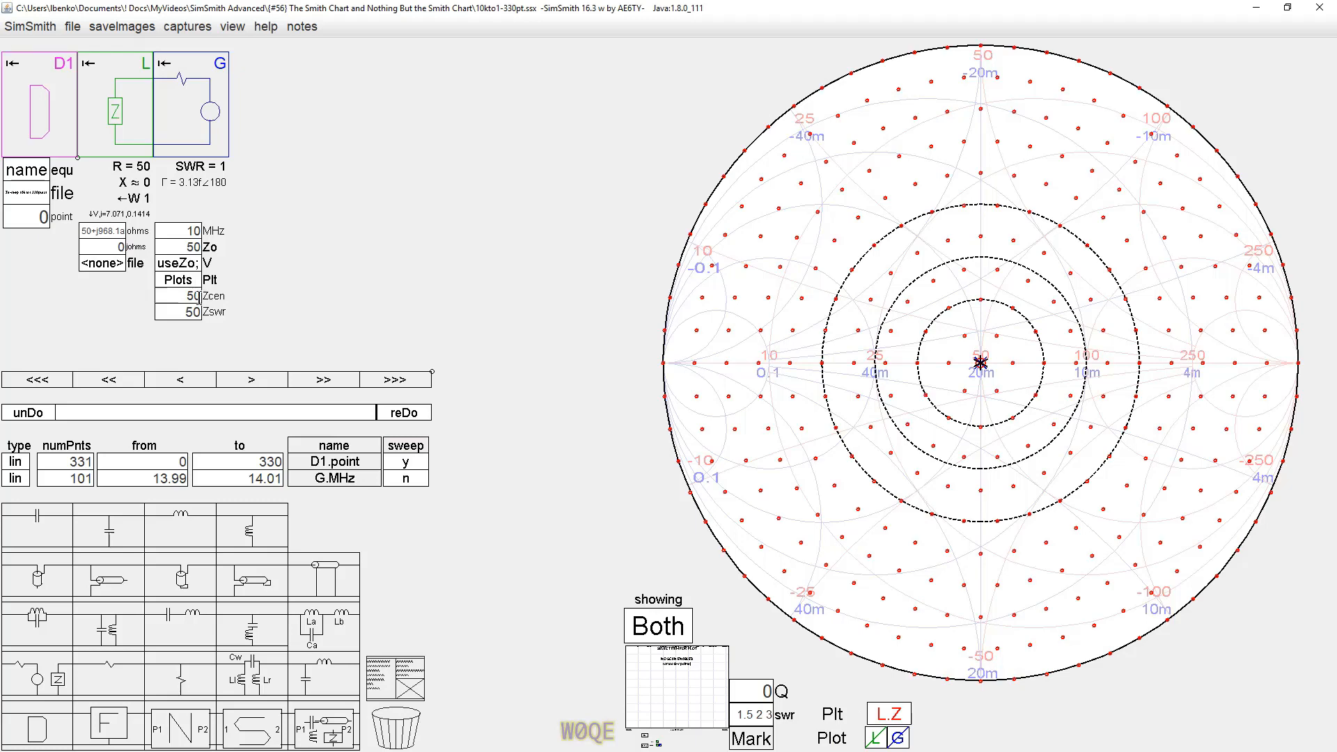
type("36.45")
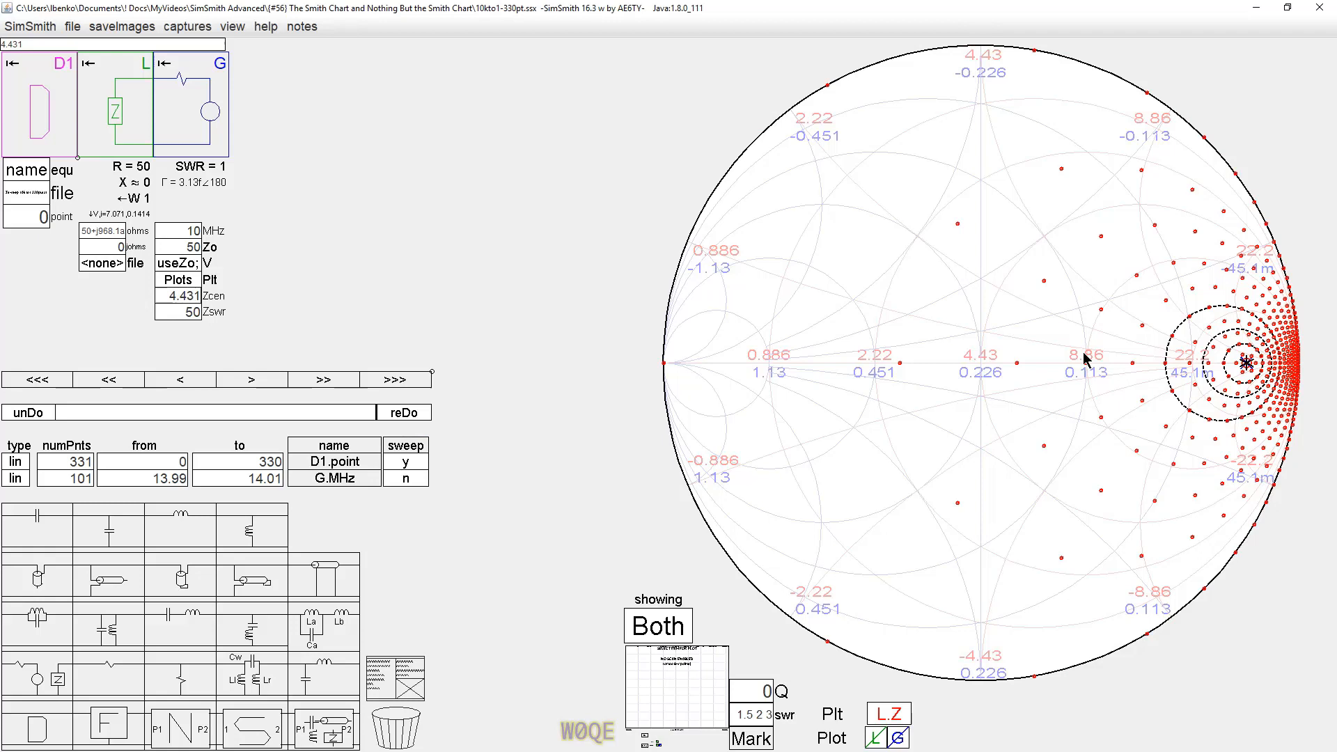
mouse_move(980, 373)
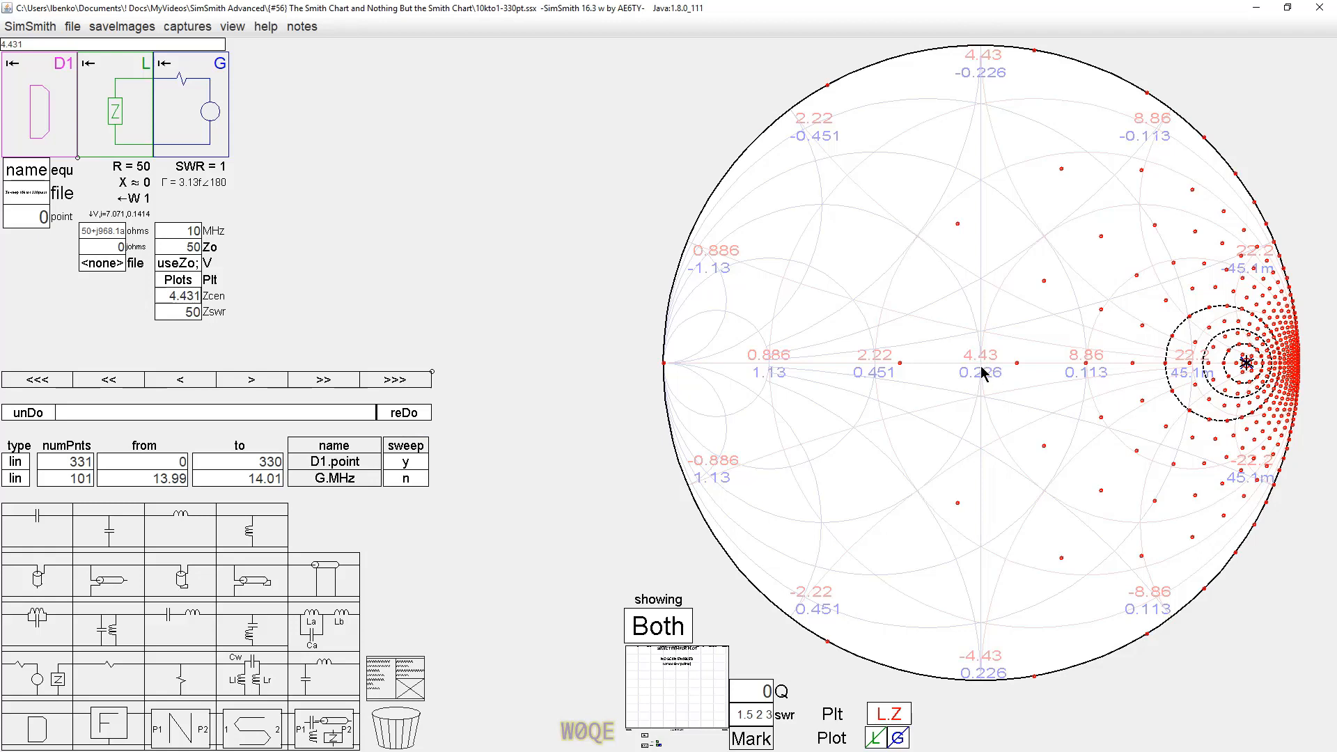
mouse_move(1237, 339)
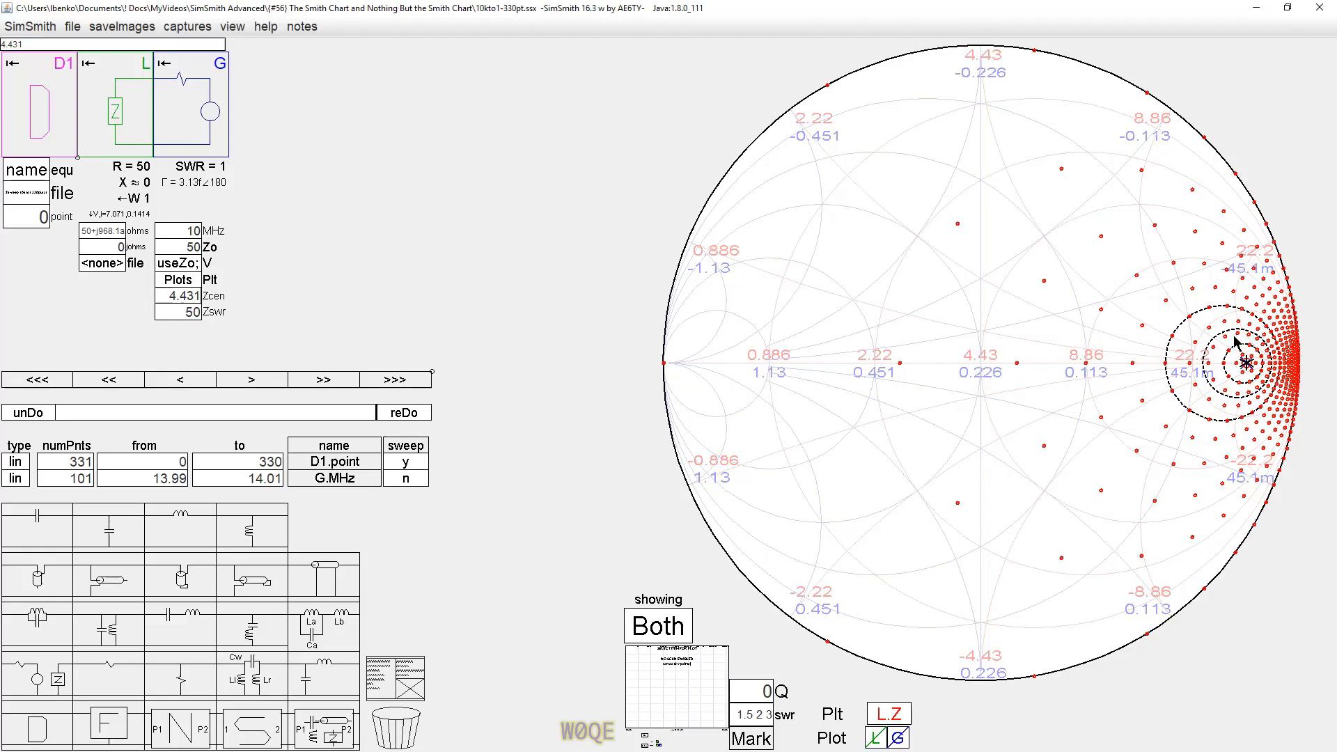
mouse_move(980, 368)
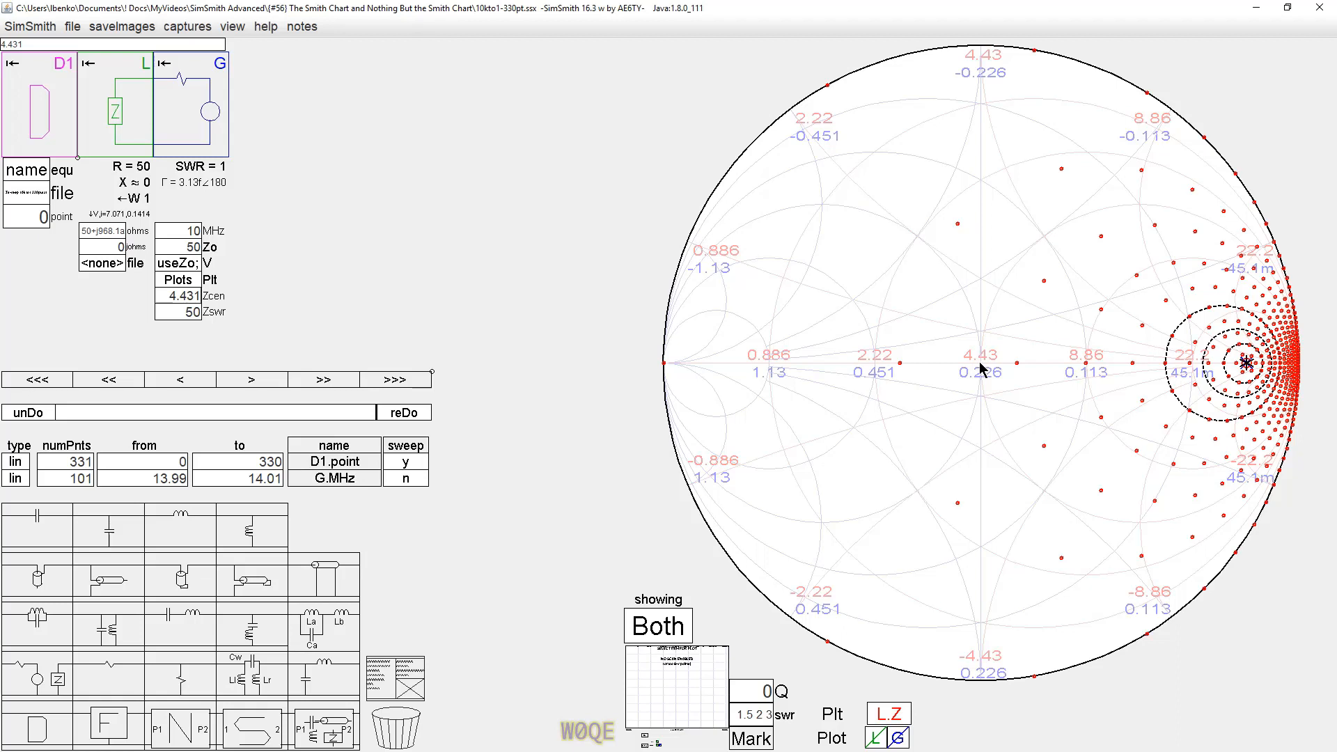
mouse_move(939, 411)
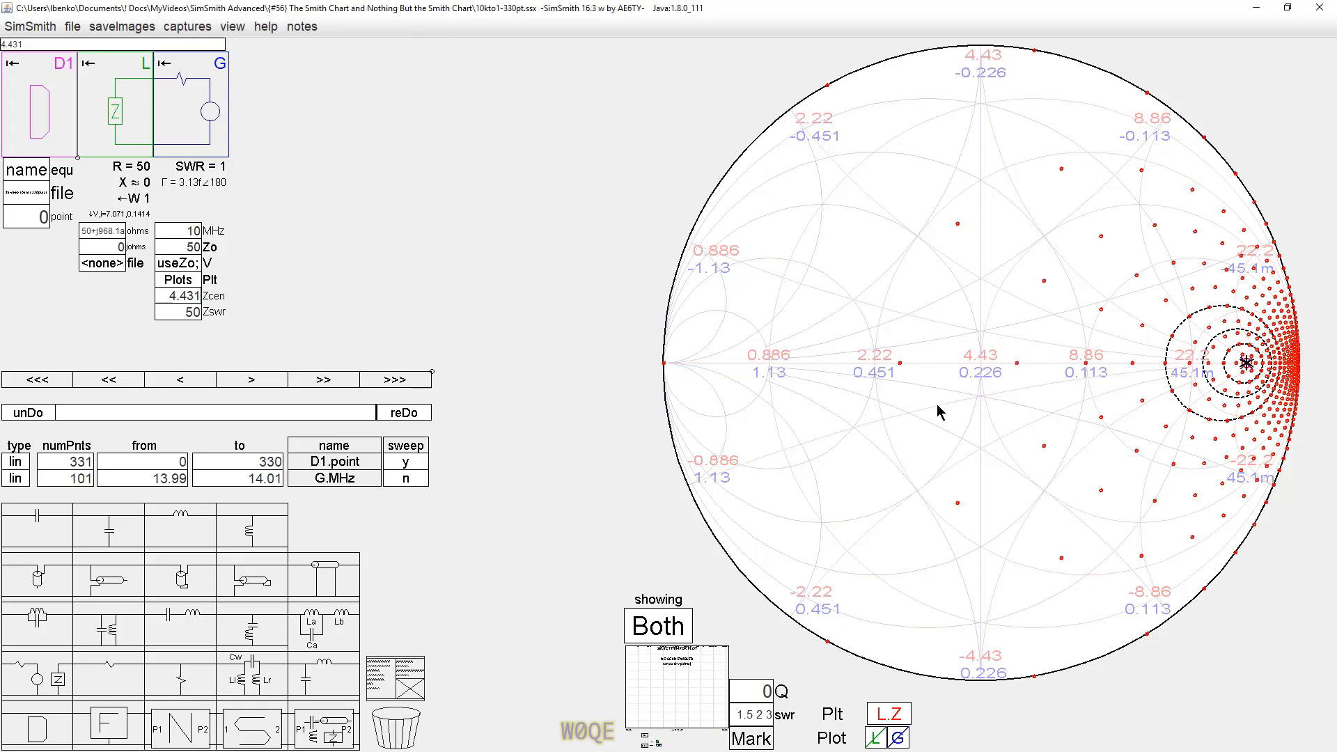
mouse_move(1064, 427)
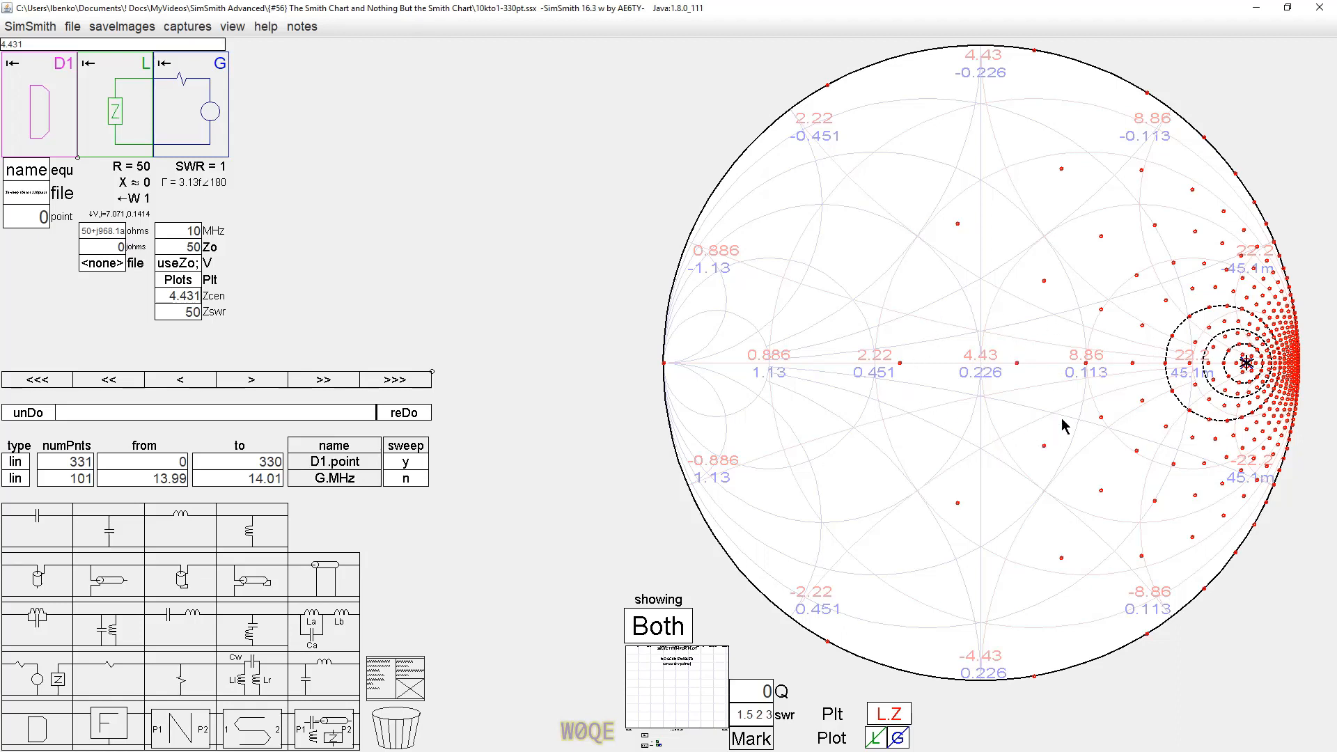
mouse_move(981, 362)
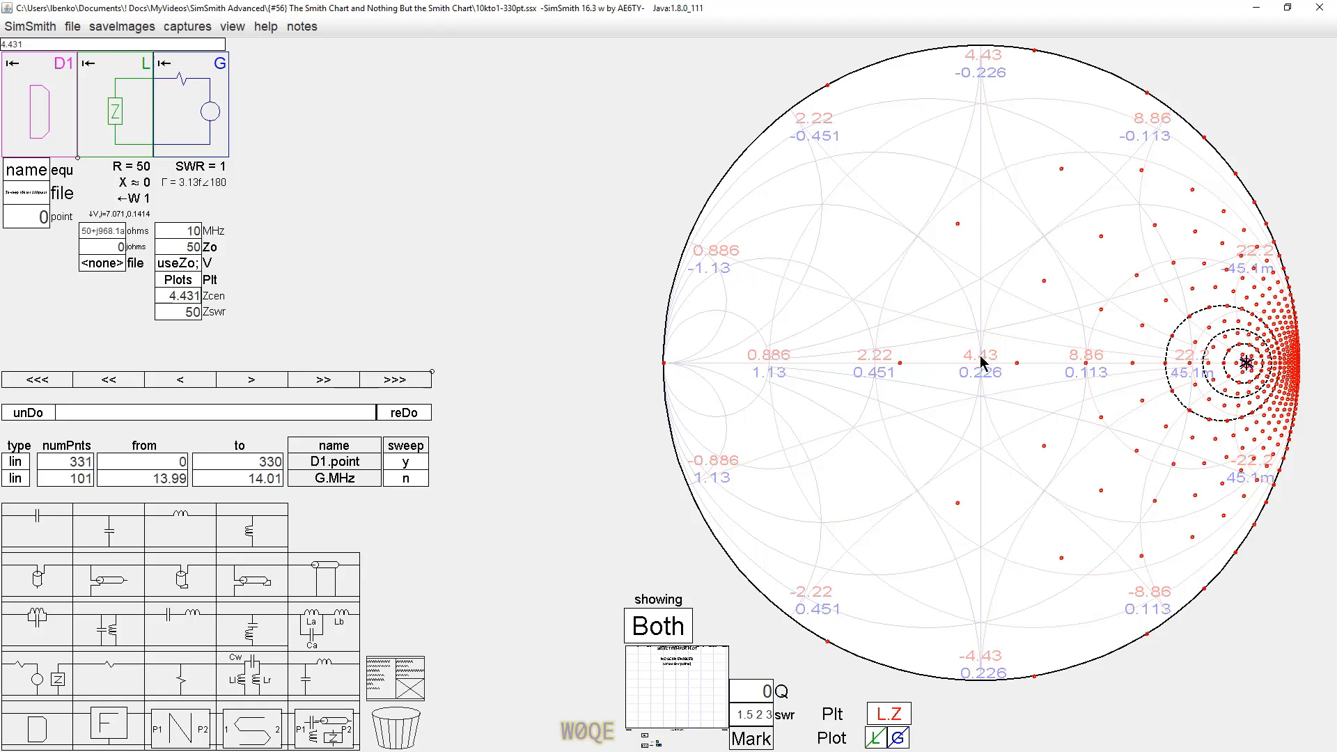
mouse_move(979, 364)
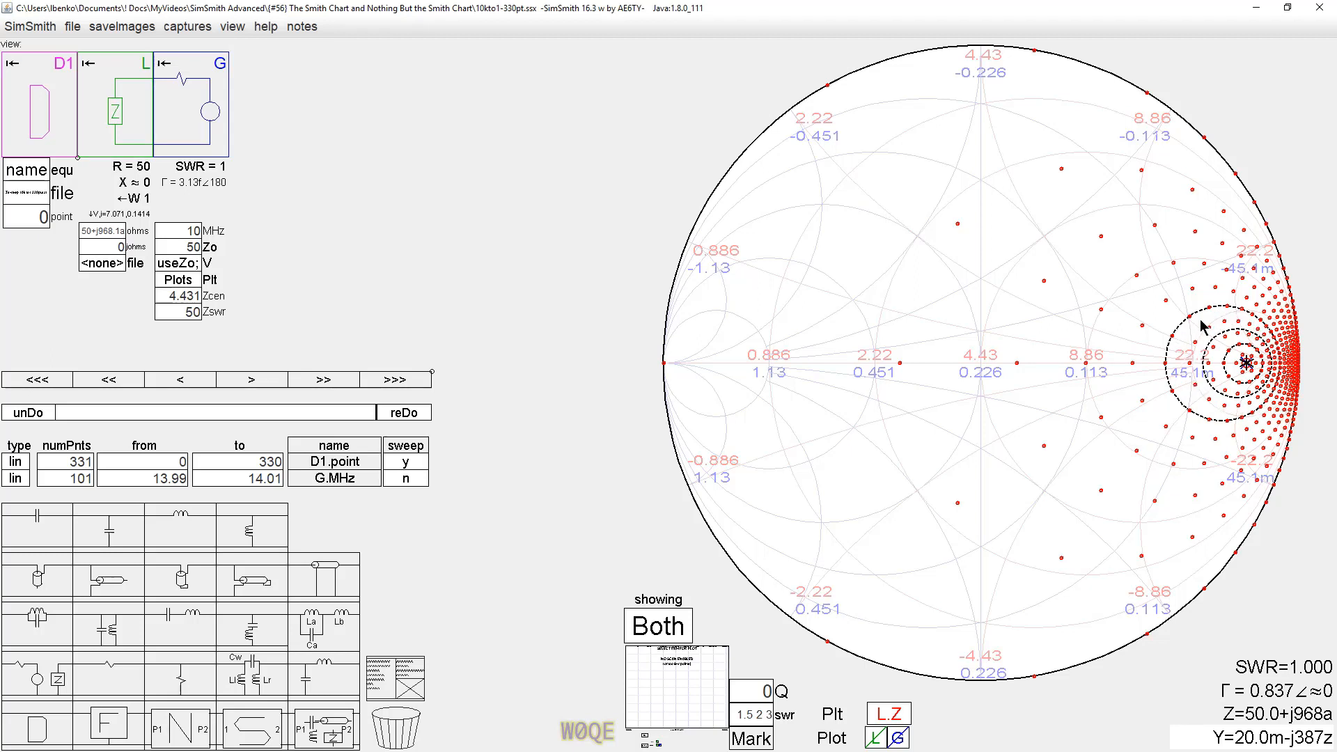
mouse_move(1242, 370)
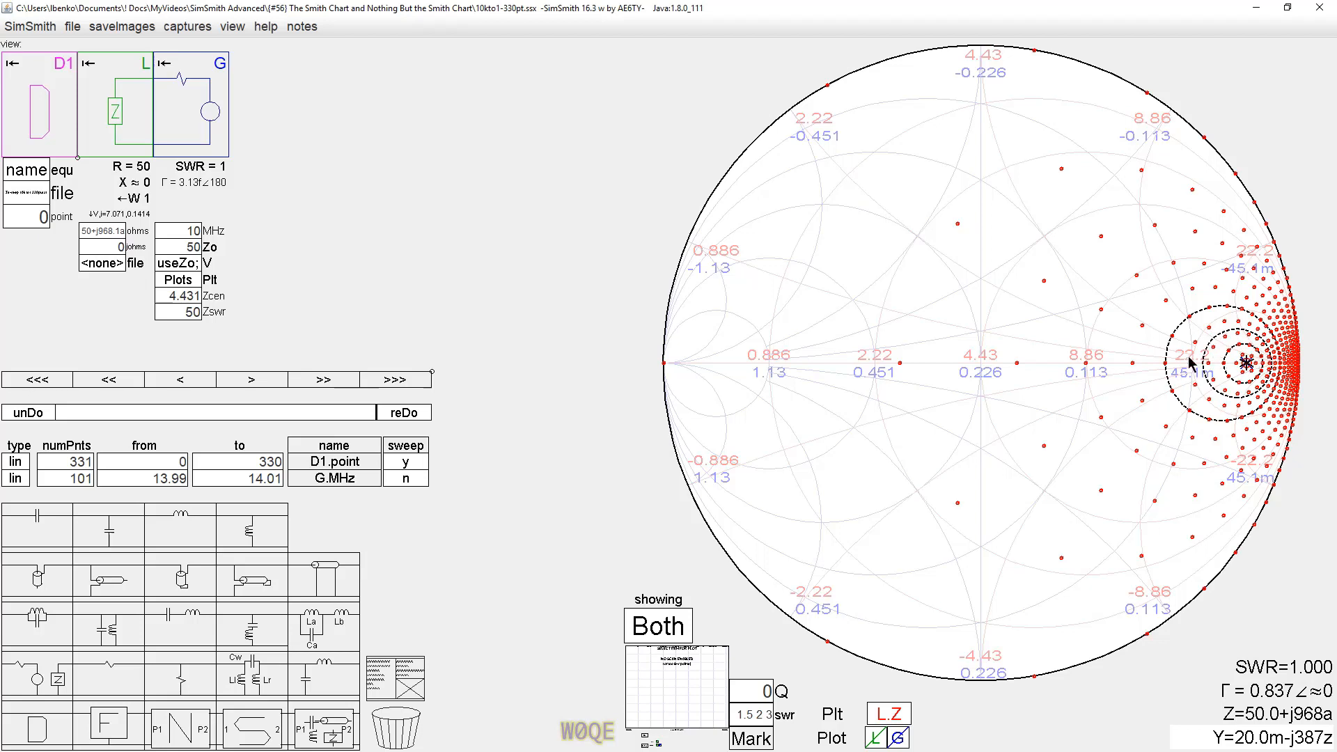
mouse_move(1245, 341)
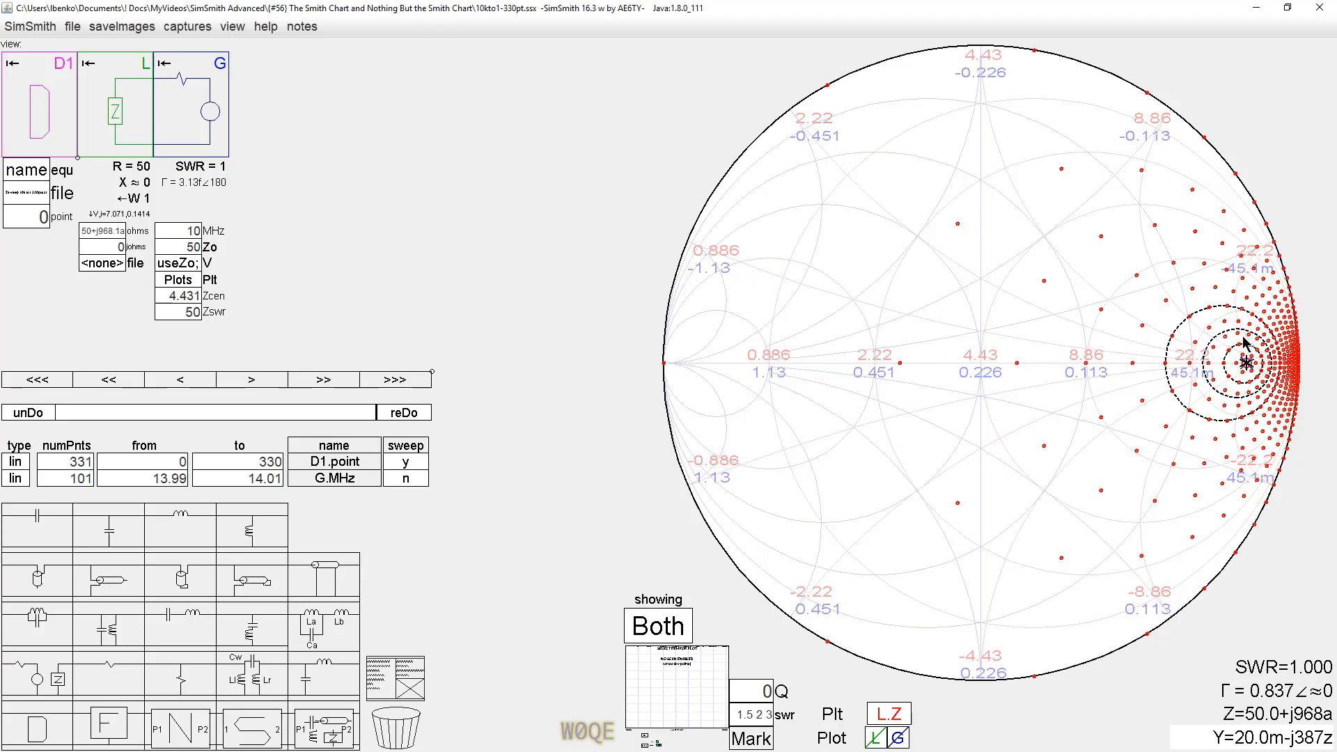
mouse_move(1242, 356)
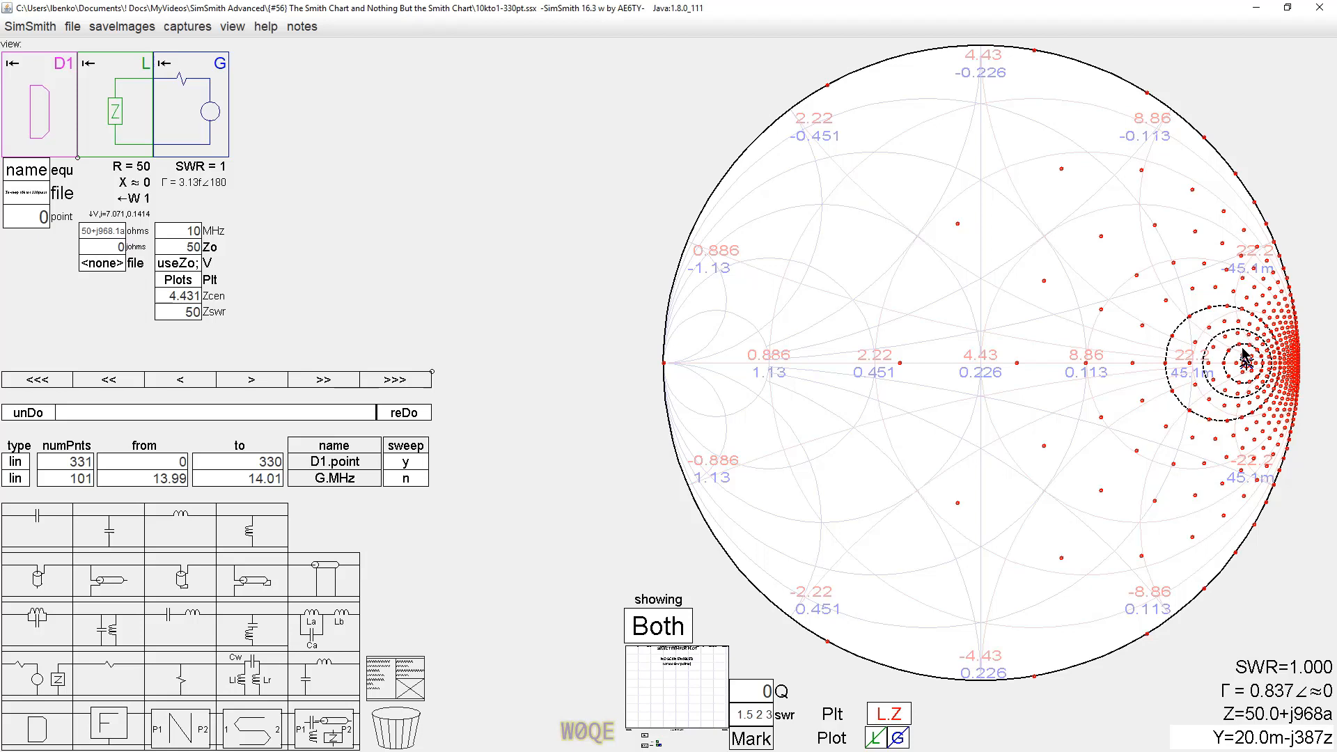
mouse_move(1088, 356)
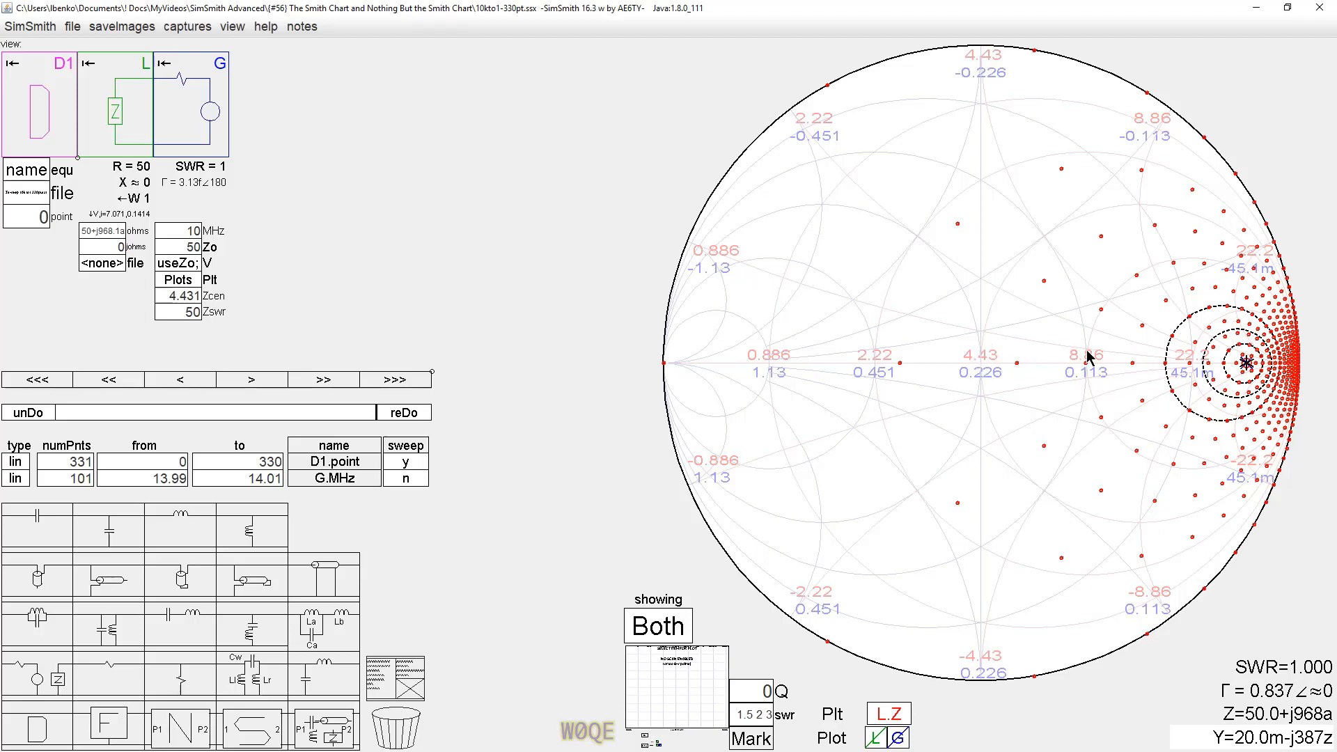
mouse_move(985, 371)
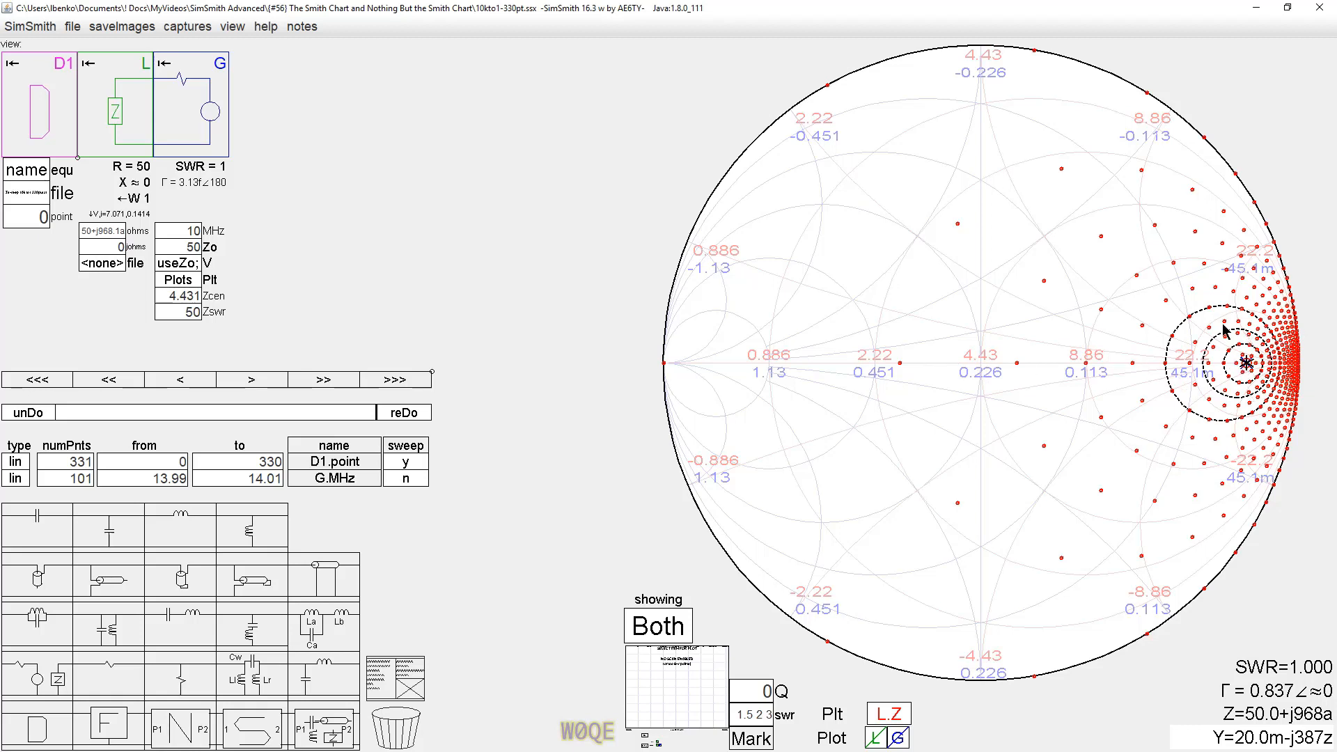
mouse_move(1208, 394)
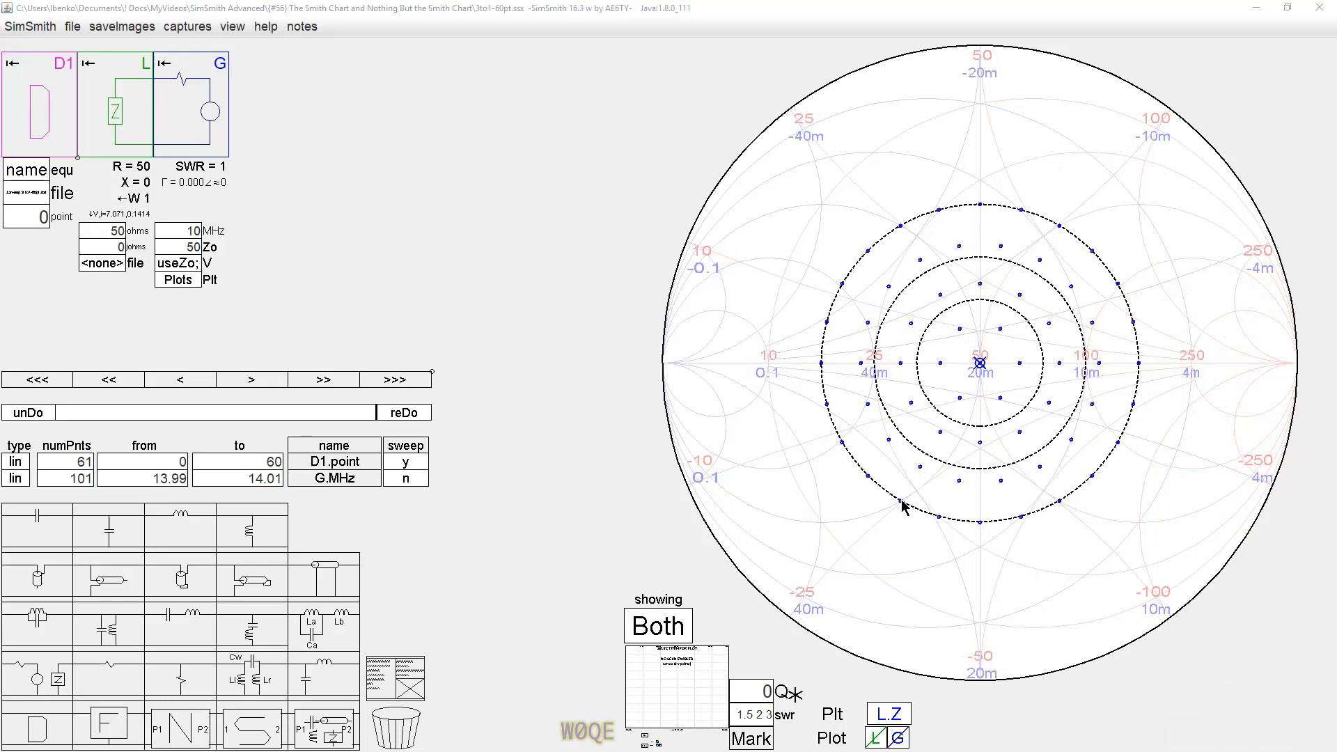
mouse_move(1049, 512)
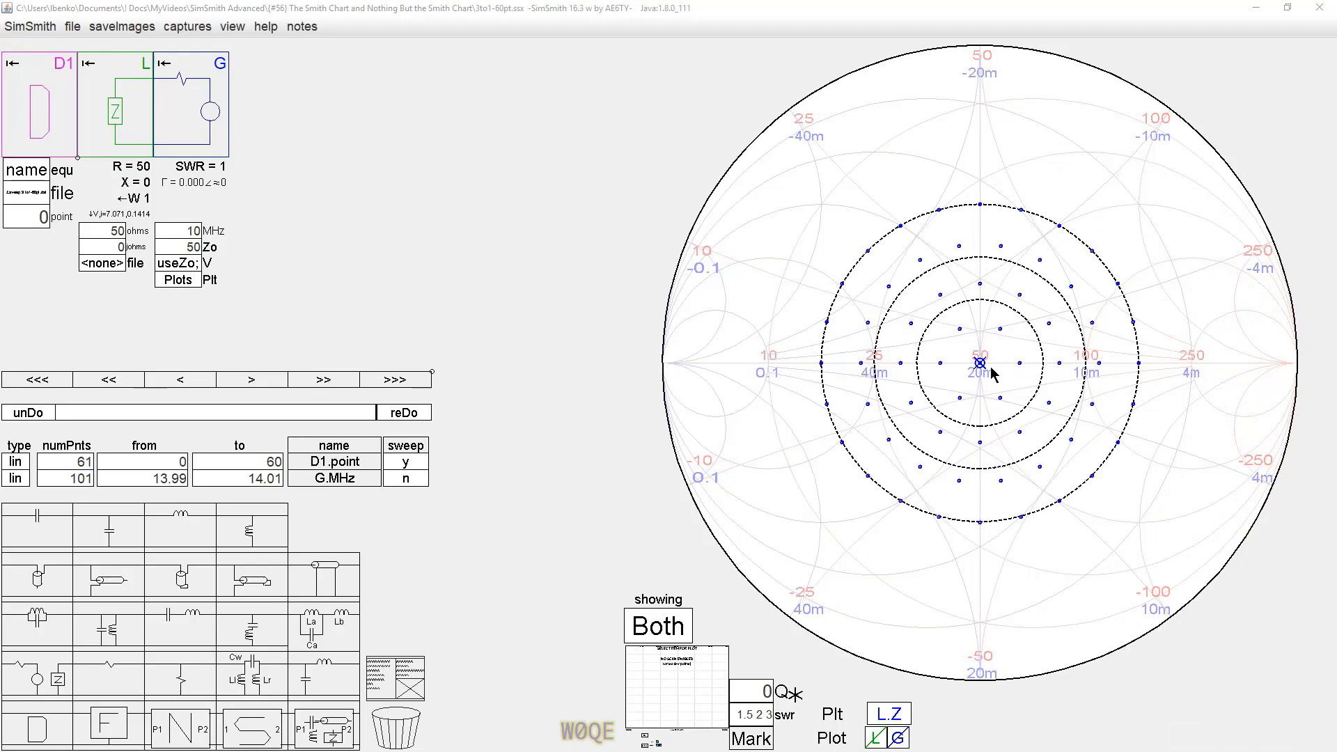
mouse_move(824, 367)
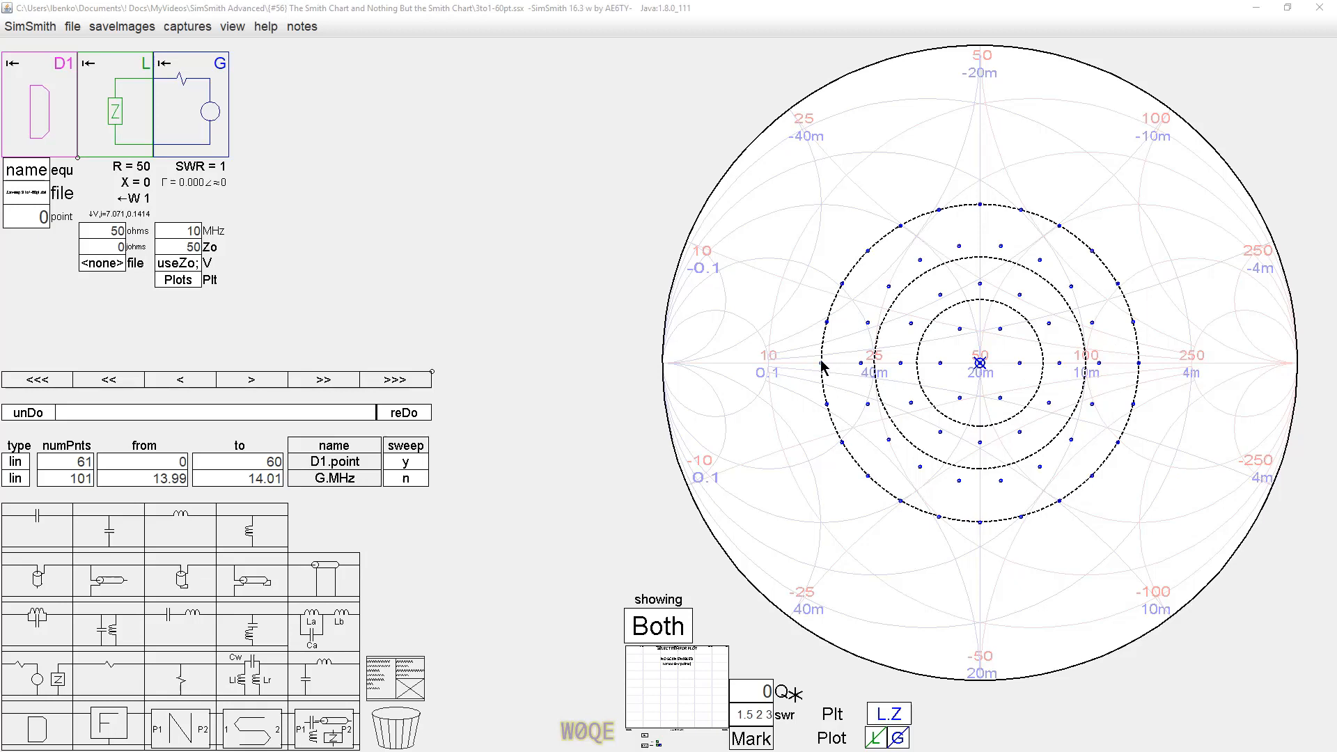
mouse_move(980, 370)
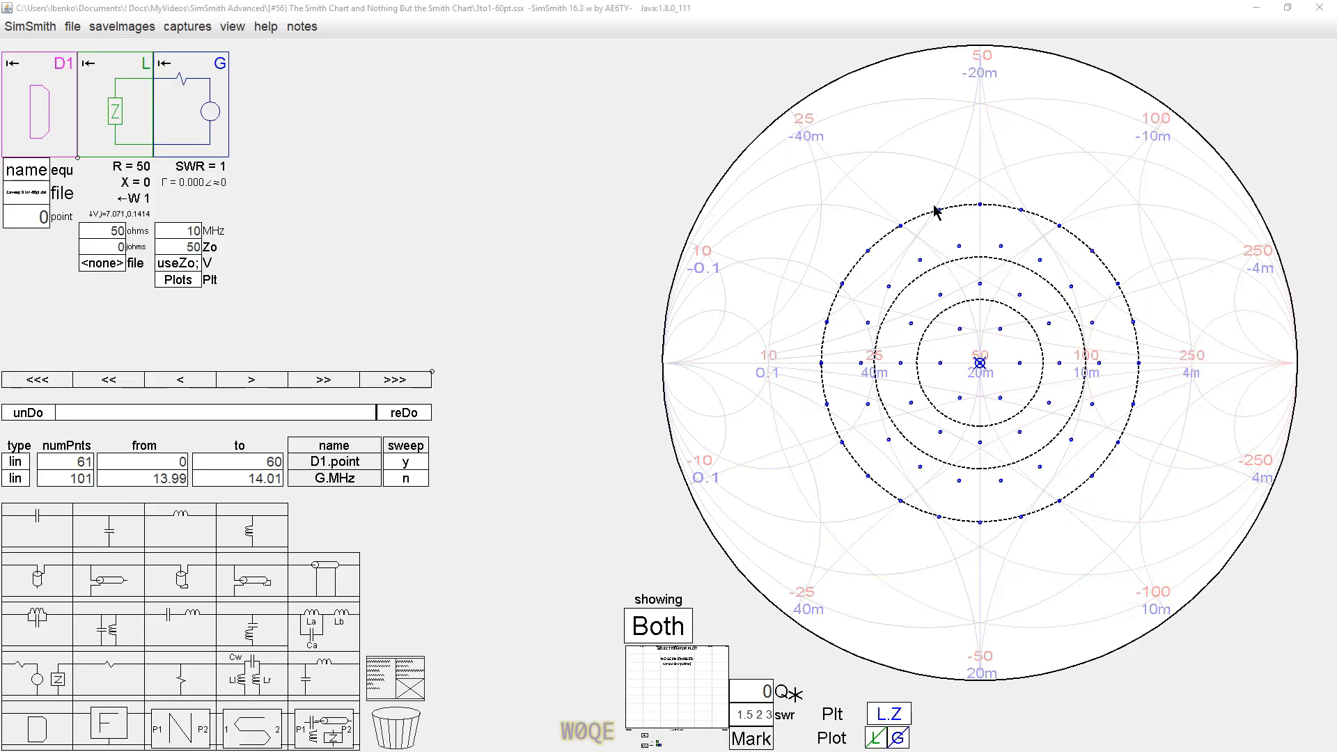
mouse_move(858, 402)
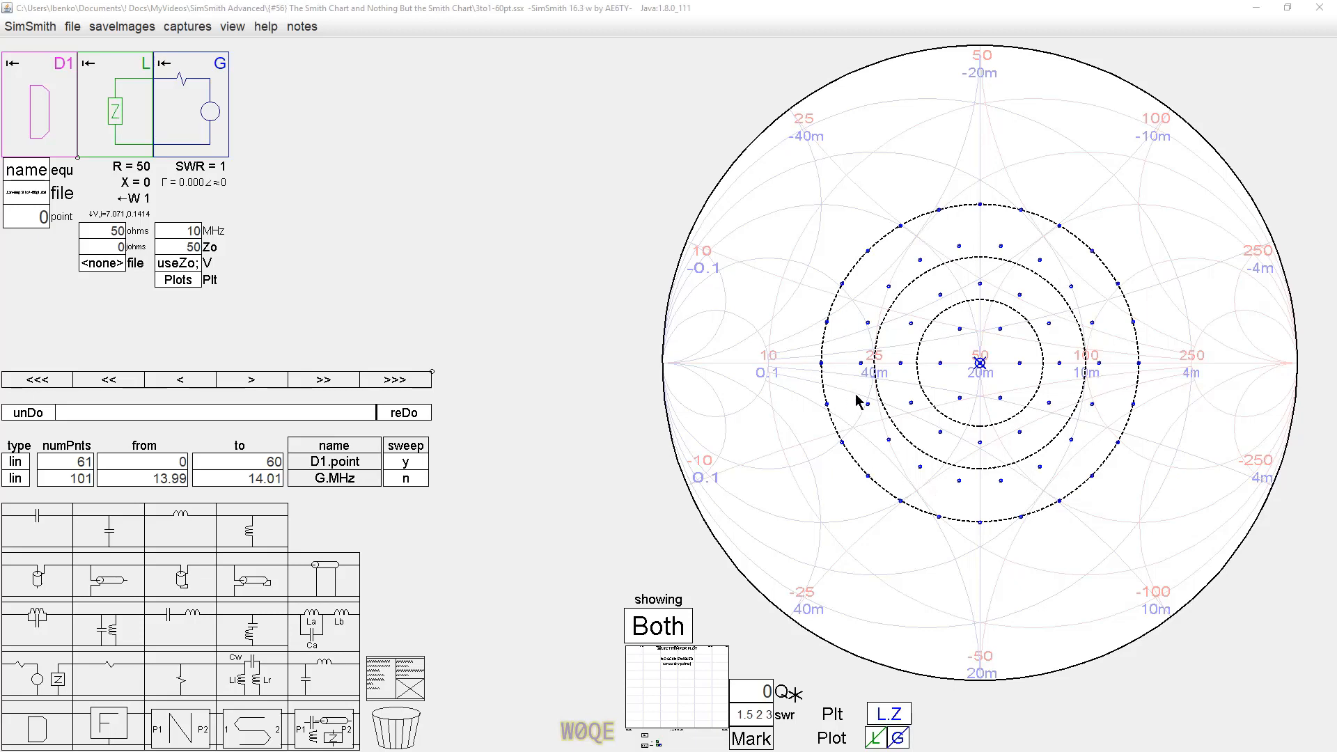
mouse_move(884, 331)
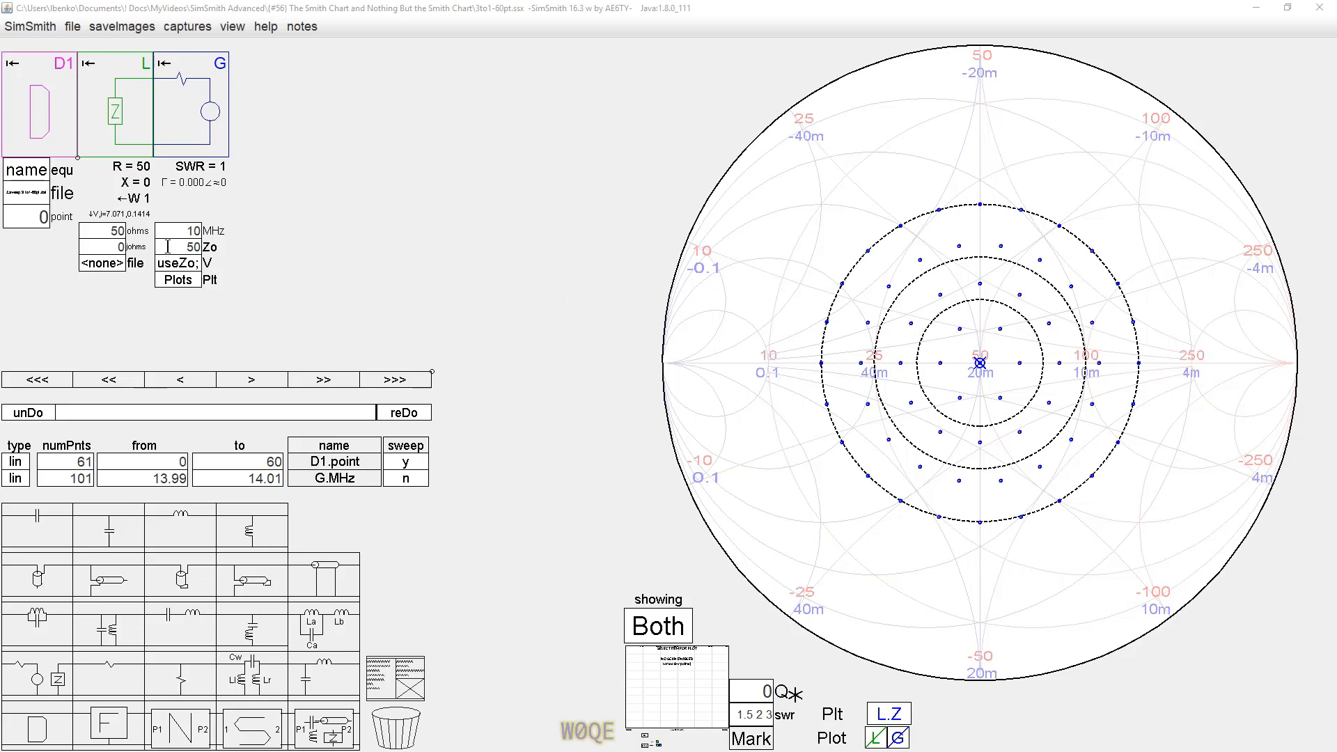
Step: Enter 2500 ohms in the generator's Zo field
type("2")
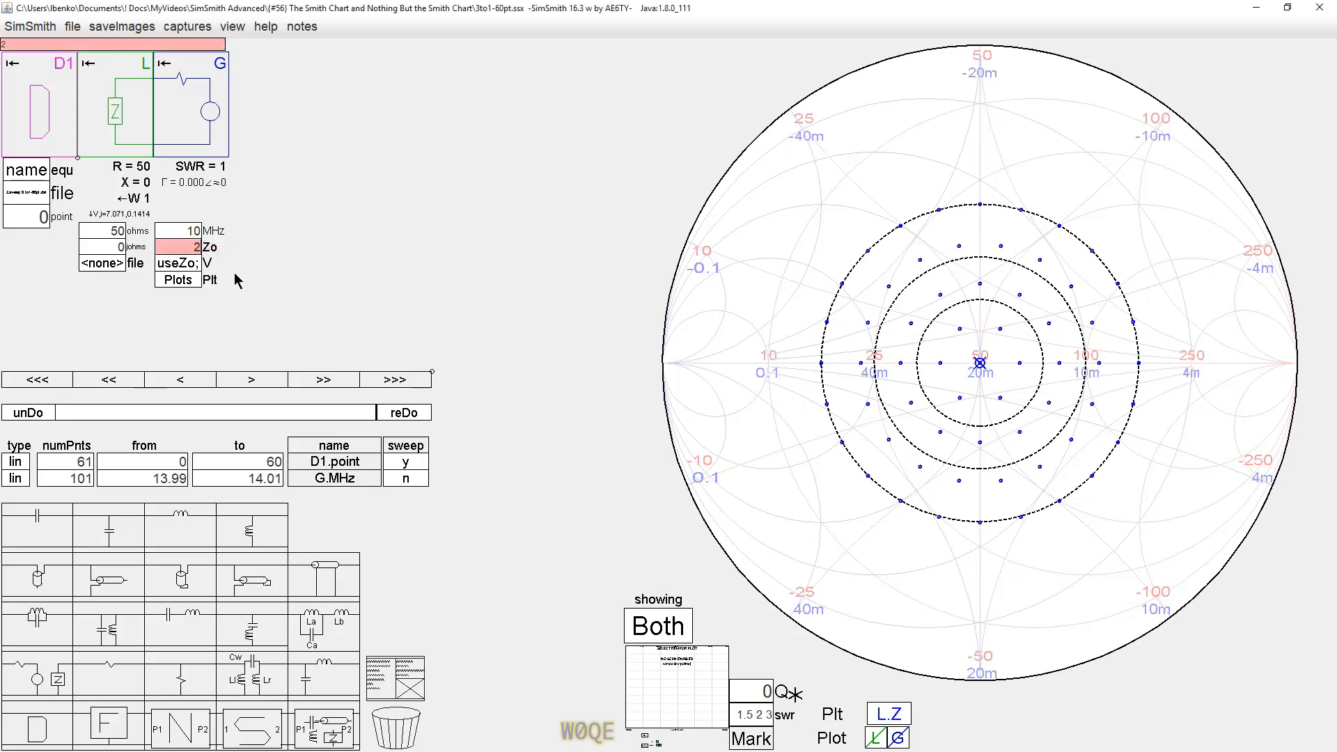
type("2500")
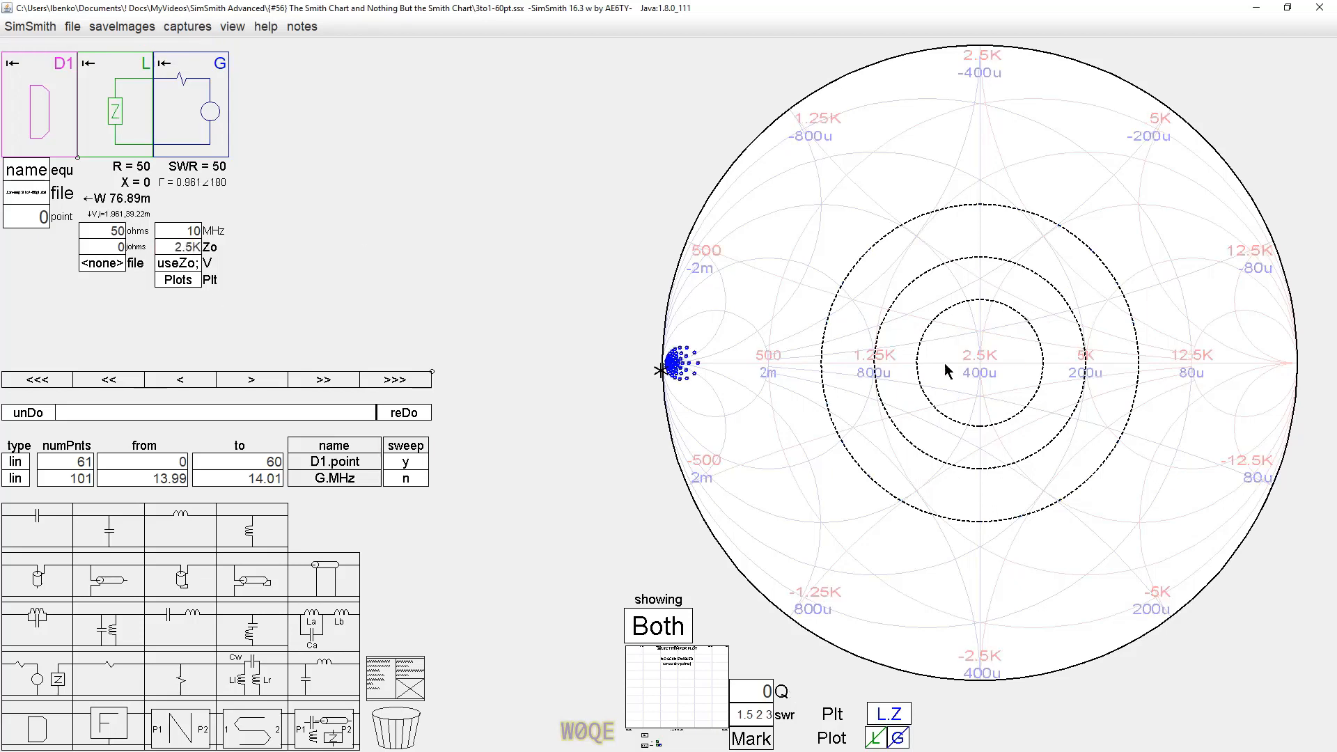
mouse_move(981, 367)
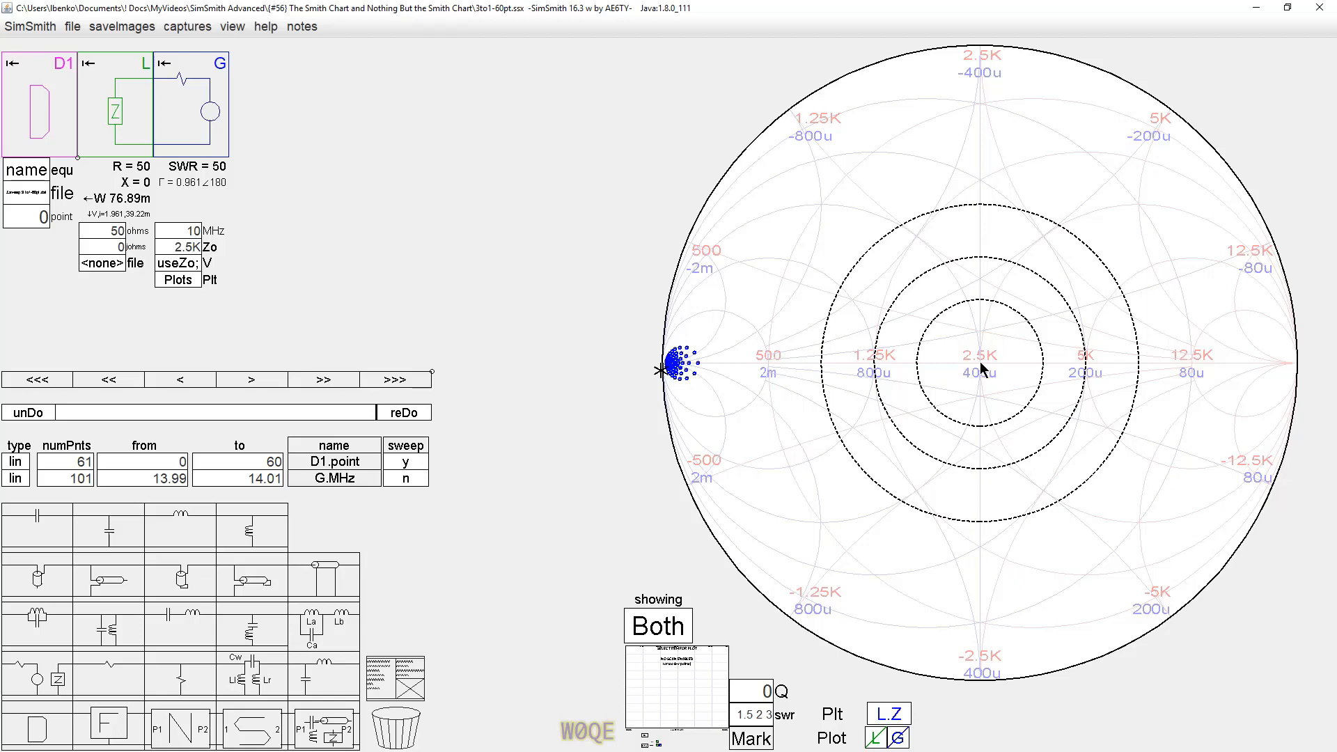
mouse_move(850, 346)
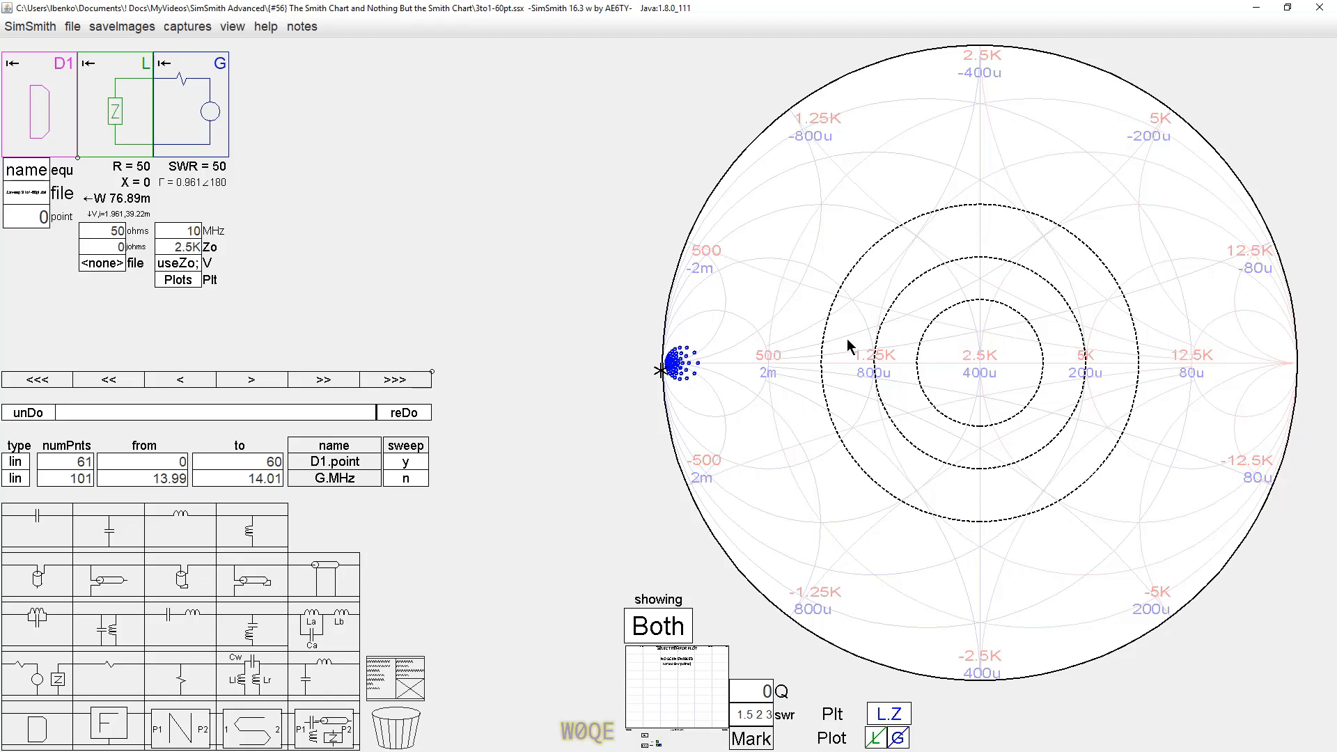
mouse_move(695, 363)
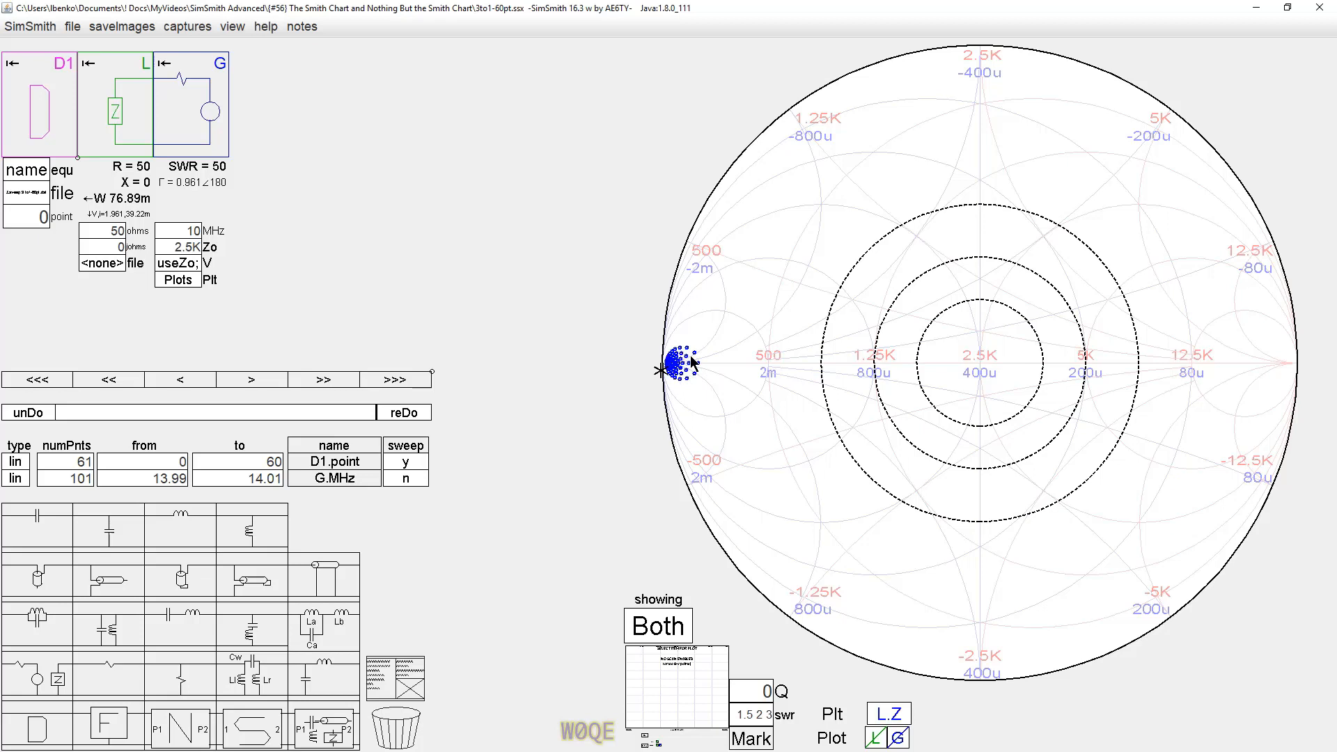
mouse_move(709, 380)
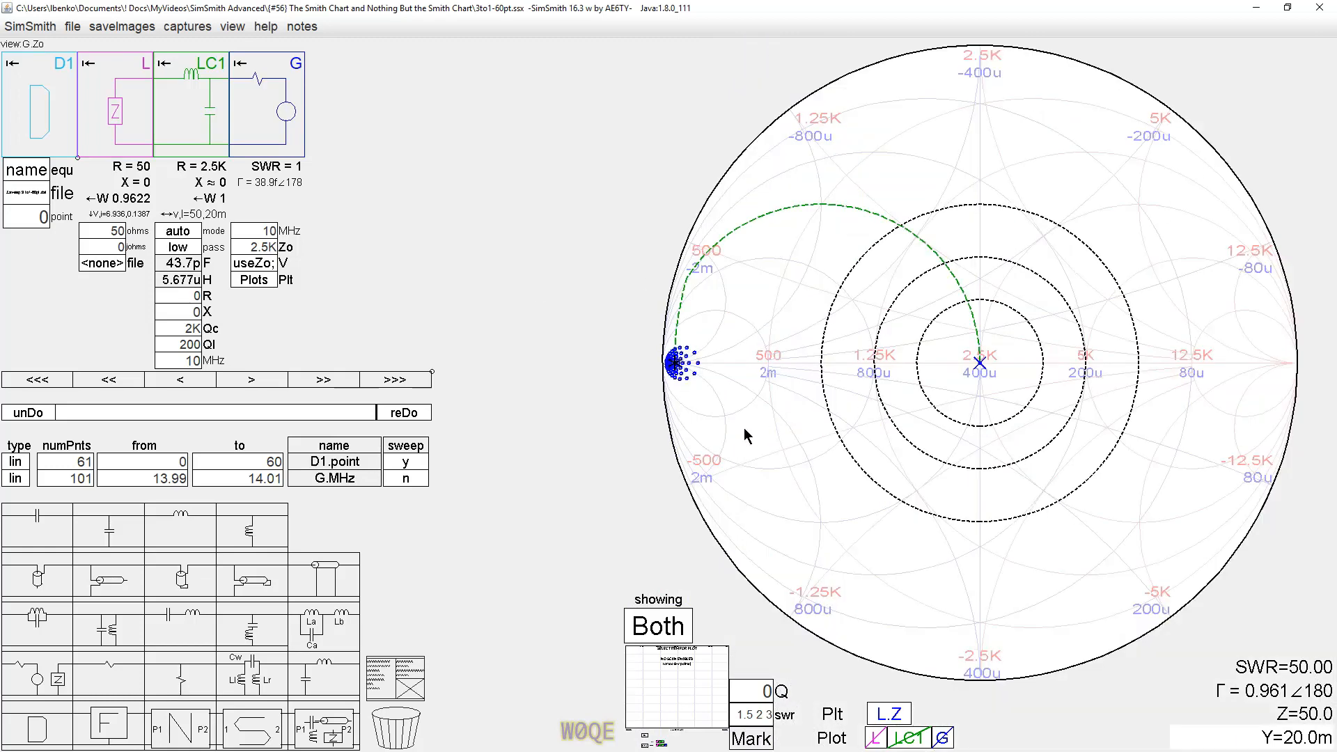
mouse_move(657, 373)
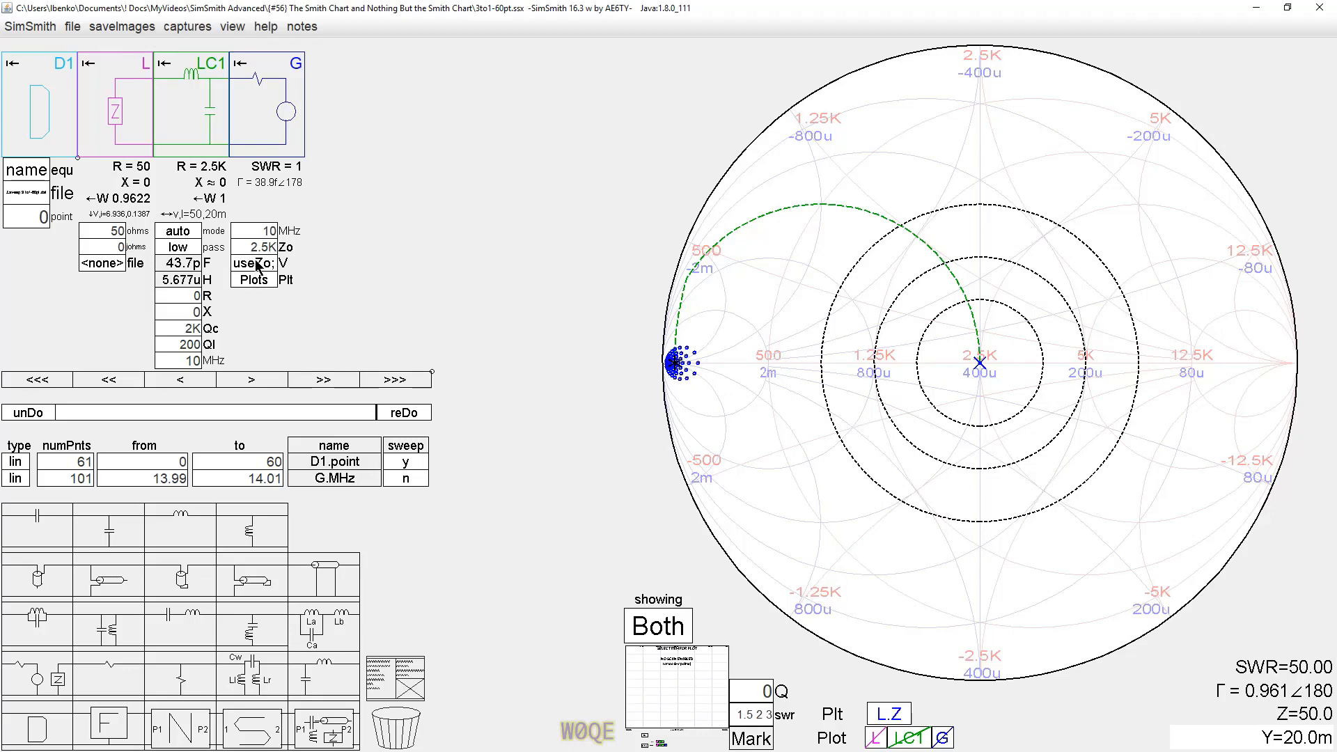
Step: Apply the edited generator view script with Zswr set to 50
left_click(255, 263)
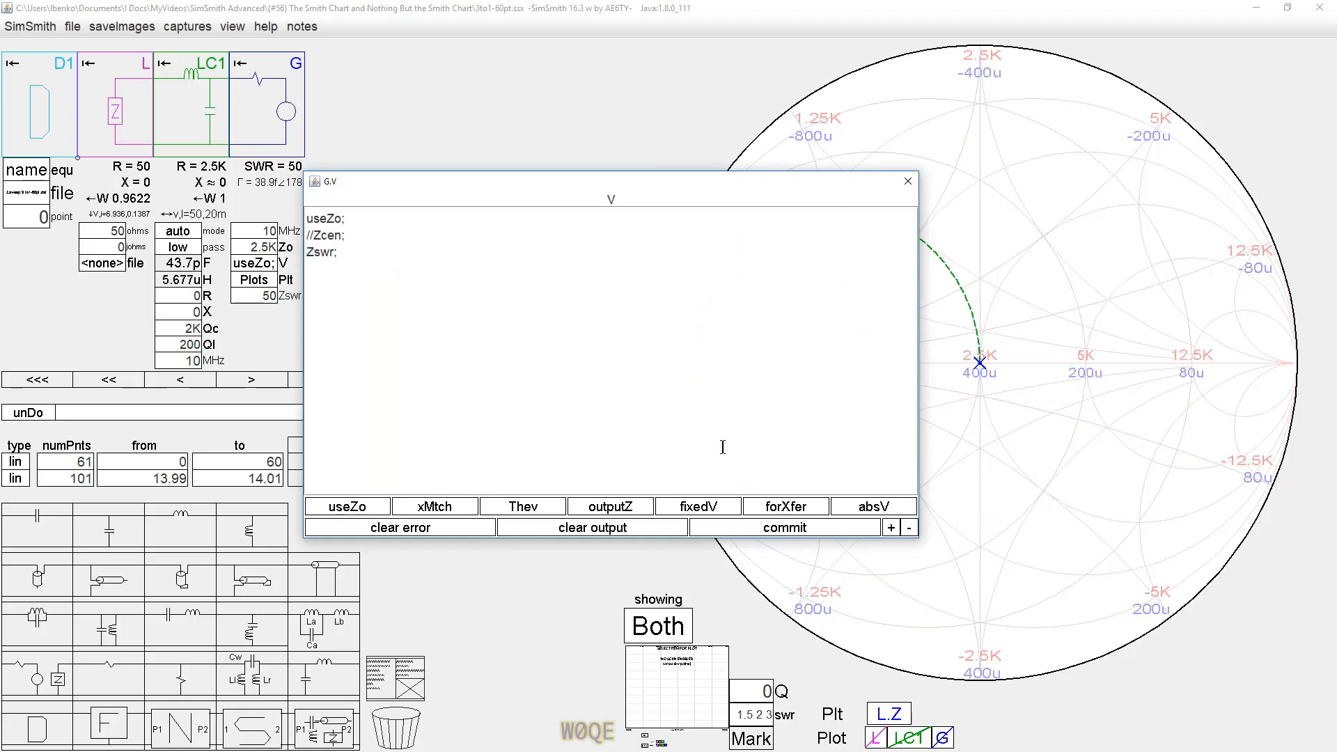
left_click(907, 181)
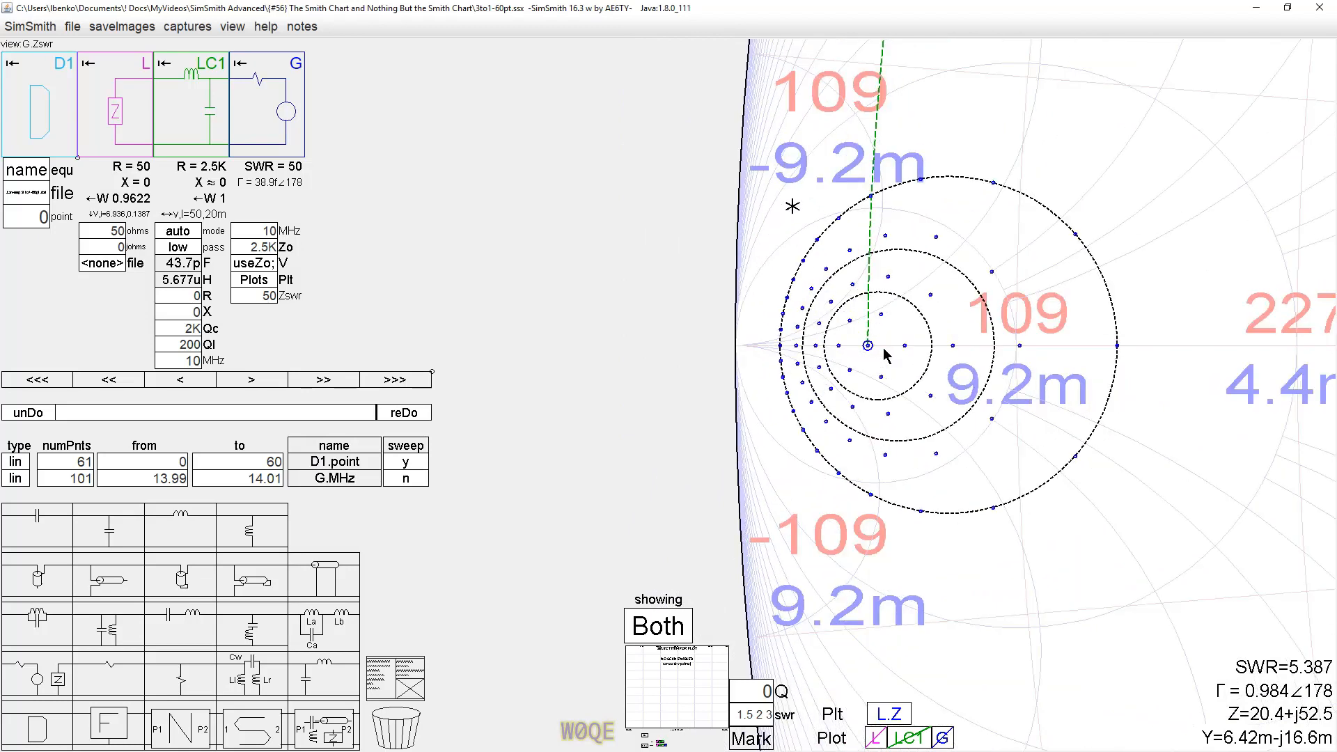
left_click(1032, 334)
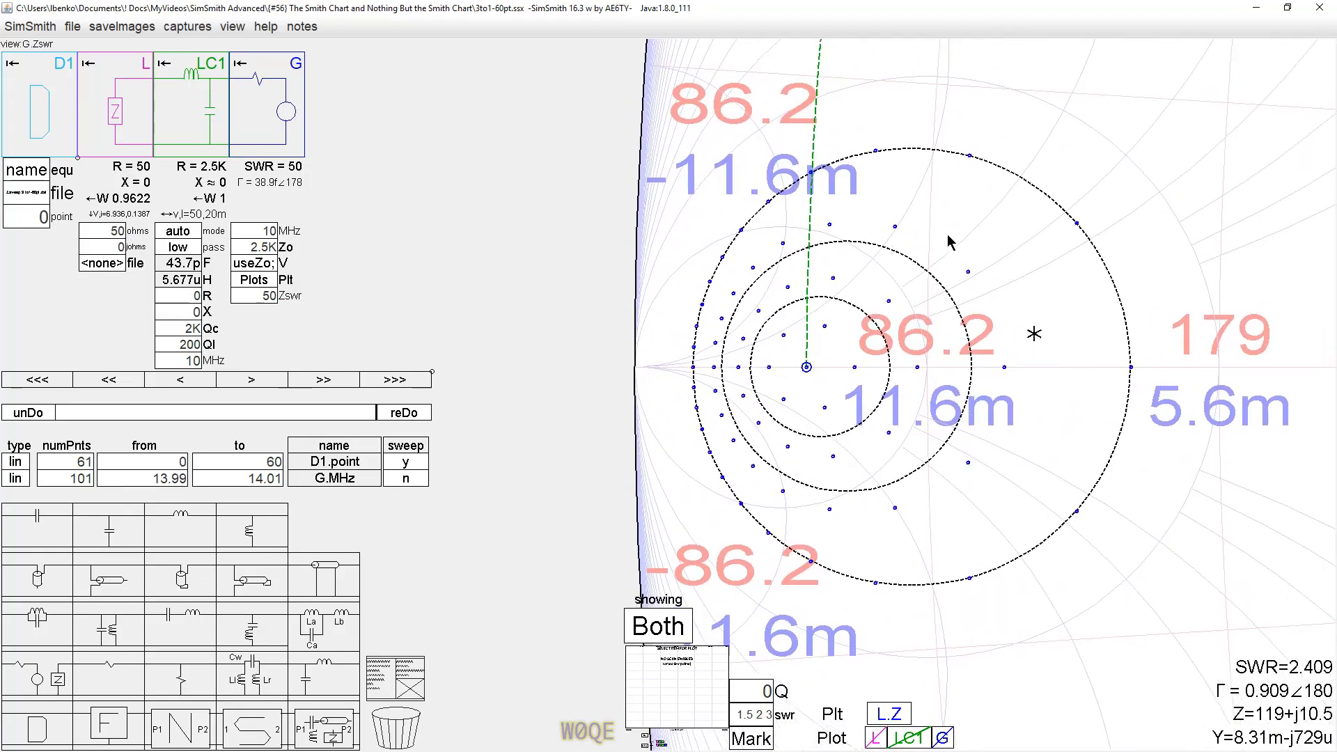
mouse_move(1083, 369)
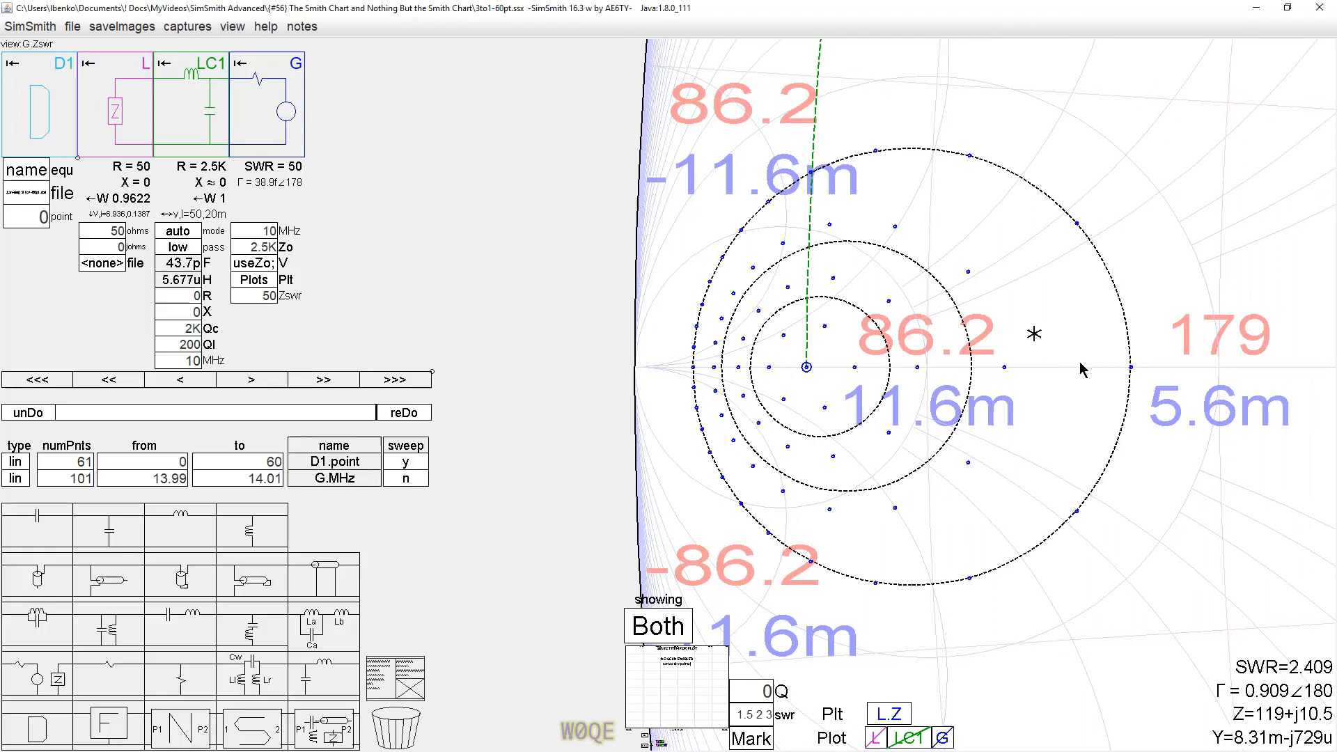
mouse_move(1023, 225)
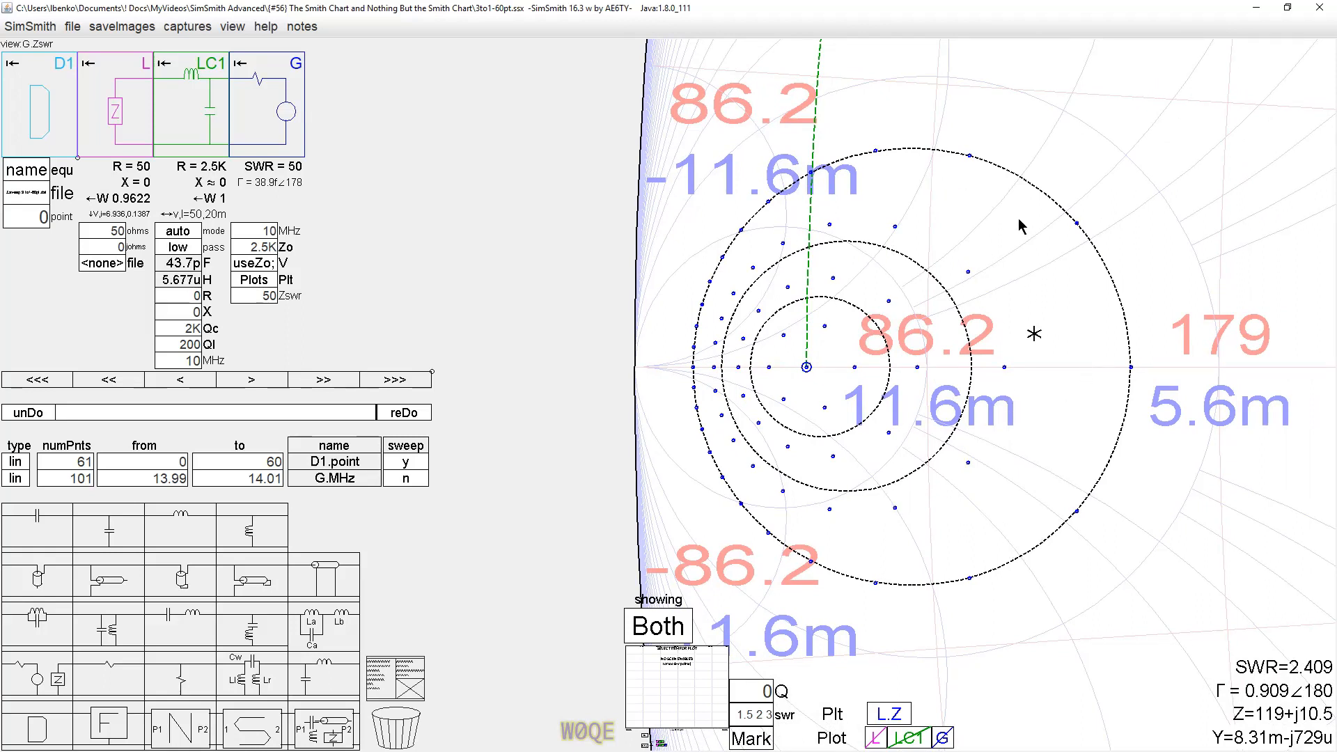
mouse_move(1072, 217)
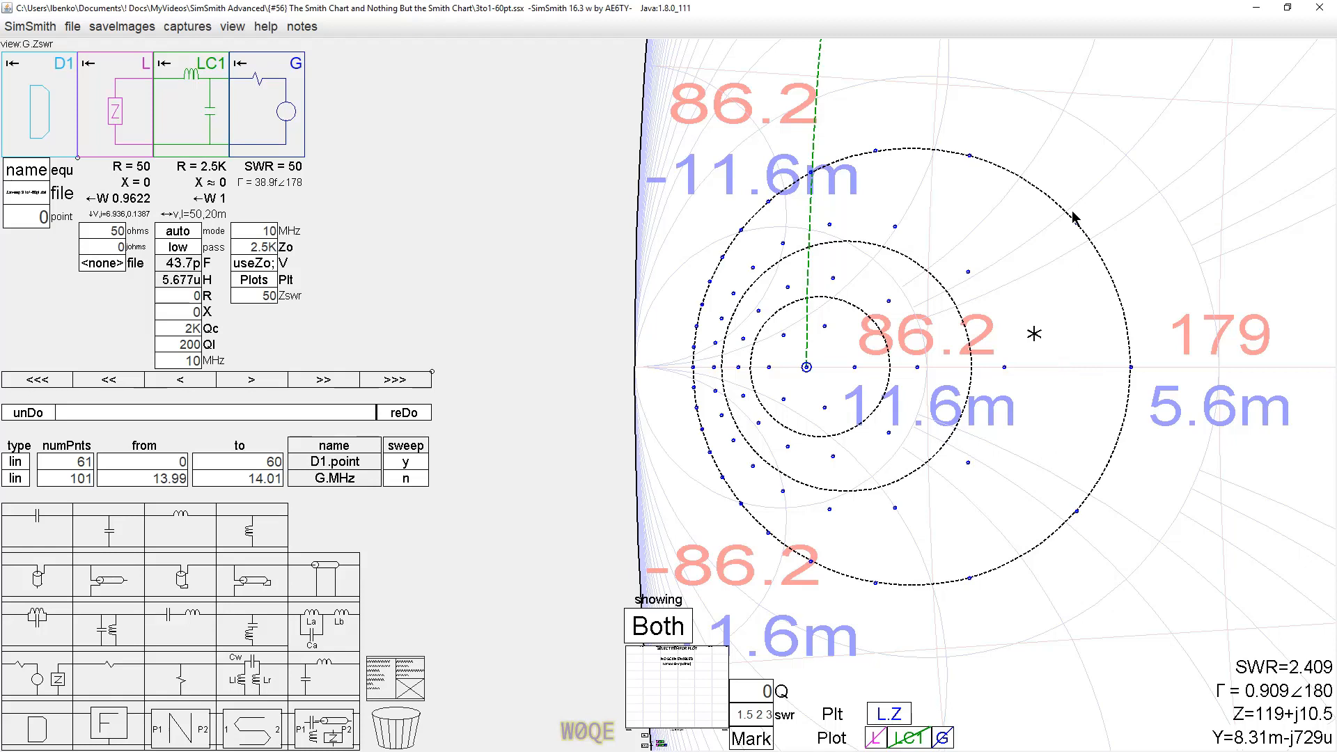
mouse_move(736, 299)
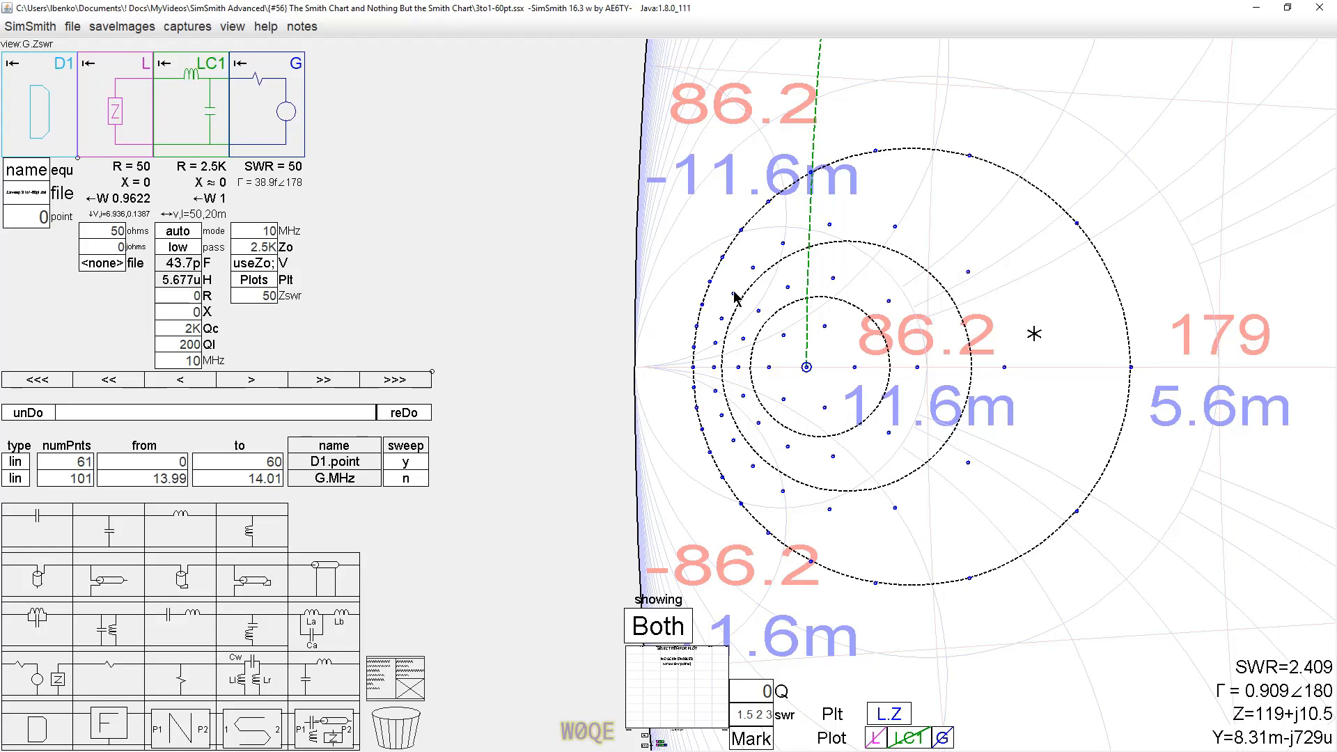
mouse_move(683, 395)
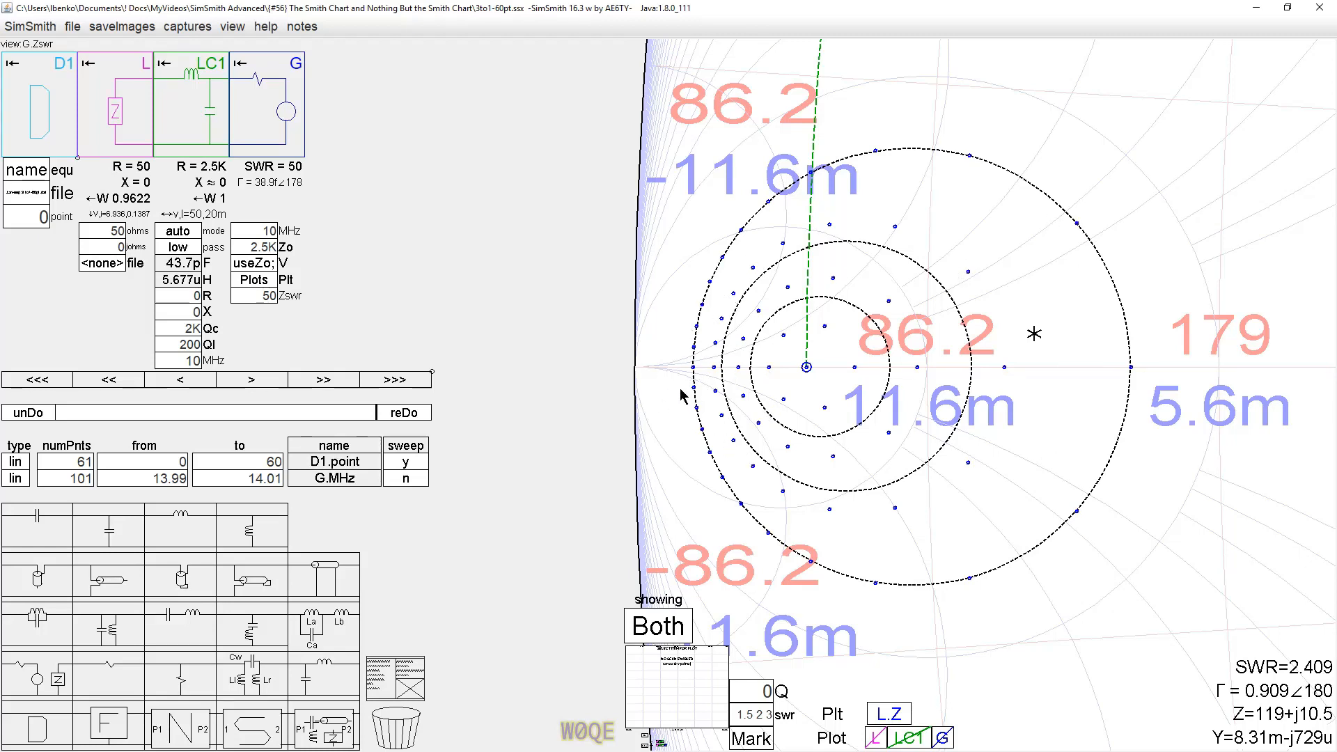
mouse_move(725, 371)
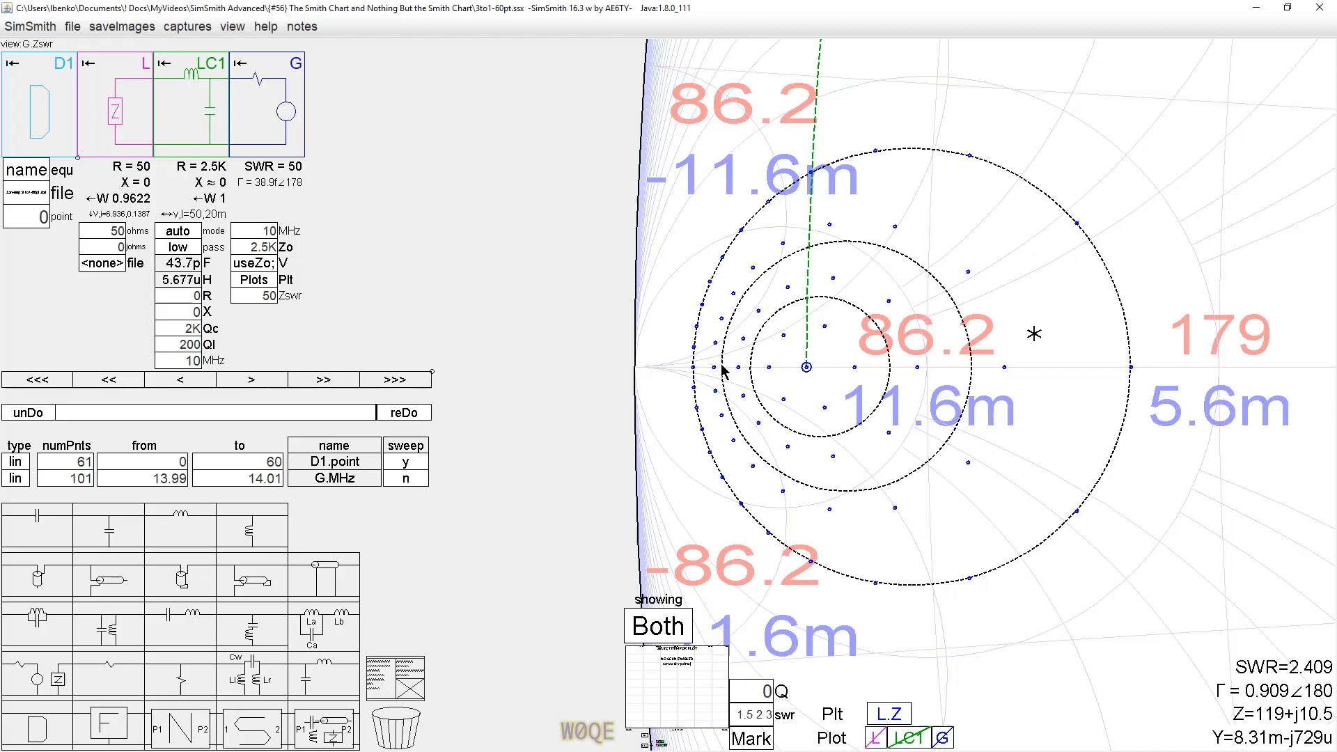
mouse_move(824, 343)
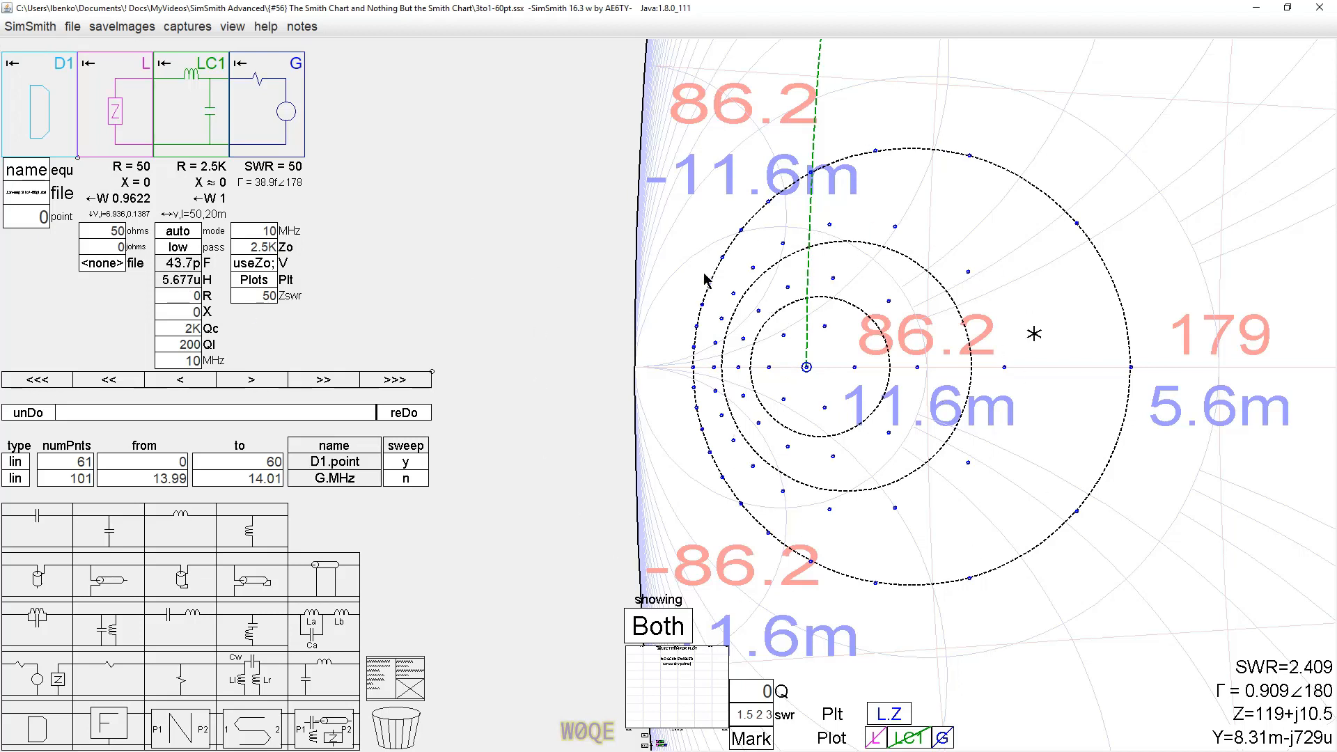
mouse_move(825, 573)
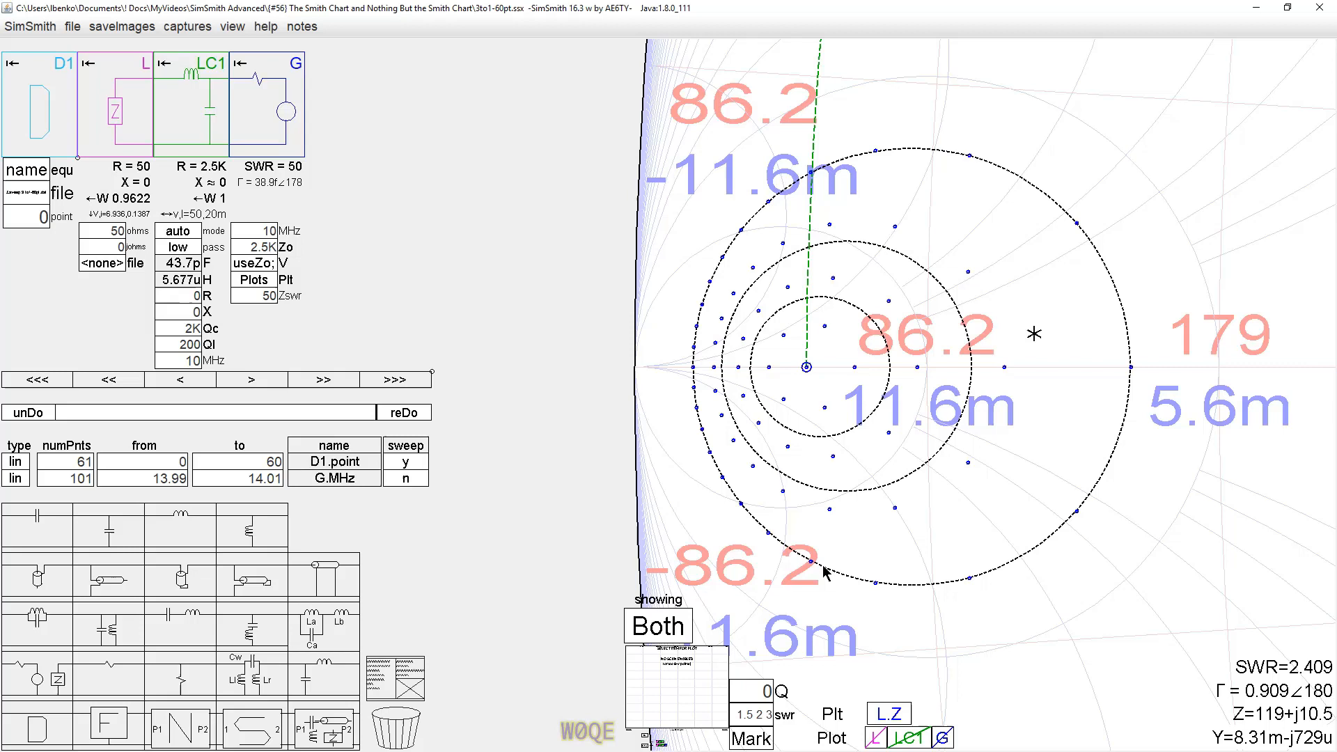
mouse_move(810, 565)
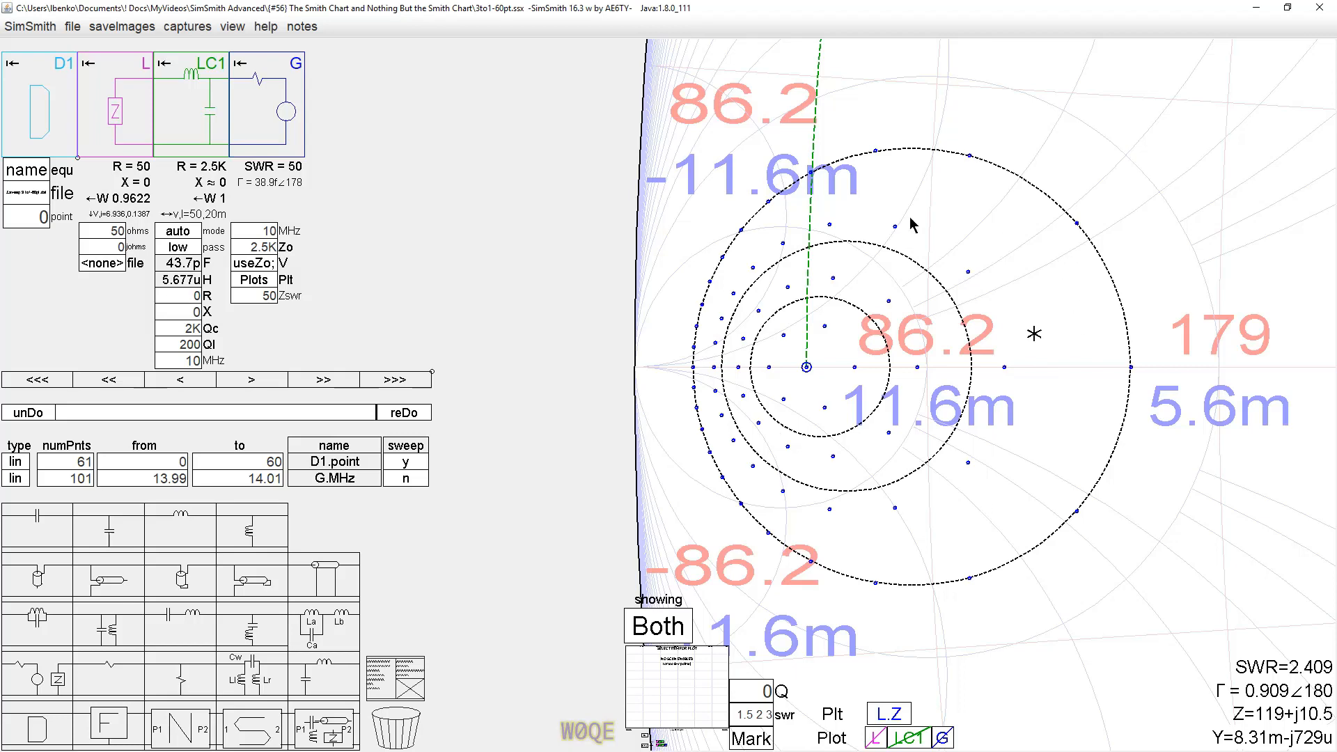
mouse_move(1013, 275)
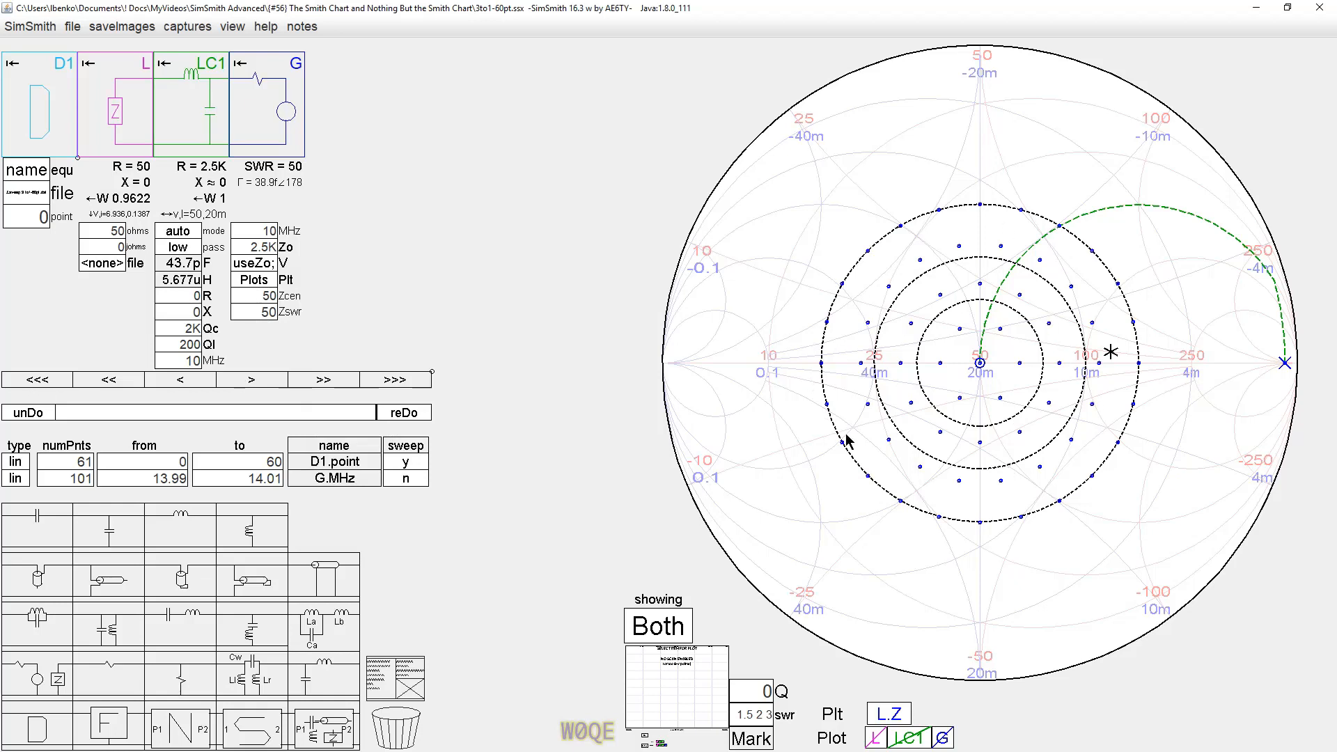
mouse_move(966, 418)
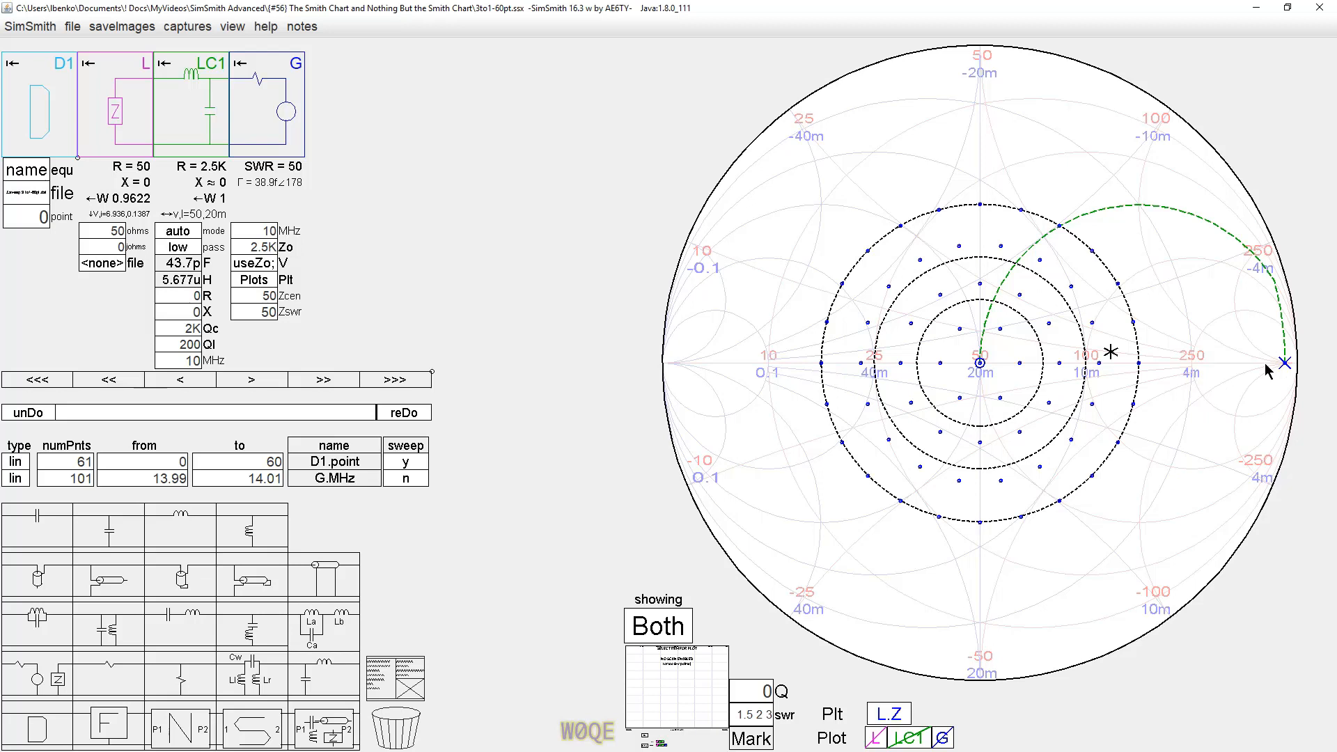
mouse_move(1206, 349)
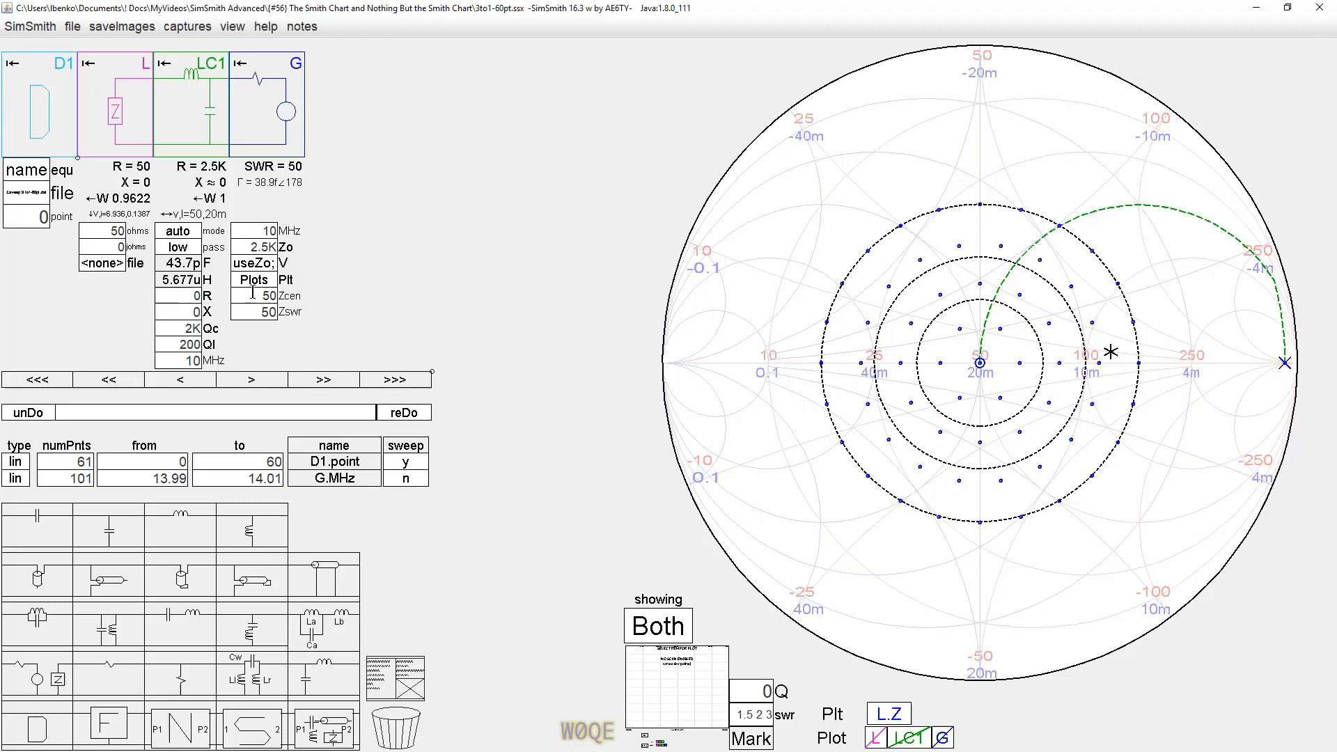
Step: Recentre the Smith chart on 2.5K ohms
left_click(265, 295)
type("2.5K")
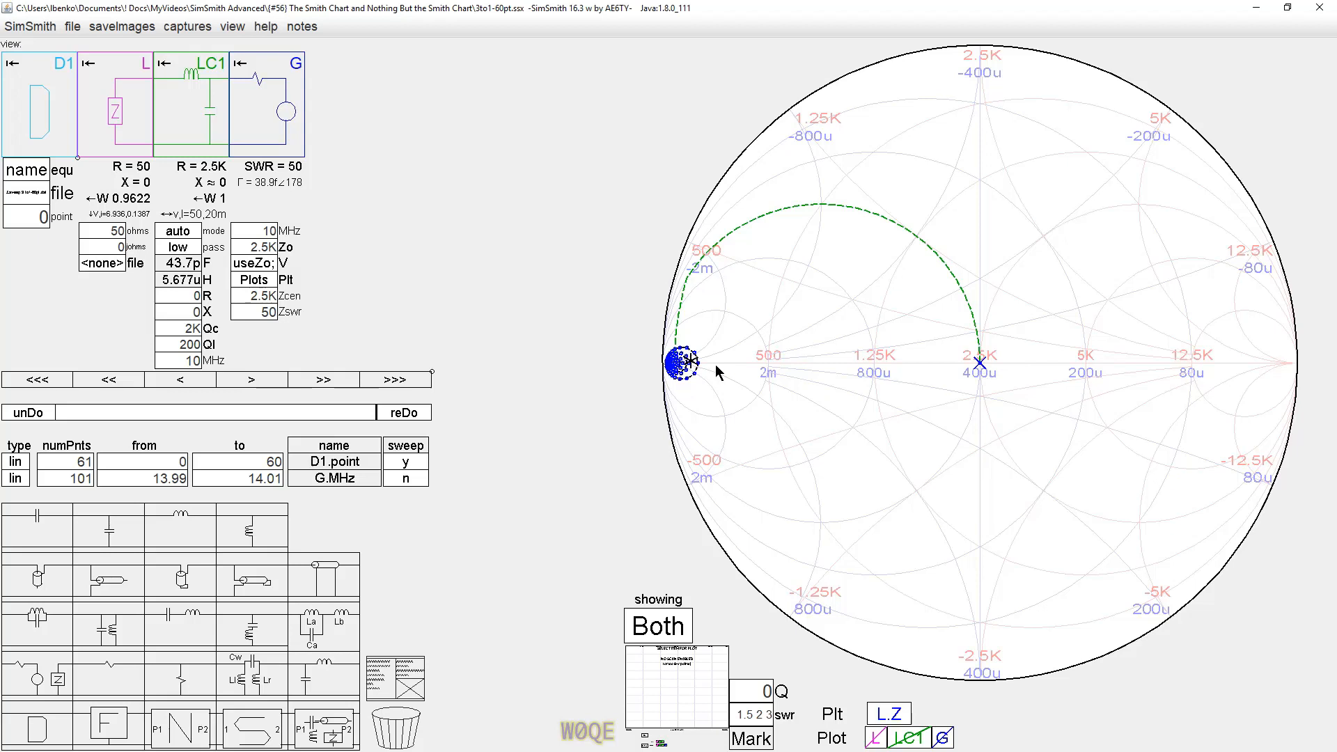
mouse_move(243, 294)
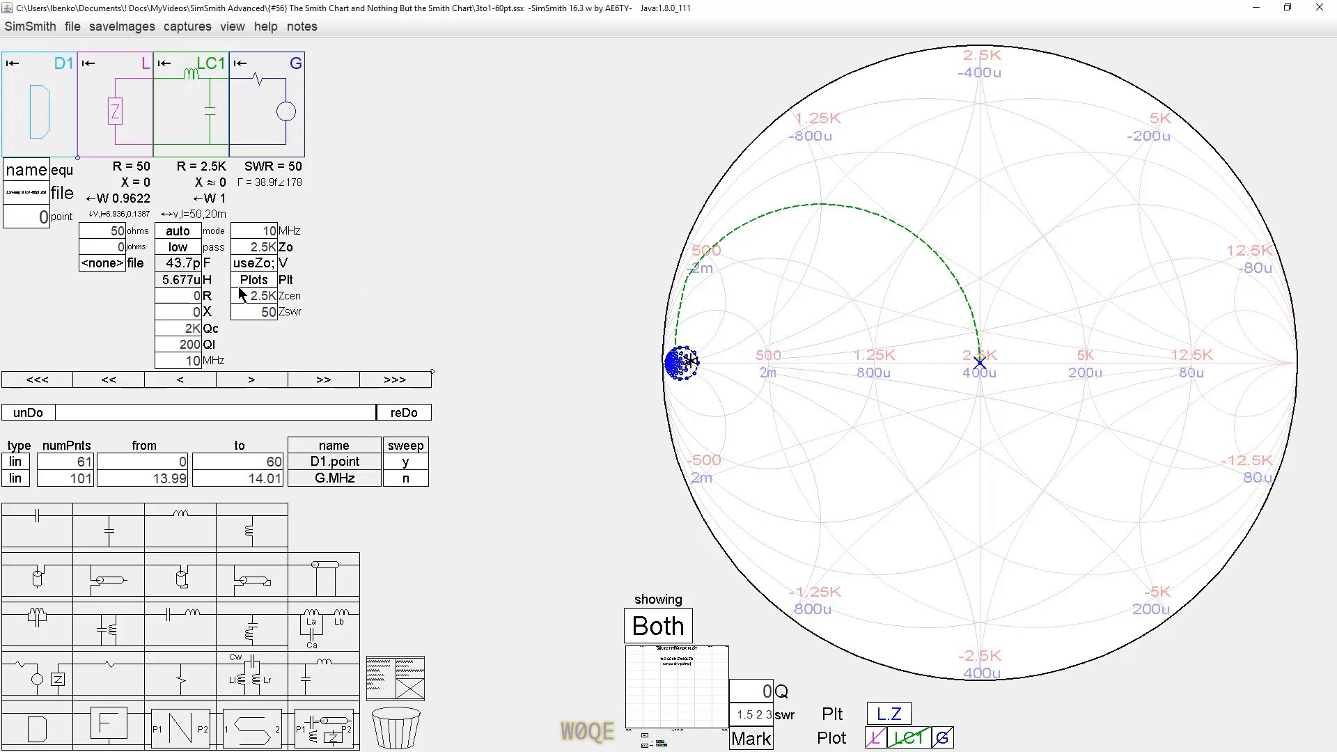
Step: Set the chart centre Zcen back to 50 ohms to view the 61 load points and LC match arc
left_click(254, 296)
type("50")
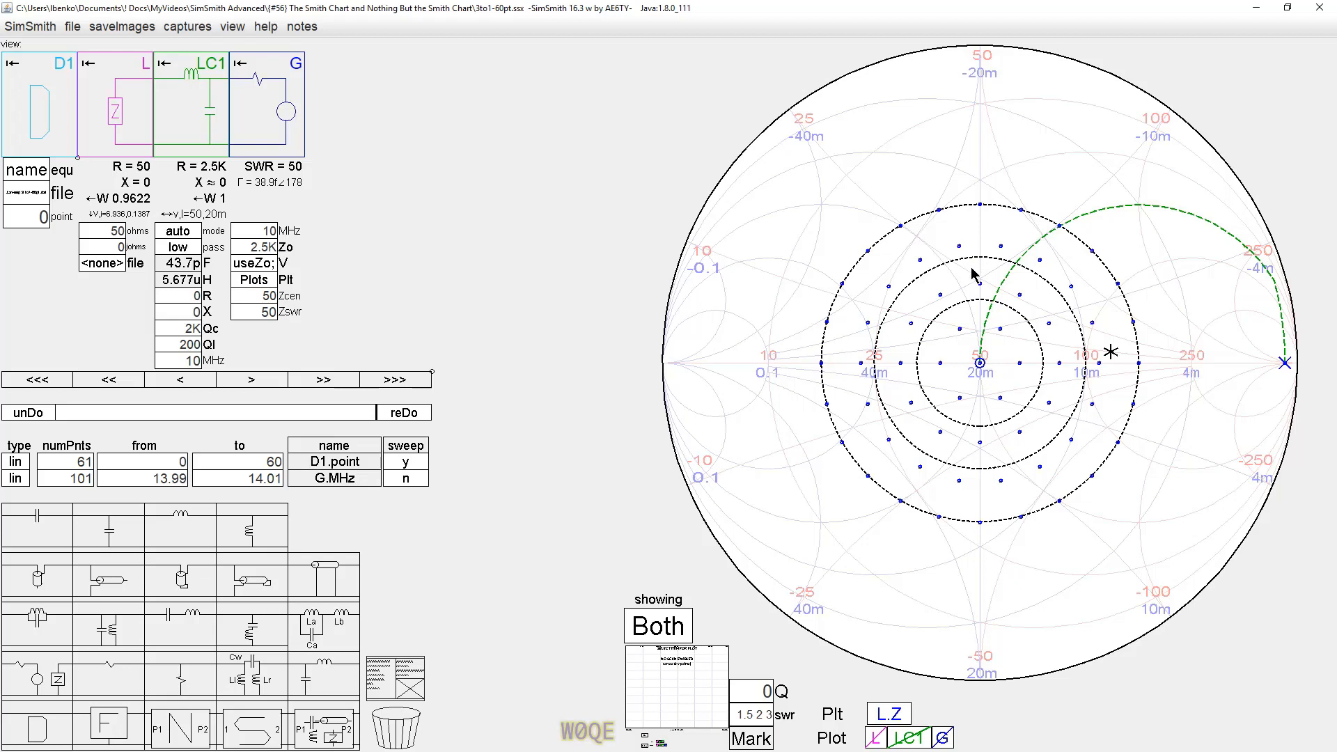
mouse_move(992, 426)
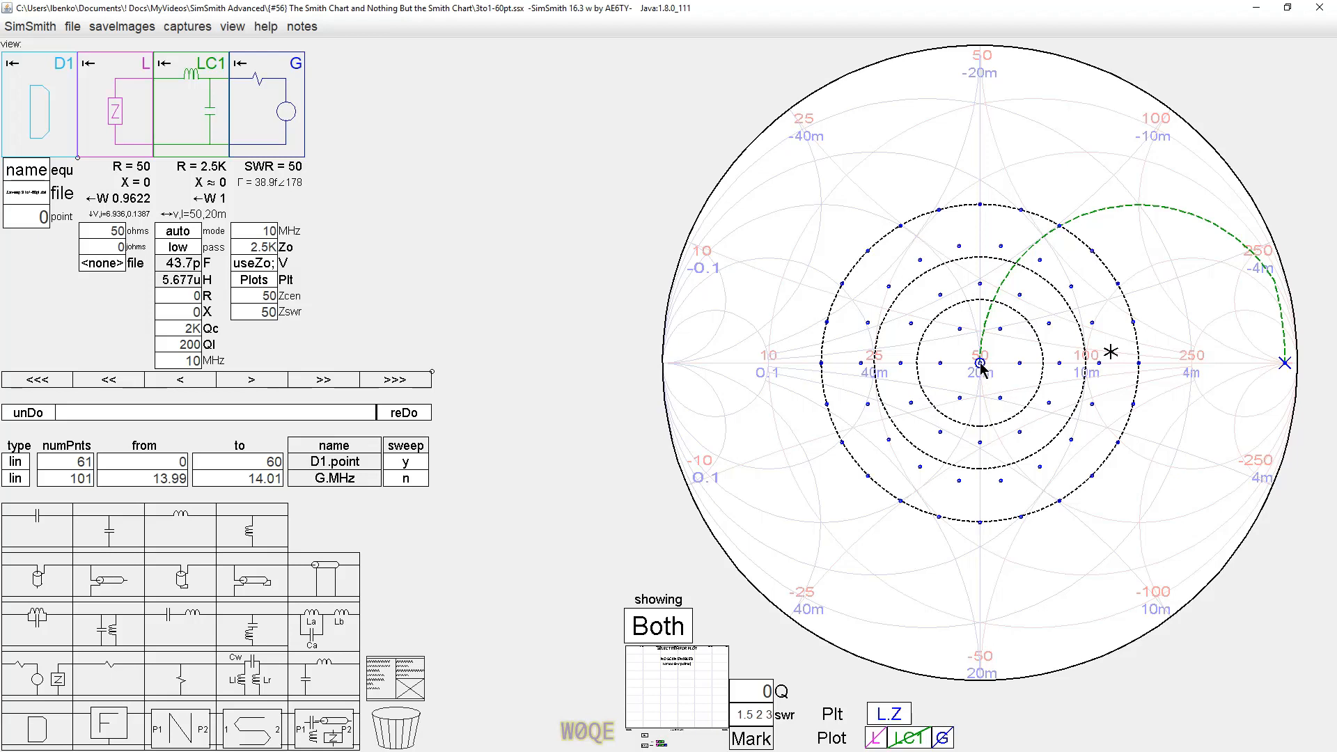
mouse_move(800, 643)
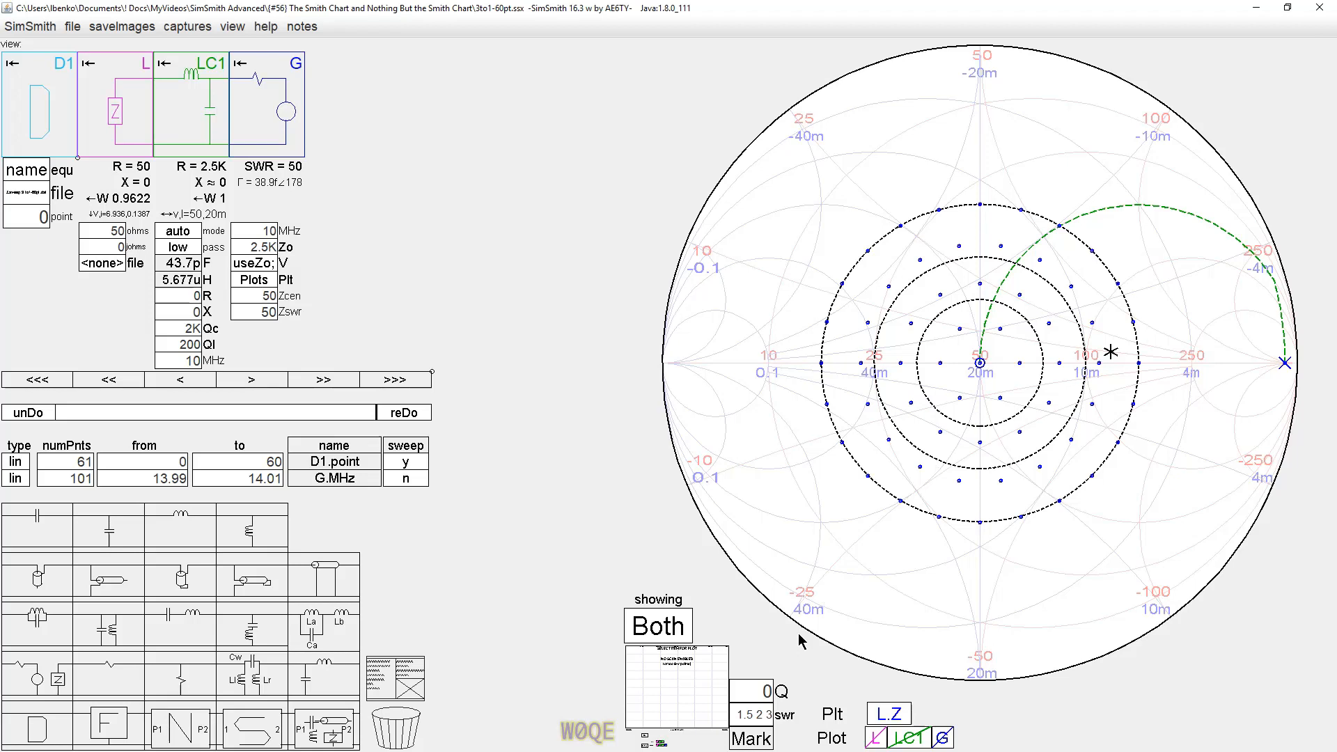
mouse_move(829, 605)
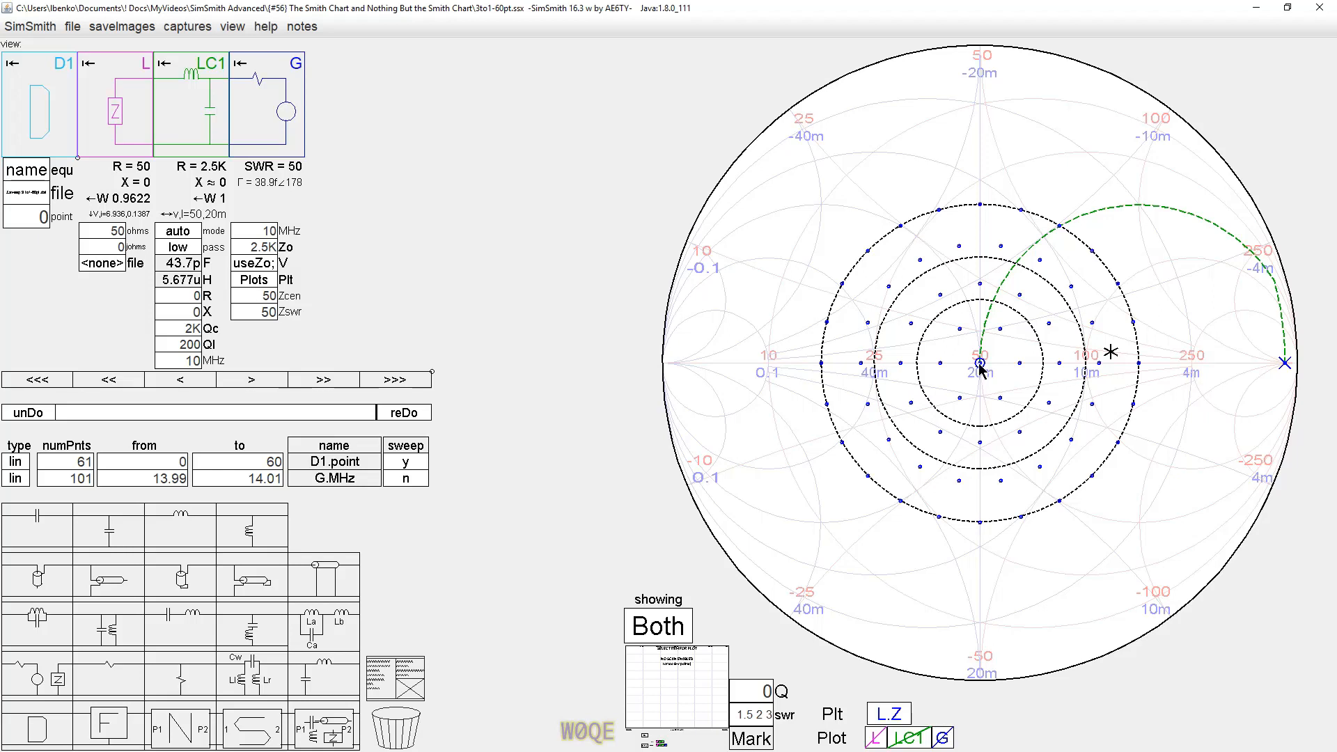
mouse_move(937, 472)
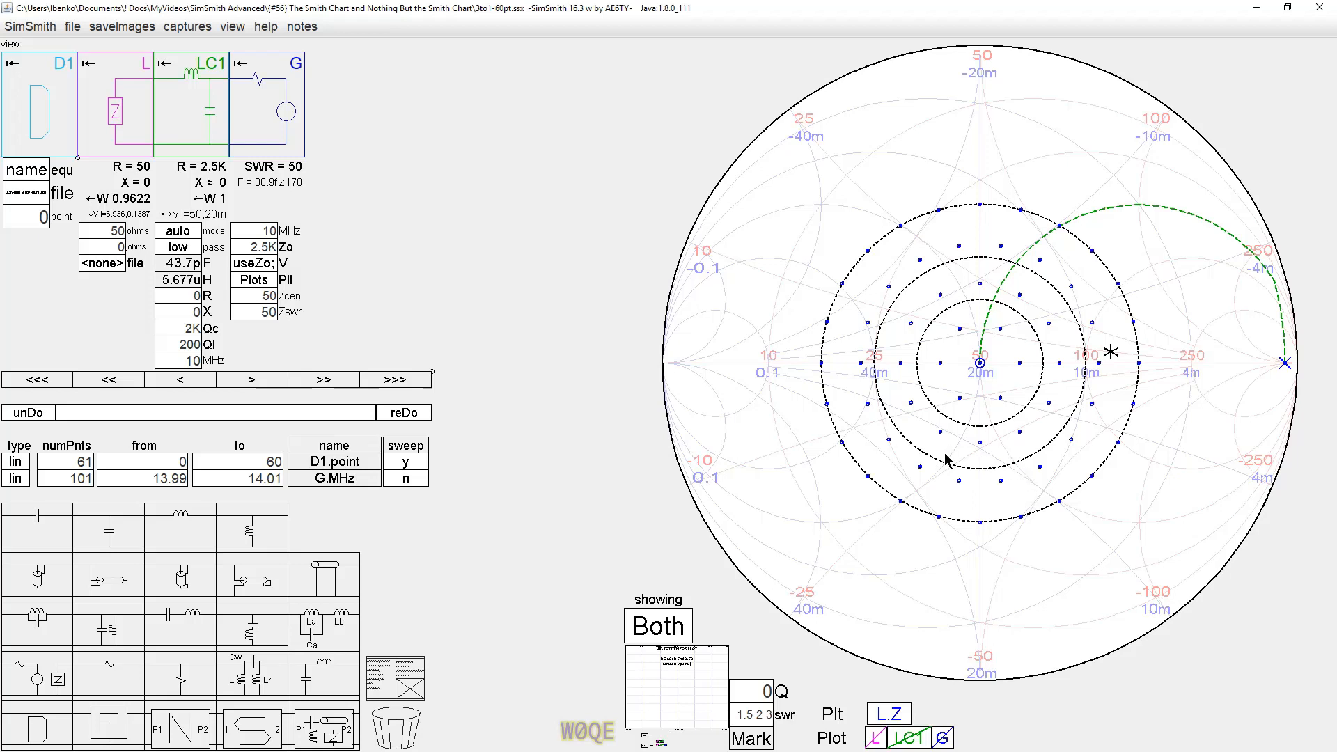
mouse_move(1007, 254)
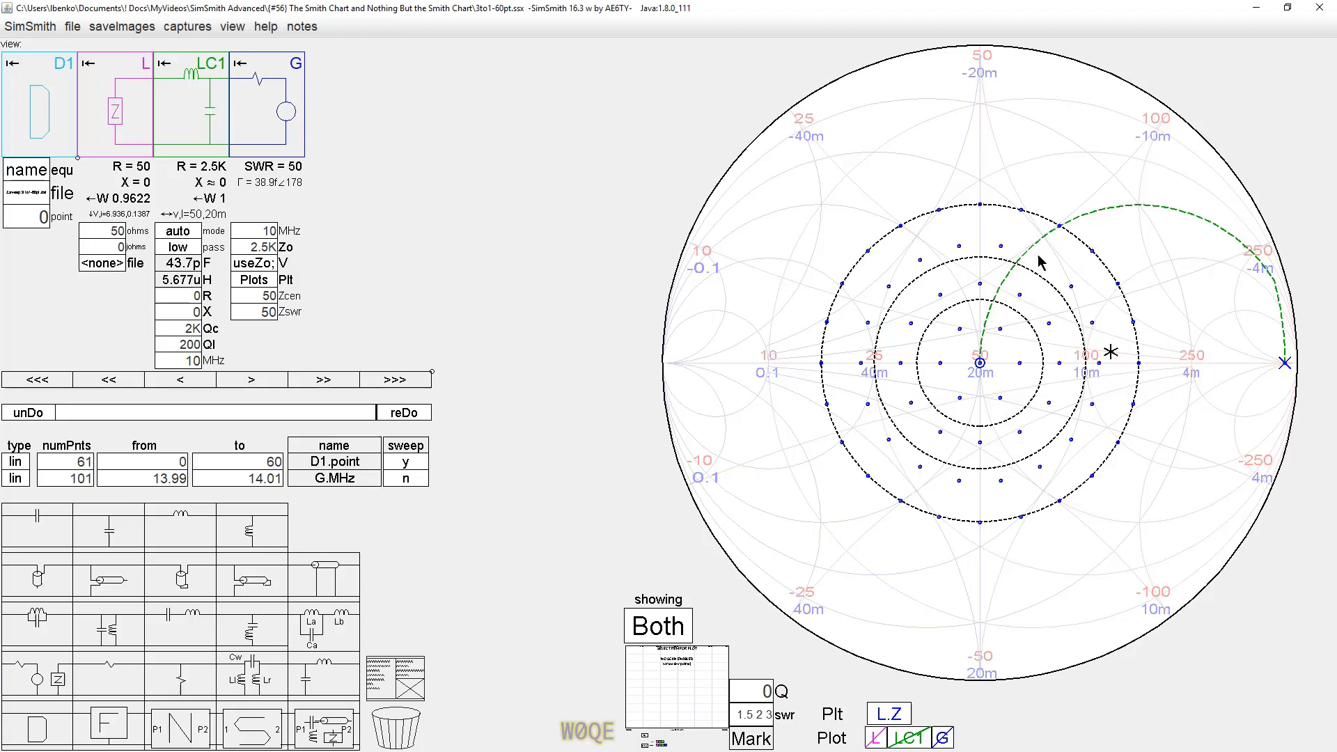
mouse_move(1169, 412)
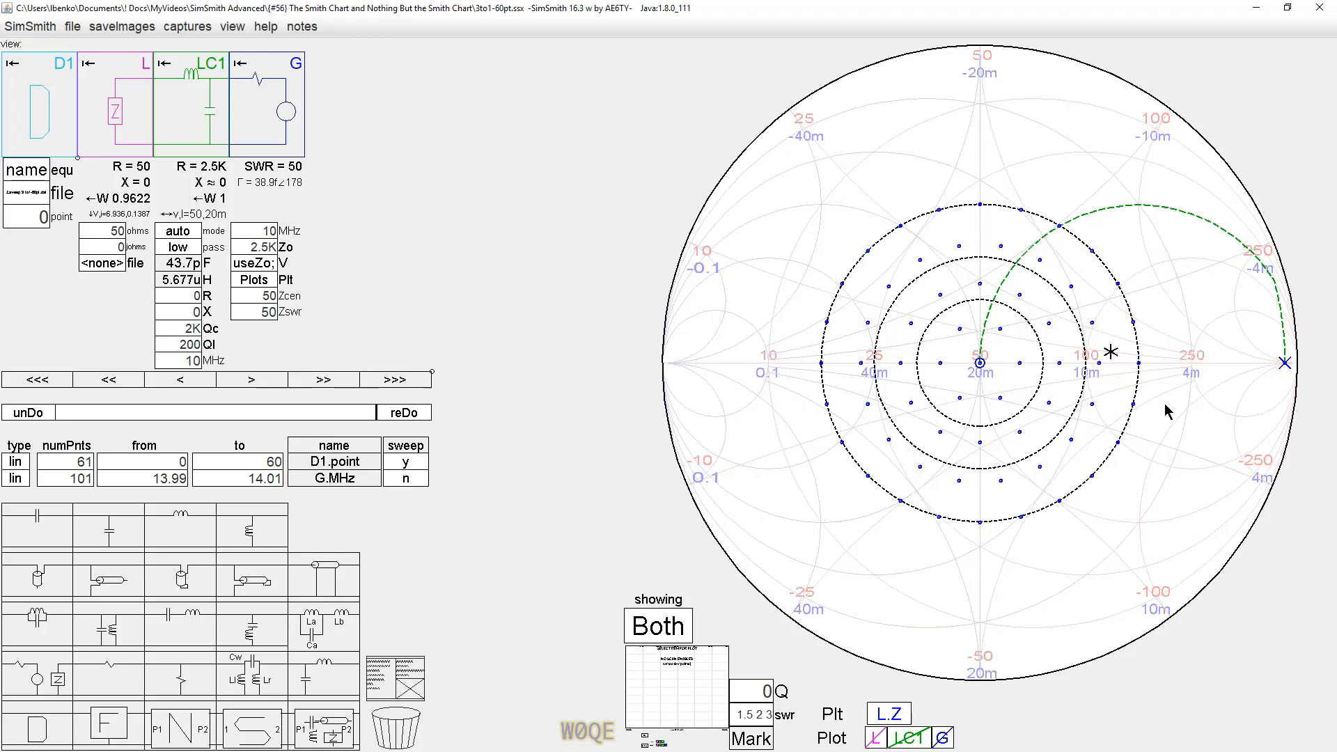
mouse_move(1198, 381)
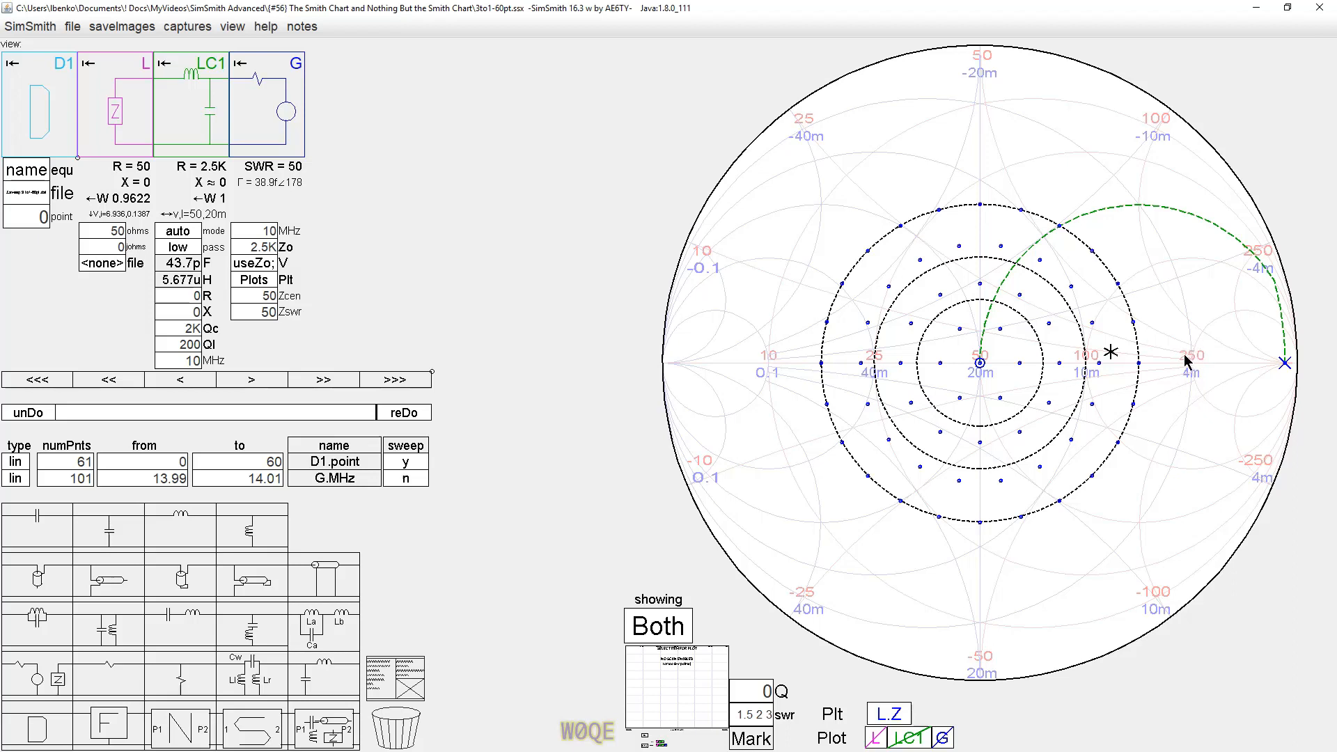
mouse_move(1100, 365)
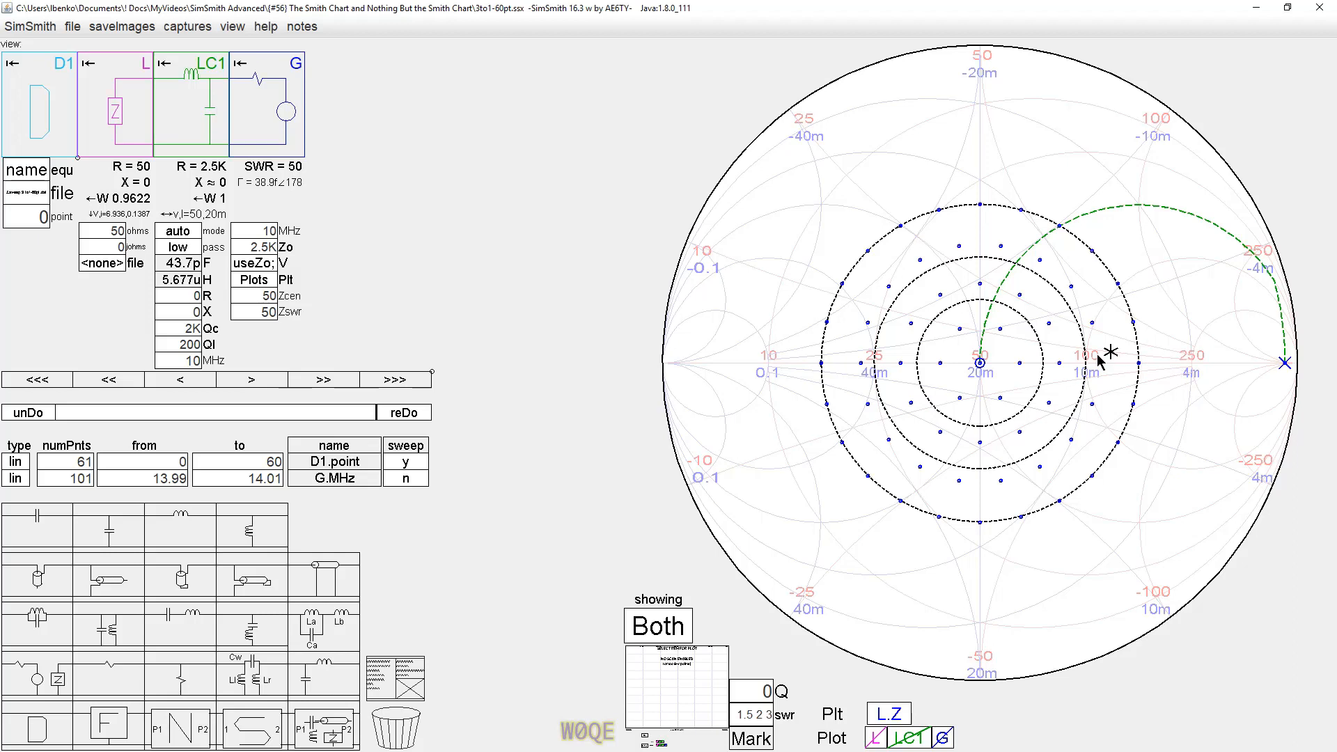
mouse_move(1051, 388)
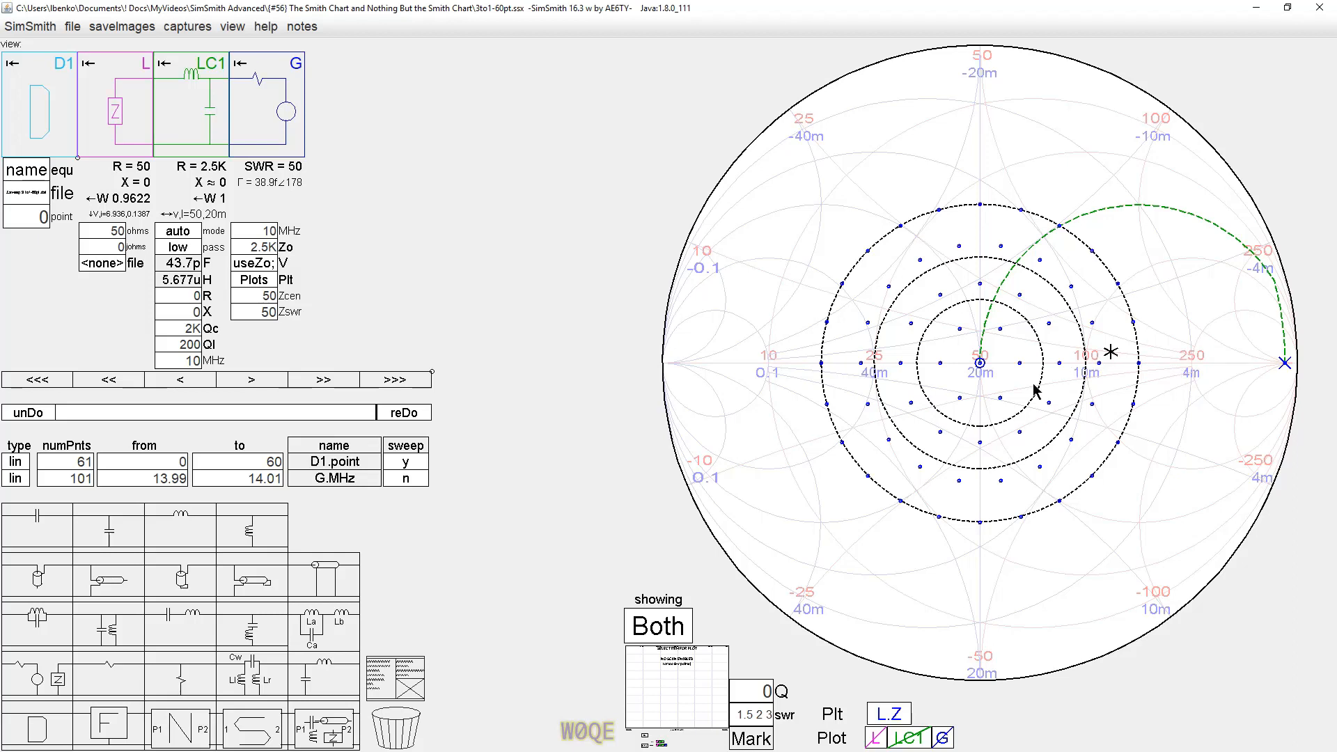
mouse_move(1006, 391)
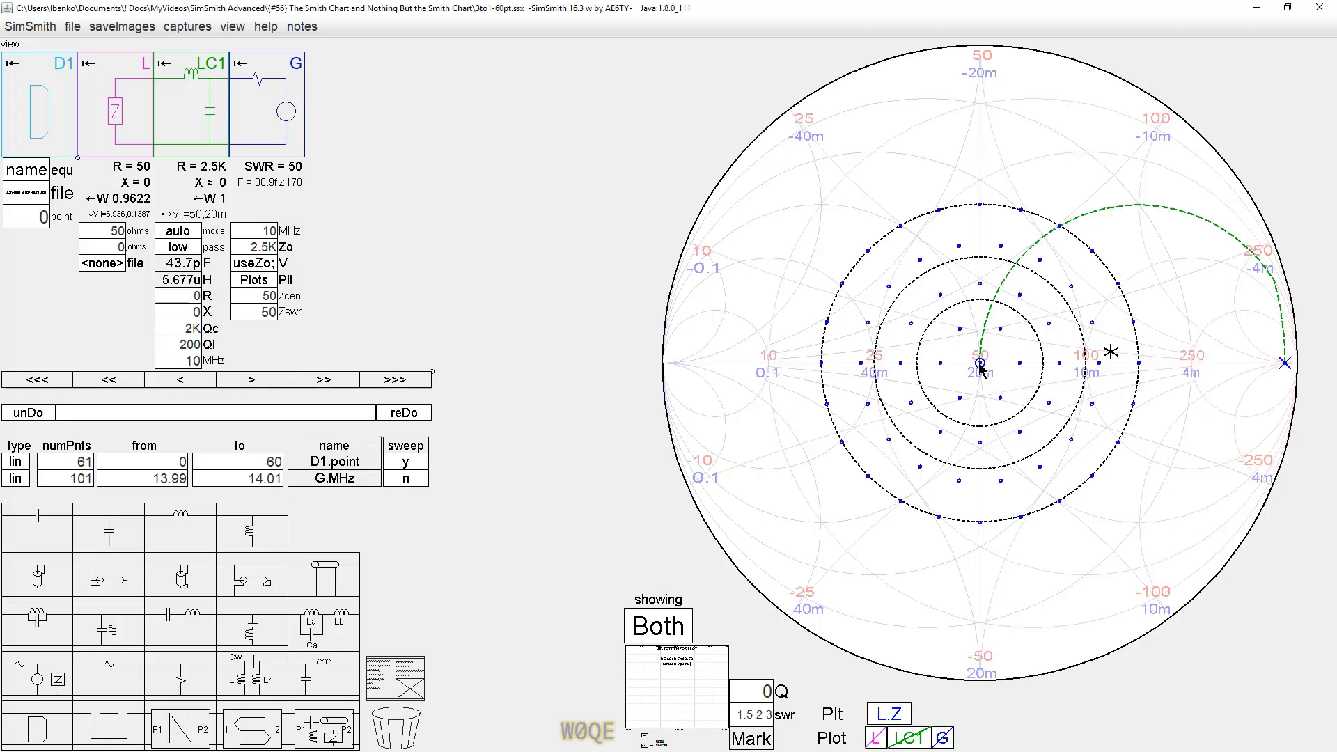
mouse_move(979, 383)
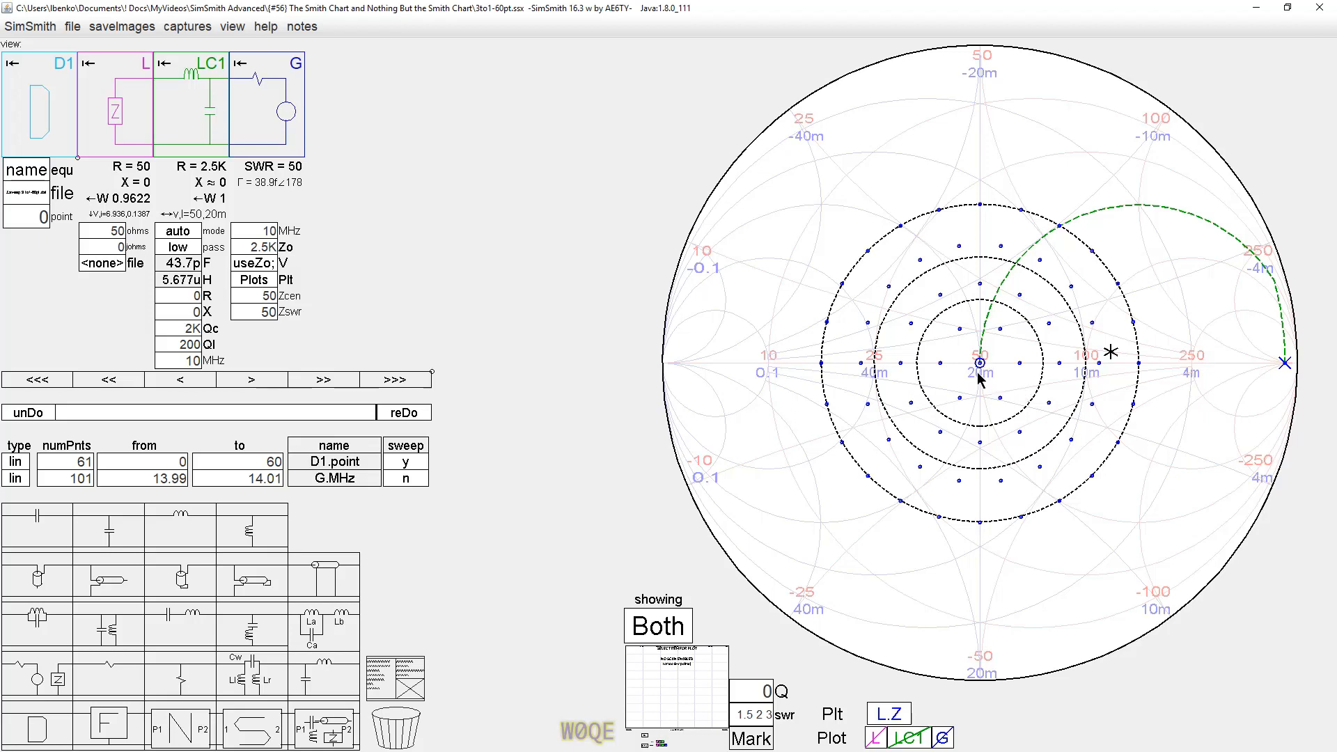
mouse_move(982, 388)
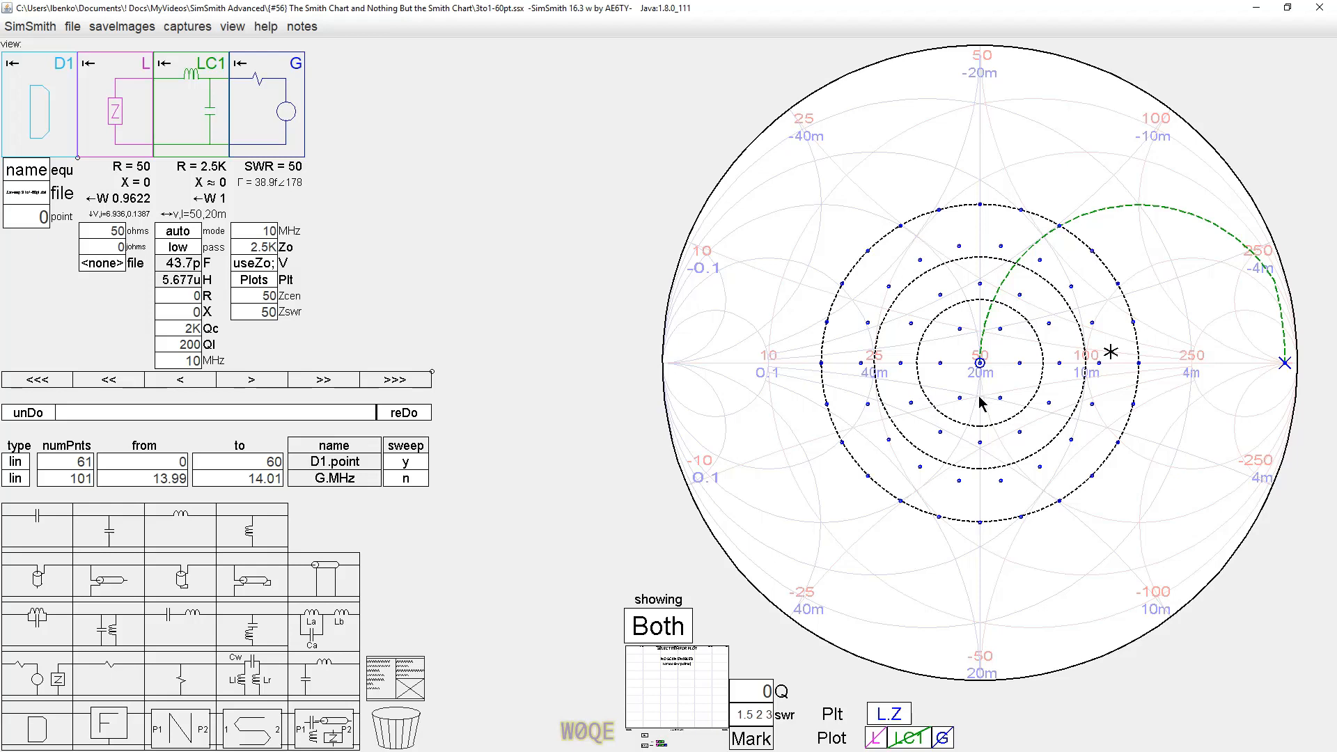
mouse_move(988, 371)
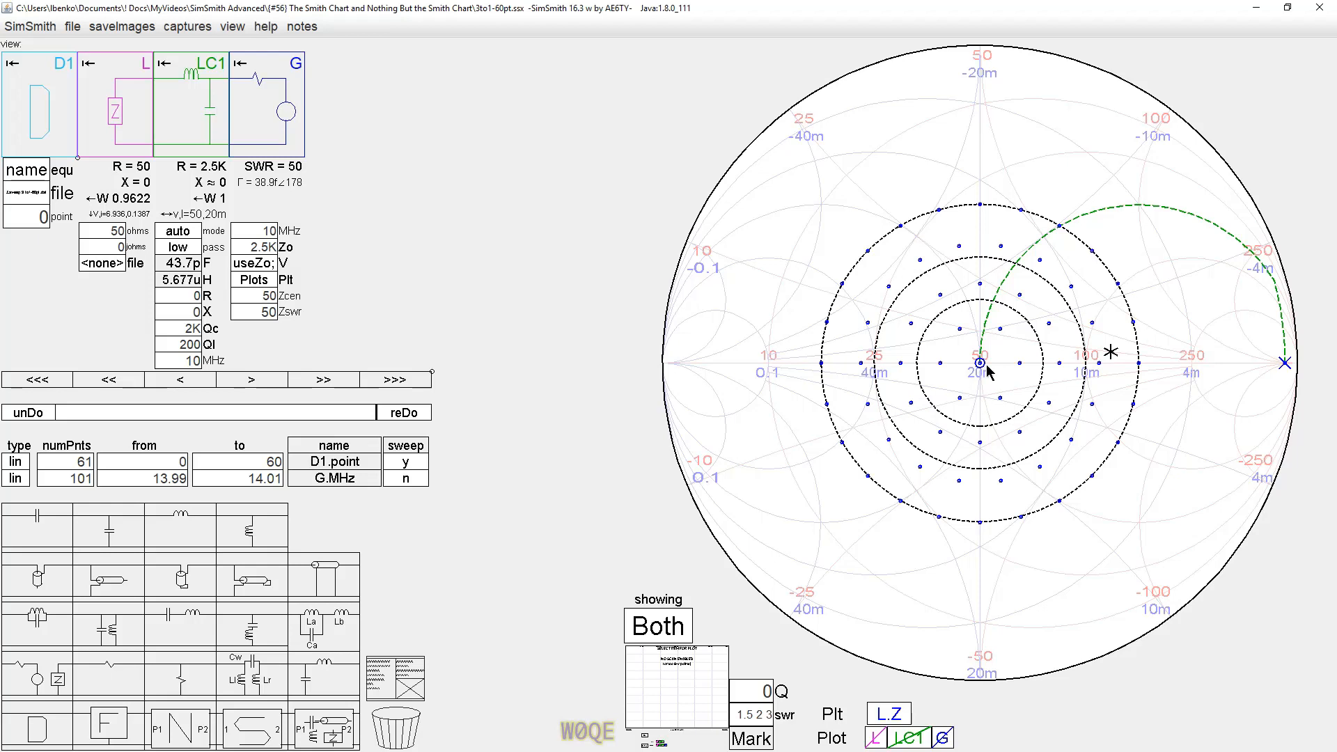
mouse_move(706, 510)
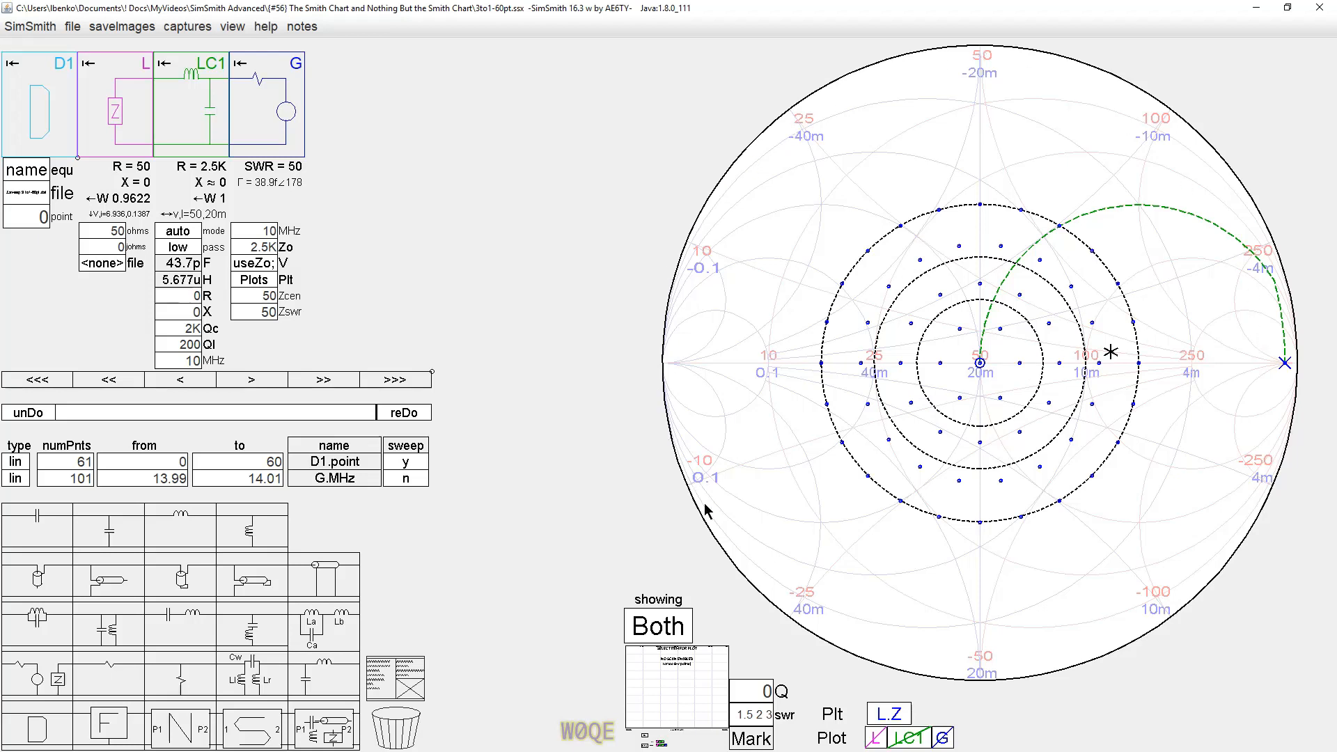
mouse_move(892, 129)
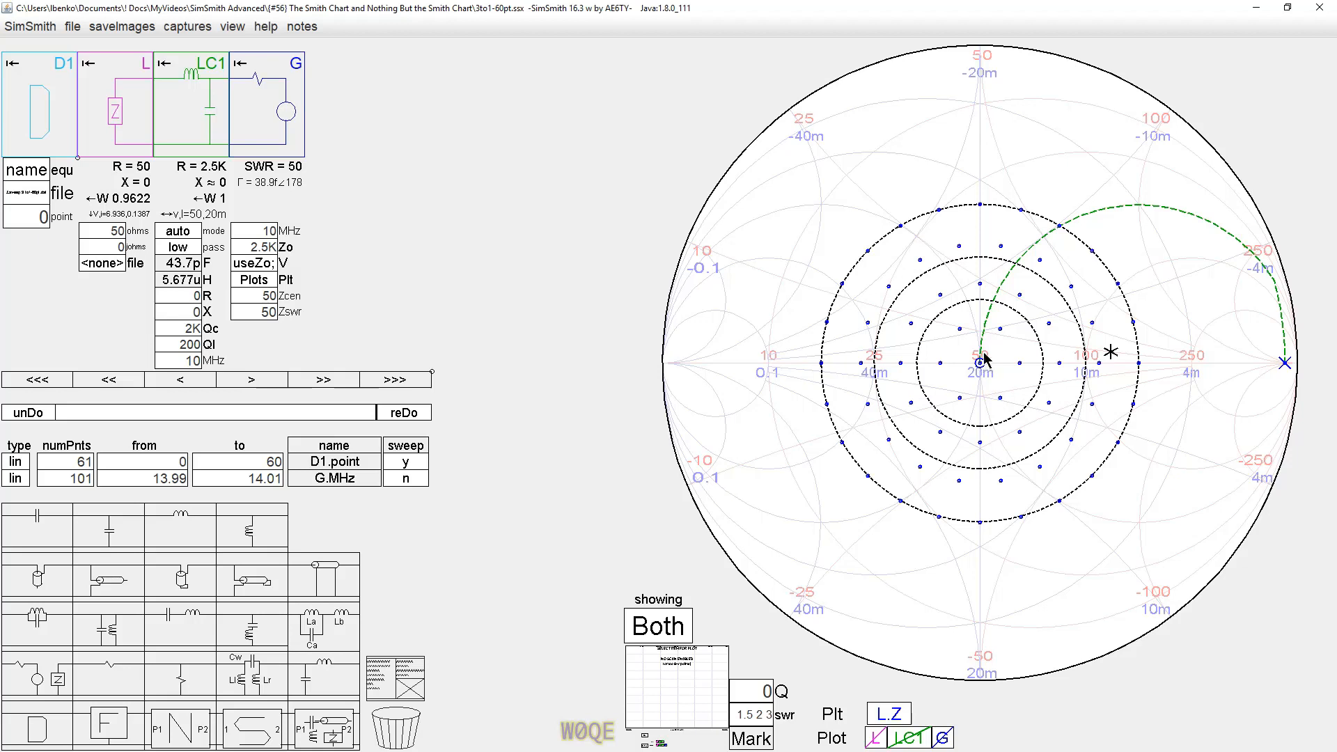
mouse_move(879, 402)
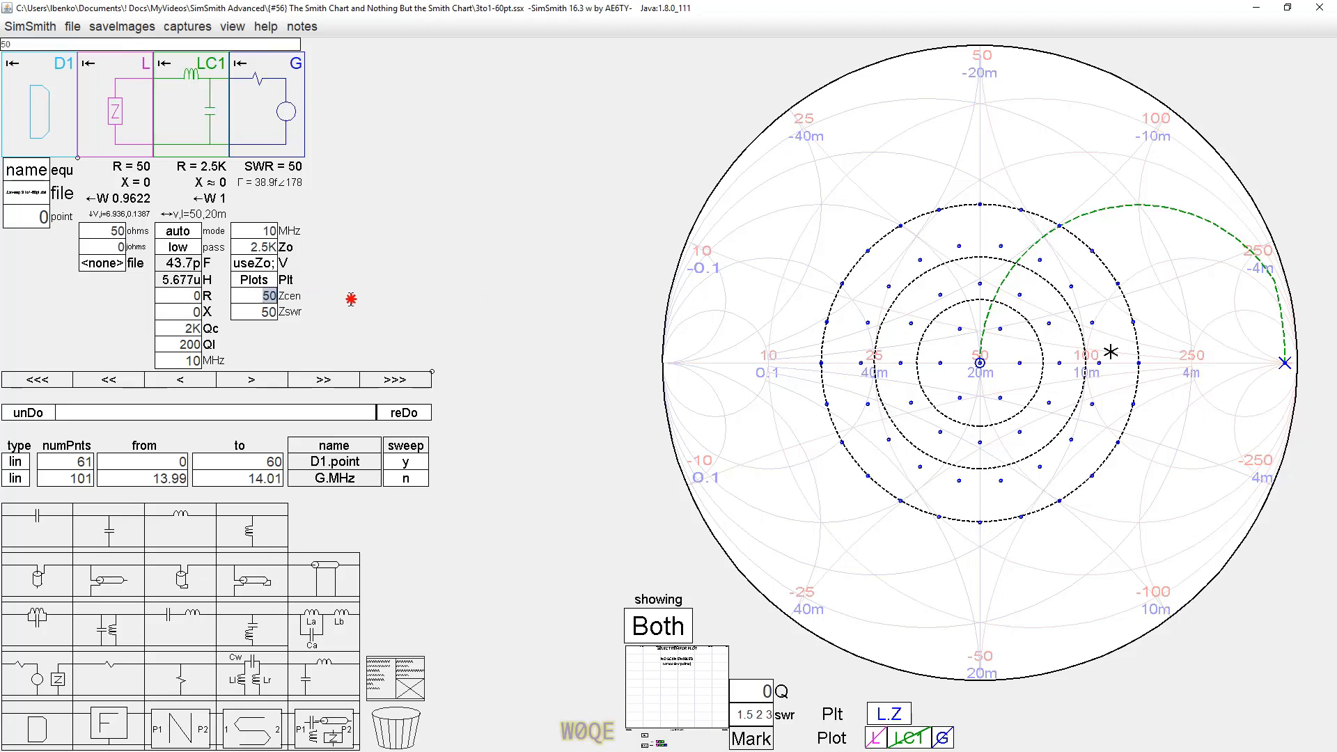
Step: Select the Zcen field to re-centre the chart on 2.5K ohms
left_click(263, 295)
type("2.5K")
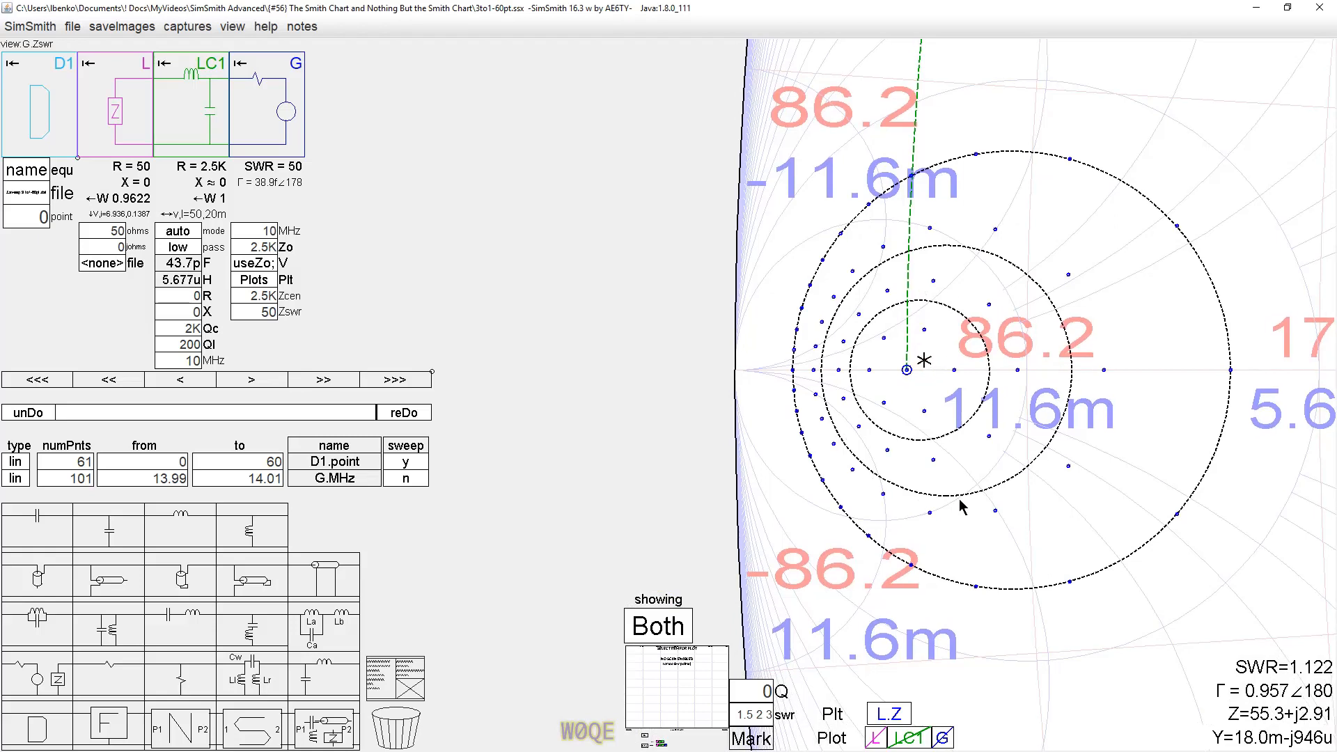
mouse_move(816, 410)
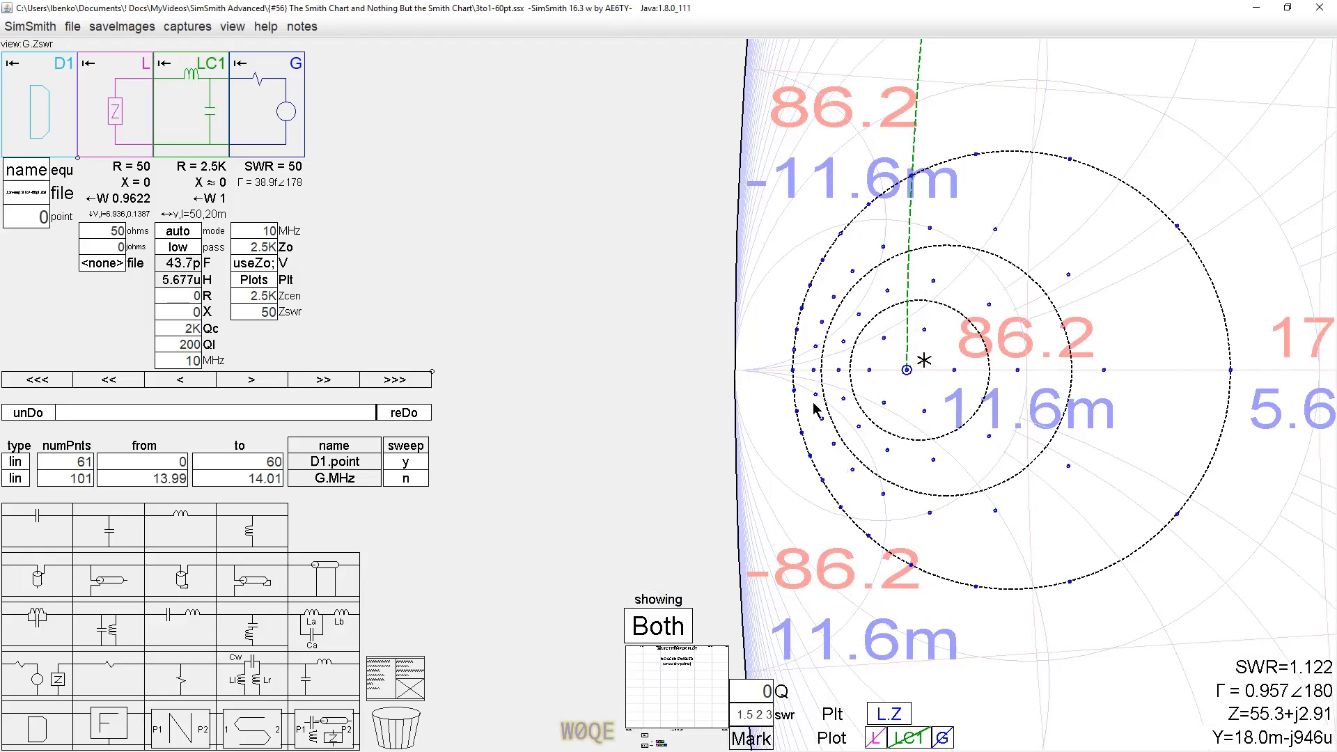
mouse_move(1203, 273)
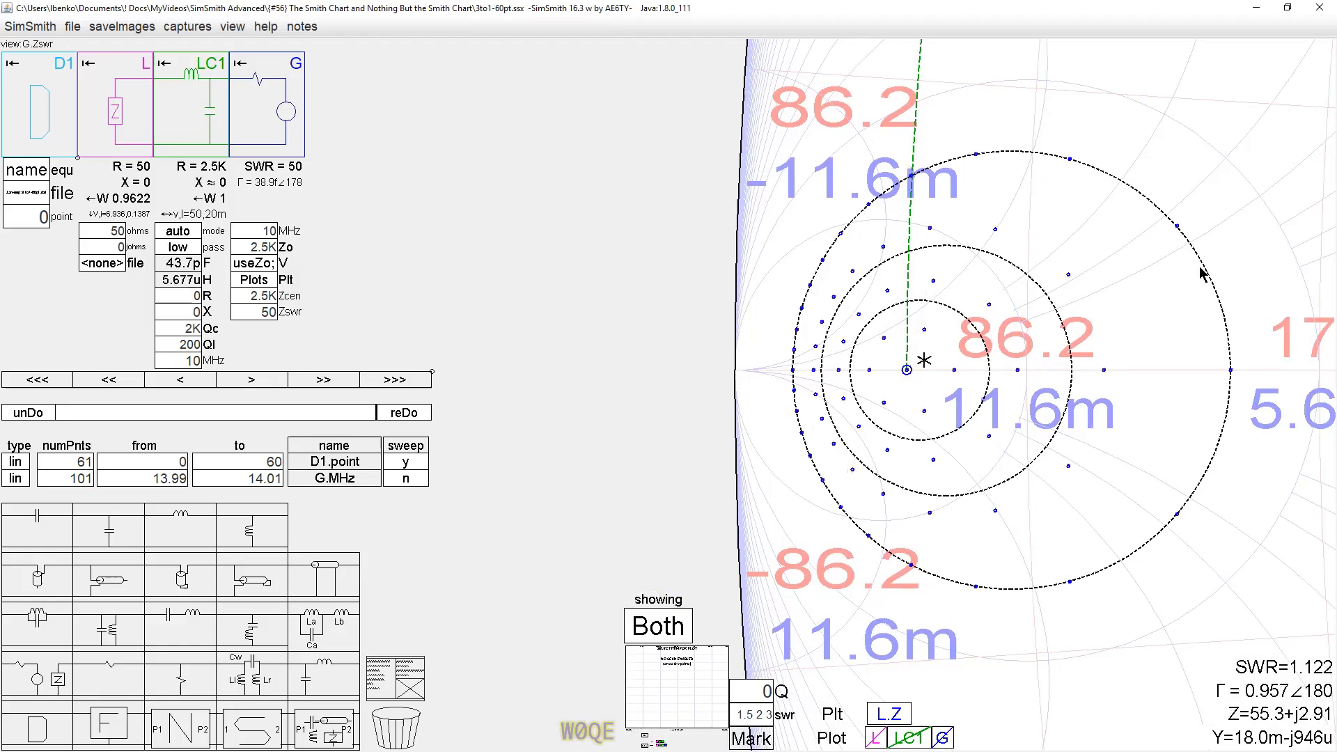
mouse_move(1169, 422)
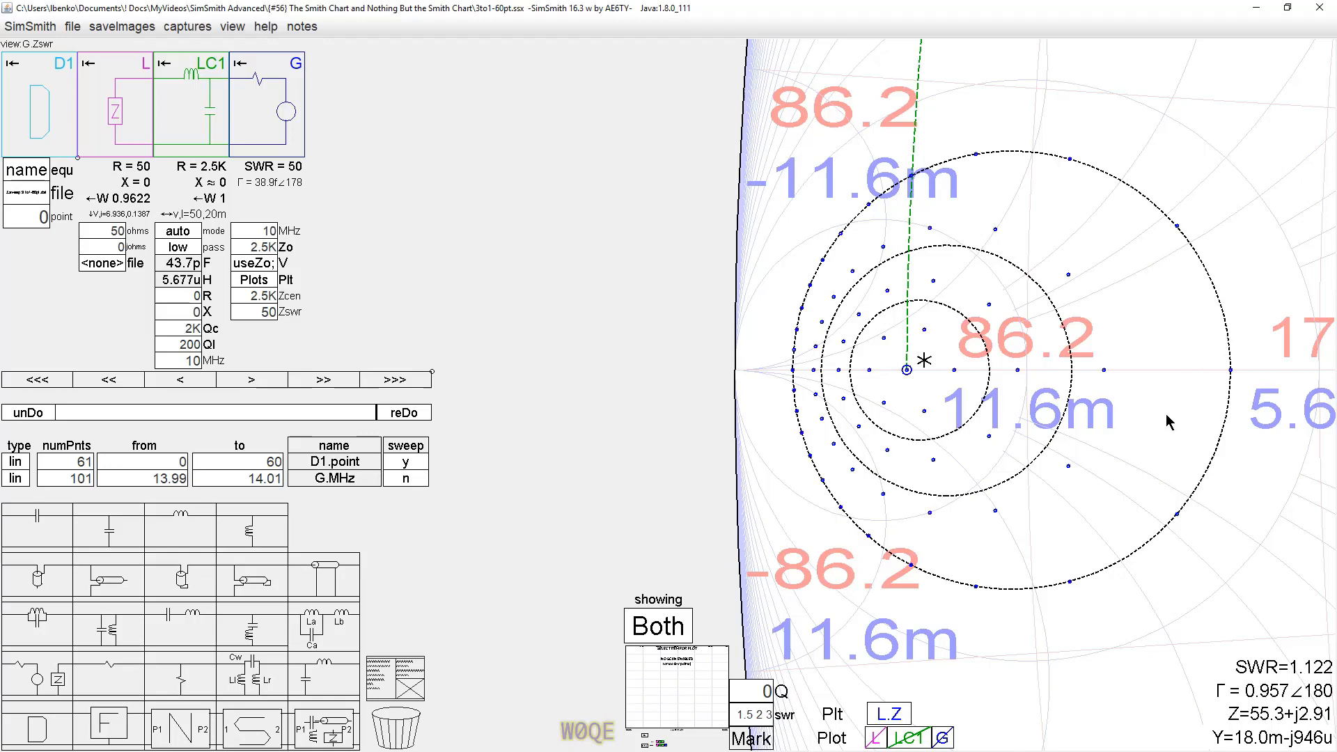
mouse_move(1145, 428)
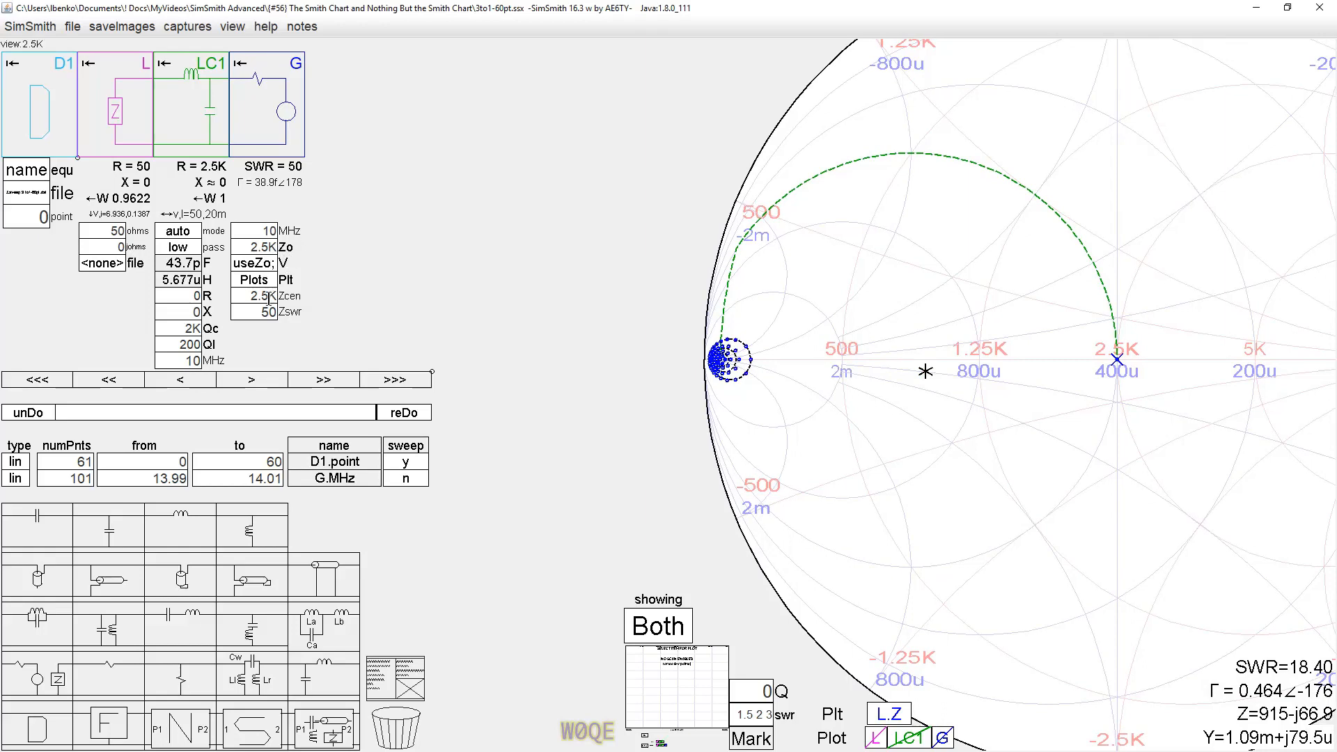
mouse_move(741, 358)
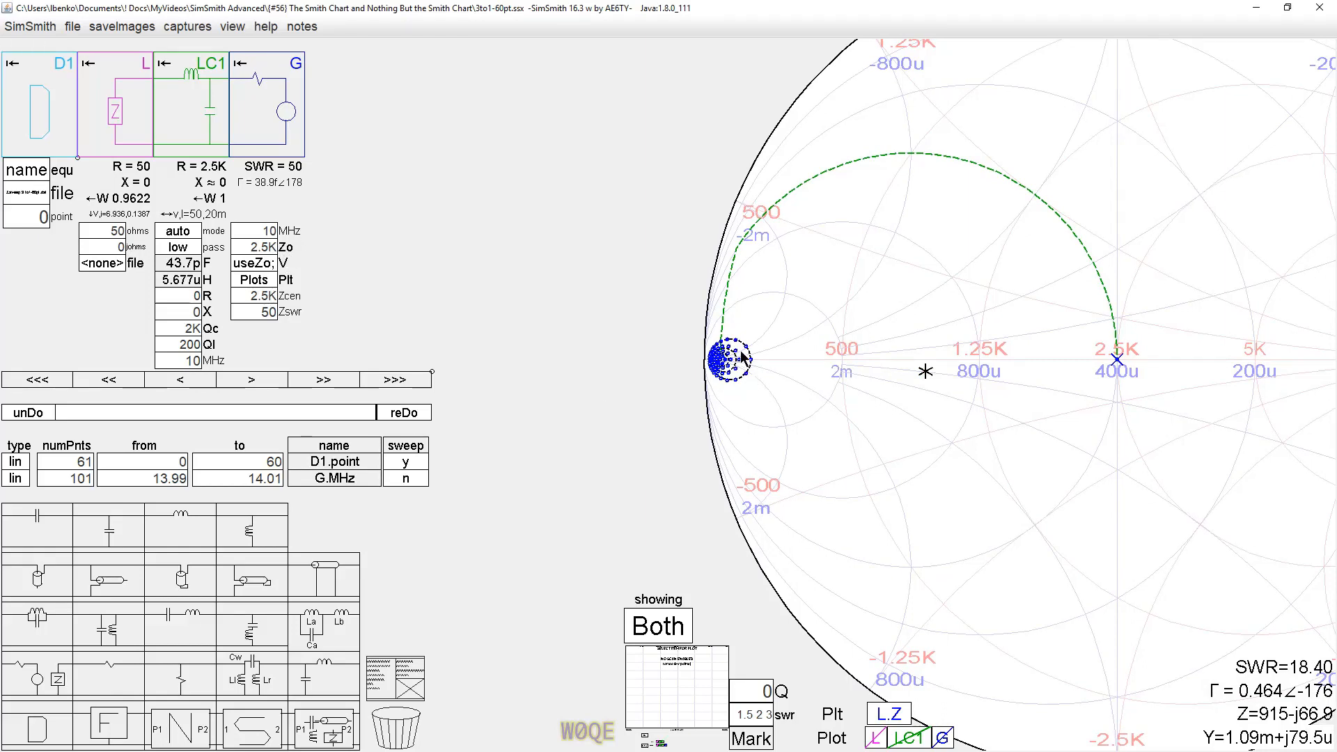
mouse_move(840, 357)
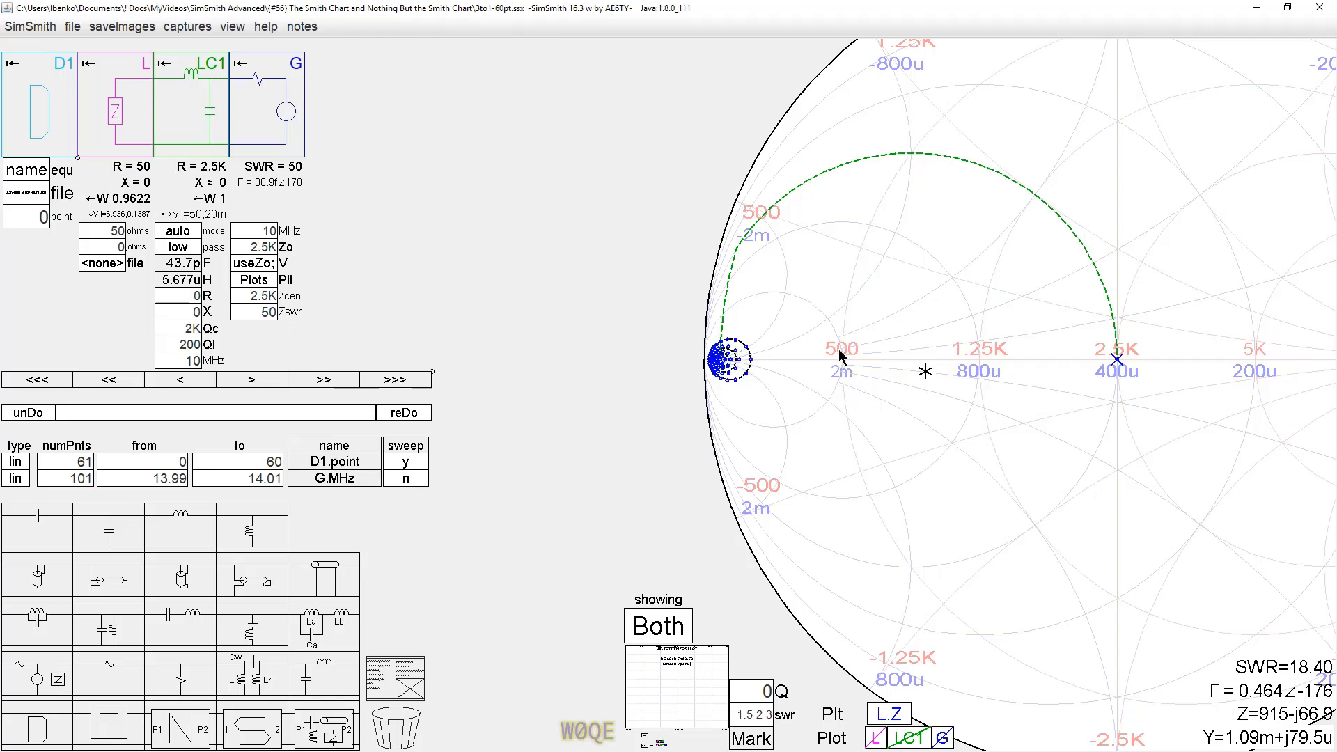
mouse_move(1131, 373)
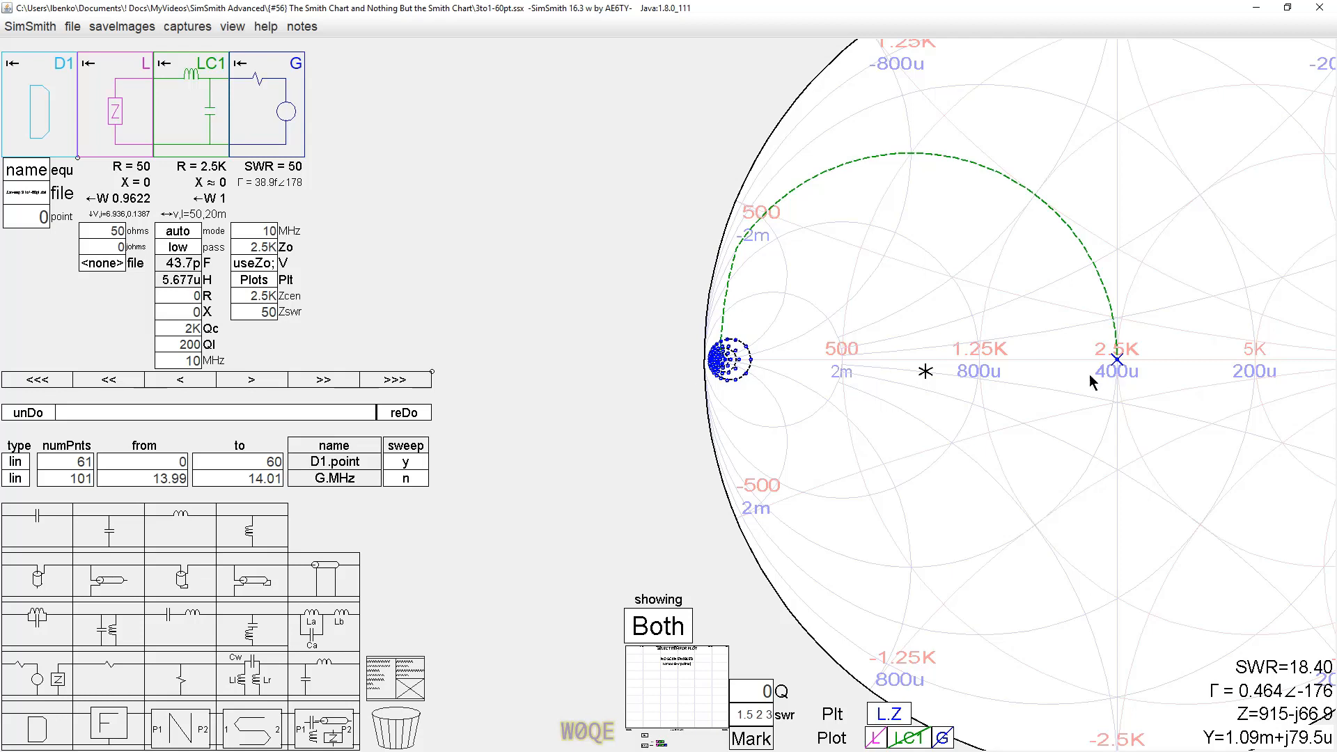
mouse_move(1059, 455)
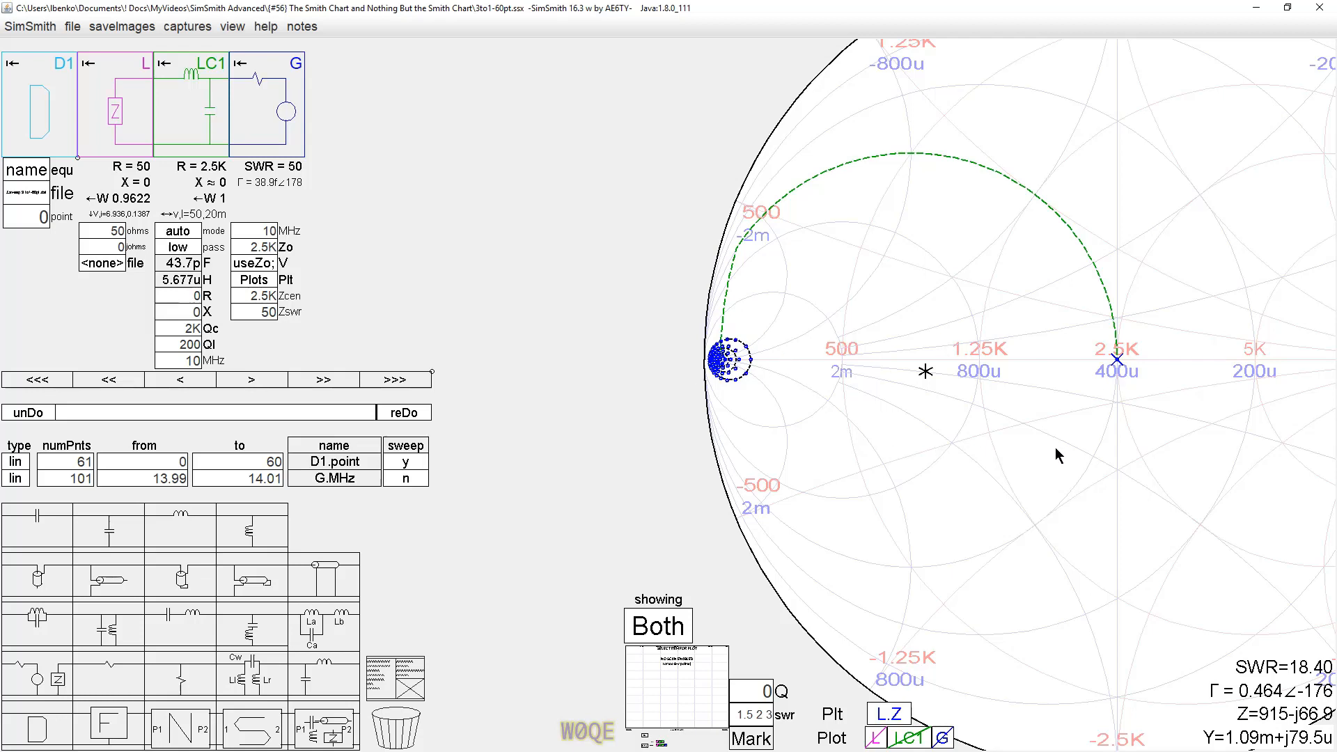
mouse_move(805, 395)
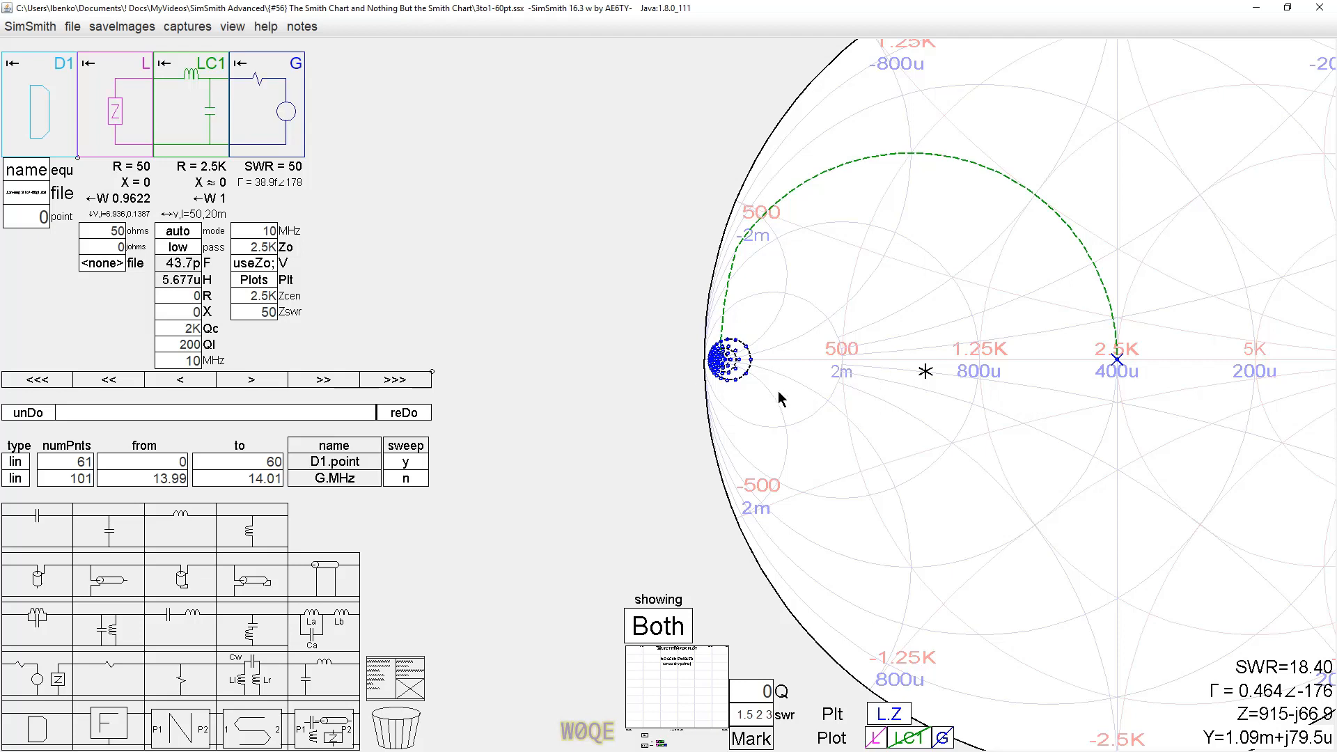
mouse_move(763, 392)
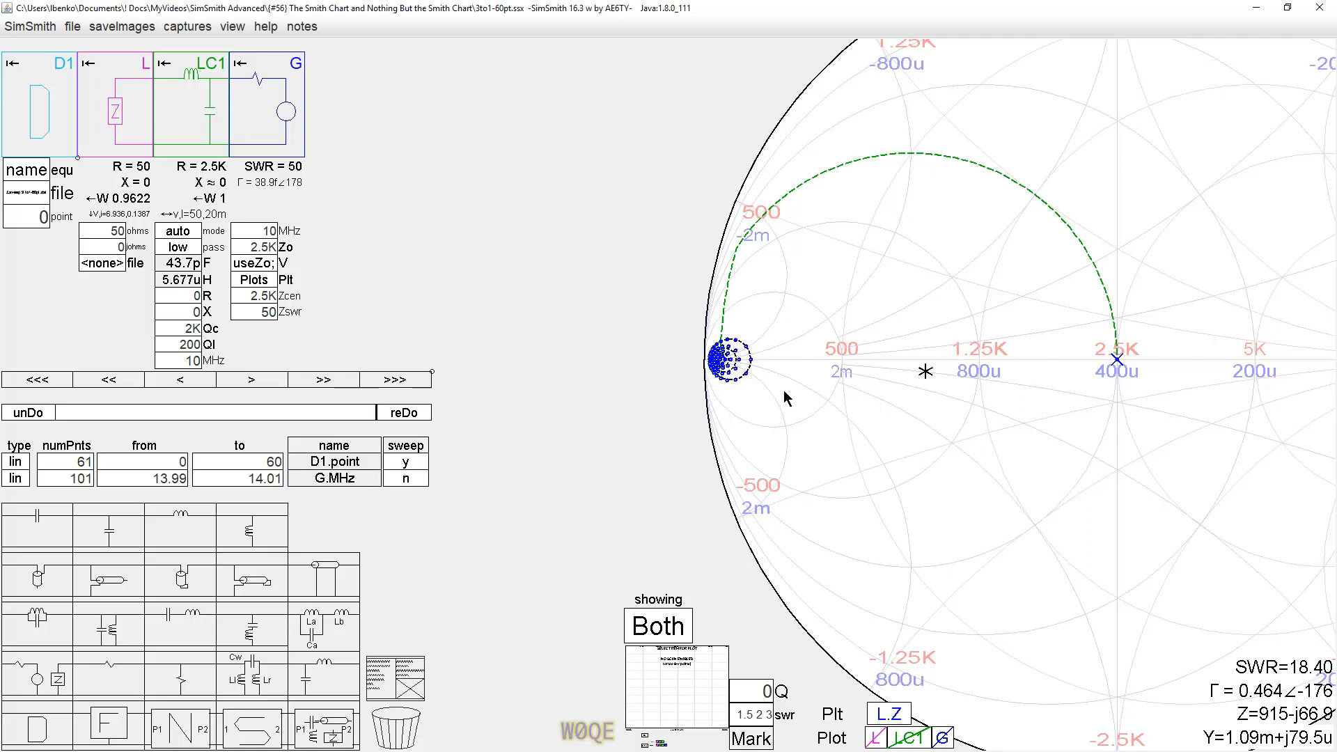
mouse_move(800, 361)
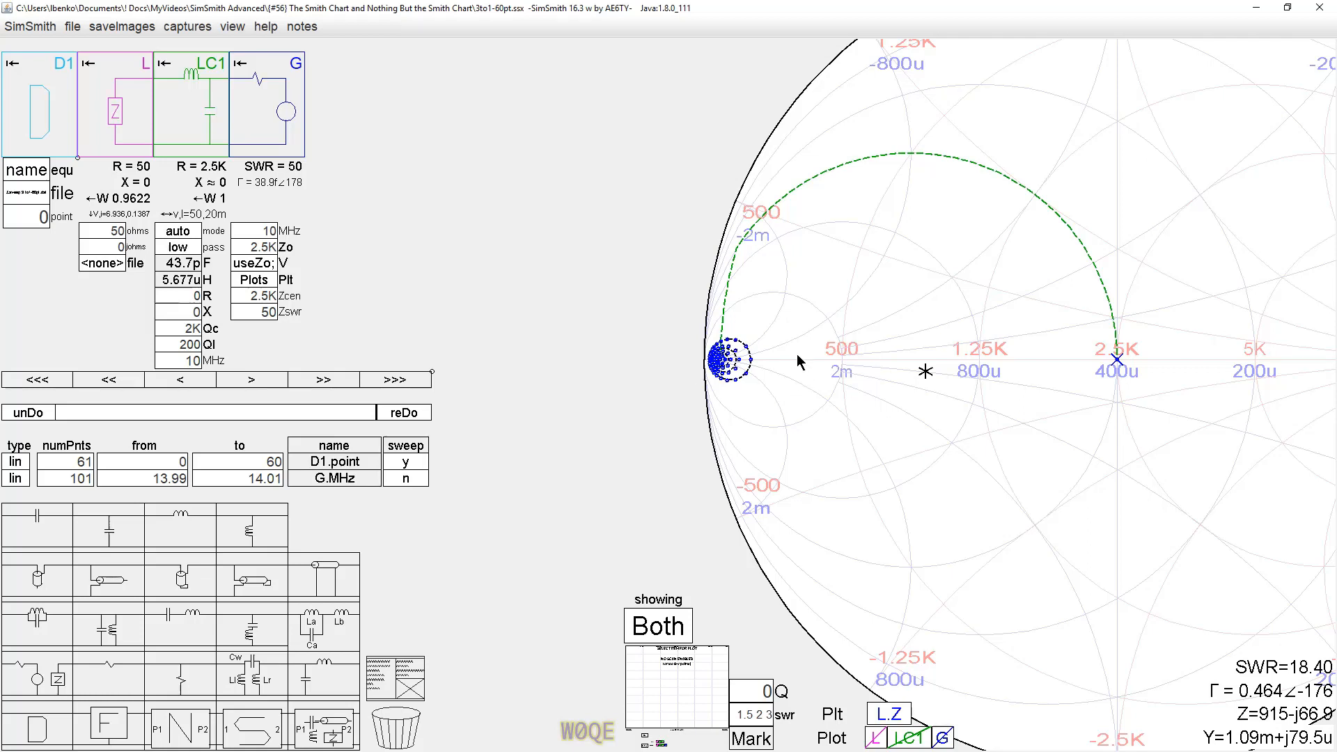
mouse_move(791, 358)
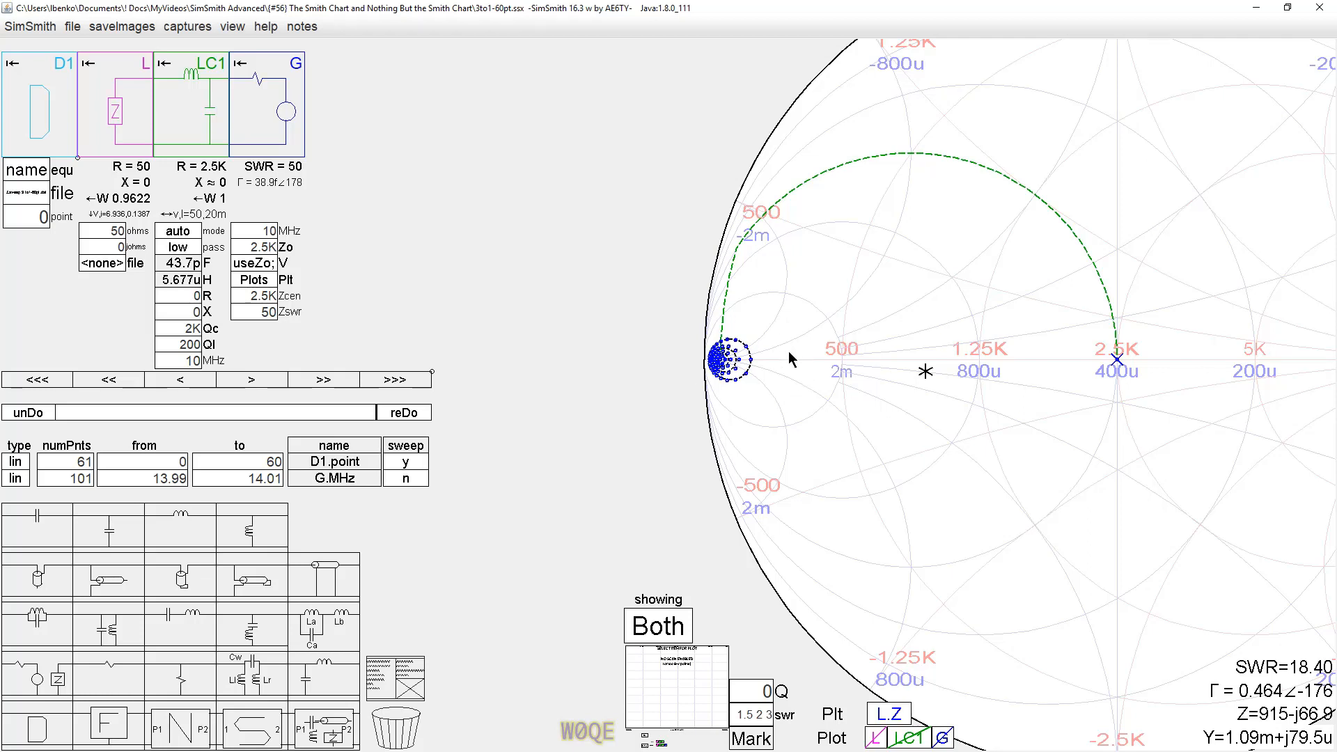
mouse_move(844, 368)
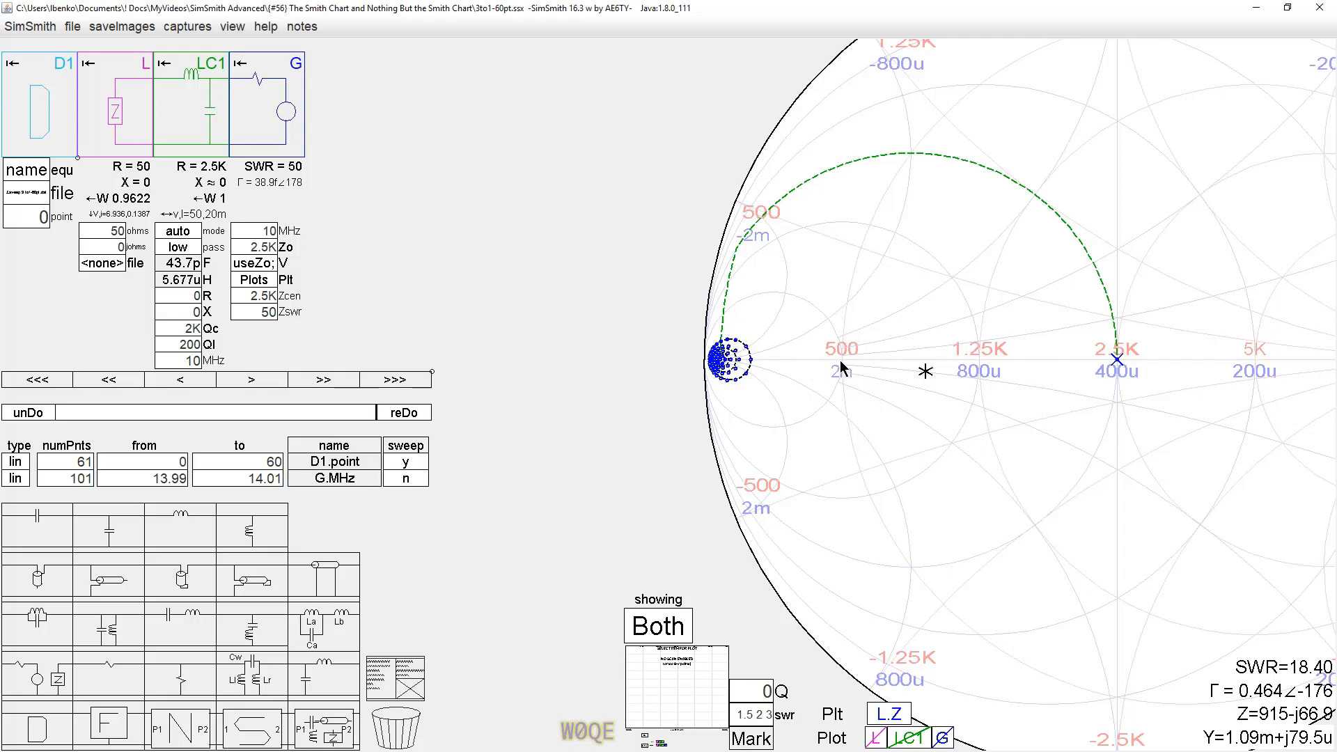
mouse_move(843, 365)
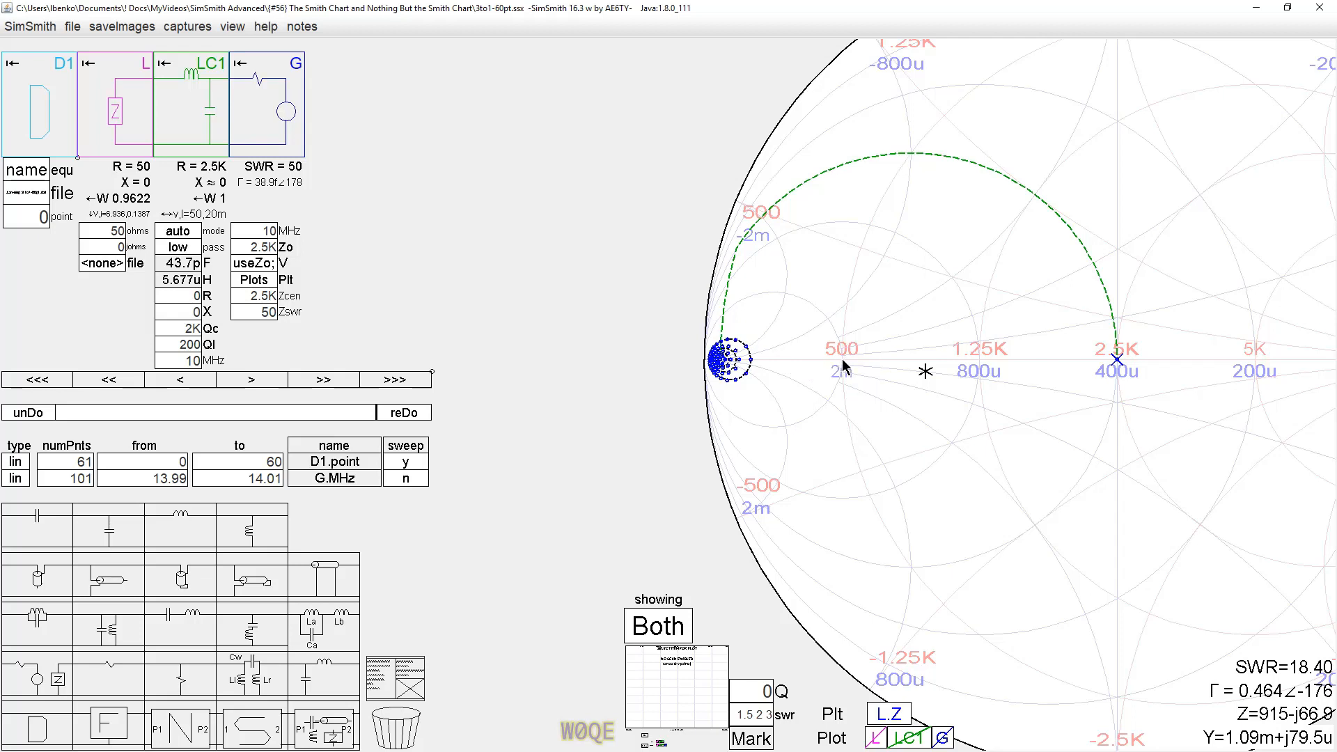
mouse_move(791, 373)
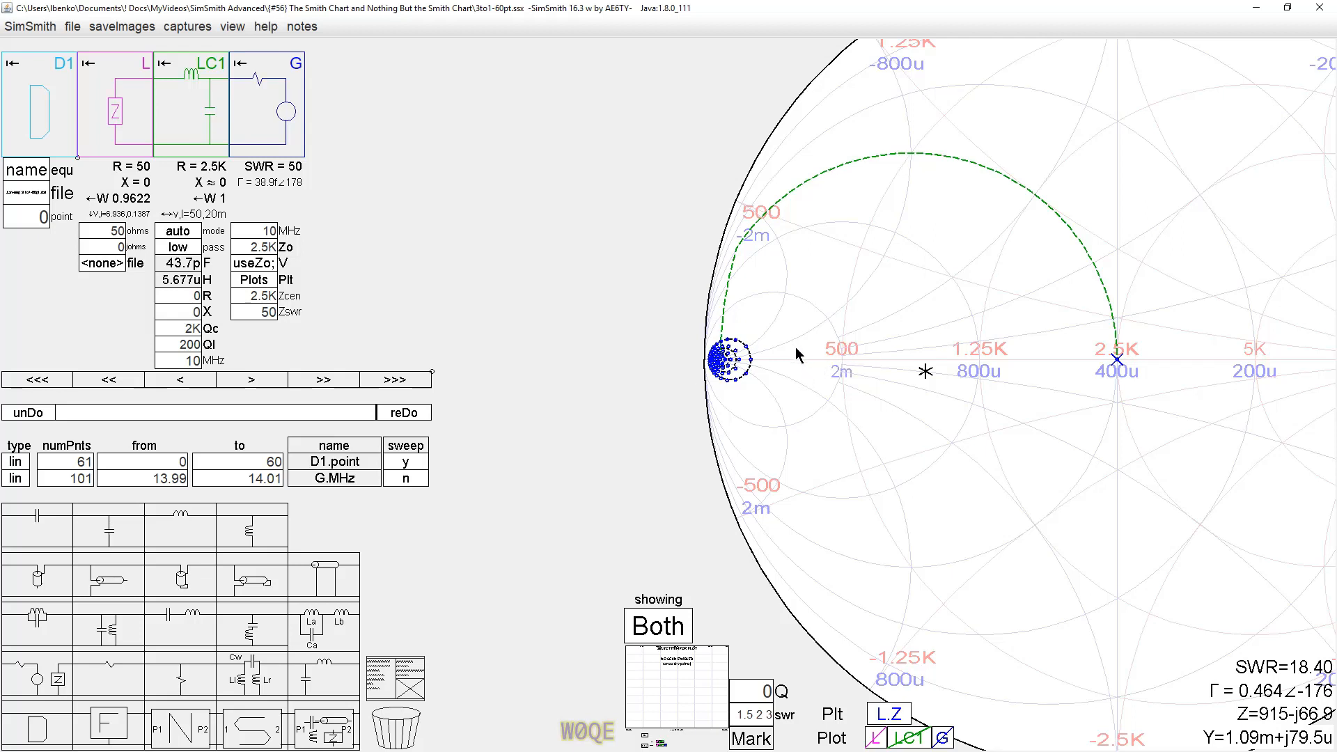
mouse_move(793, 375)
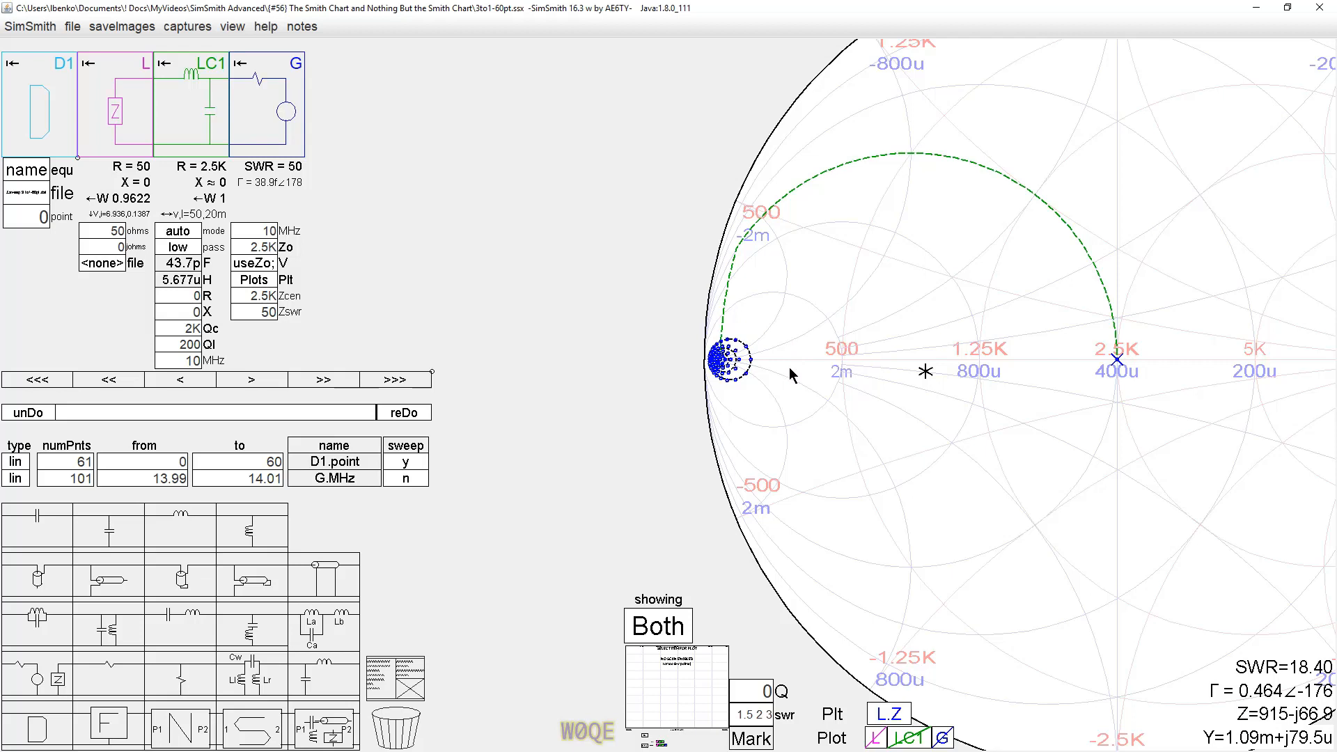
mouse_move(789, 352)
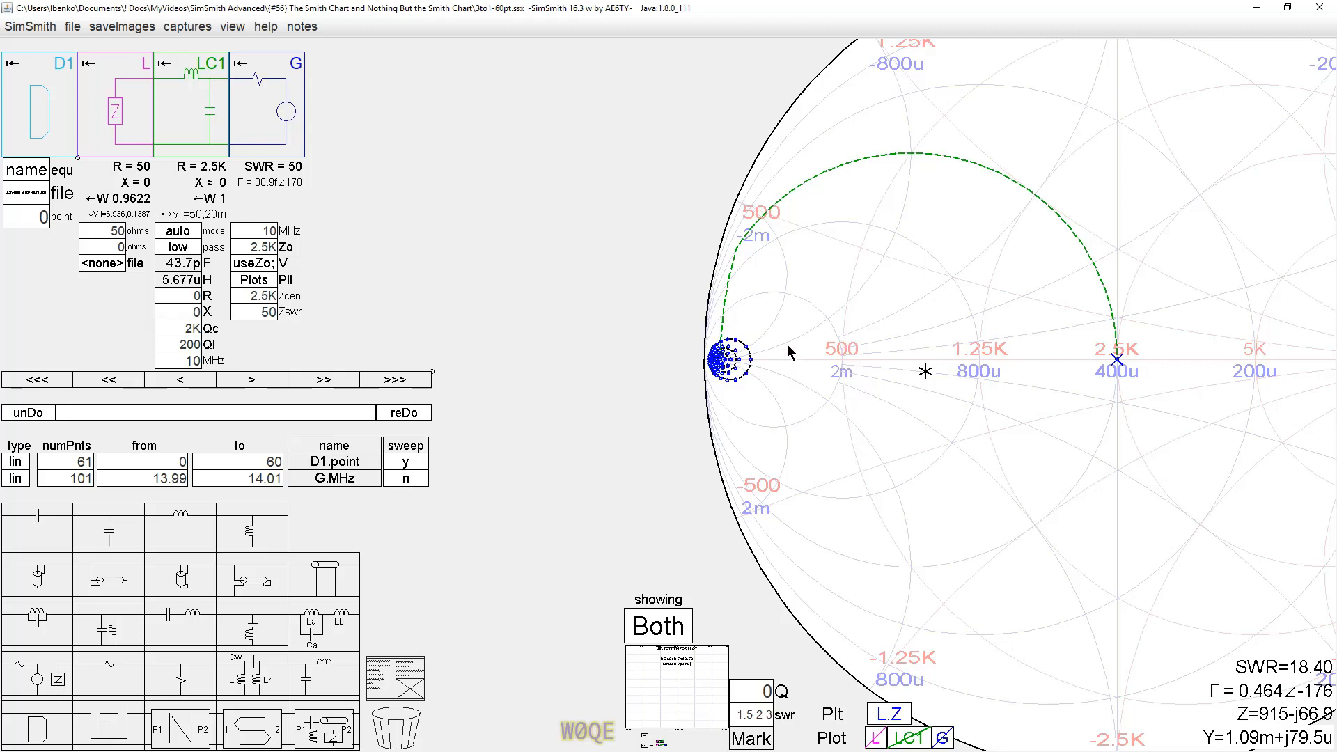
mouse_move(815, 368)
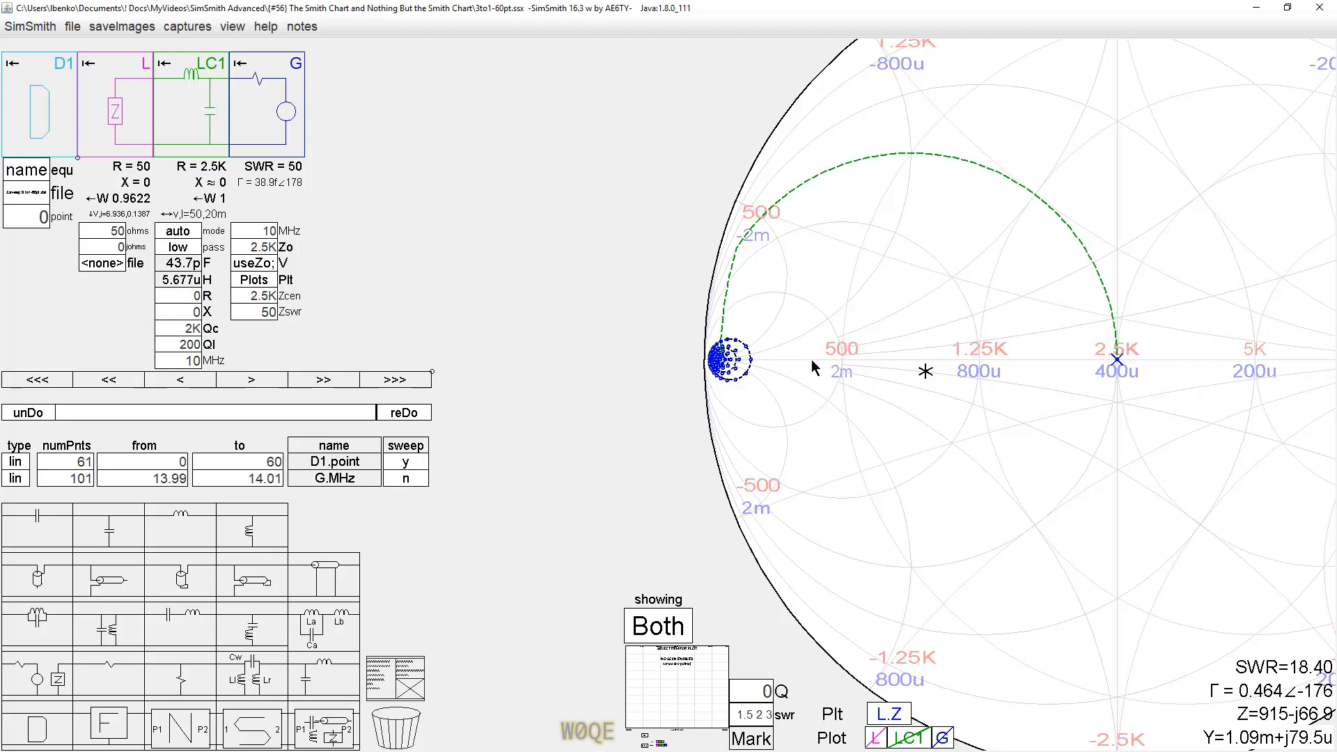
mouse_move(714, 373)
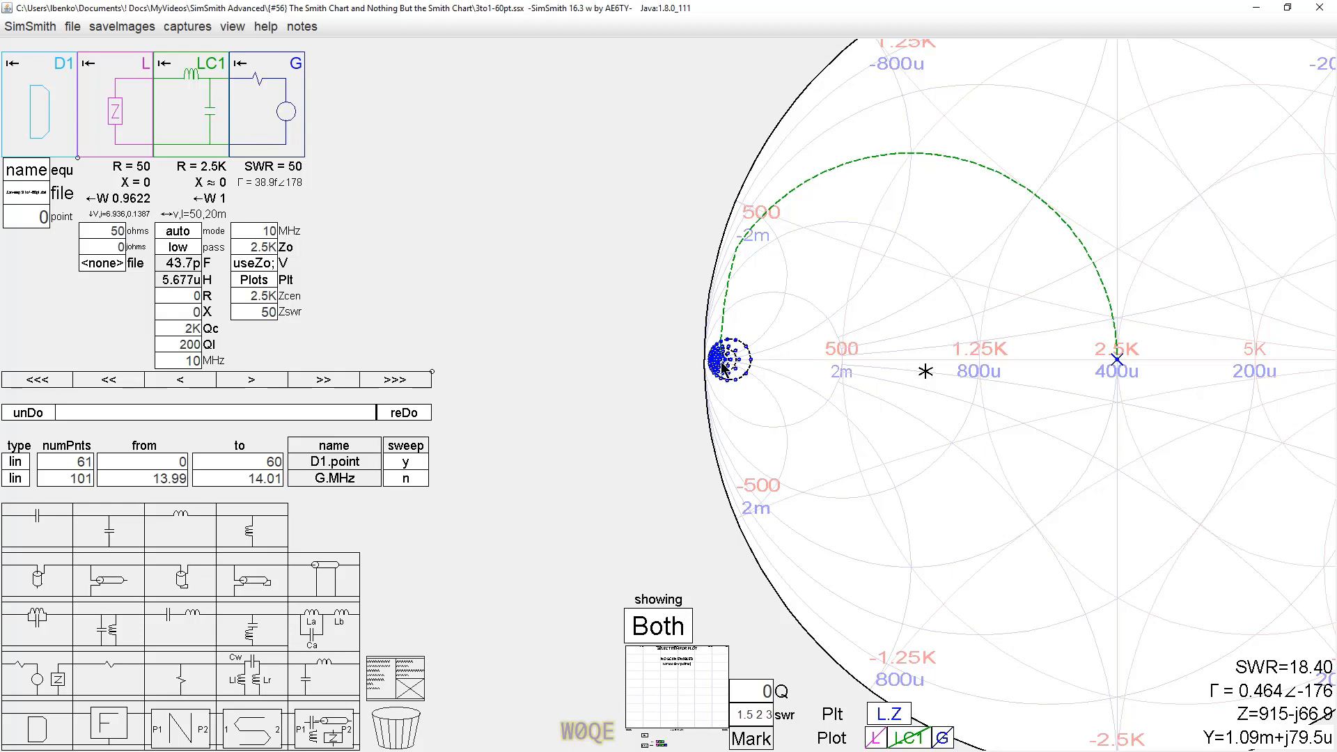
mouse_move(776, 362)
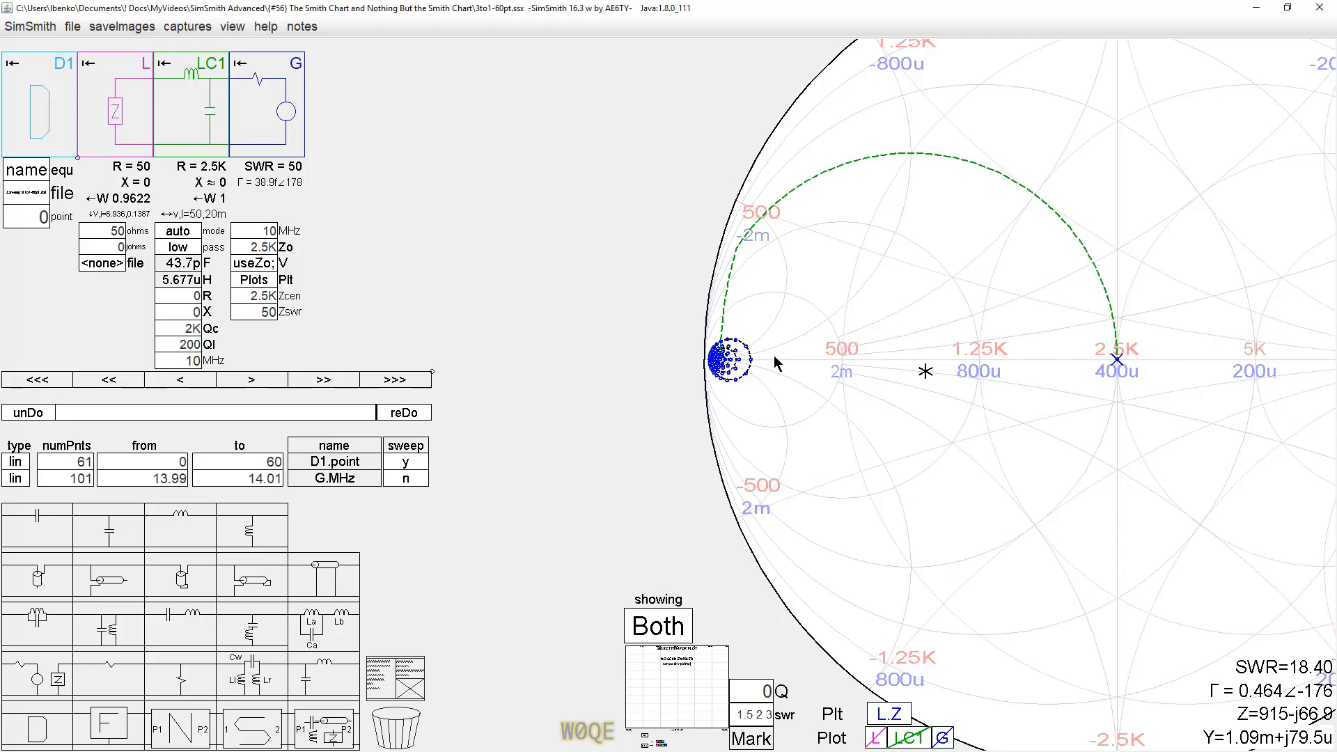
mouse_move(780, 361)
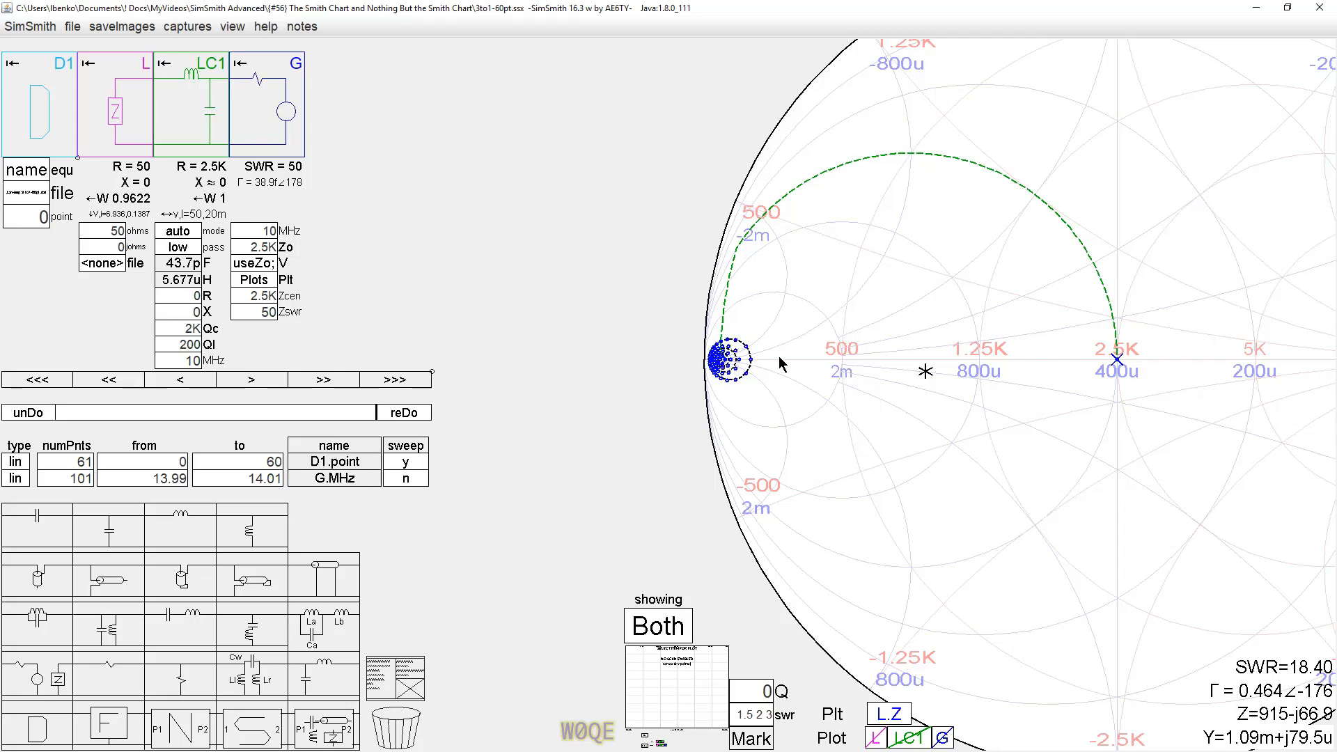